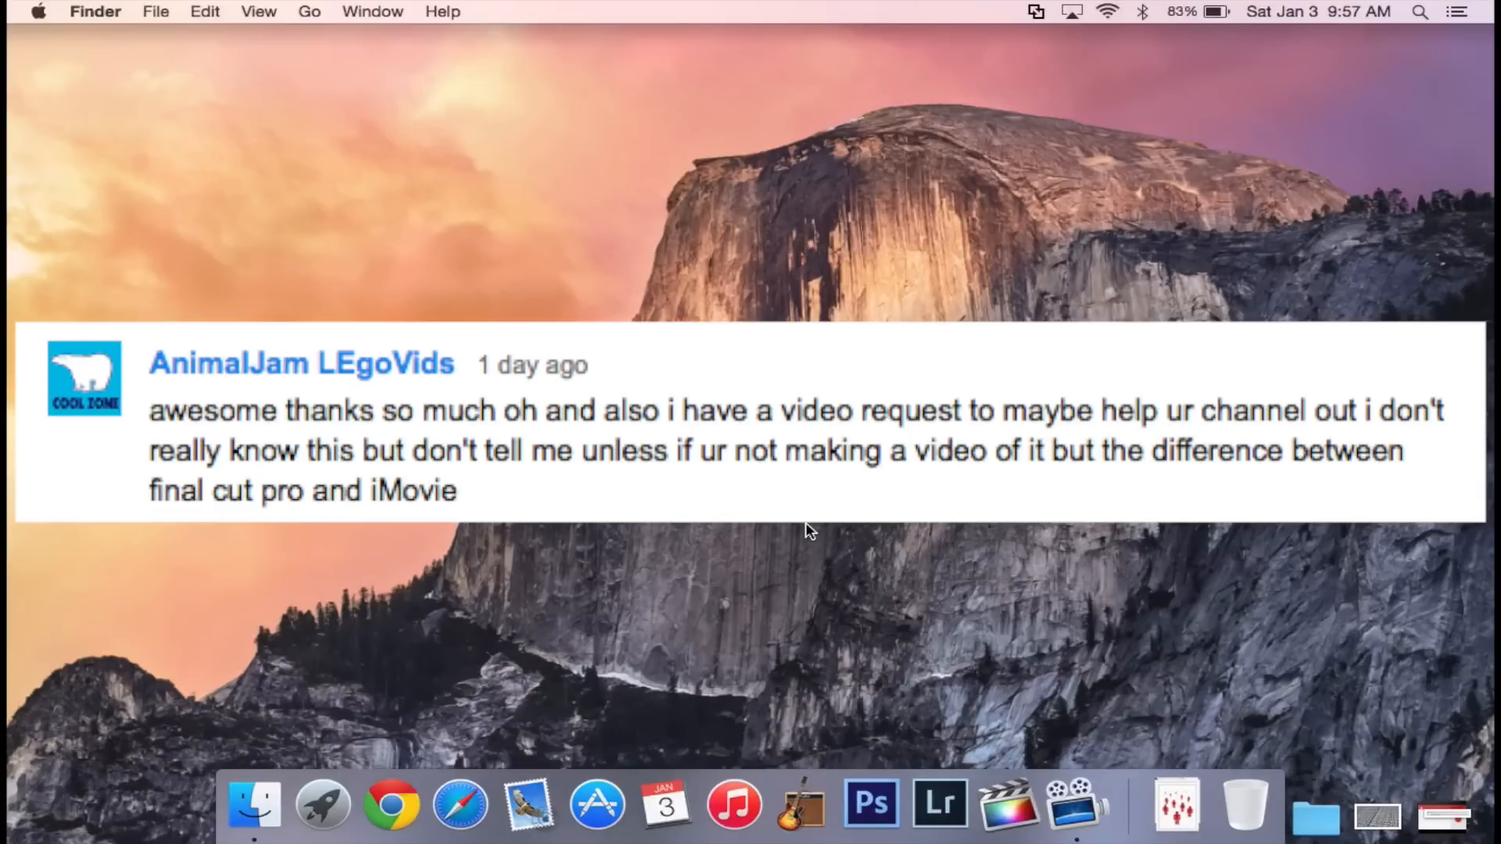
pyautogui.moveTo(816, 527)
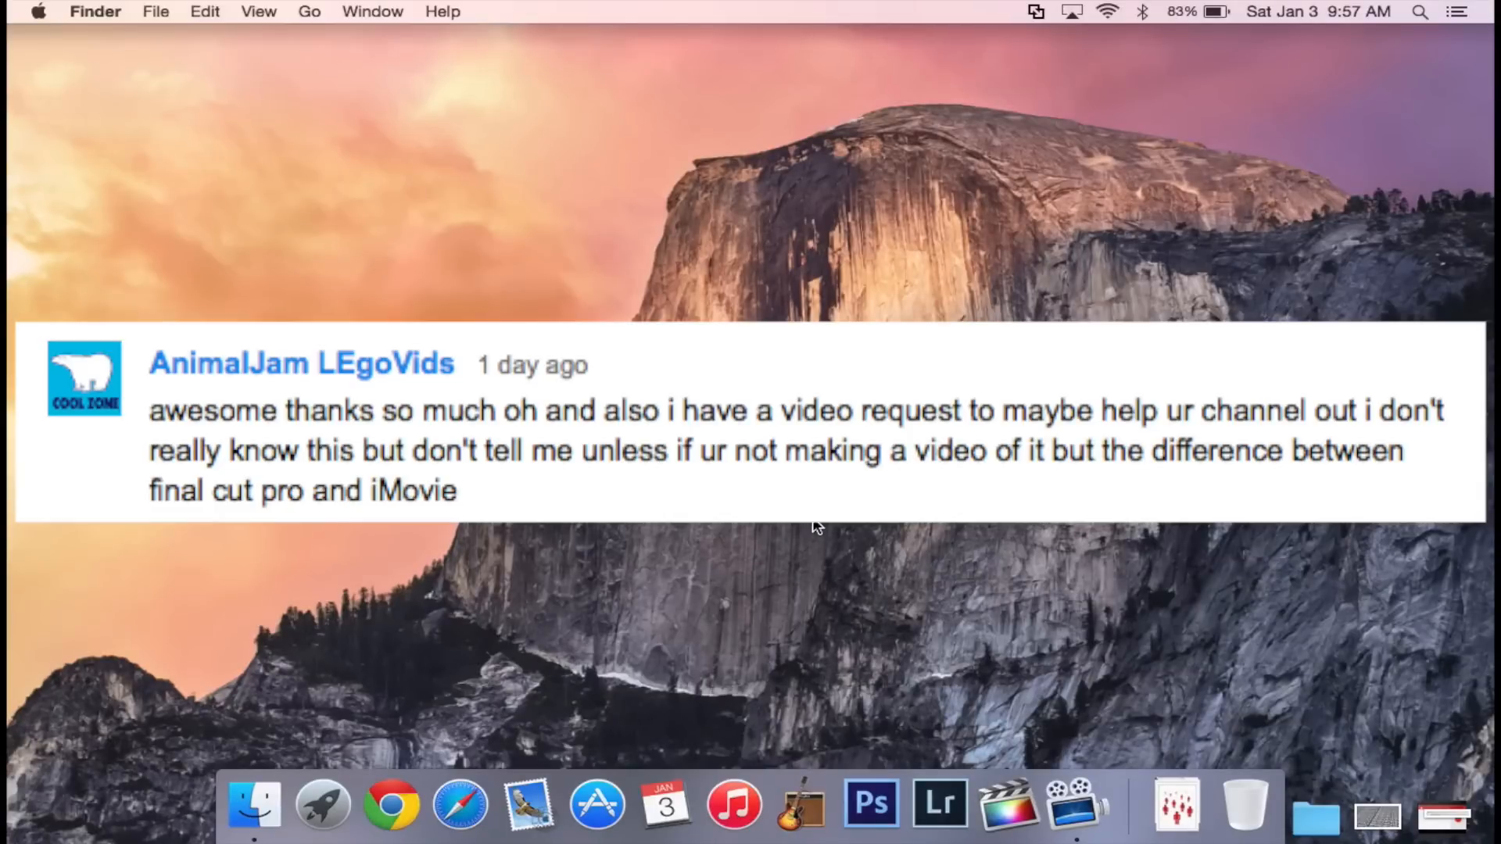
pyautogui.moveTo(816, 527)
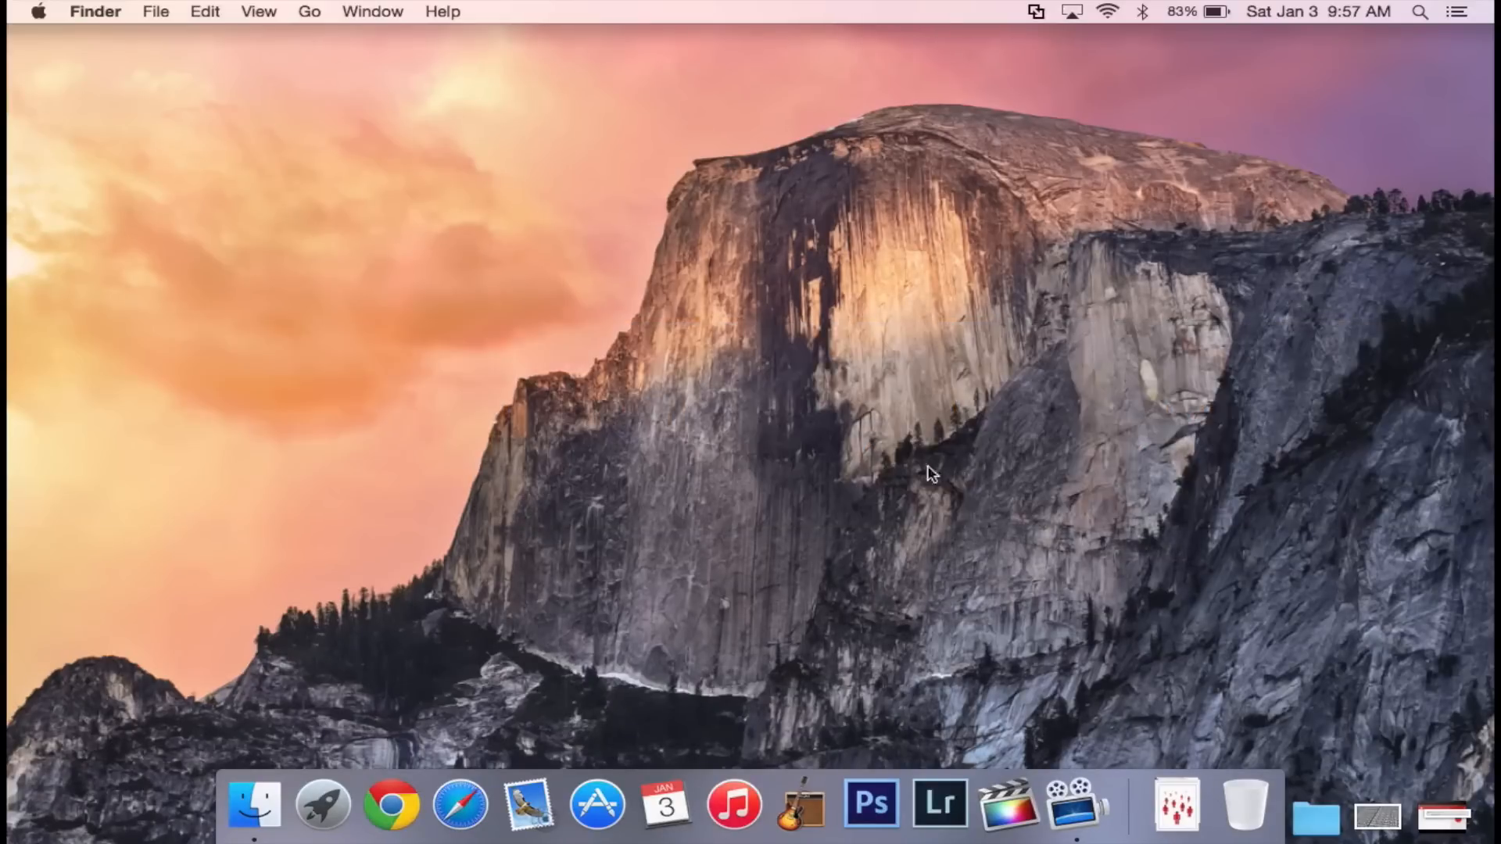
pyautogui.moveTo(987, 646)
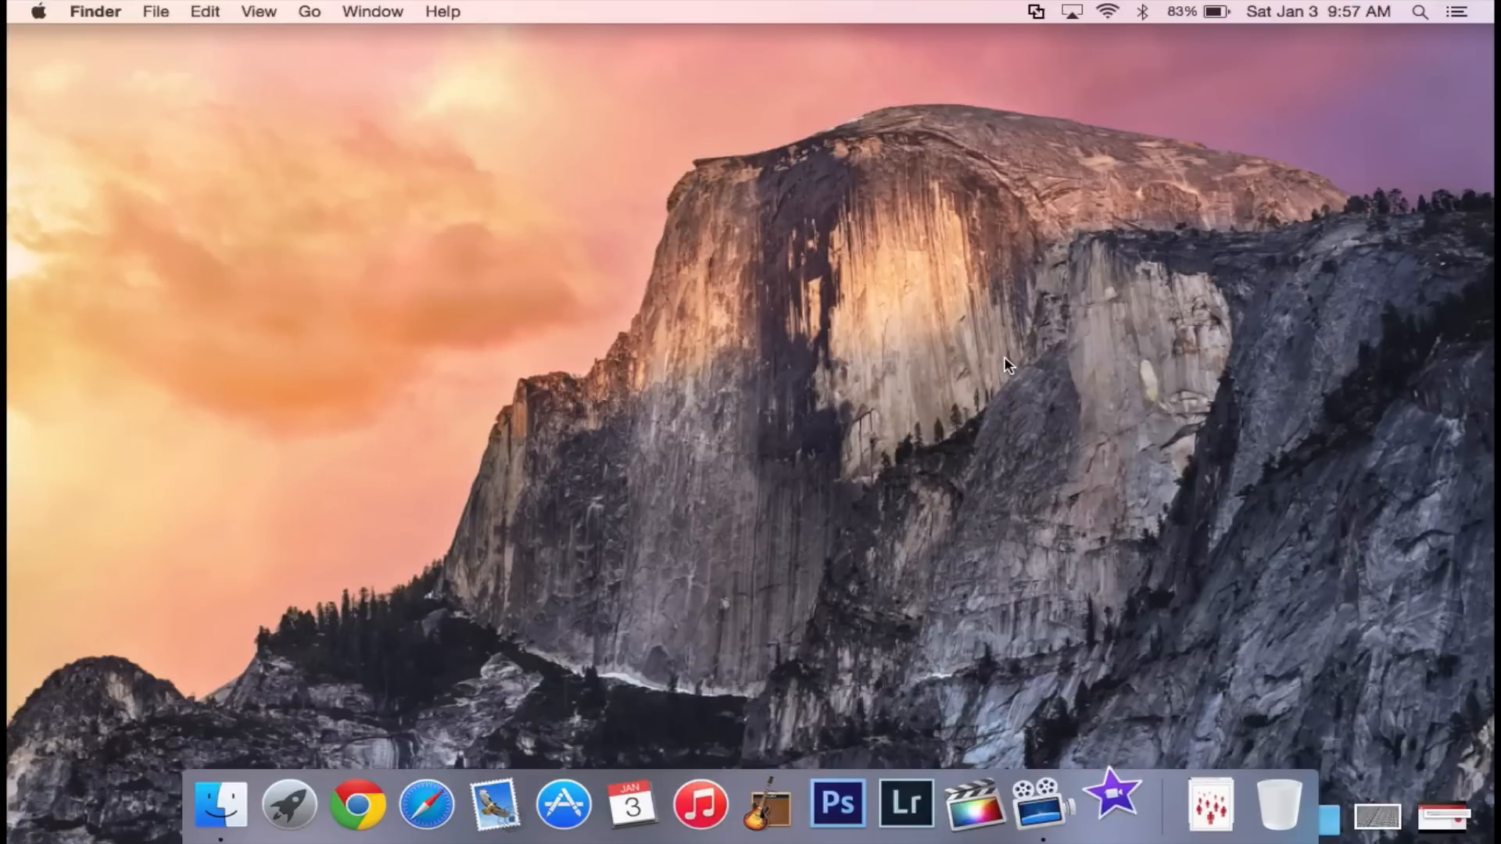
# Bring iMovie forward and show its library with the empty Channel event.
pyautogui.click(1110, 804)
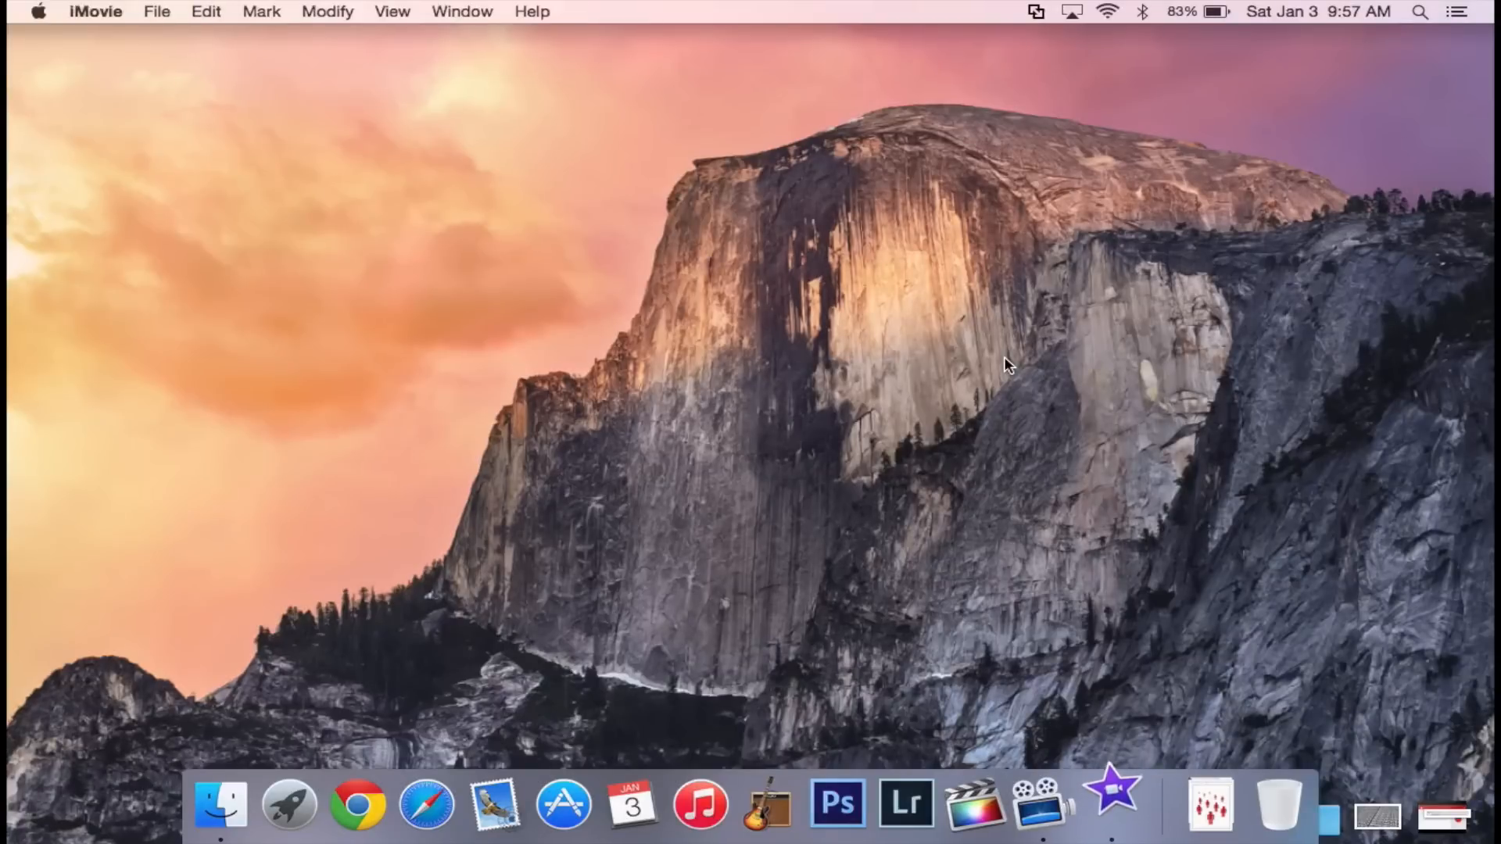
pyautogui.click(1111, 803)
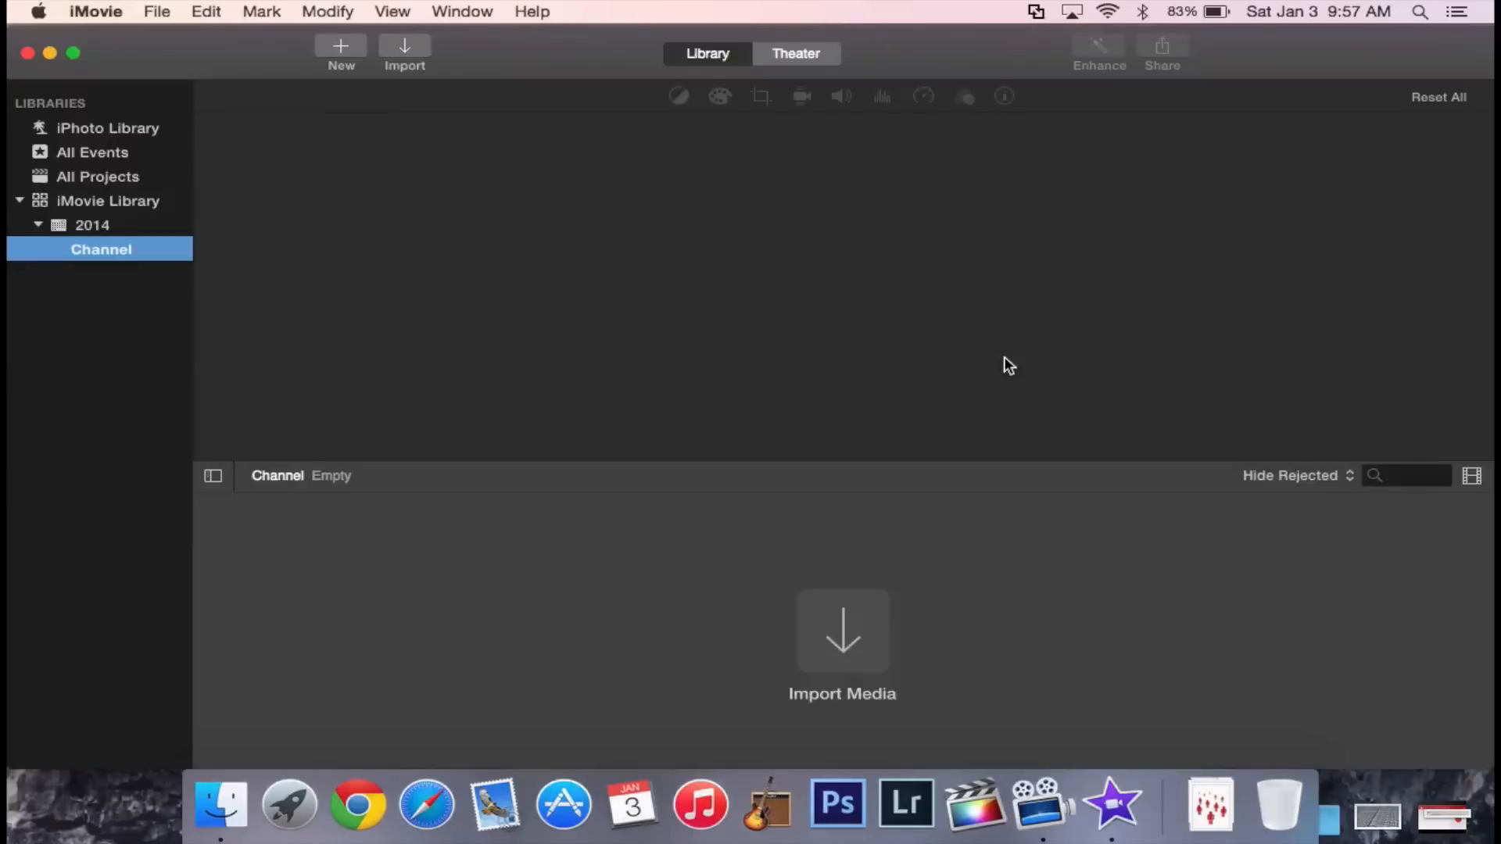
pyautogui.moveTo(978, 713)
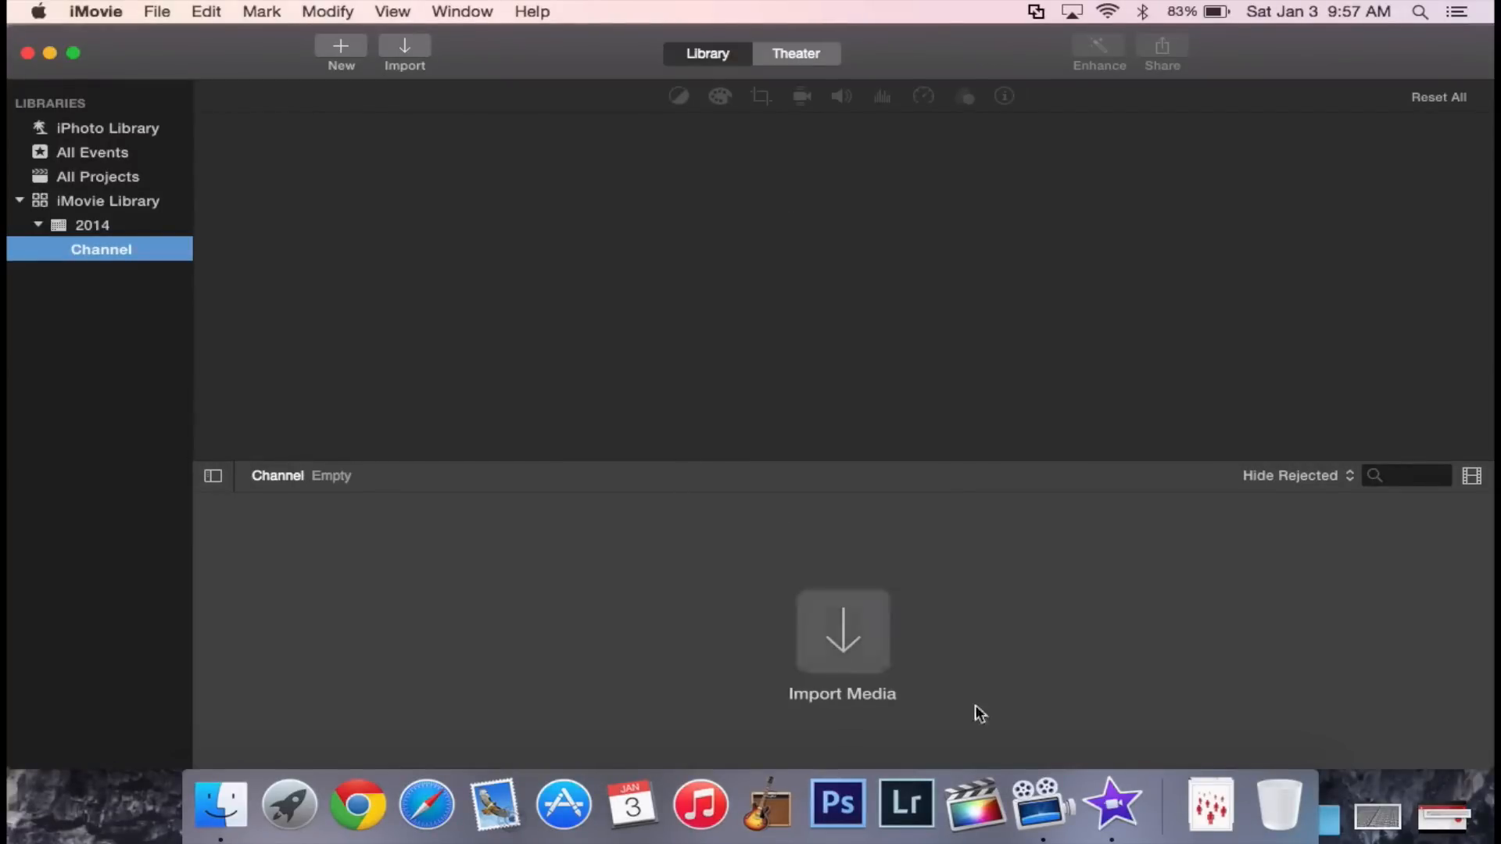
pyautogui.moveTo(1015, 451)
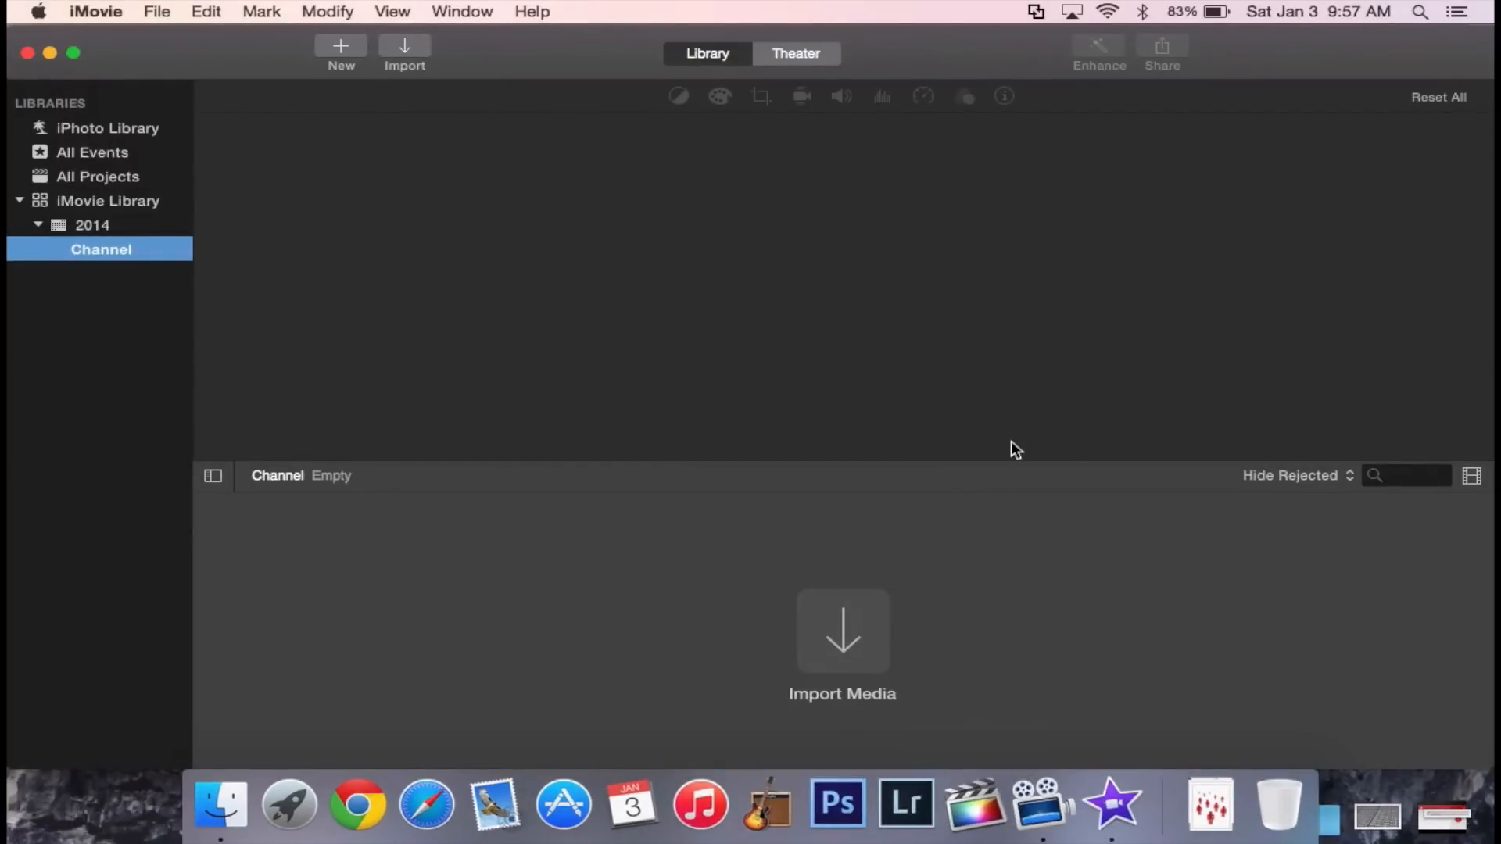
pyautogui.moveTo(999, 327)
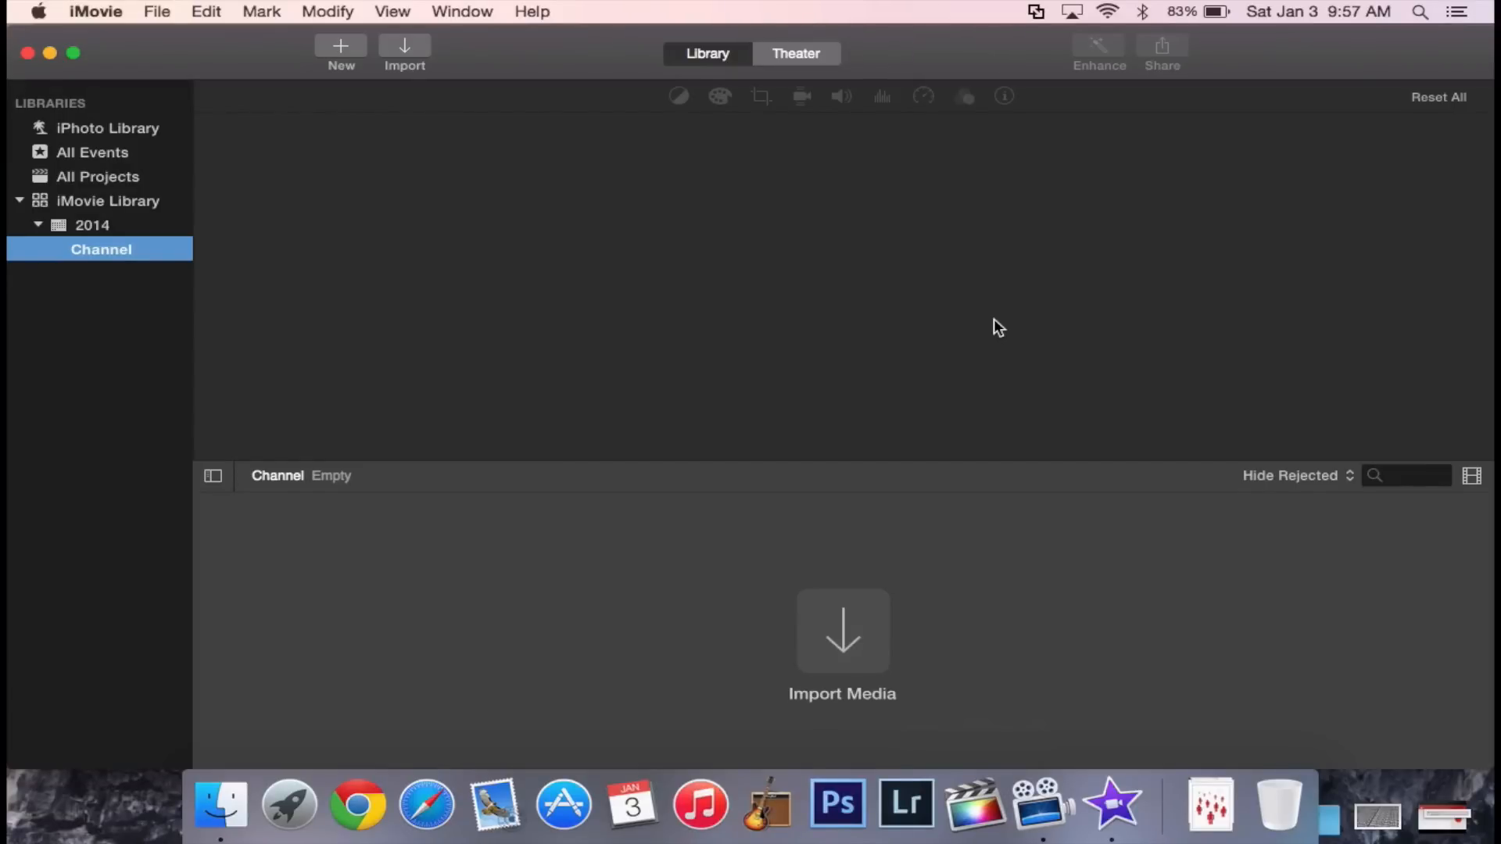
pyautogui.moveTo(91, 278)
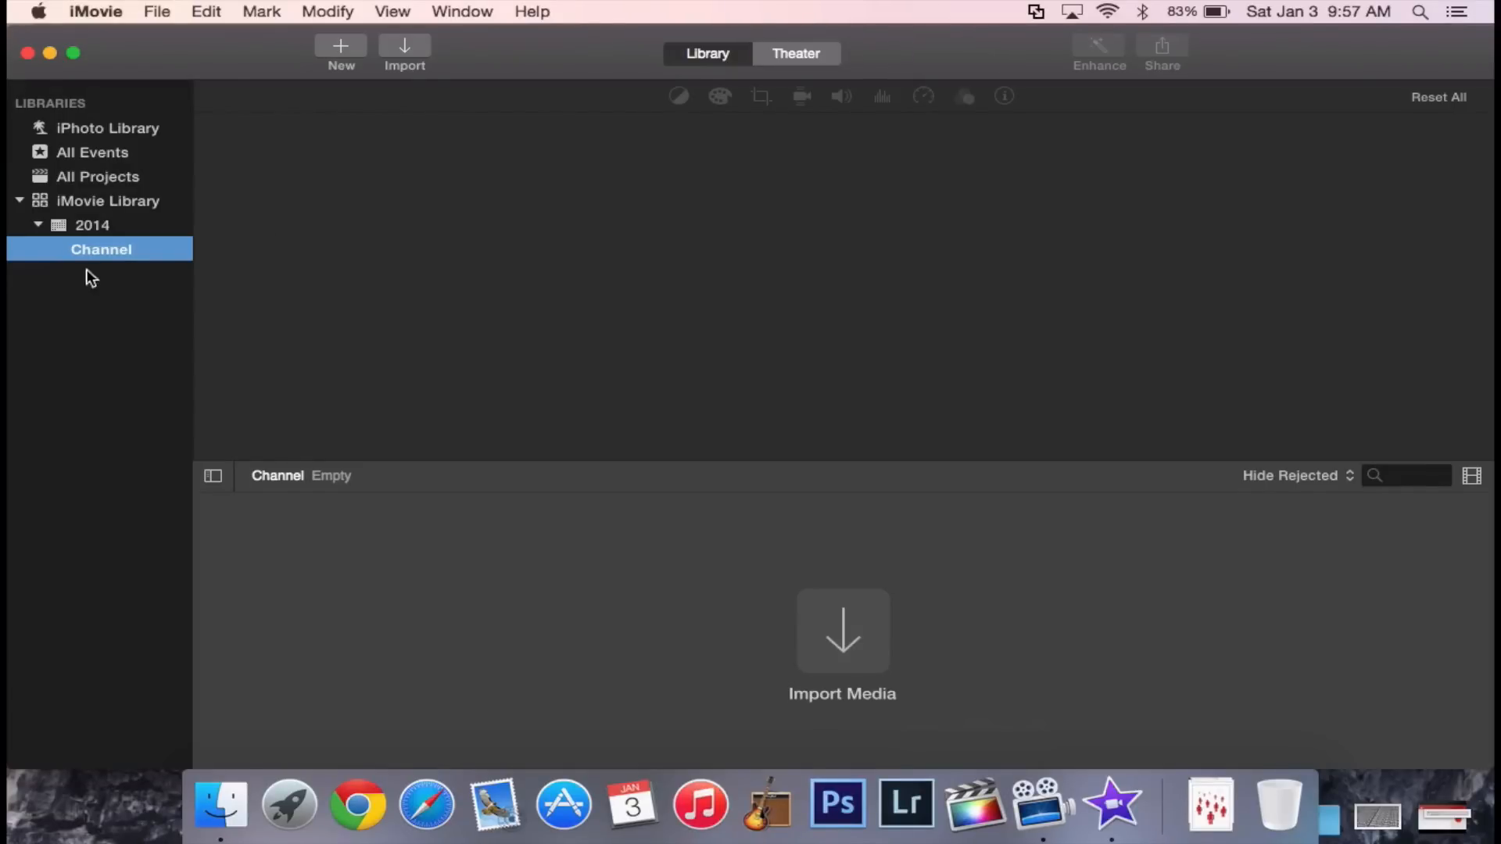
pyautogui.moveTo(596, 228)
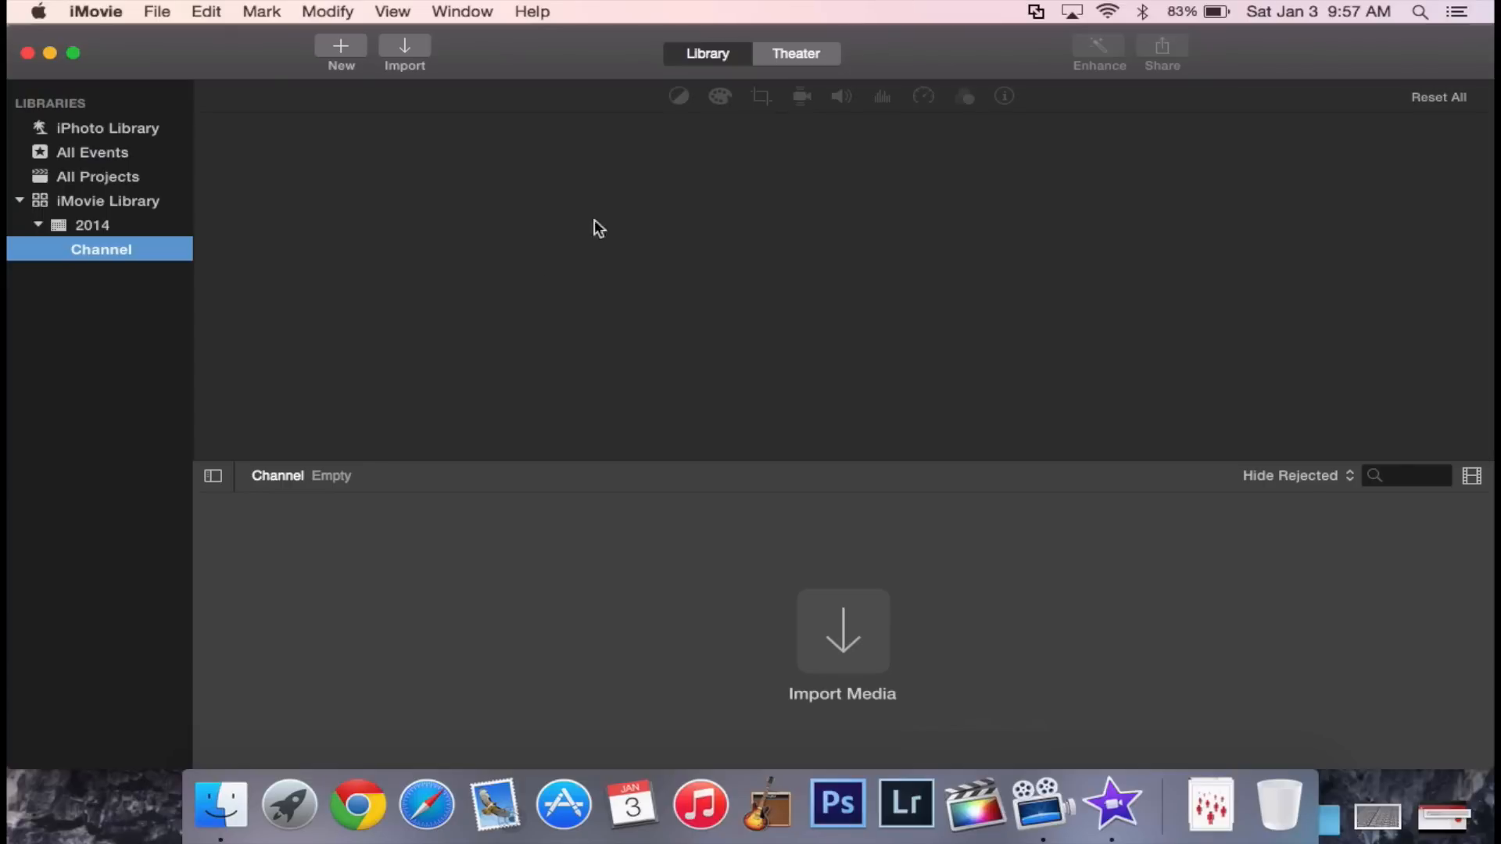
pyautogui.moveTo(548, 267)
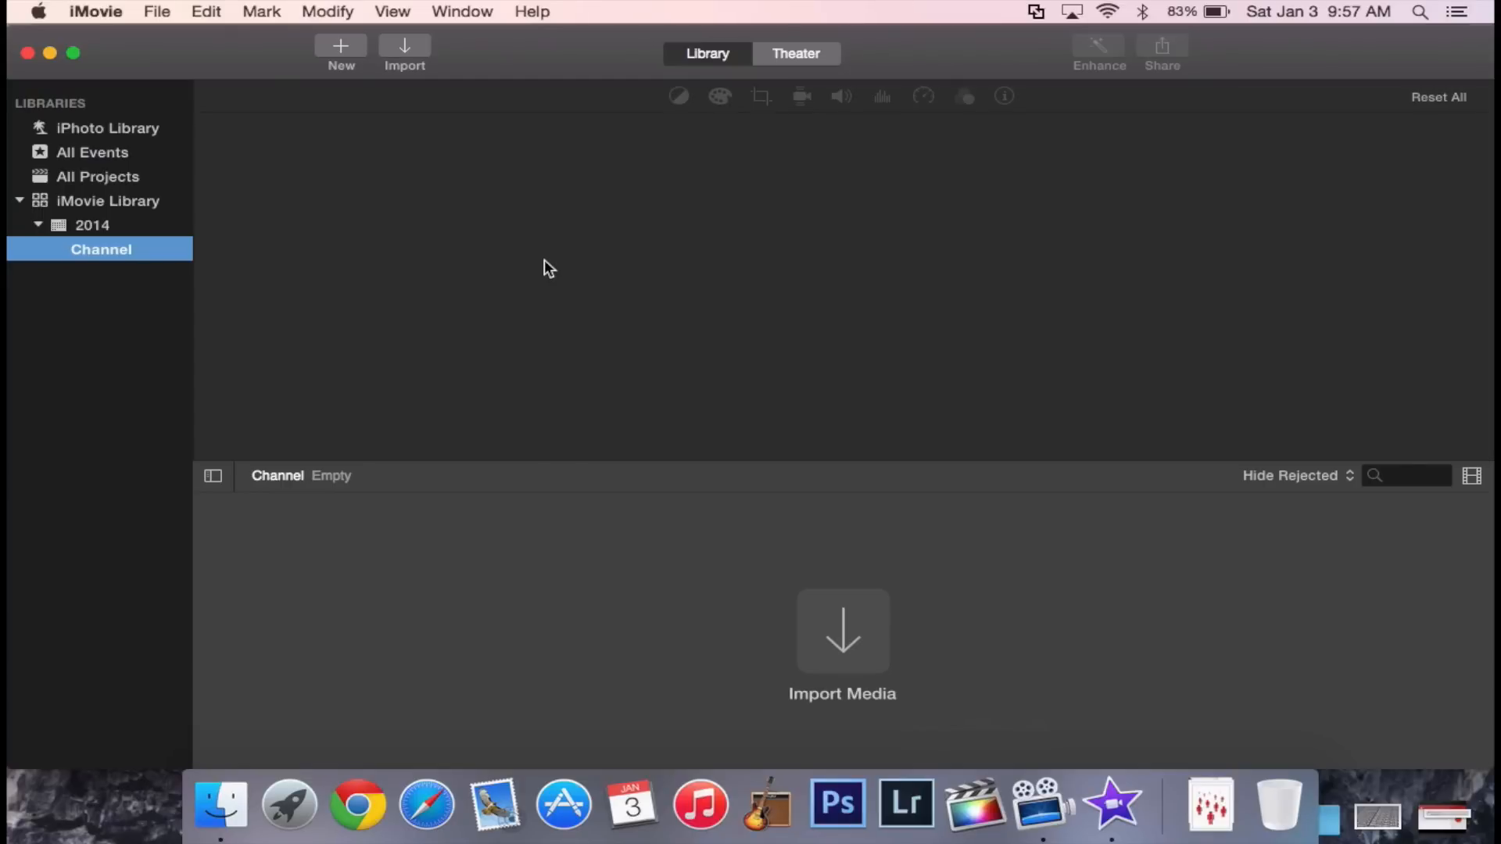
pyautogui.moveTo(10, 78)
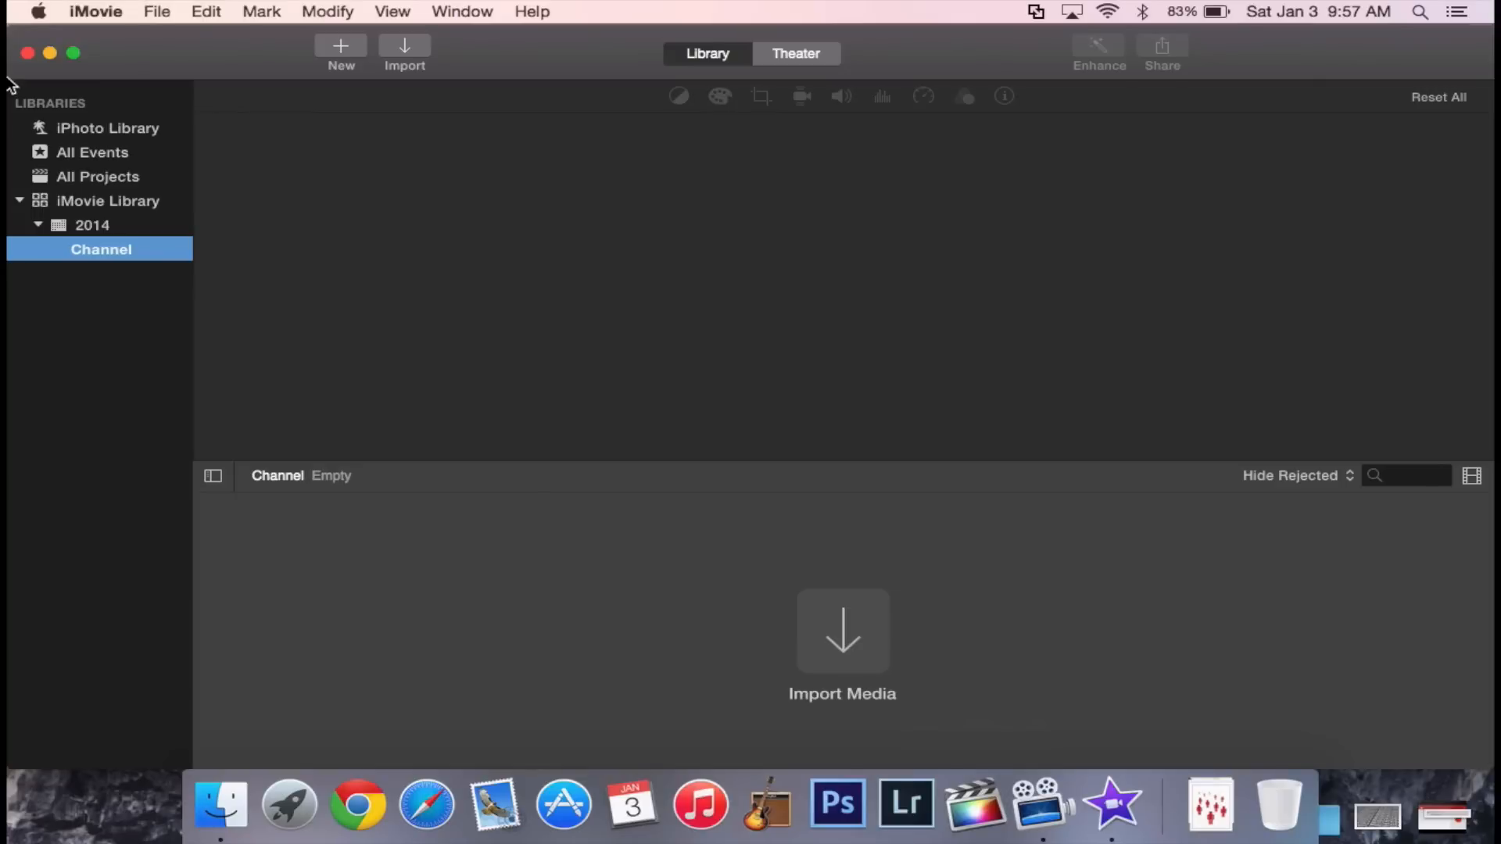
pyautogui.moveTo(430, 176)
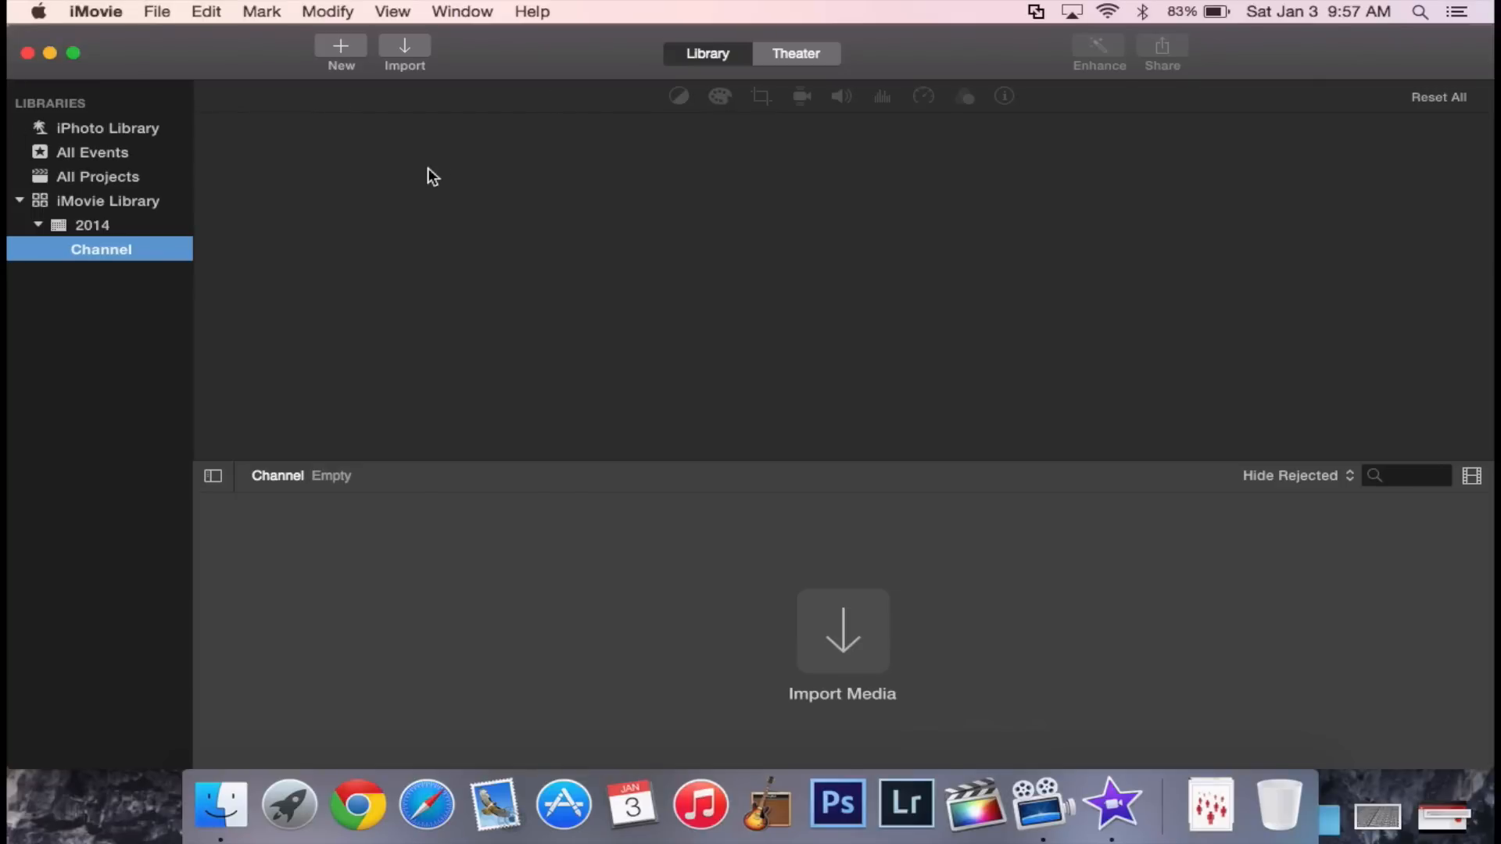
pyautogui.moveTo(407, 50)
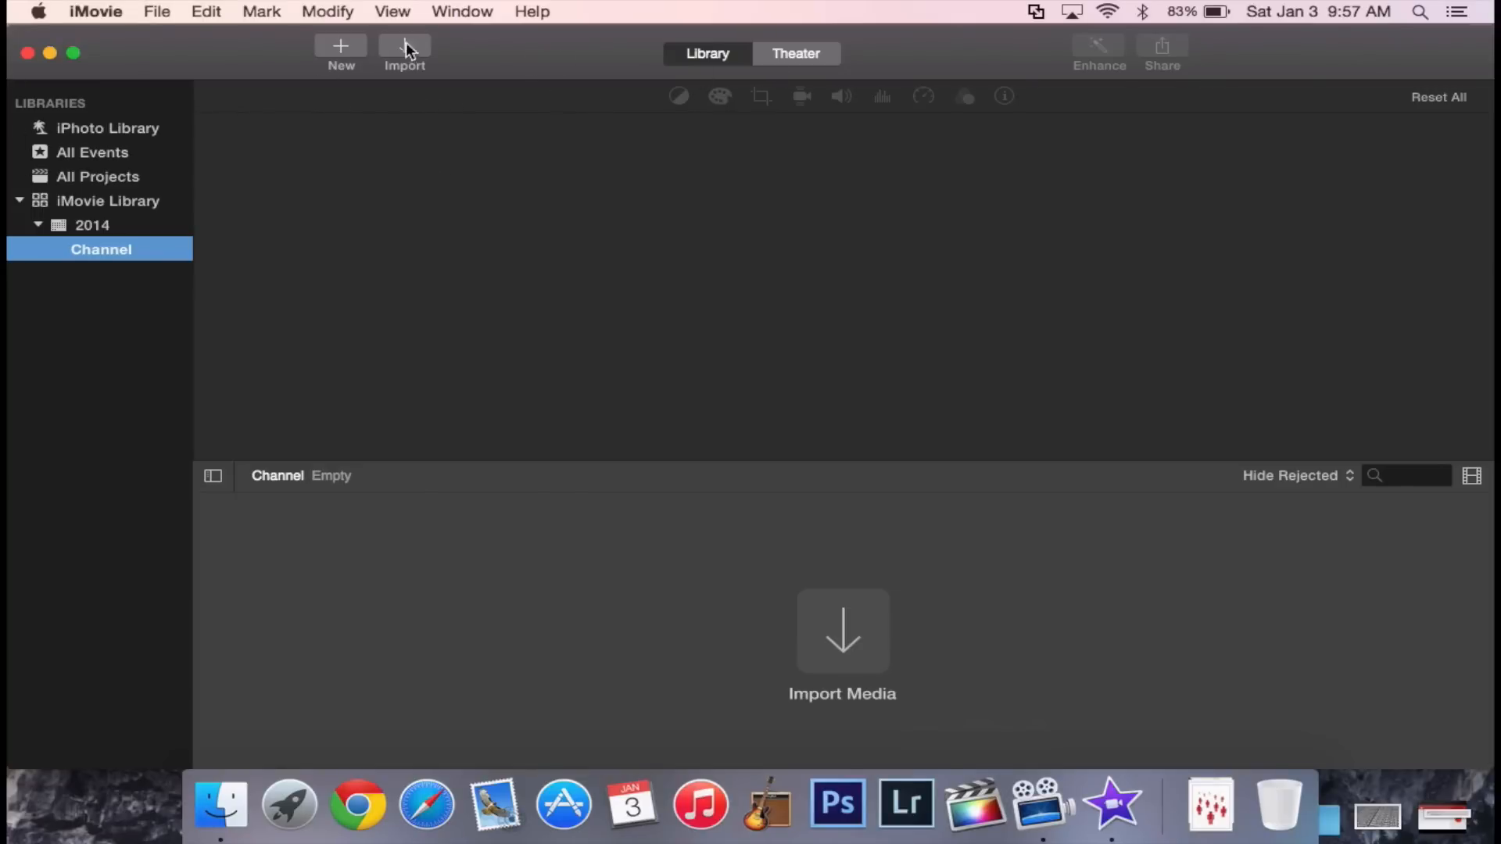
pyautogui.moveTo(369, 37)
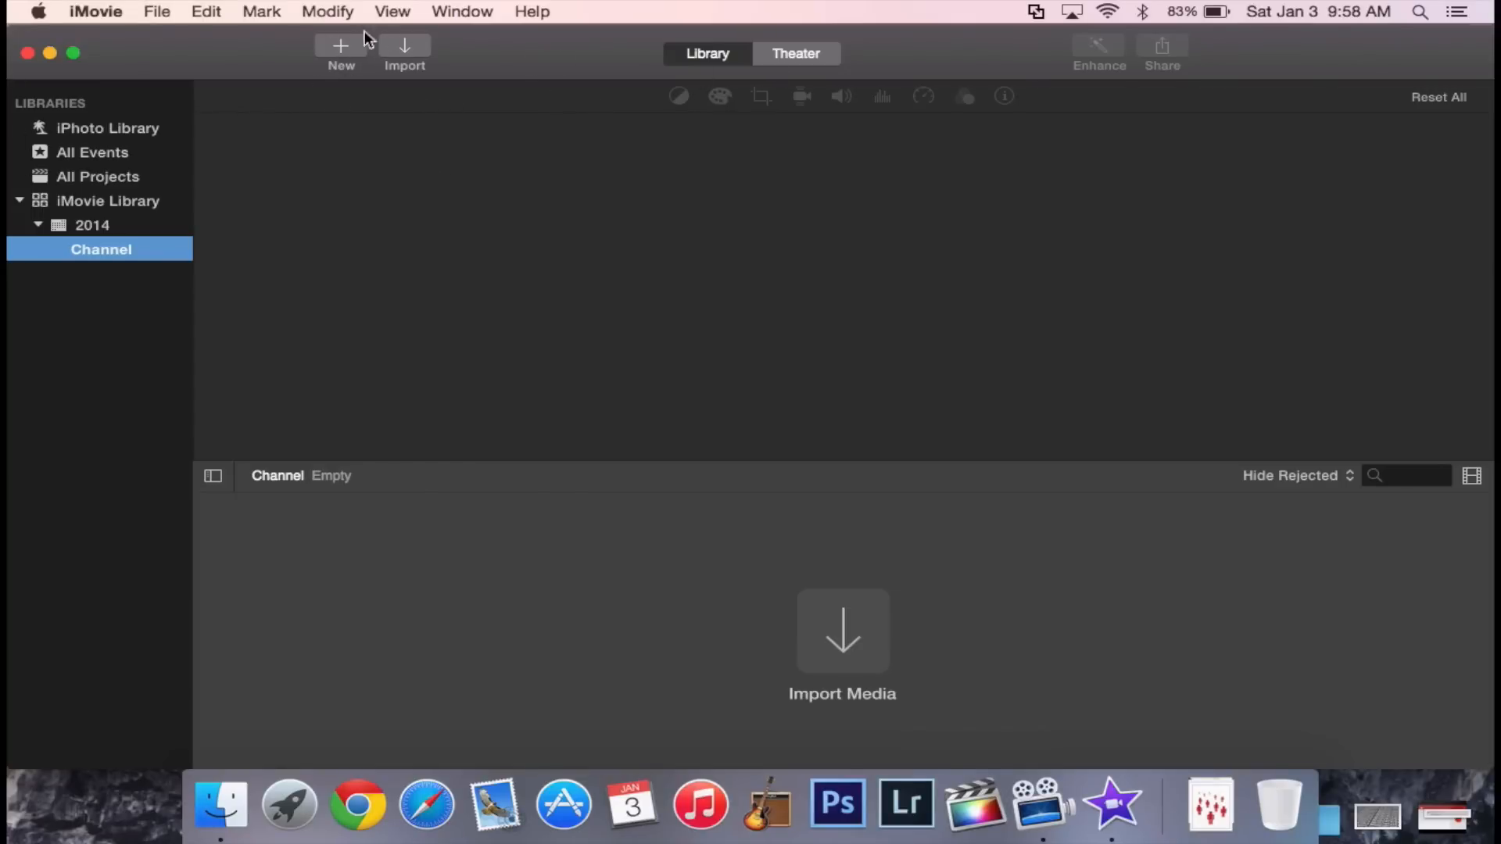
pyautogui.moveTo(416, 50)
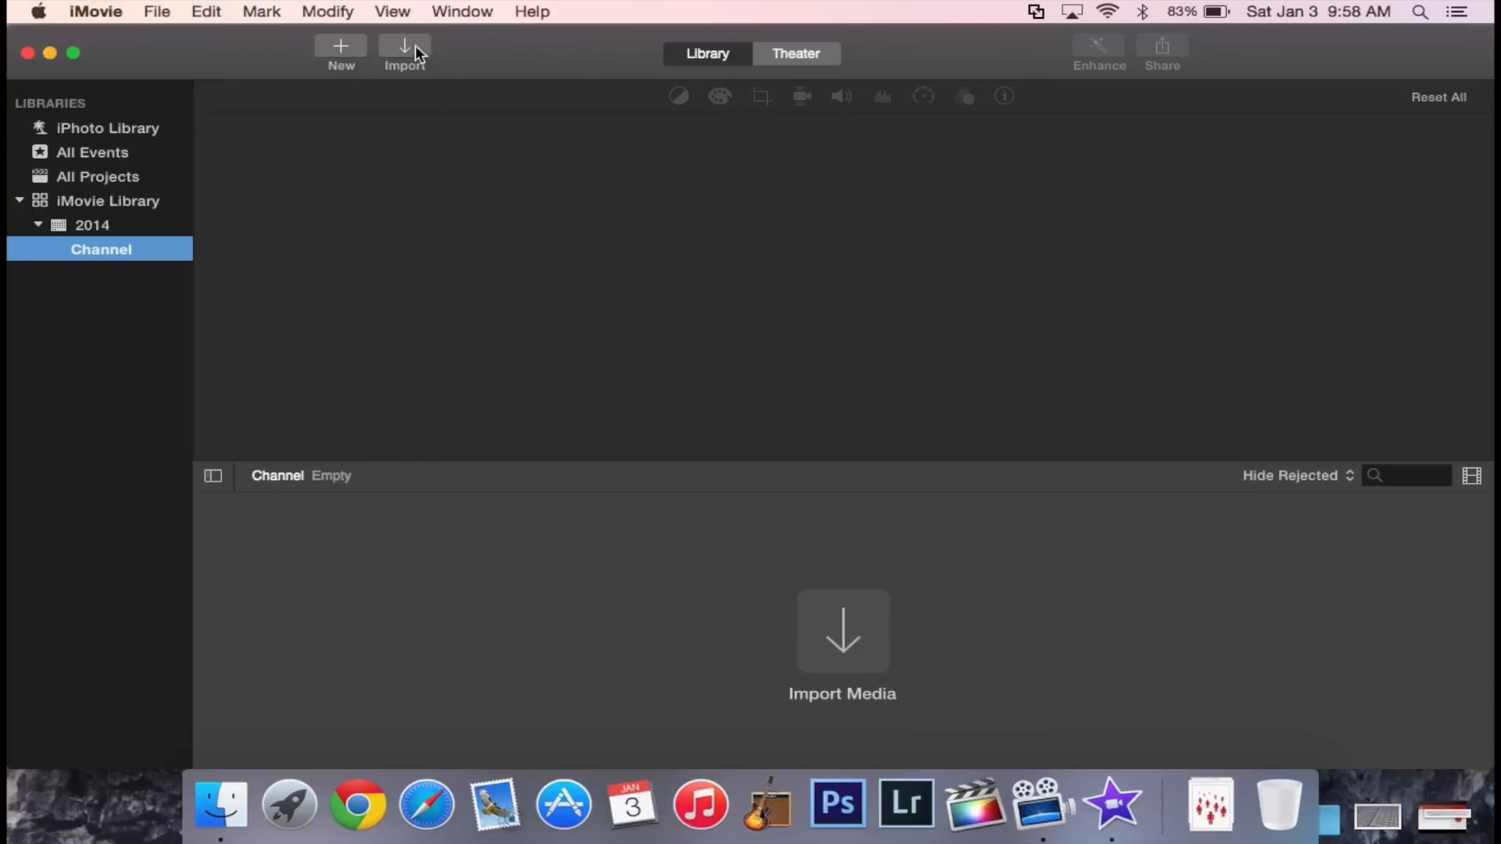
pyautogui.moveTo(482, 36)
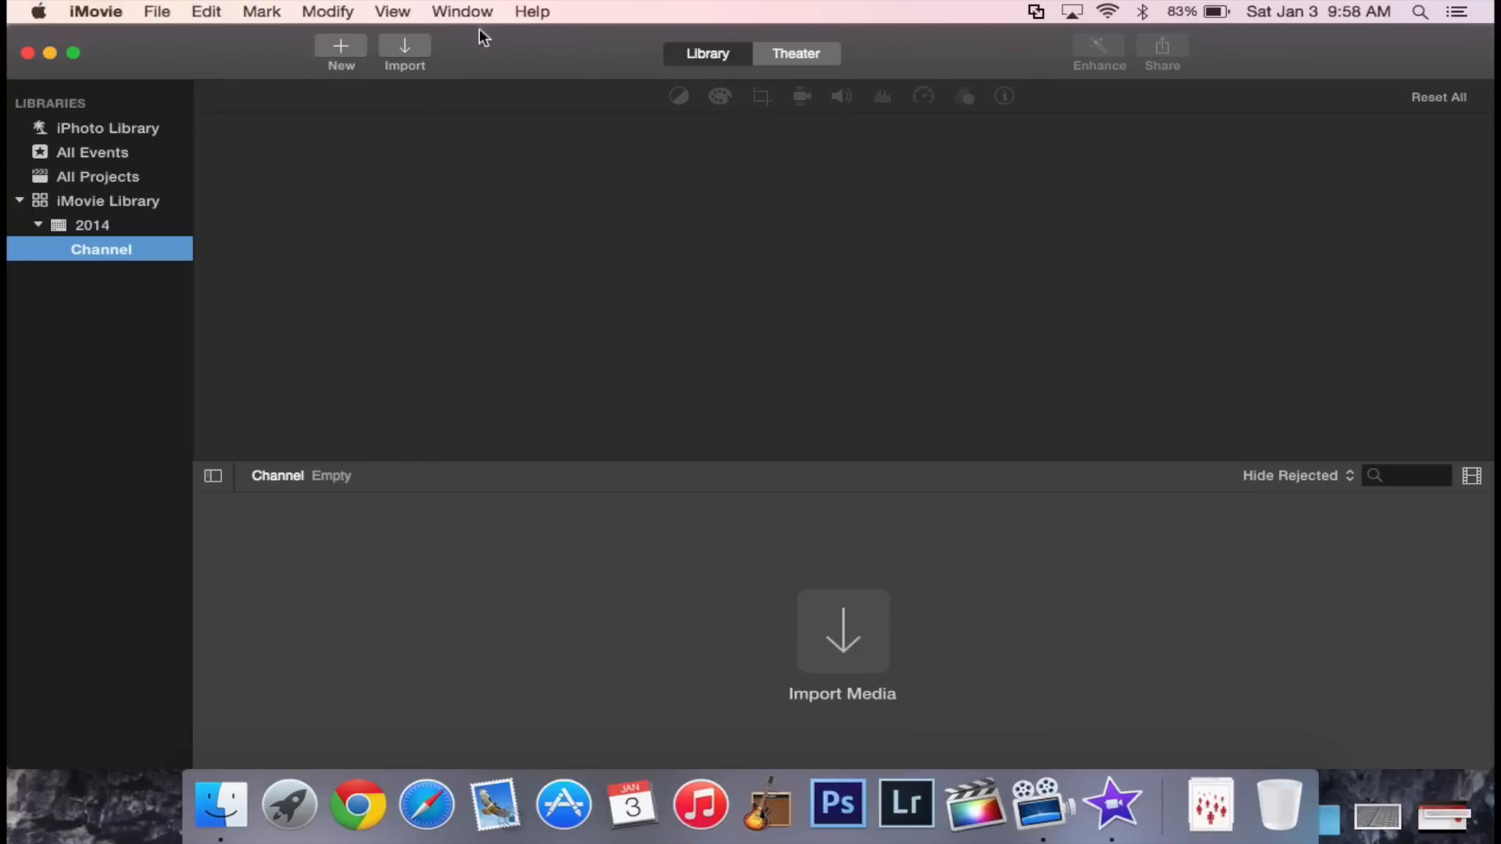
# From the Theater view, start a new movie using the Bright theme.
pyautogui.click(796, 53)
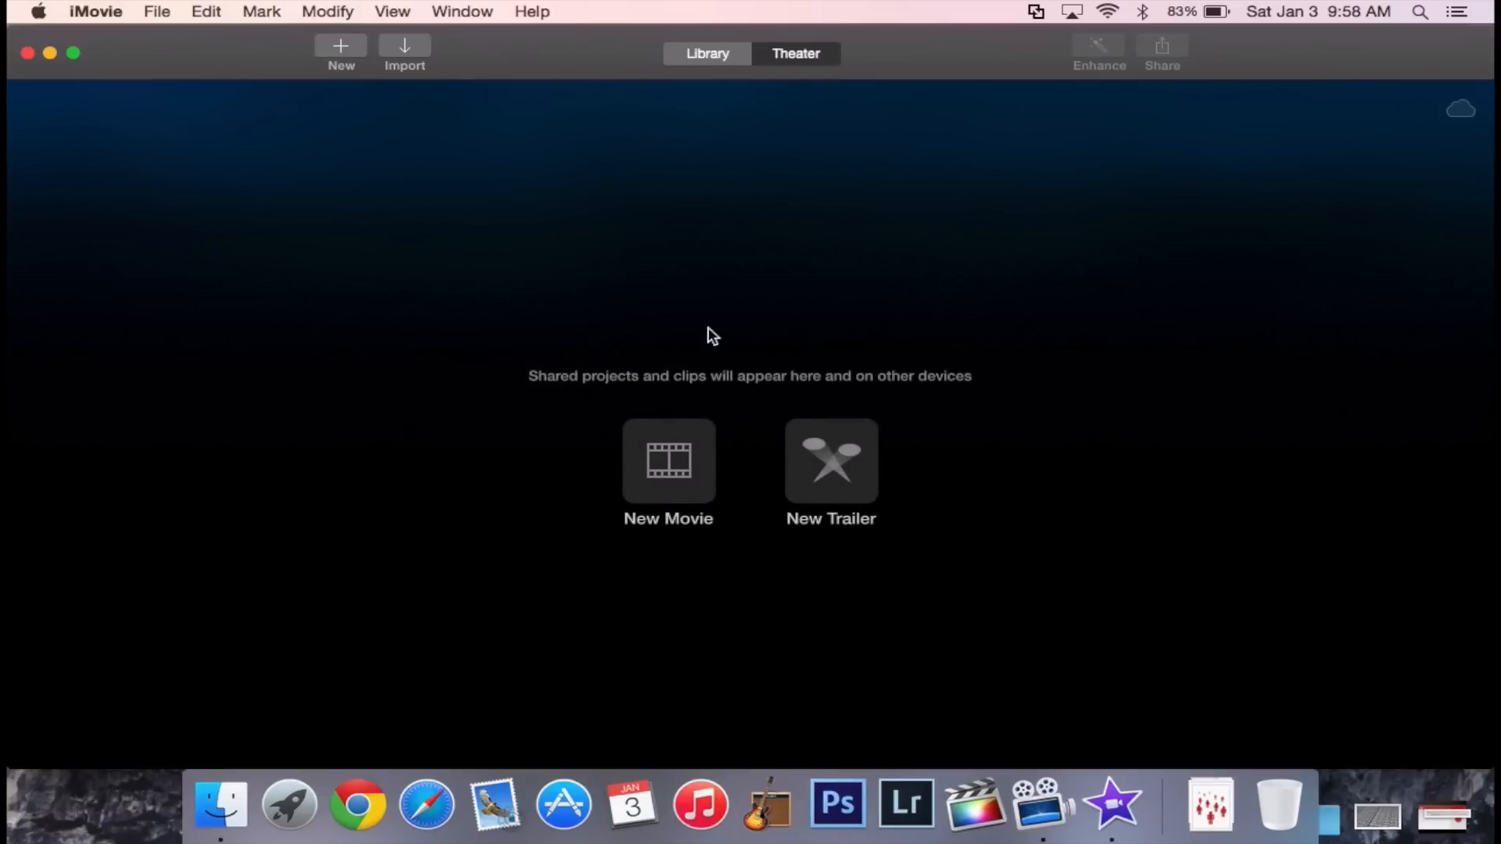
pyautogui.click(667, 459)
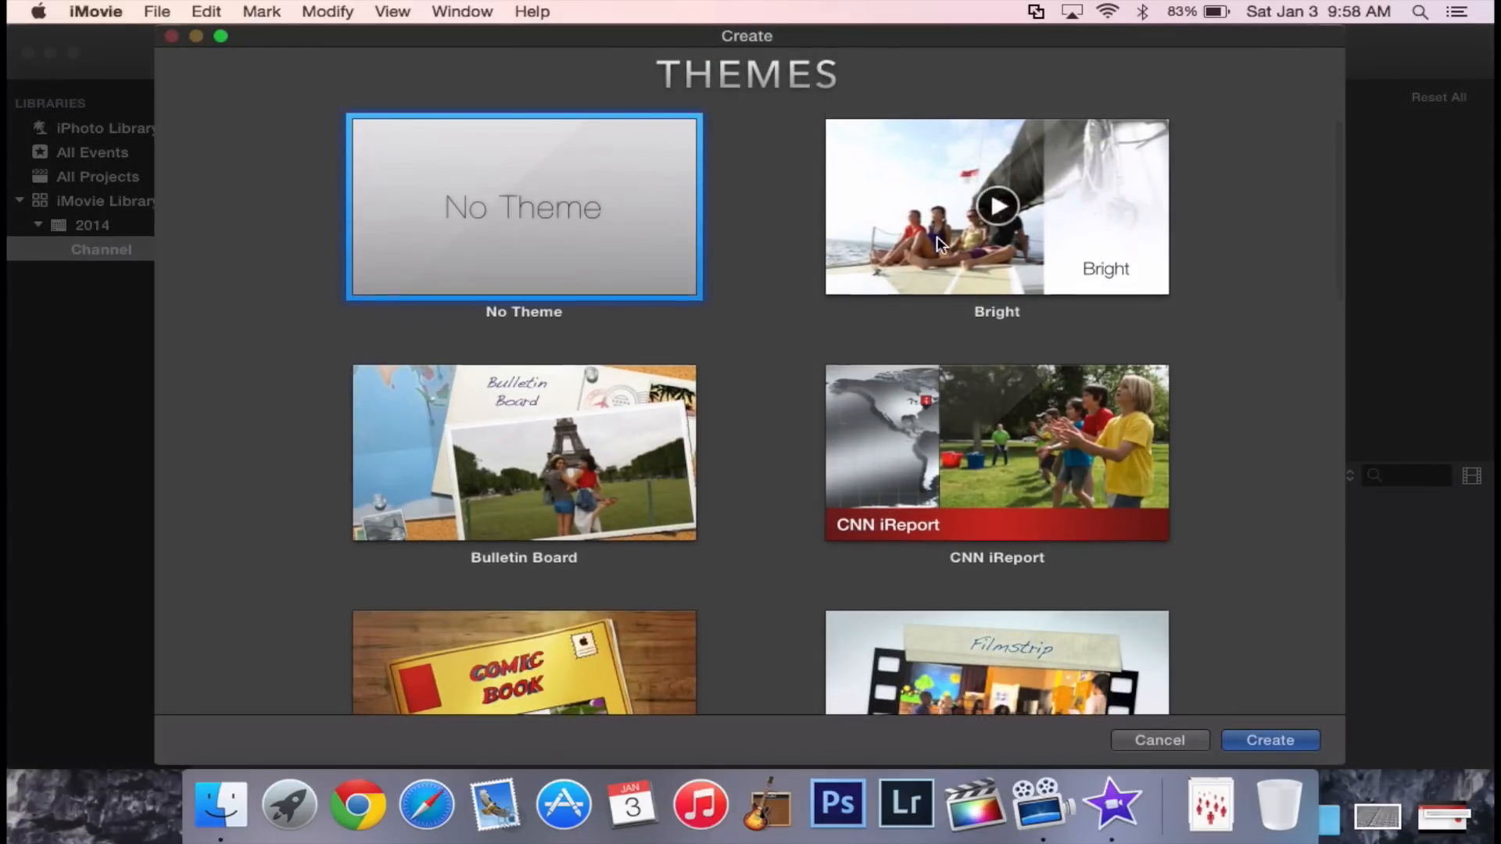
pyautogui.scroll(-3)
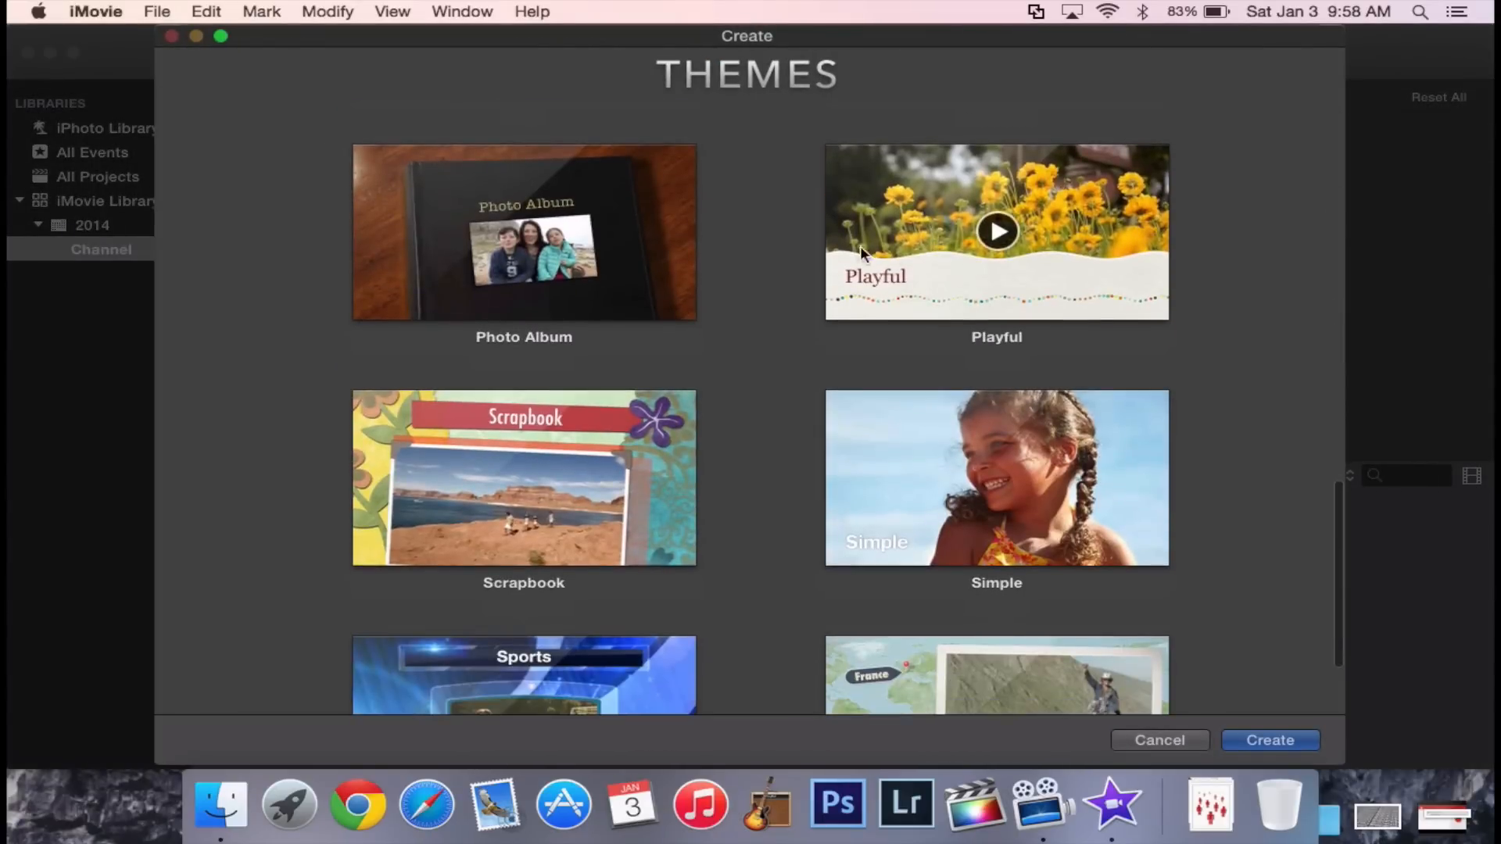
pyautogui.scroll(3)
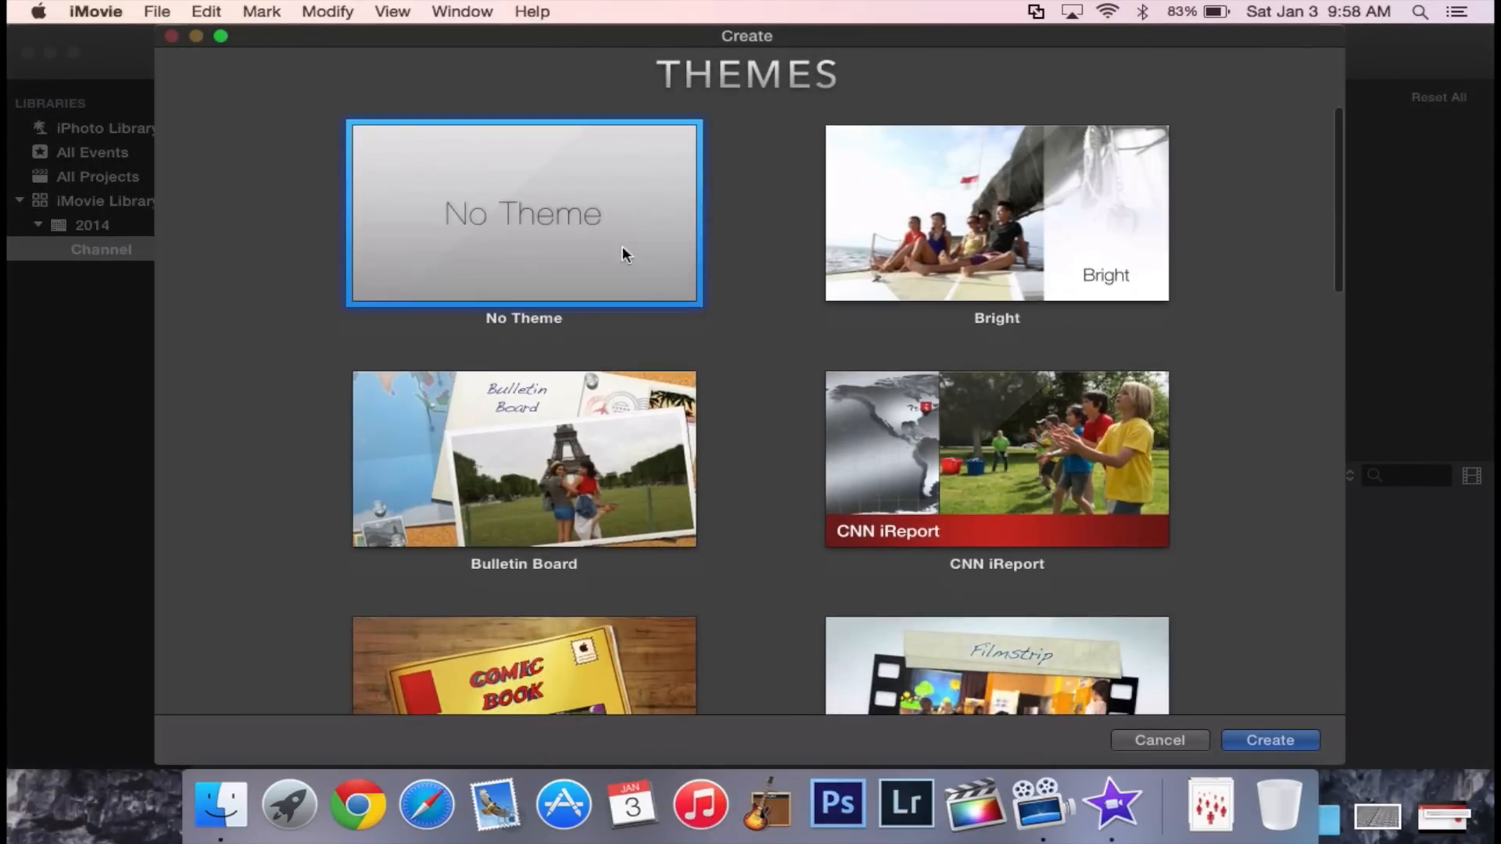
pyautogui.click(997, 212)
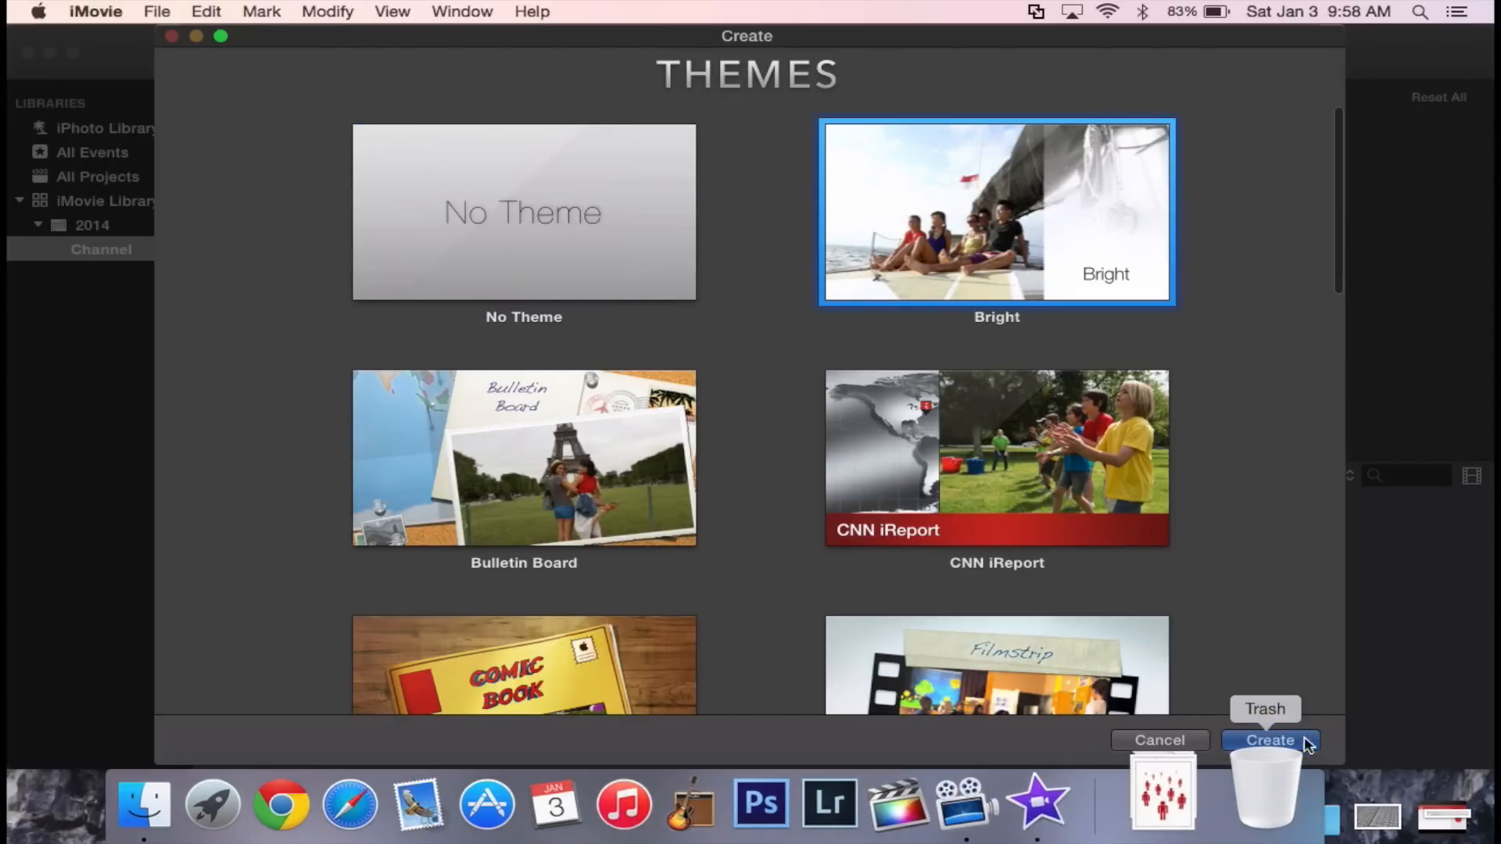
pyautogui.click(1270, 740)
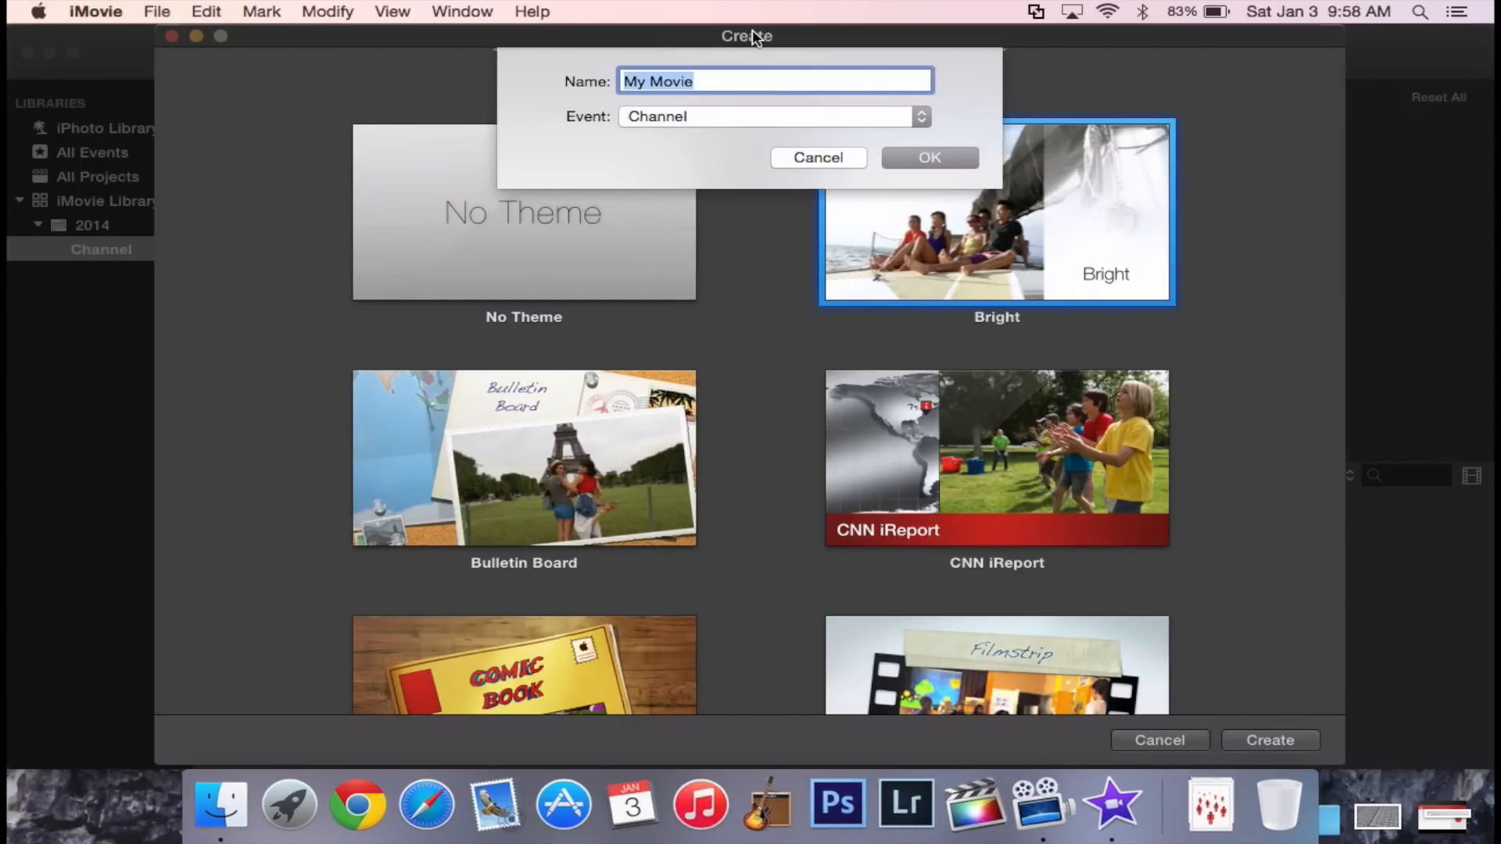
# Replace the default name with 'iMovie vs Final Cut P…' for the comparison project.
pyautogui.press('Delete')
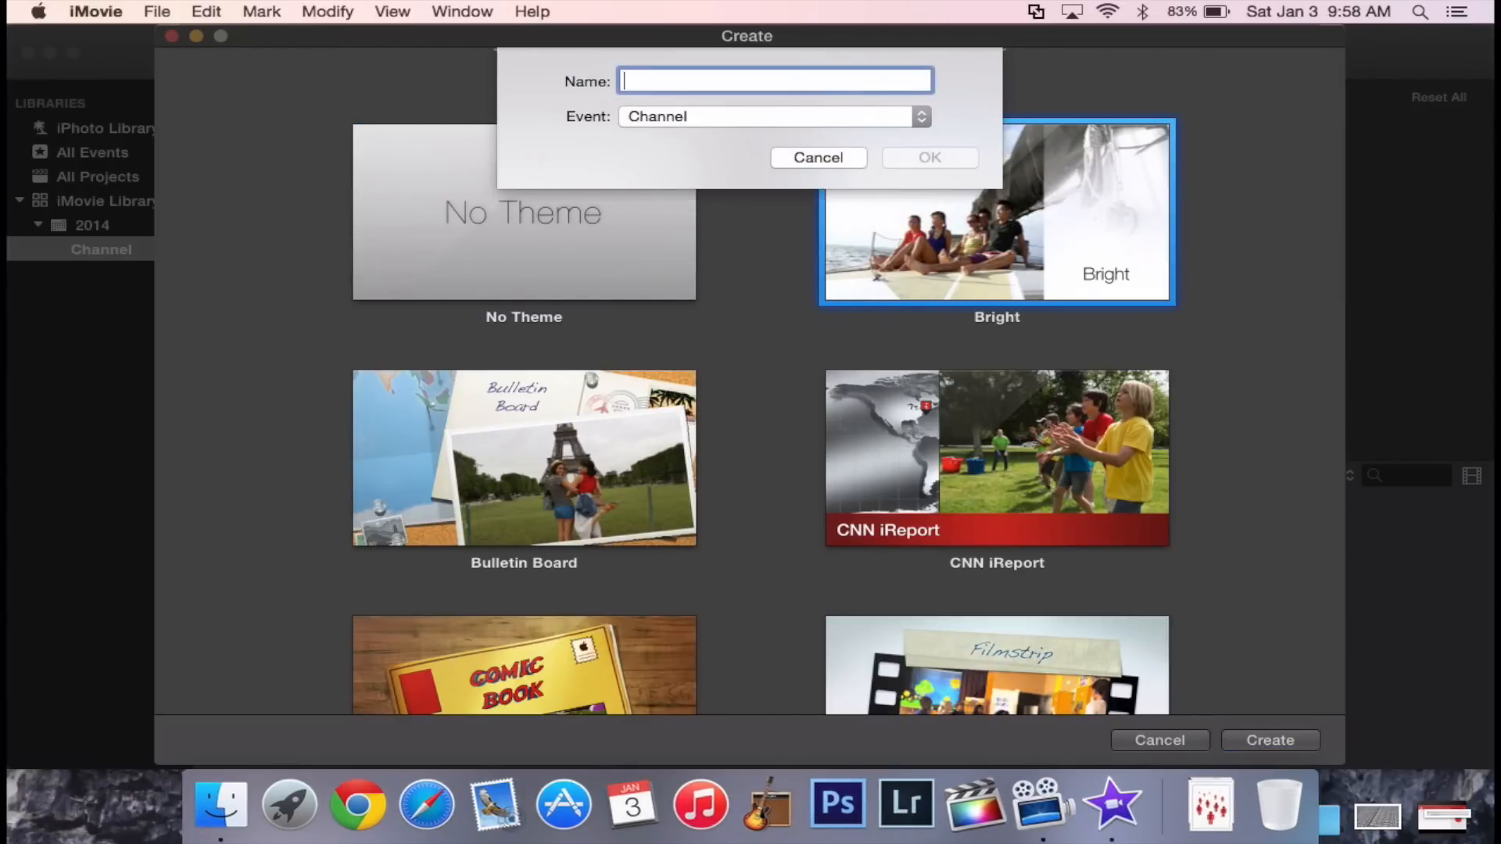
pyautogui.write('iMovie vs')
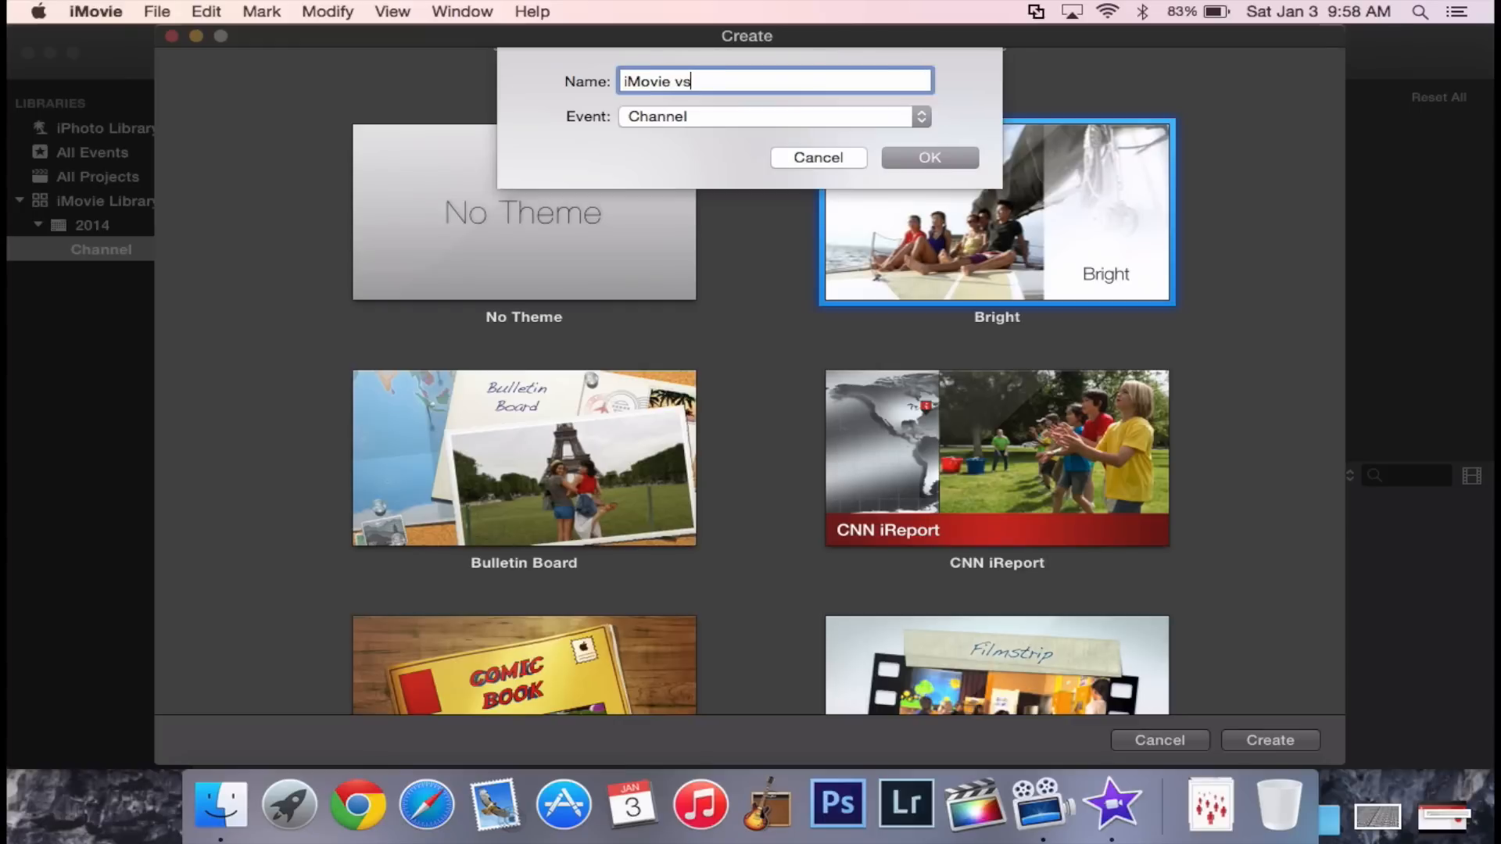
pyautogui.write('F')
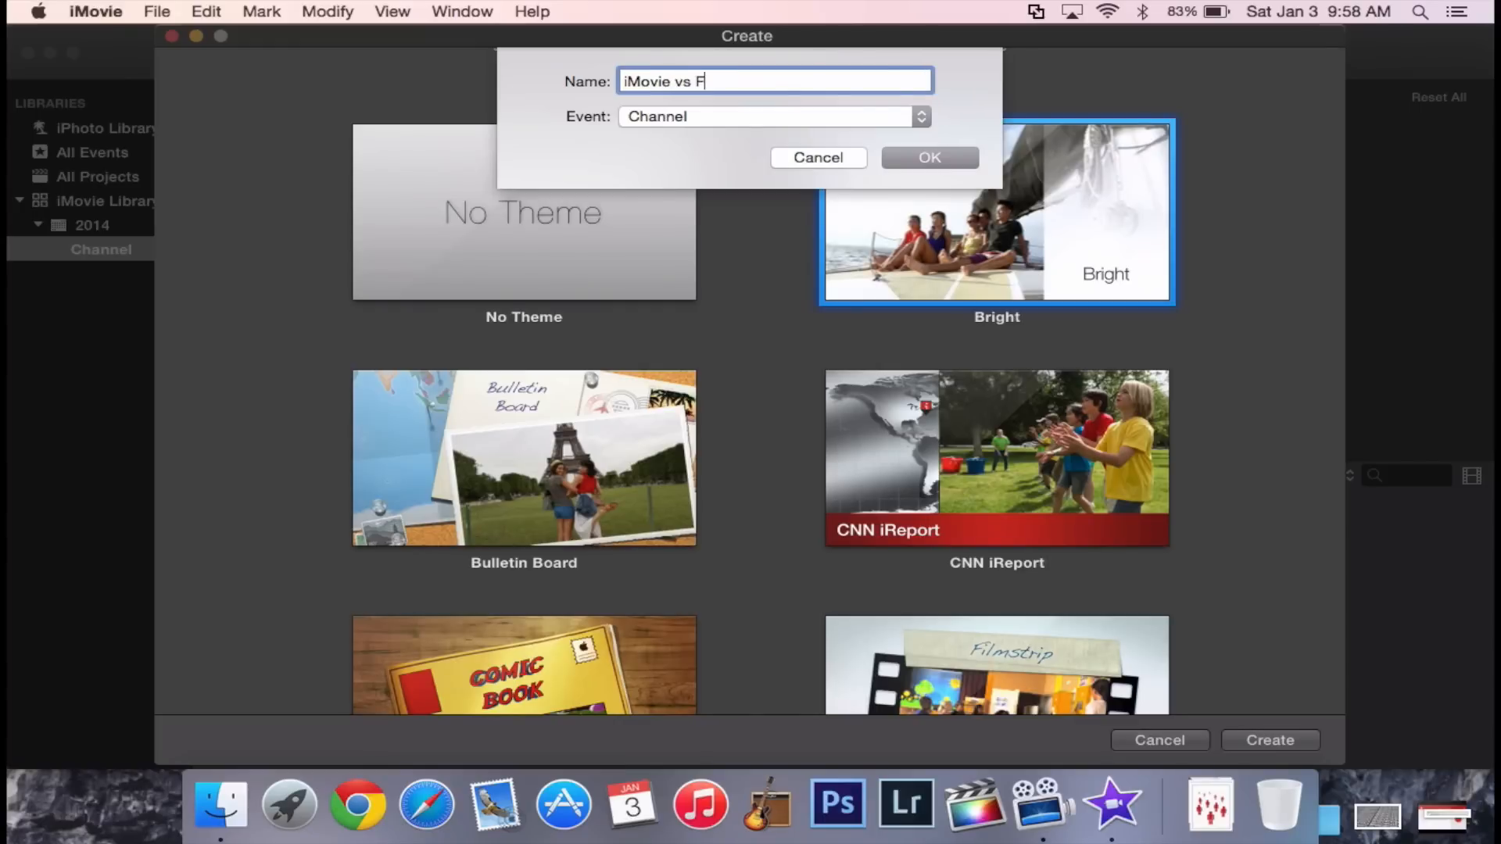
pyautogui.write('inal Cut P')
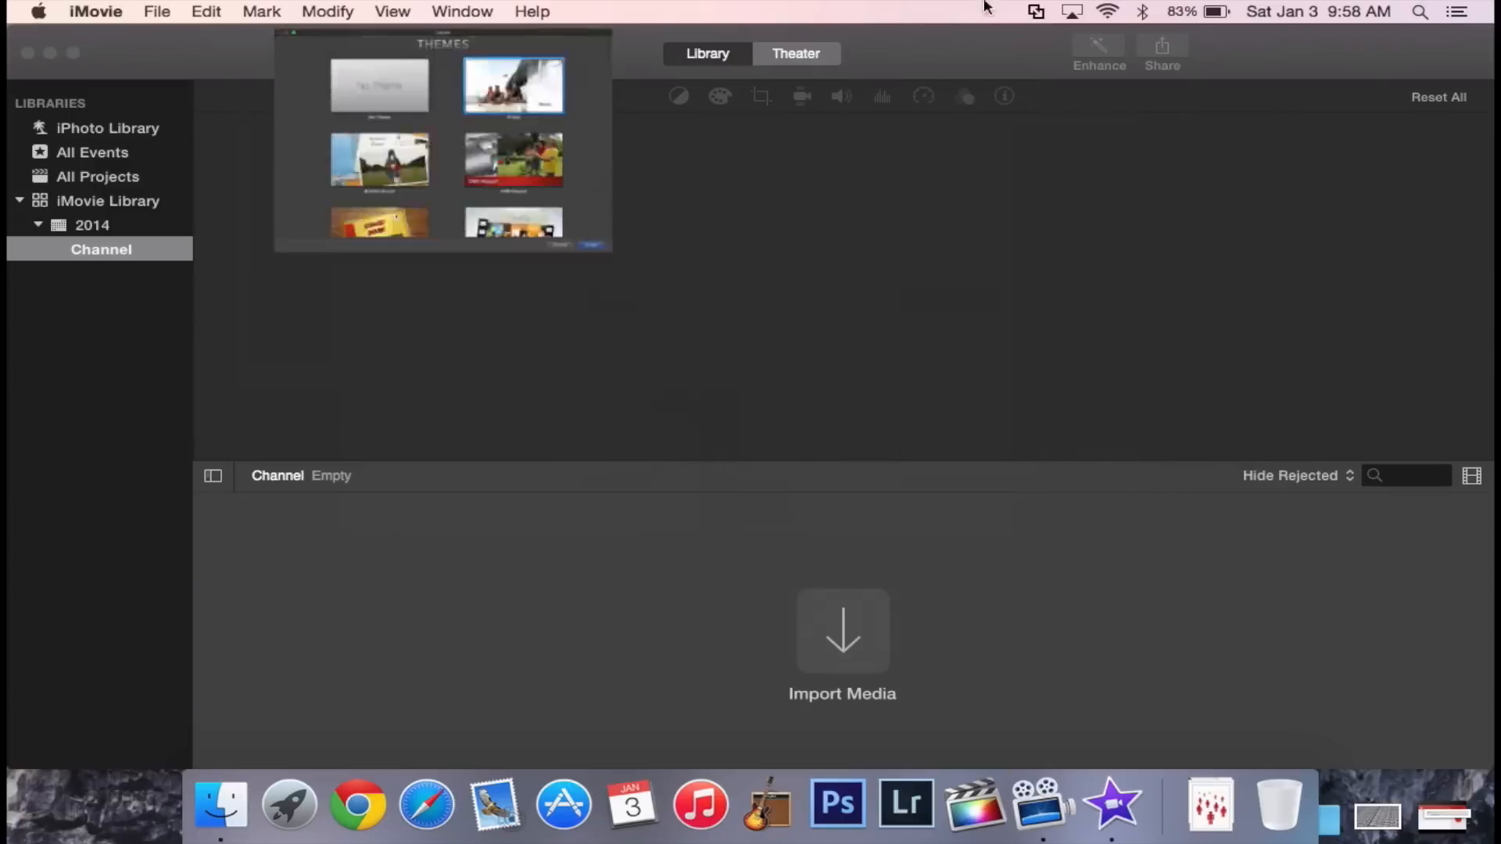
# Confirm the movie name in the Channel event and look through the transitions collection.
pyautogui.click(591, 246)
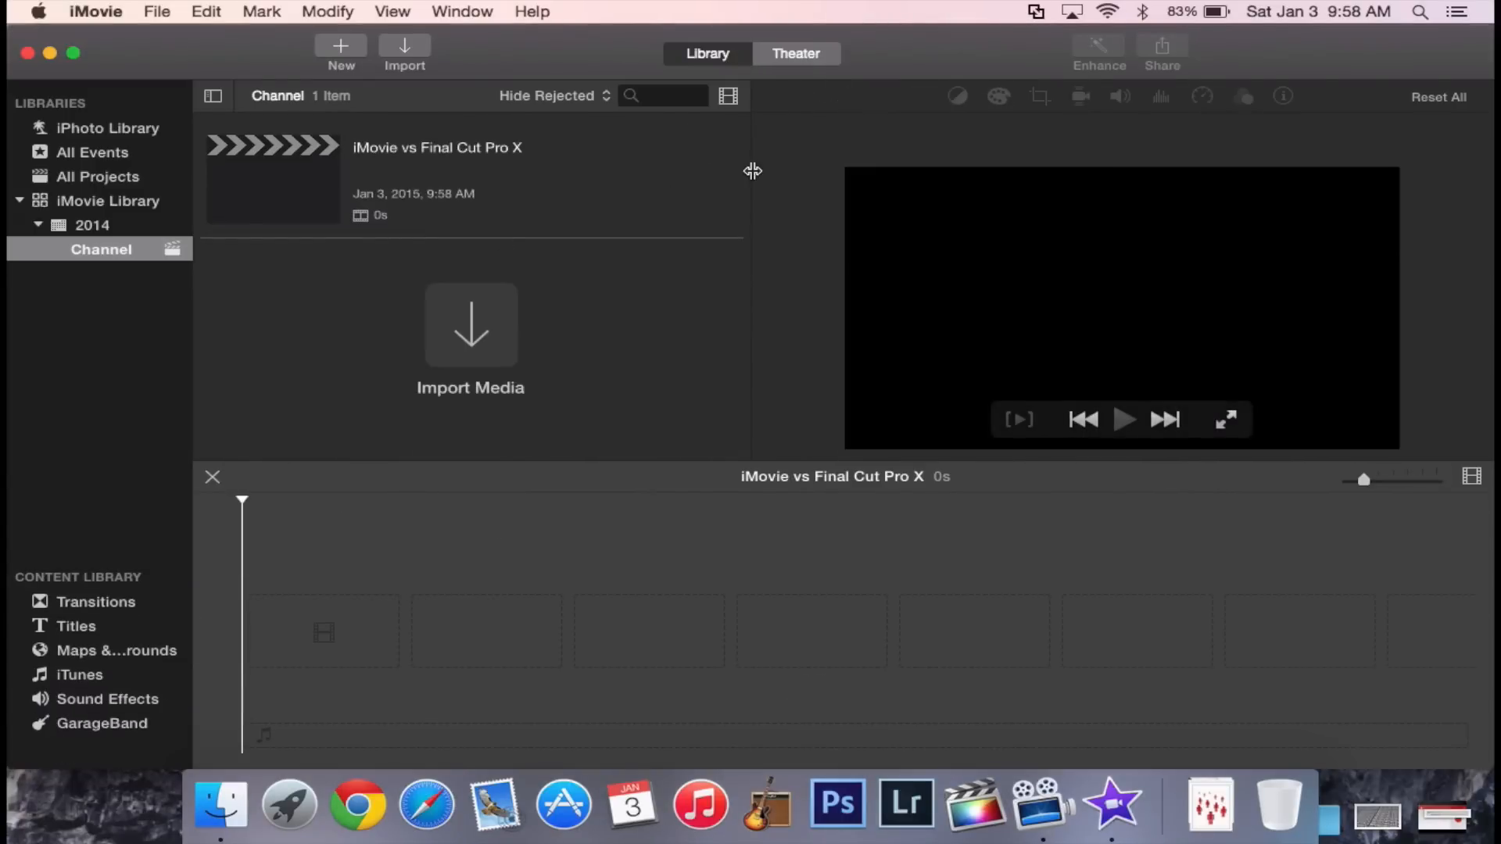
pyautogui.moveTo(318, 373)
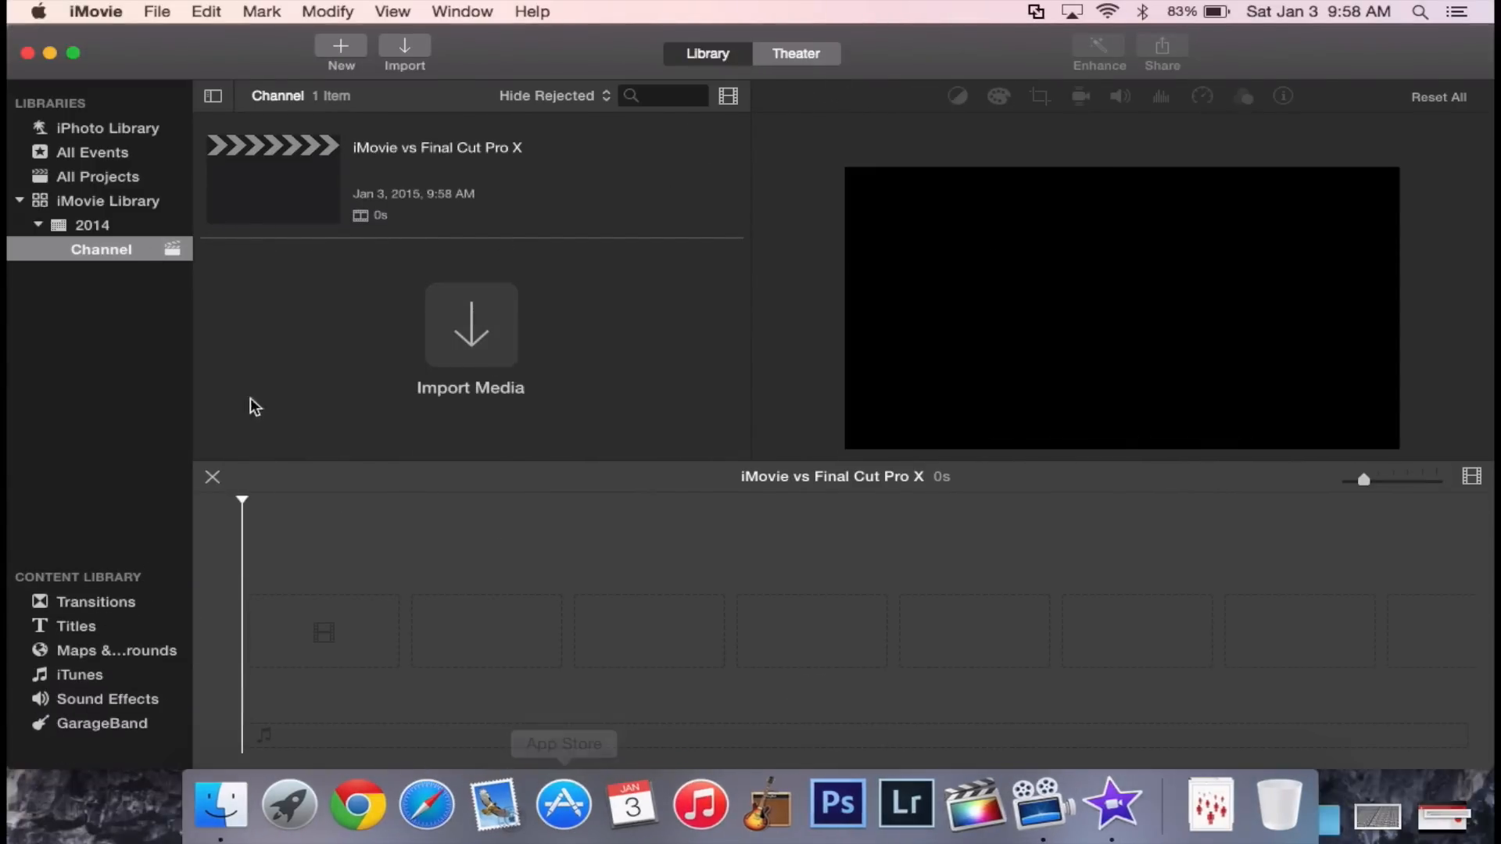
pyautogui.click(96, 600)
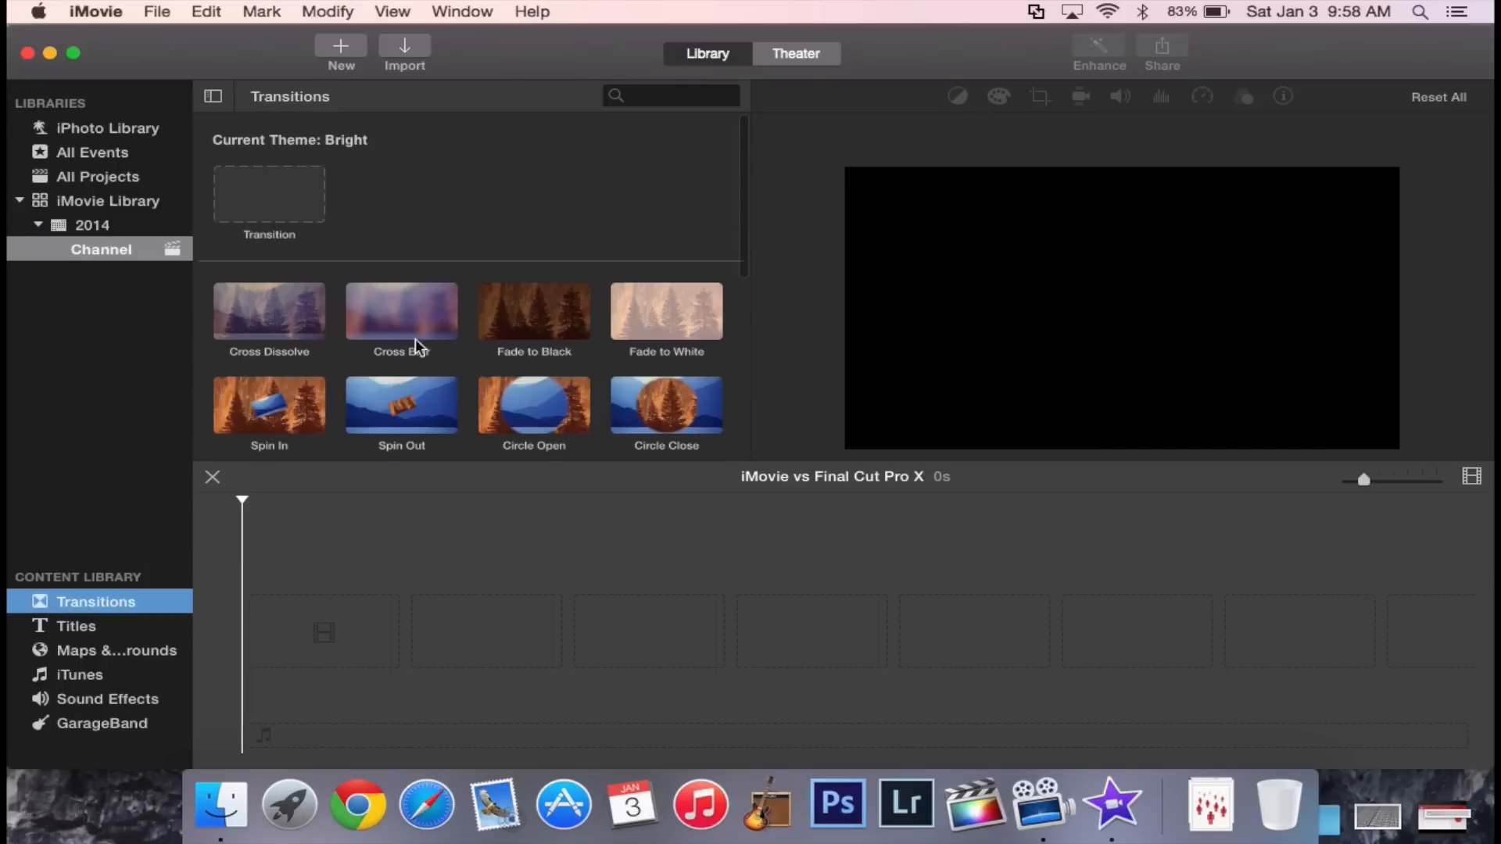
pyautogui.scroll(-3)
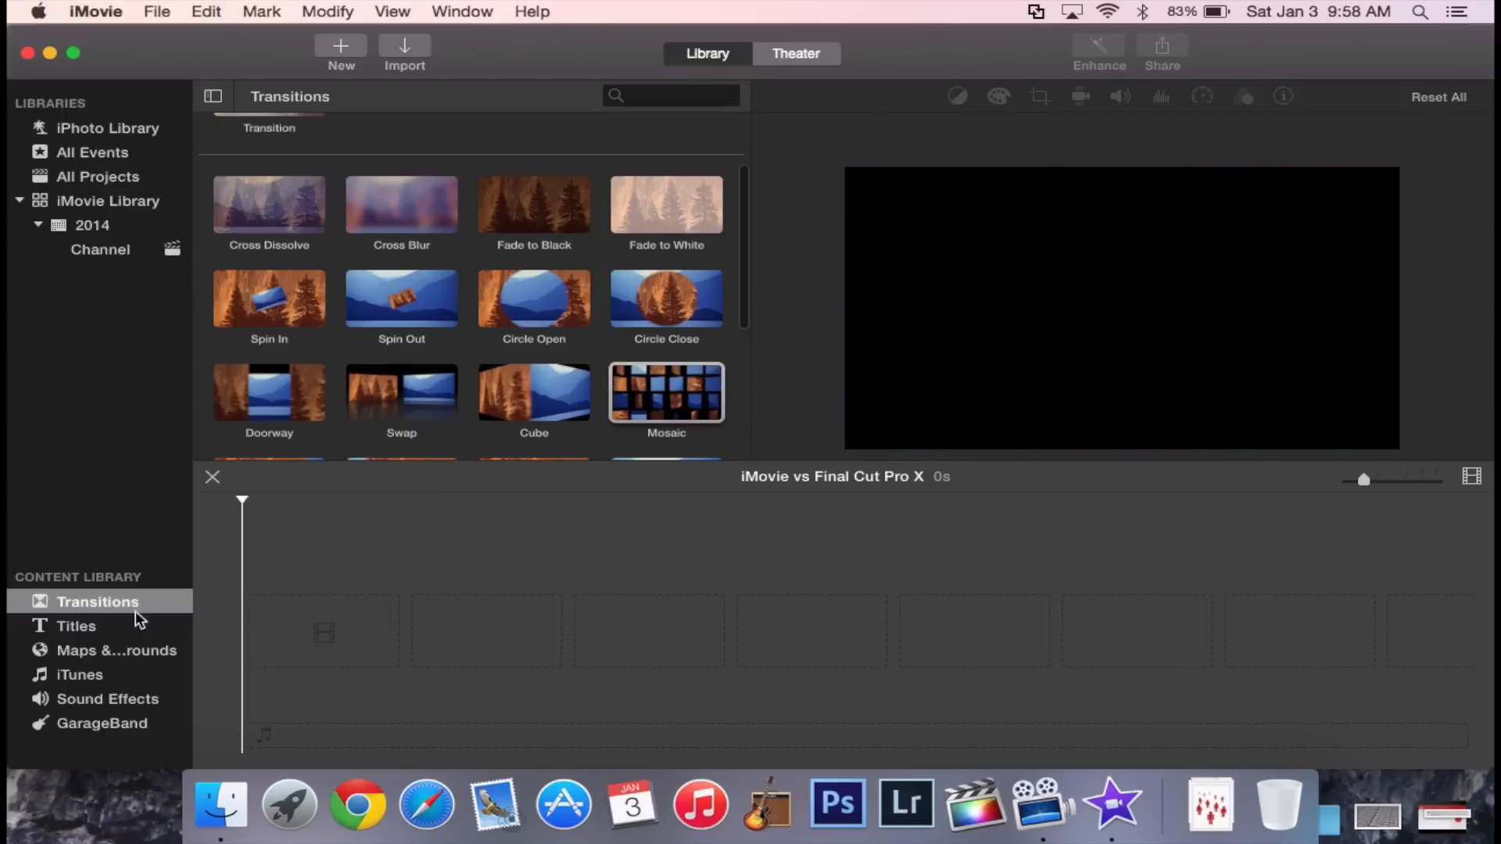
# Browse the titles, then Maps & Backgrounds, previewing the Old World Map.
pyautogui.click(77, 626)
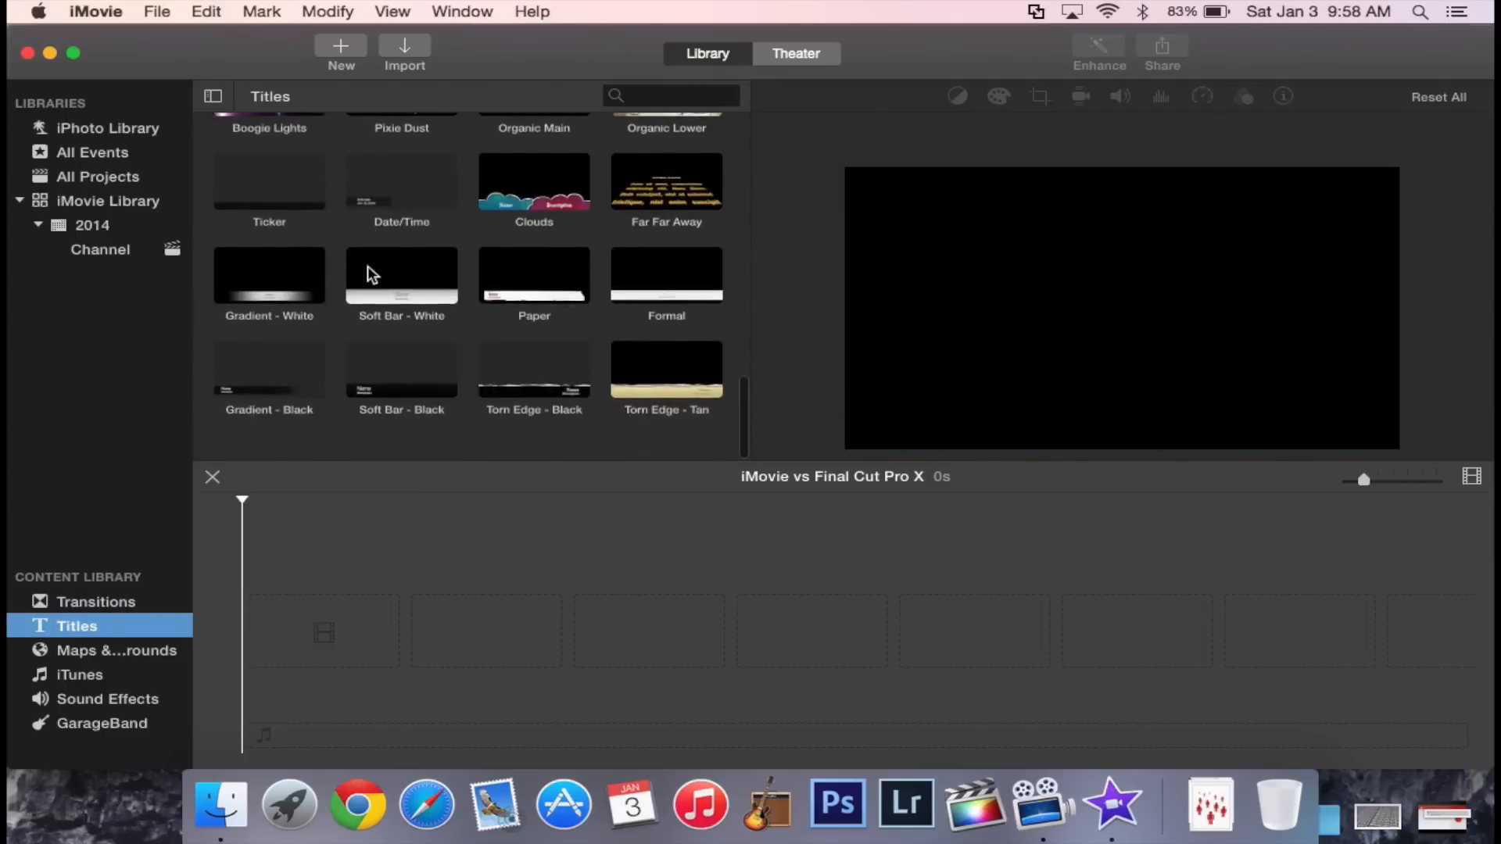
pyautogui.scroll(3)
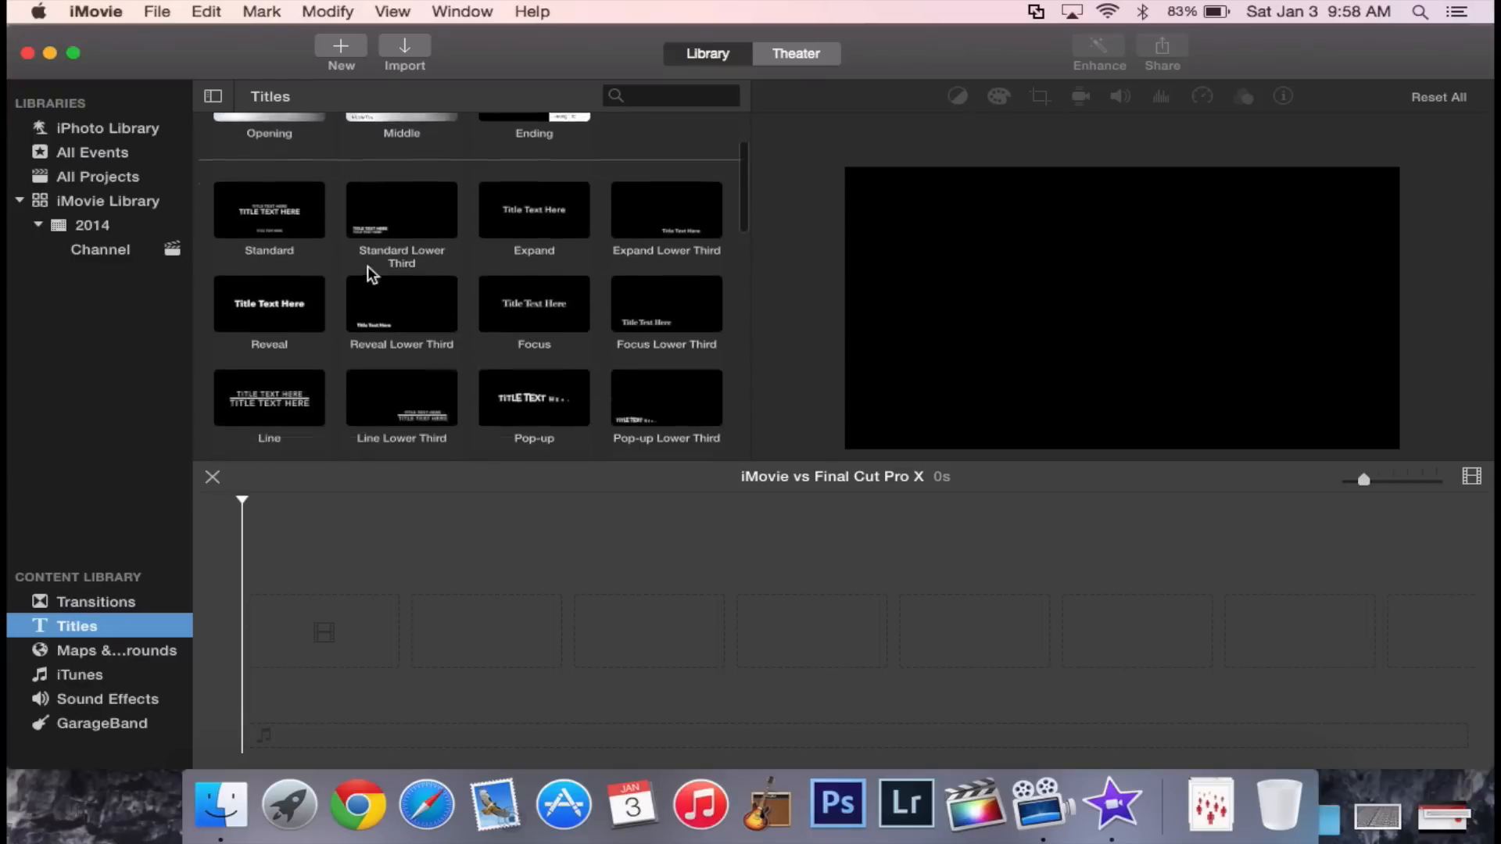
pyautogui.scroll(-3)
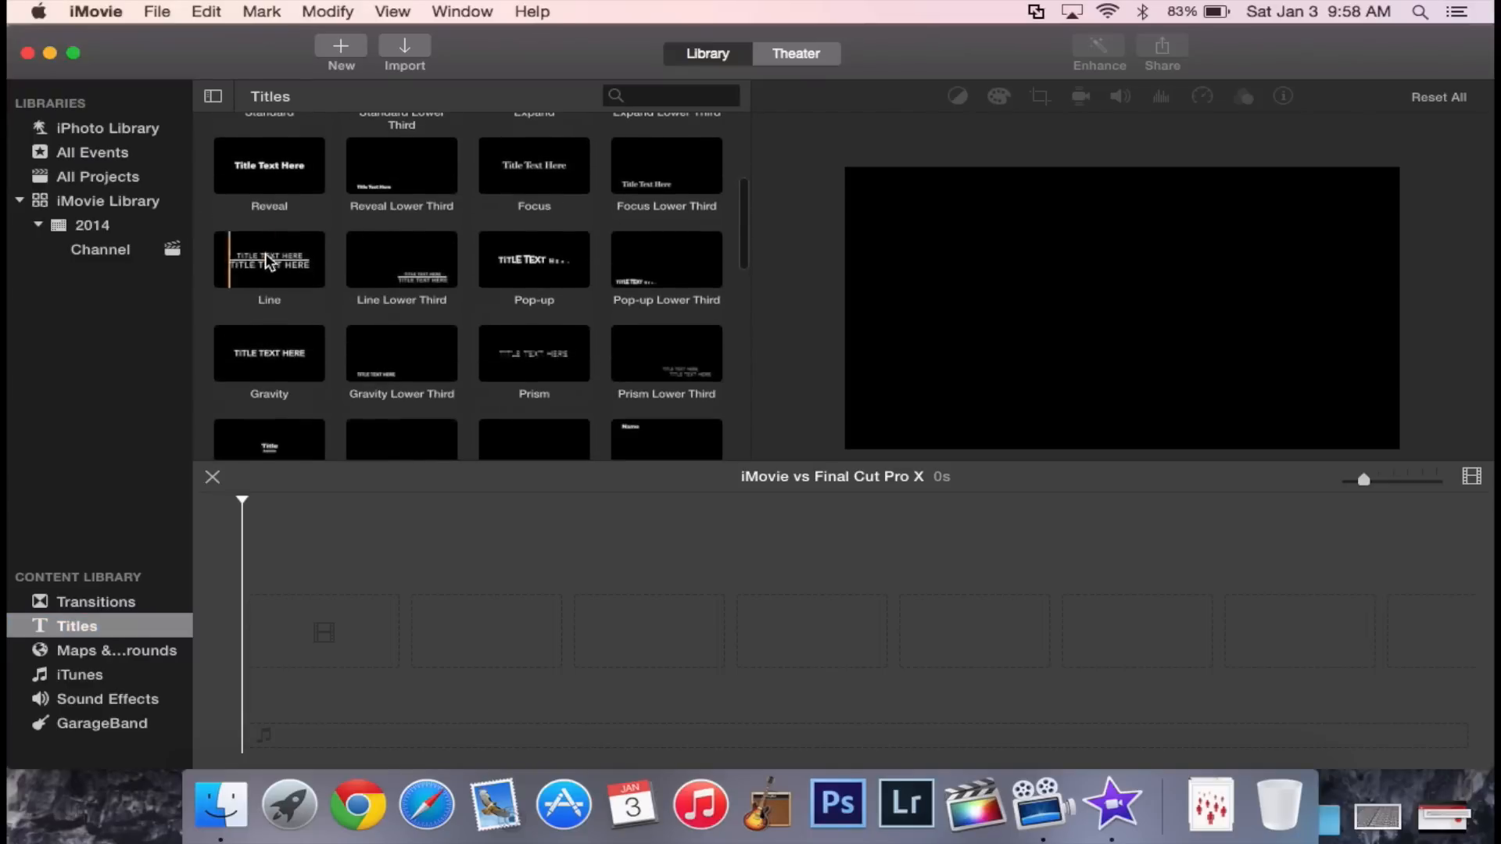
pyautogui.moveTo(269, 258)
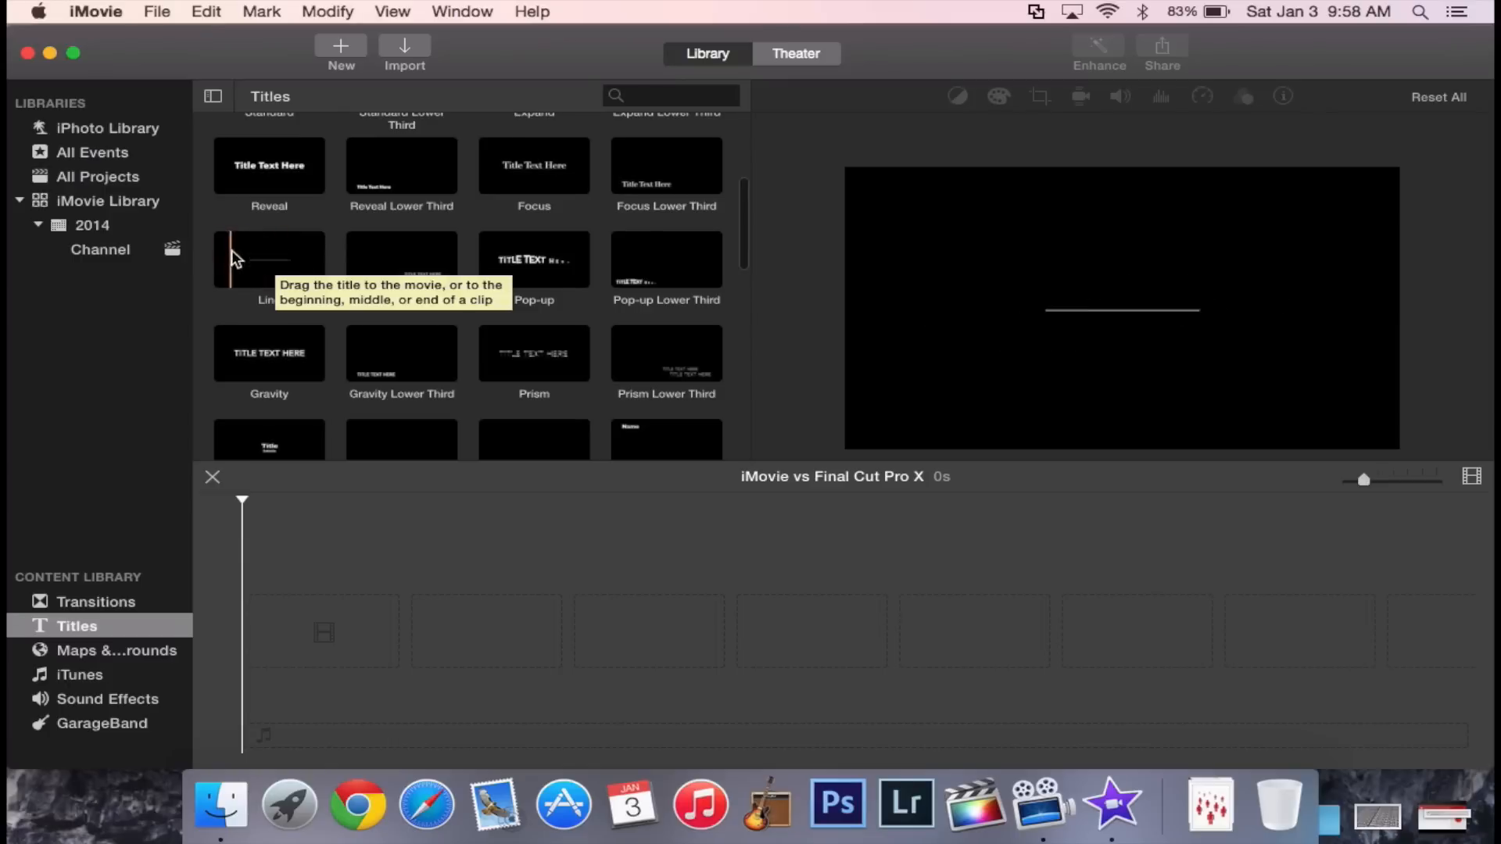
pyautogui.click(117, 651)
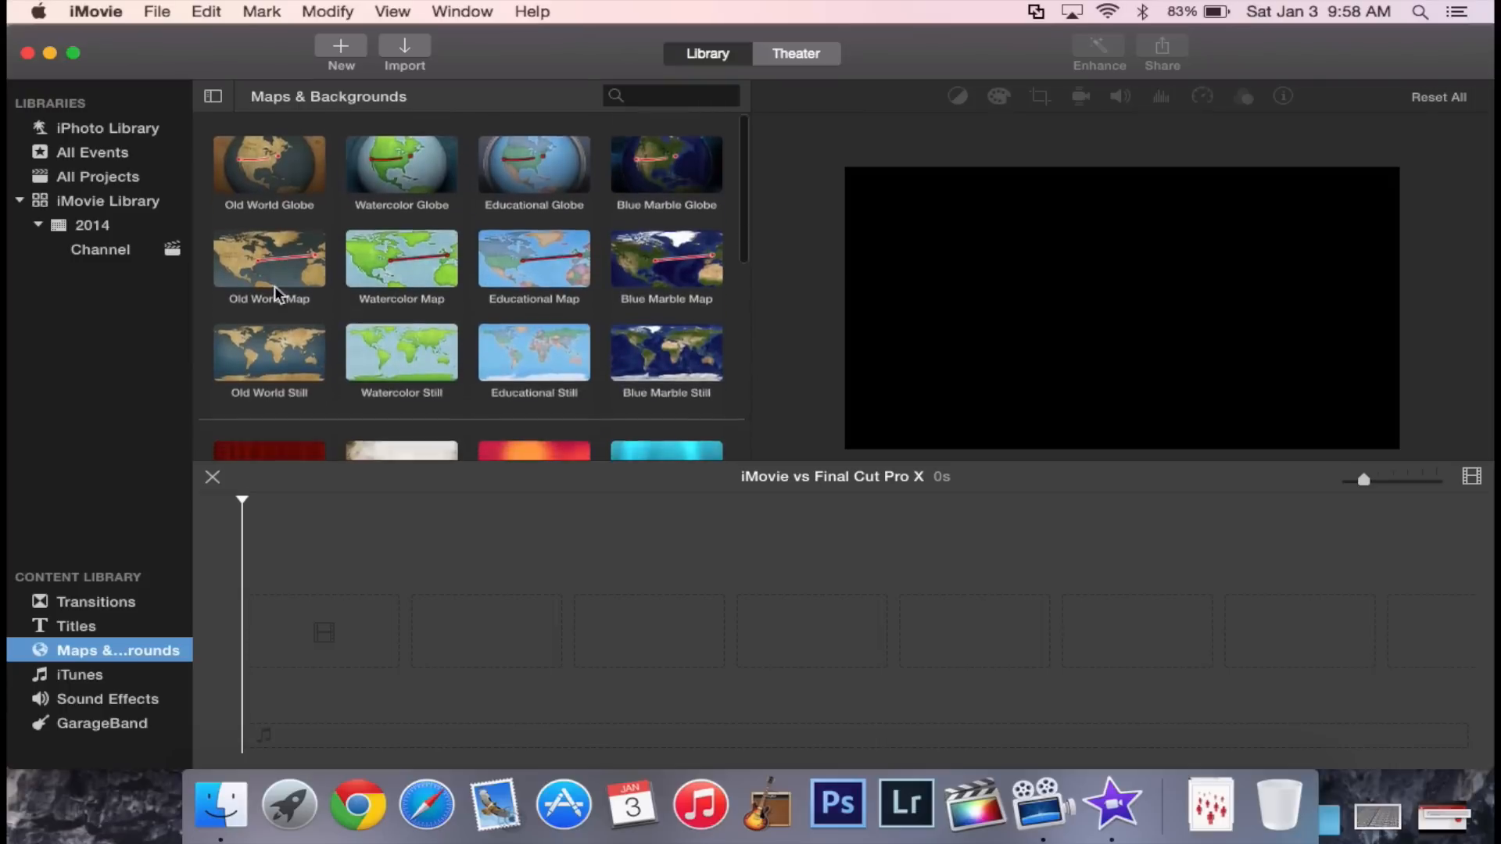
pyautogui.click(666, 161)
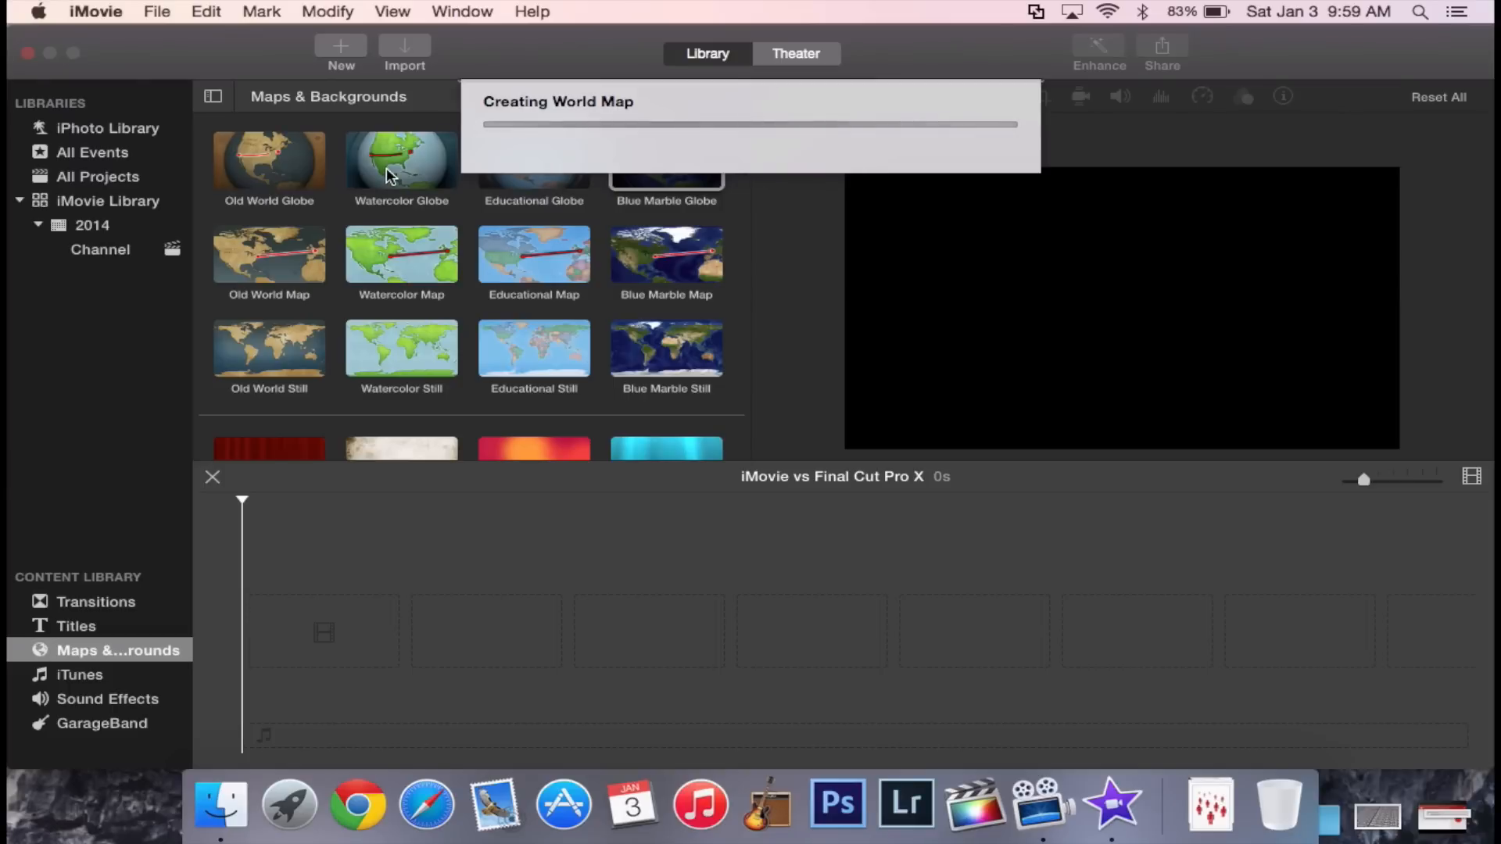
pyautogui.moveTo(342, 152)
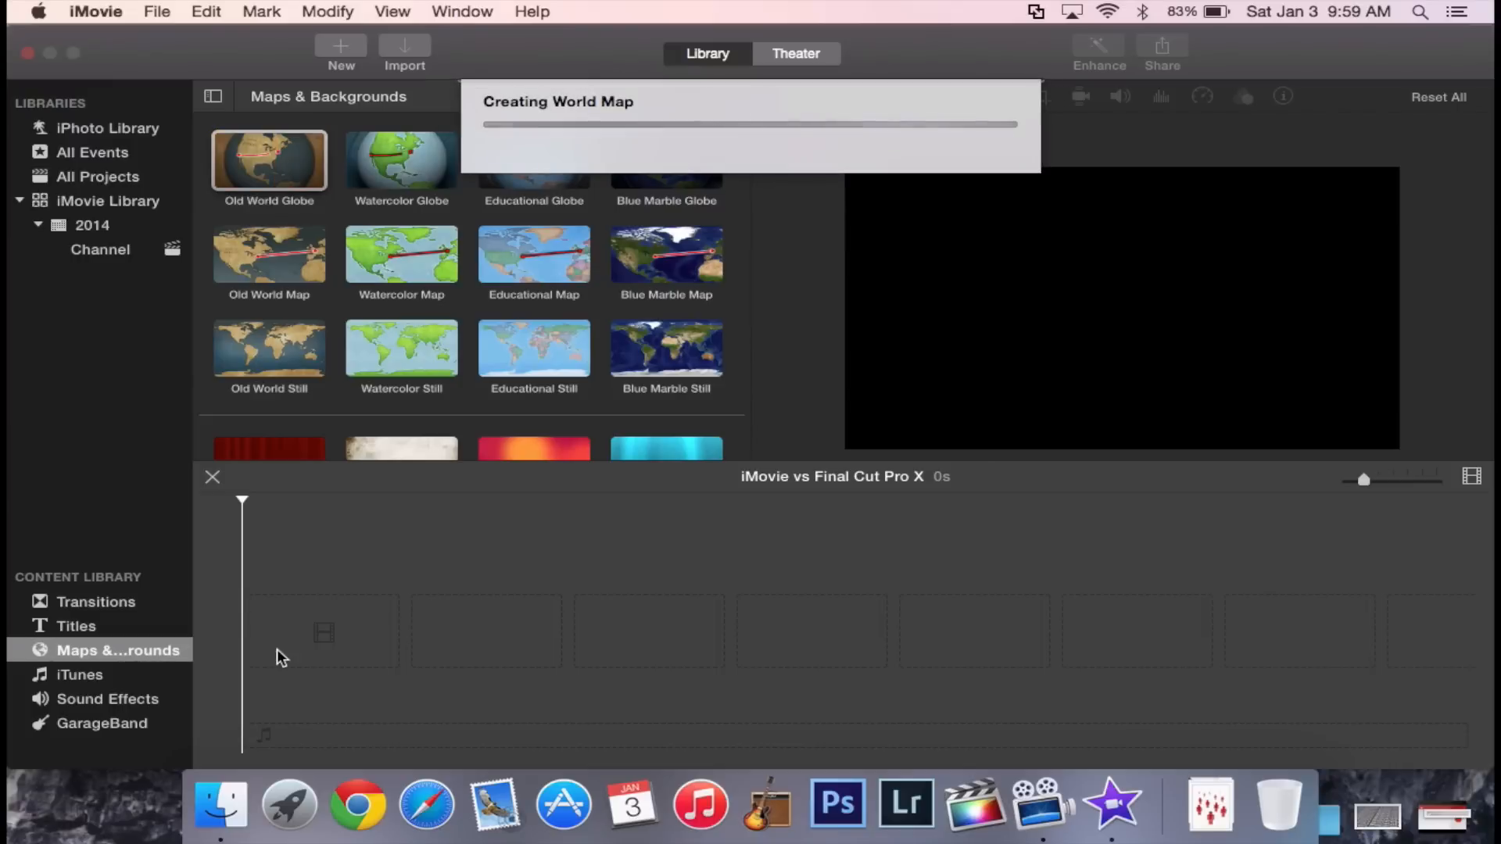
pyautogui.moveTo(279, 629)
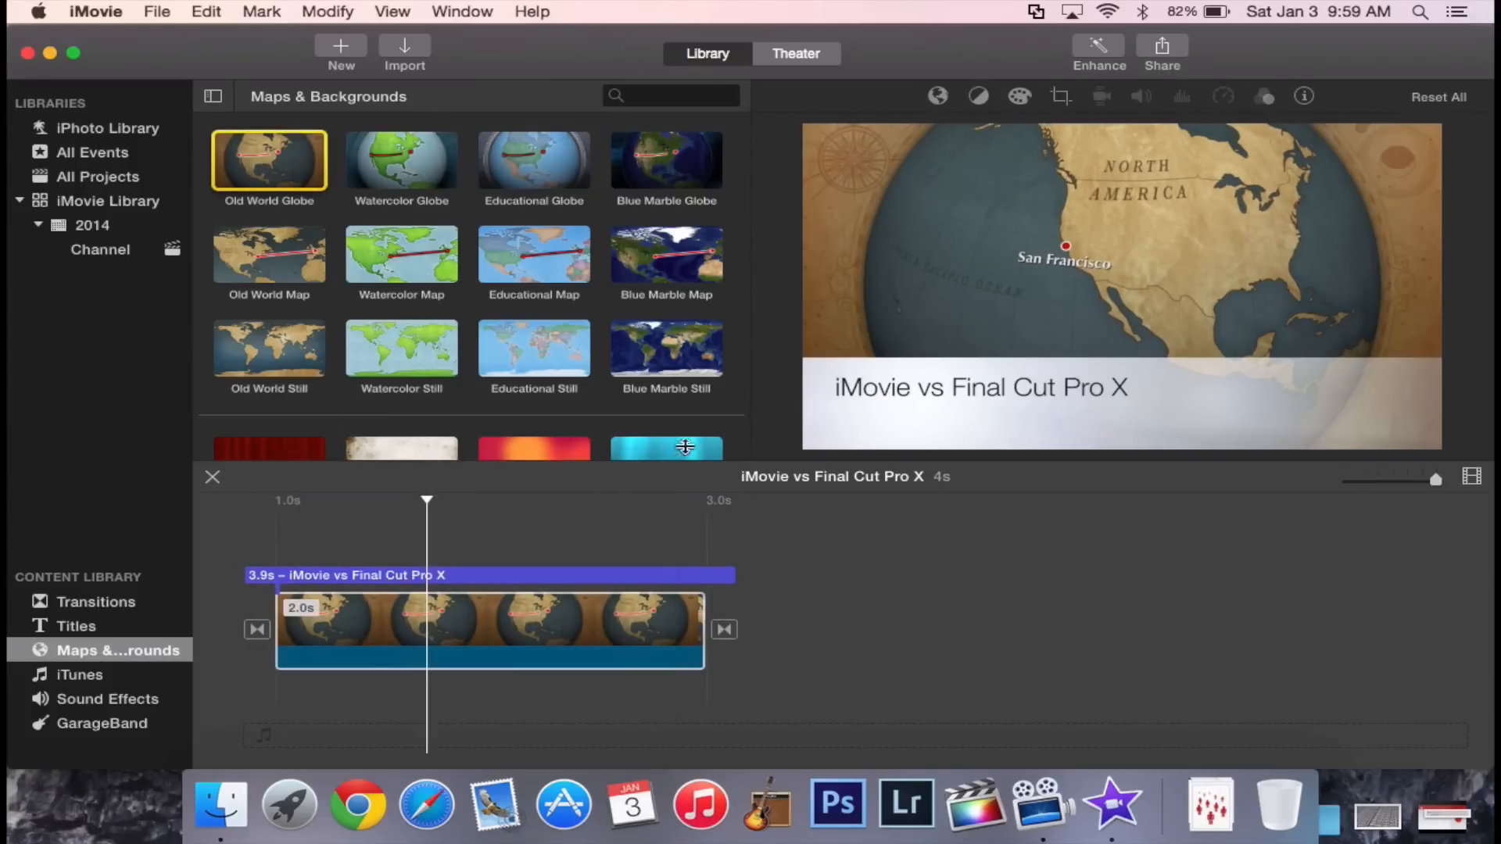
pyautogui.moveTo(1120, 402)
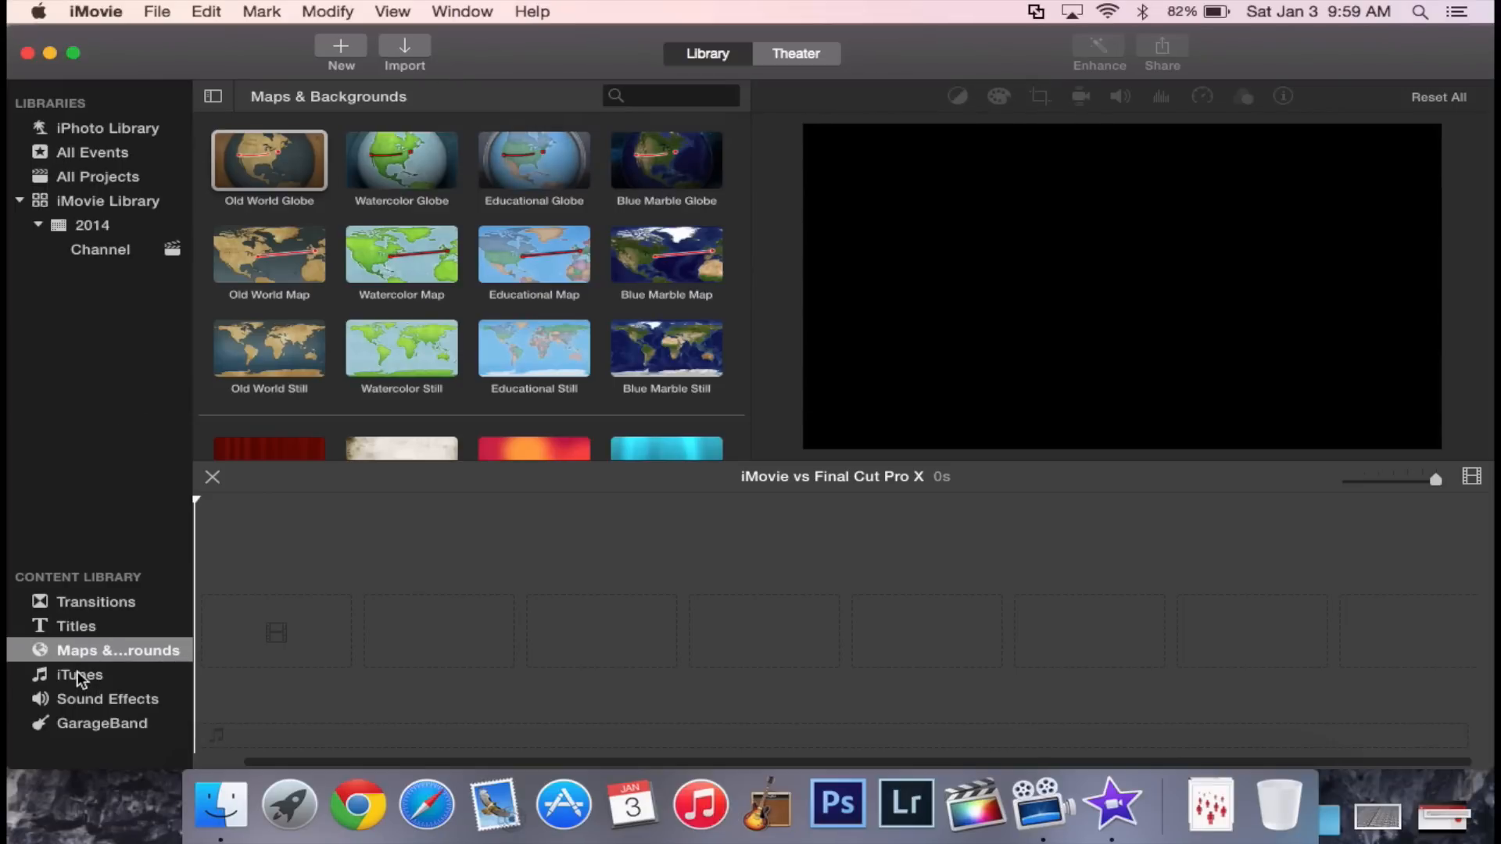
# Scroll through the Effects sound category, then show GarageBand songs with Tech Infusion Intro 1.
pyautogui.click(108, 699)
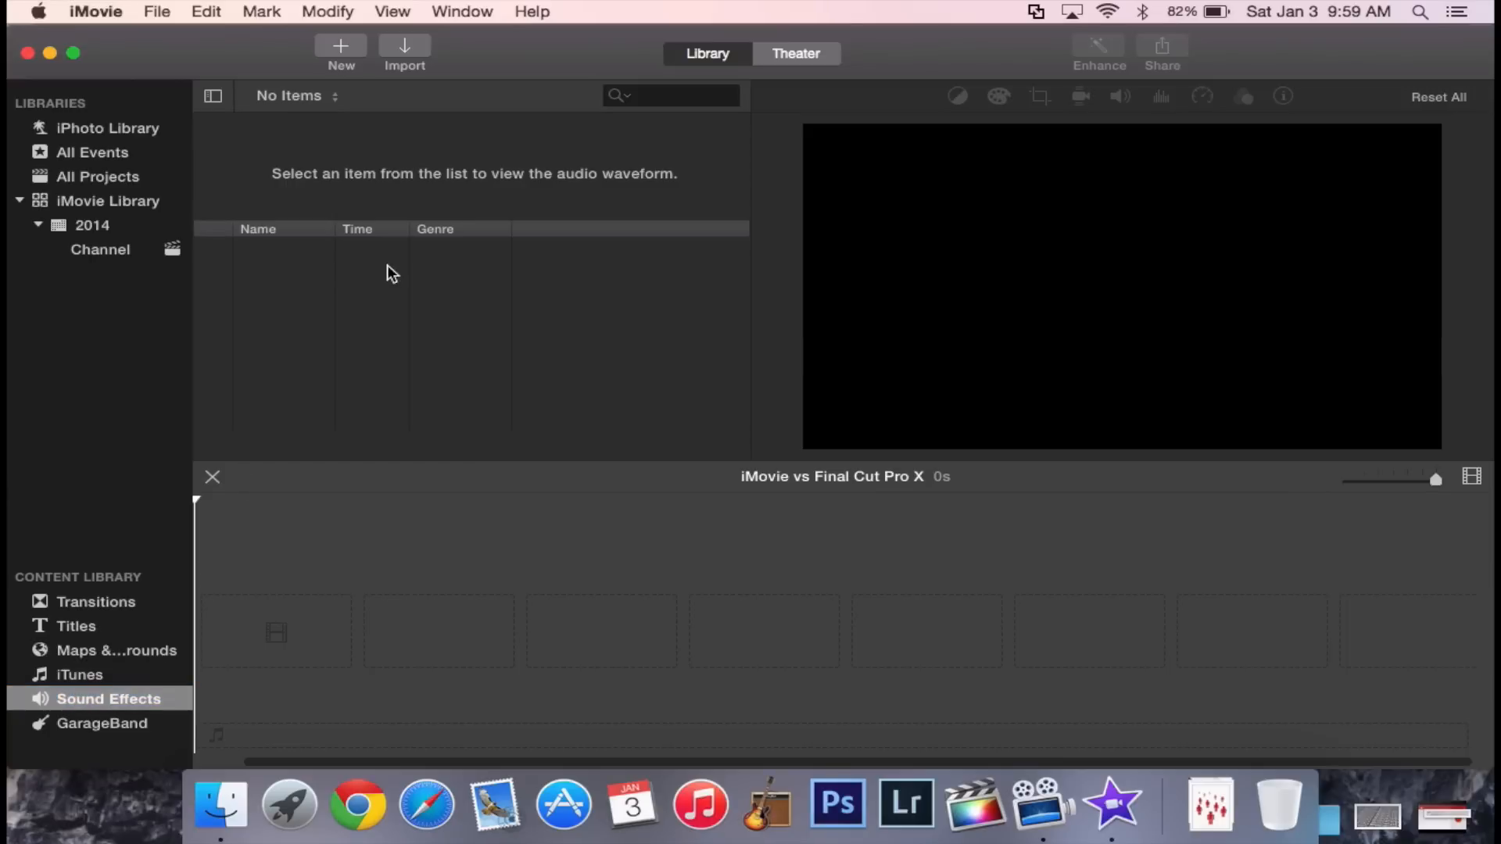
pyautogui.click(108, 699)
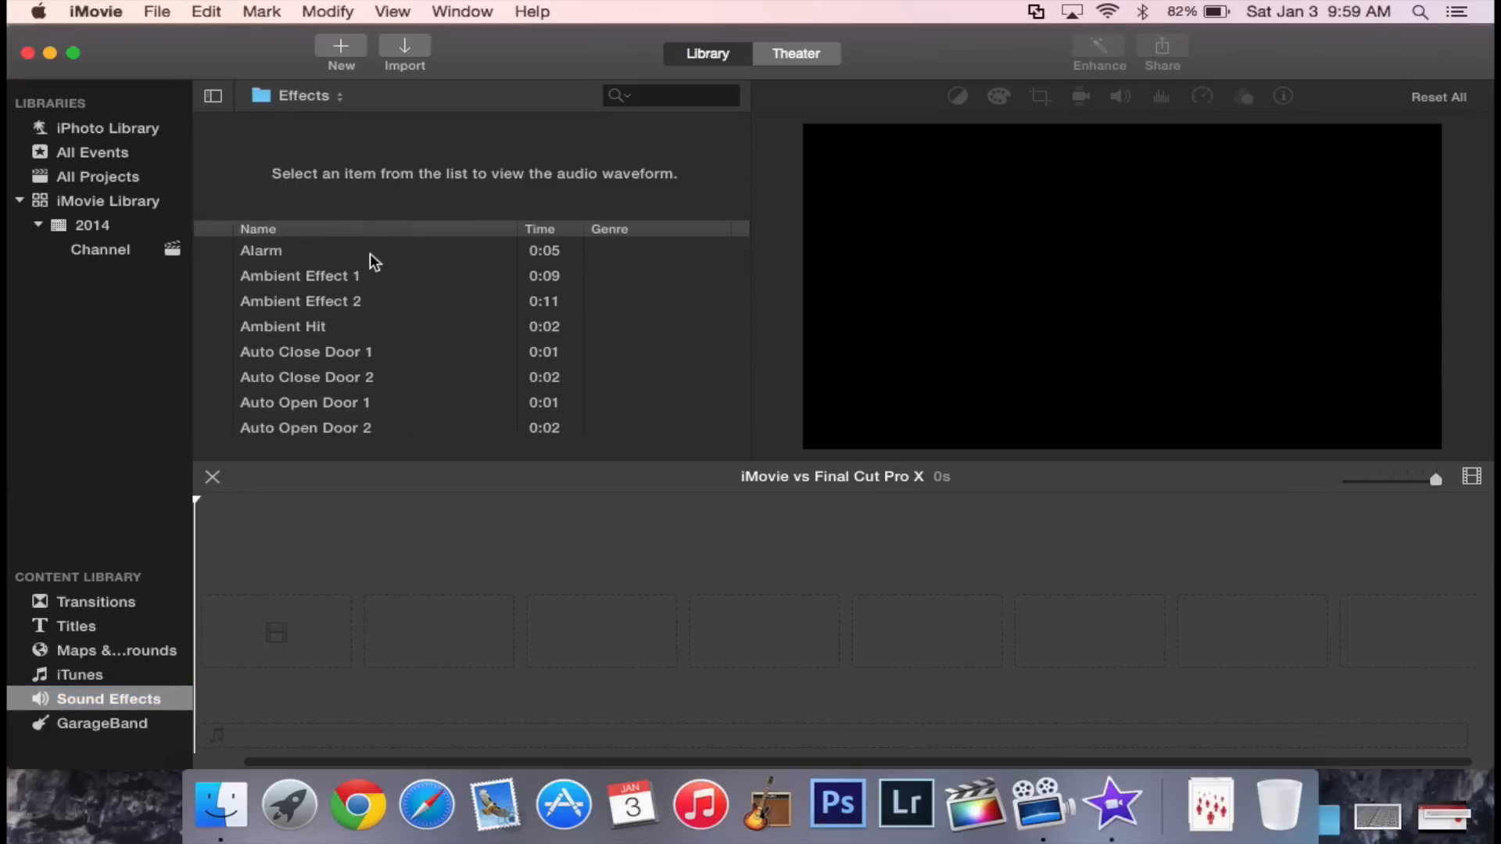
pyautogui.scroll(-3)
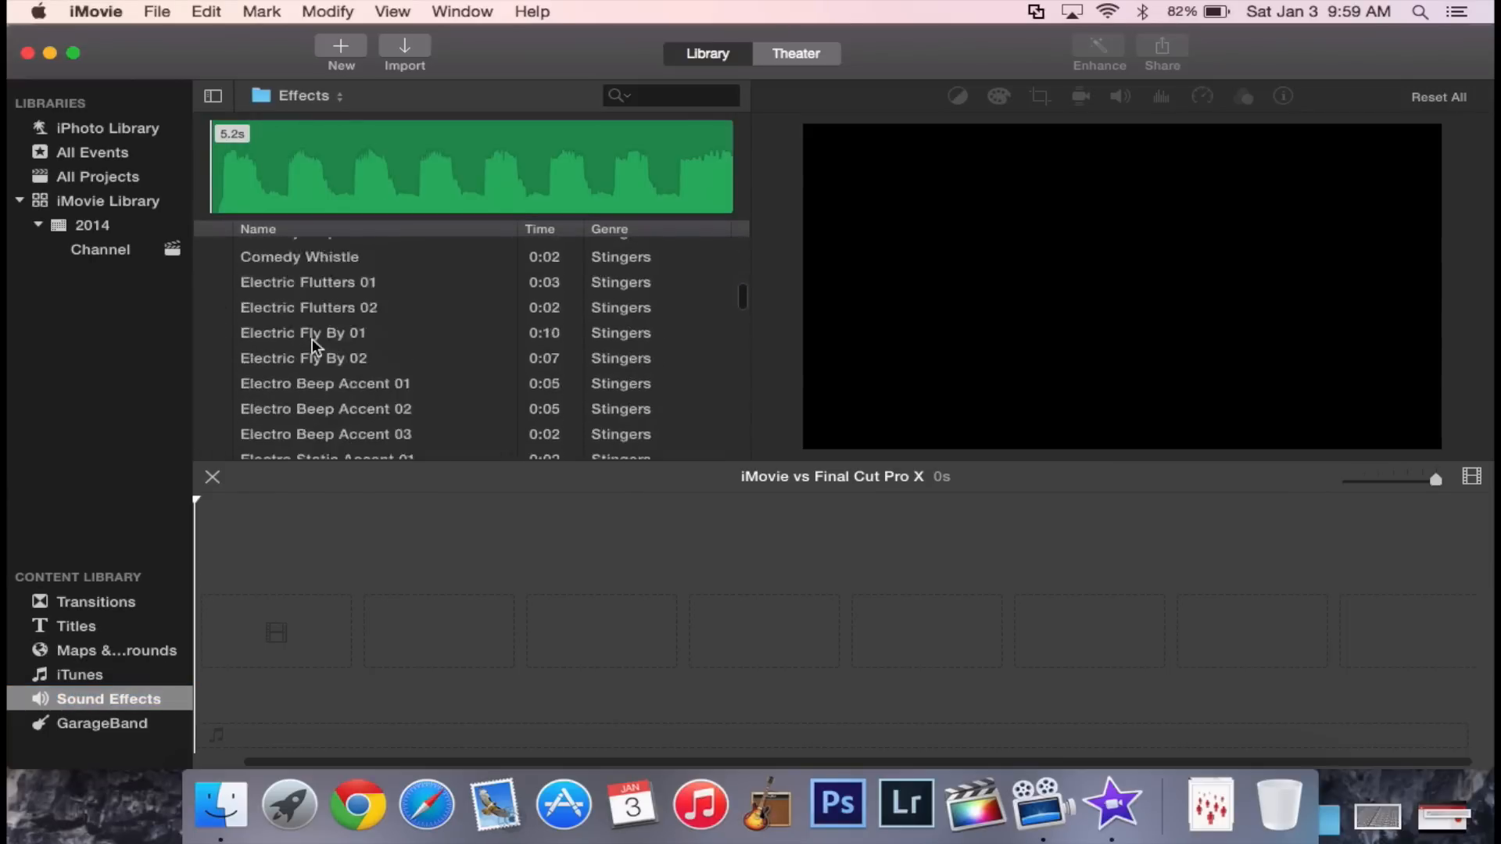
pyautogui.scroll(-3)
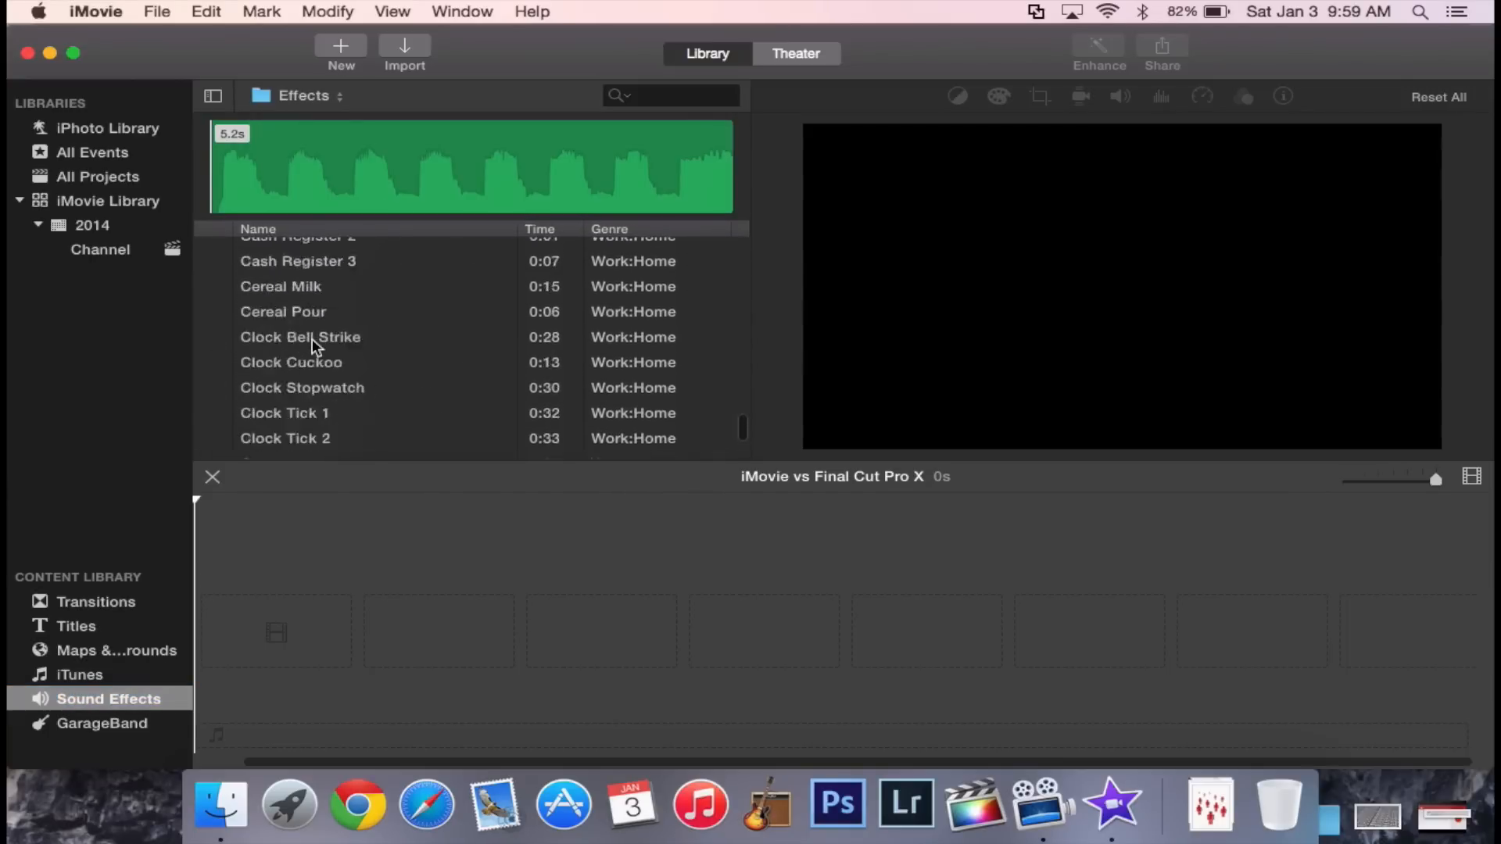
pyautogui.scroll(-3)
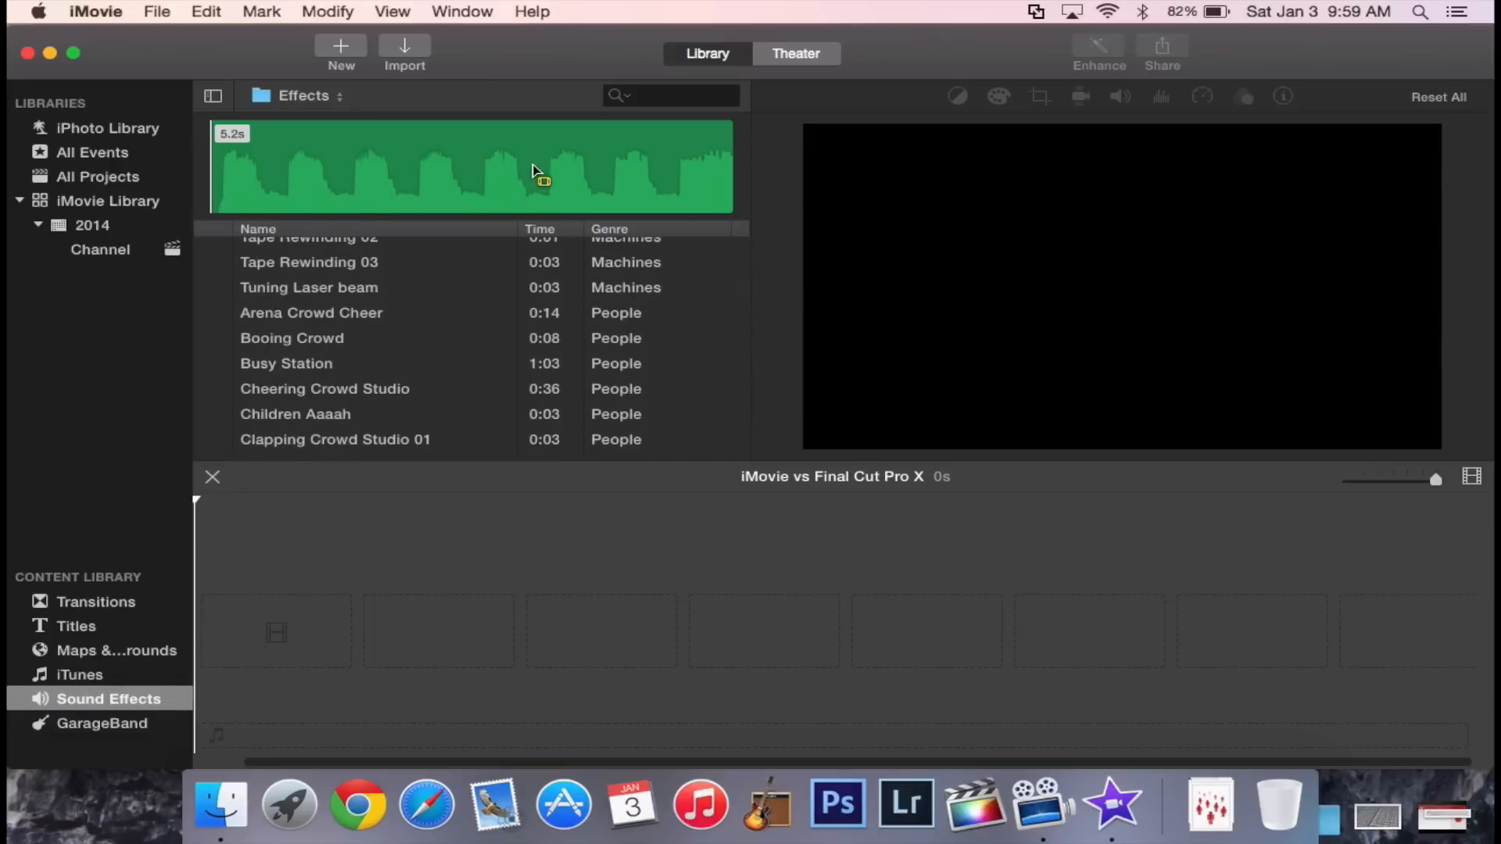
pyautogui.scroll(-3)
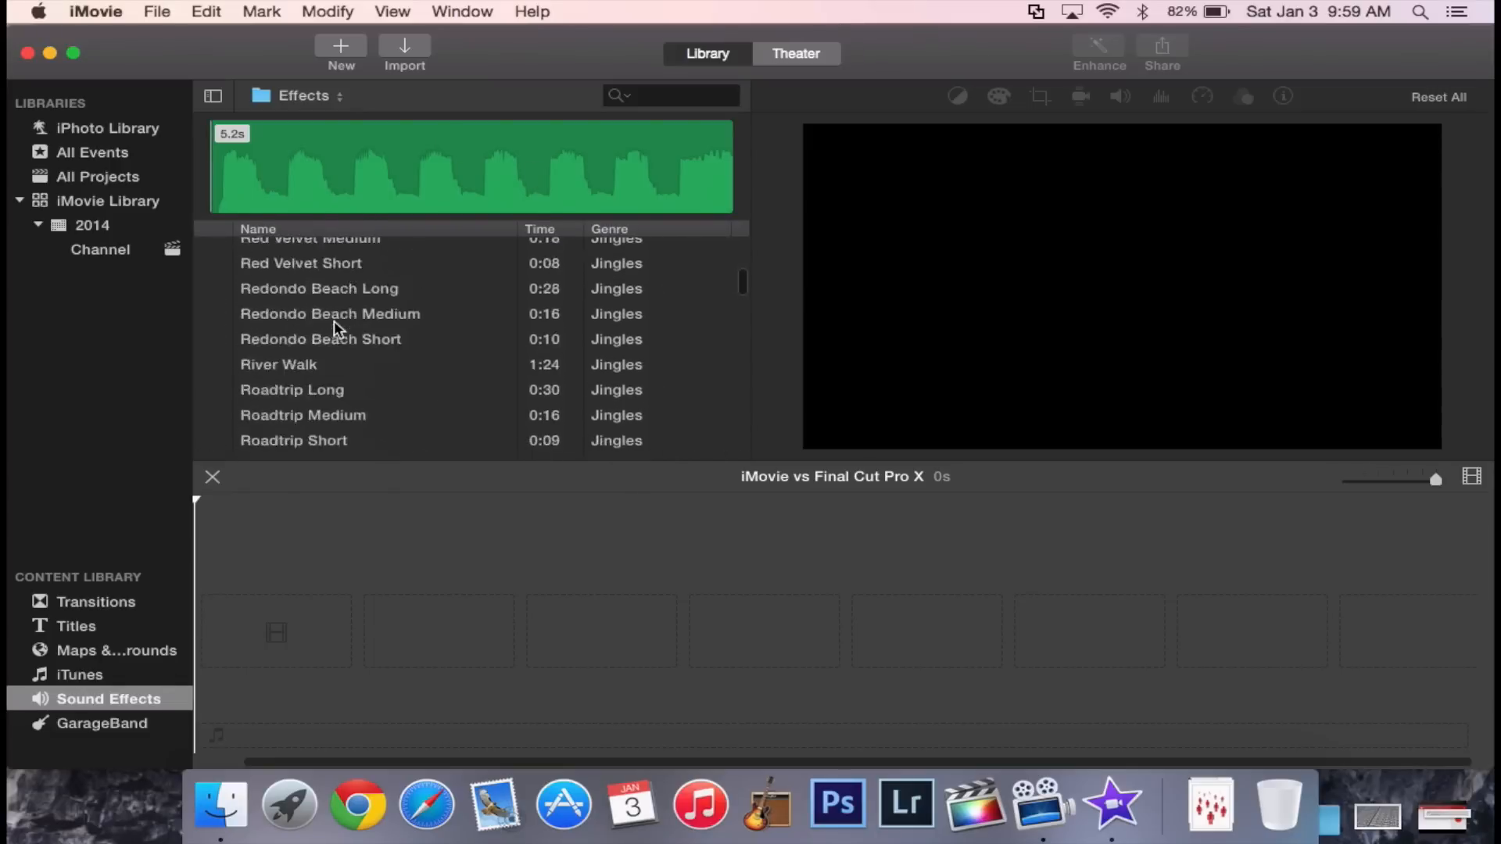
pyautogui.scroll(-3)
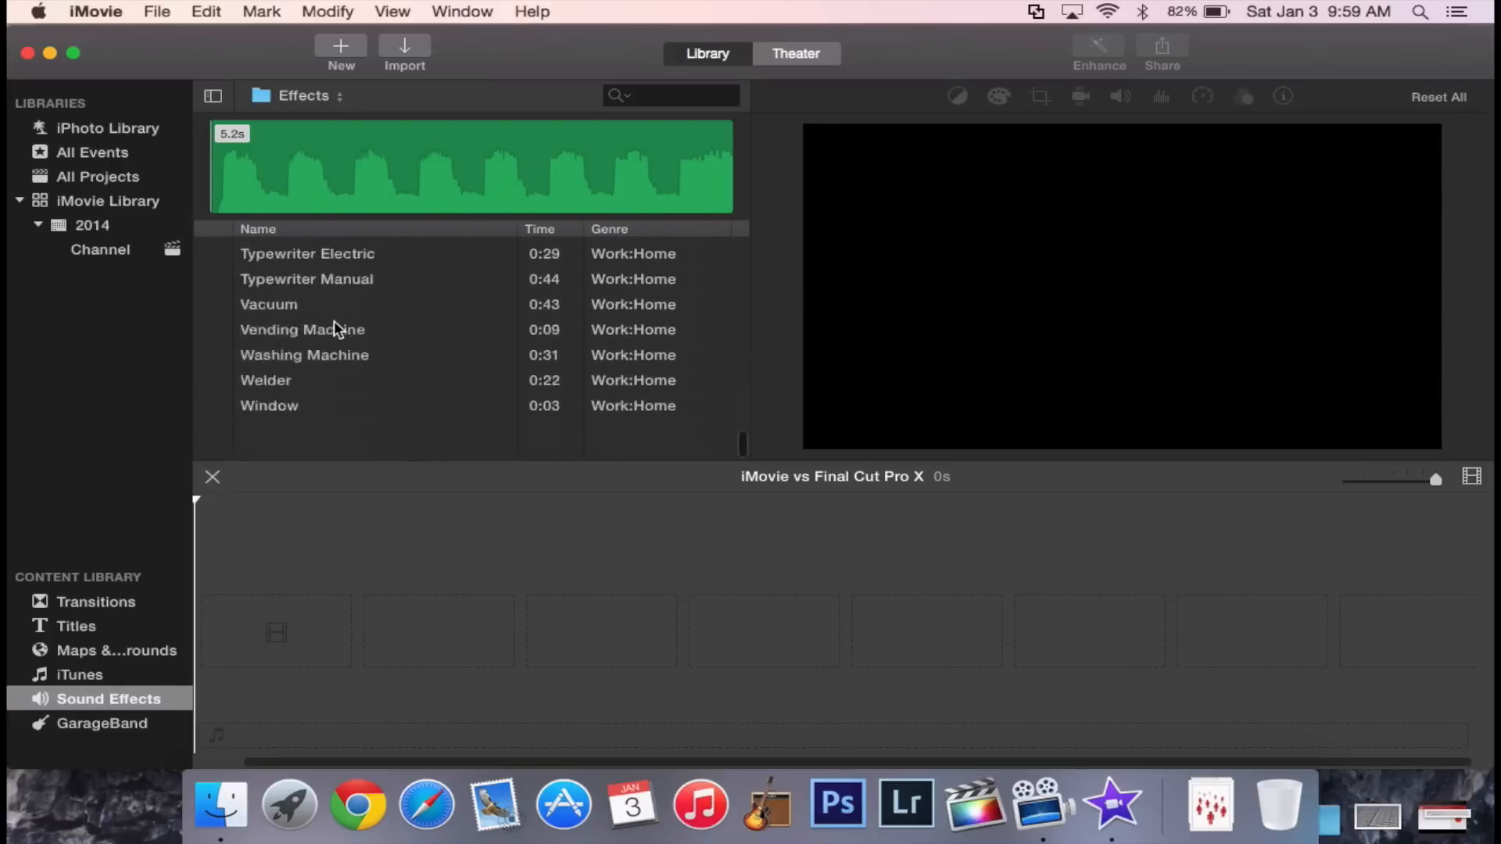
pyautogui.click(103, 722)
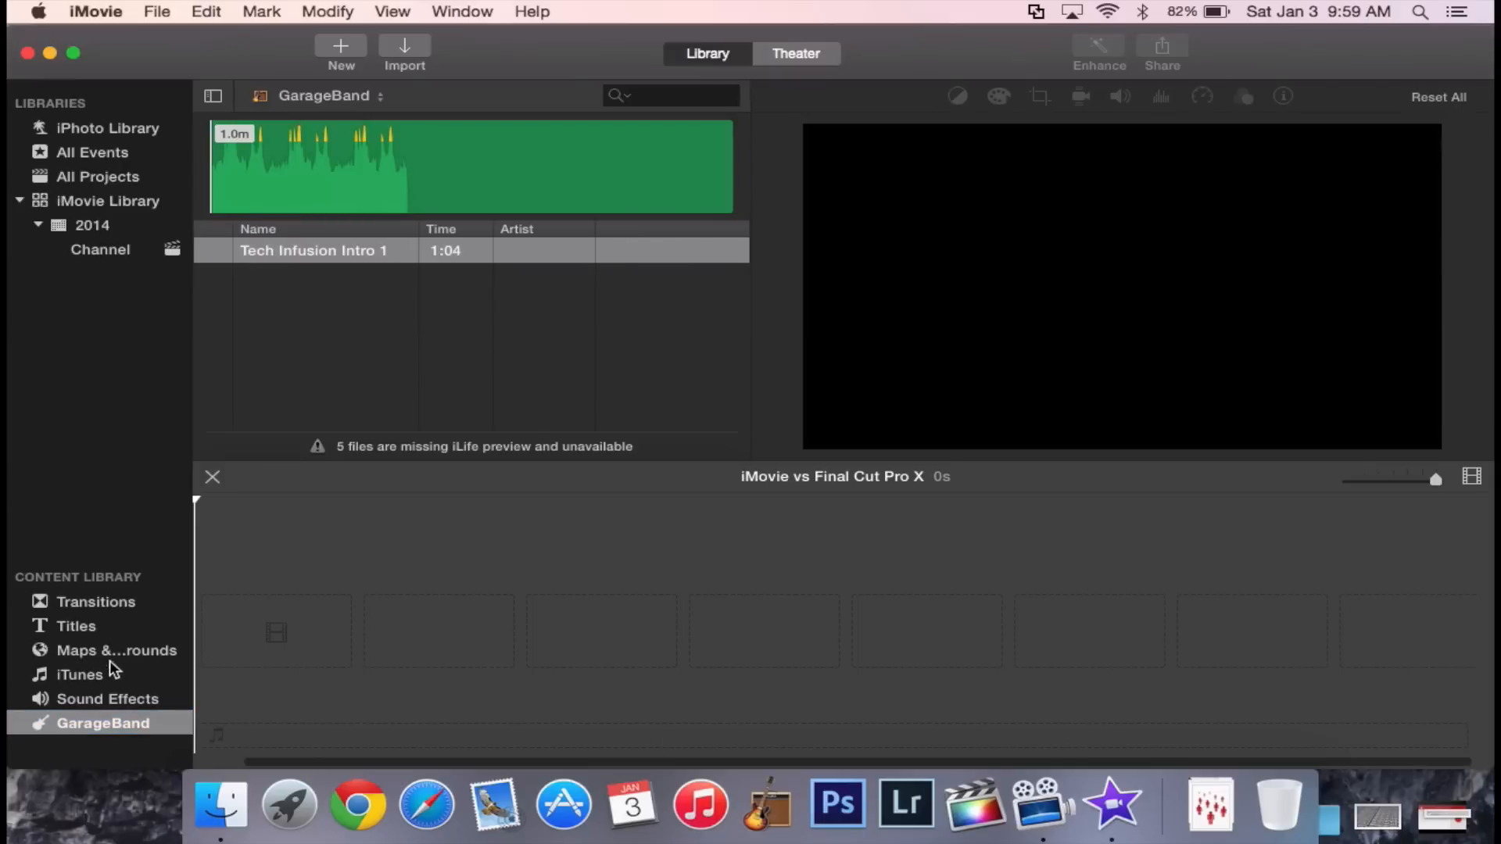
# Return to Transitions and scroll up to the Bright theme transition at the top.
pyautogui.click(95, 601)
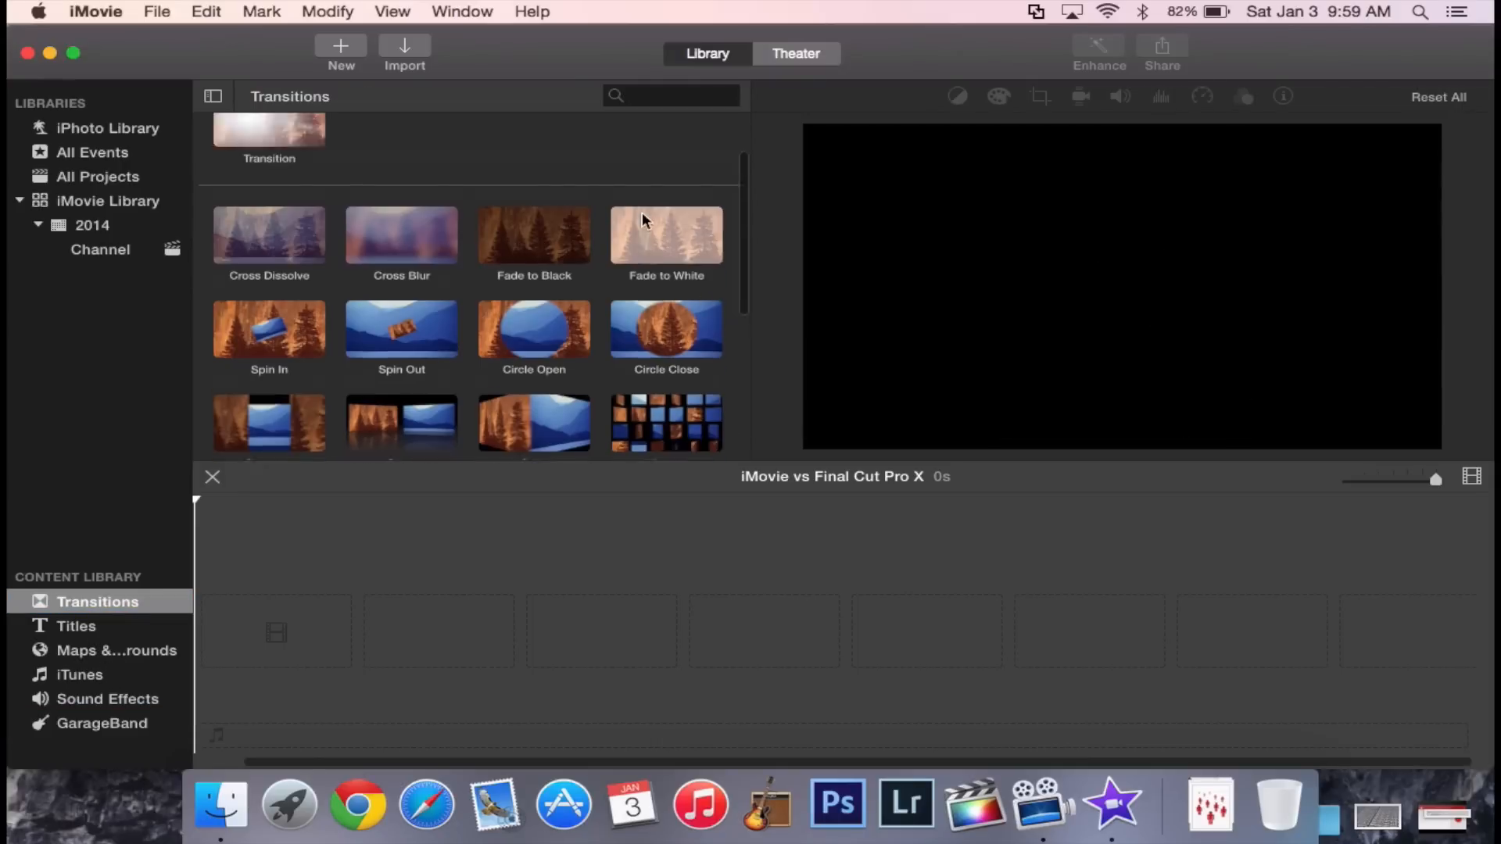
pyautogui.scroll(3)
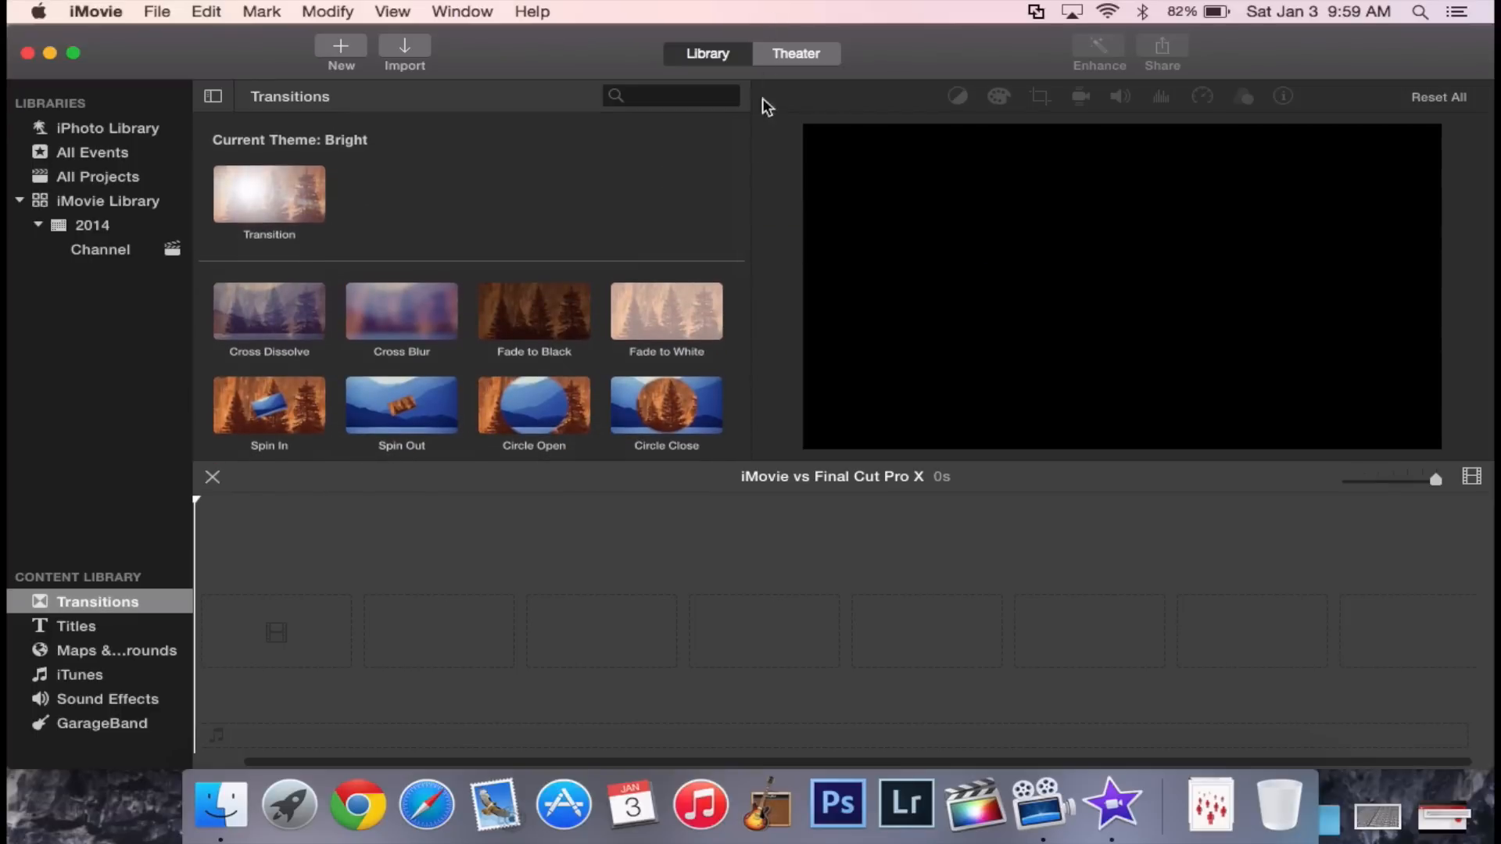
pyautogui.moveTo(747, 198)
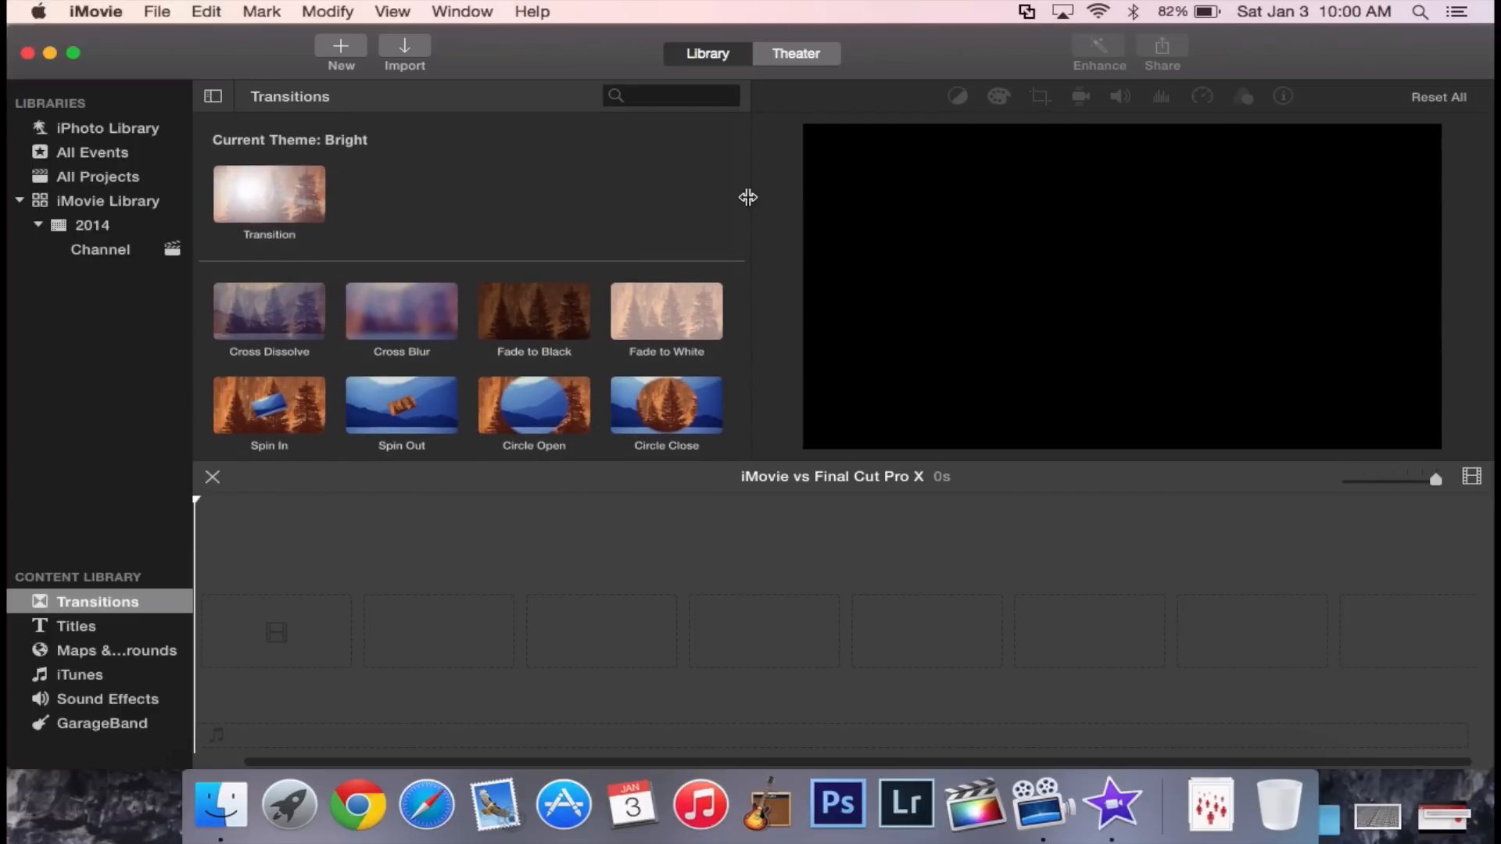
pyautogui.moveTo(707, 207)
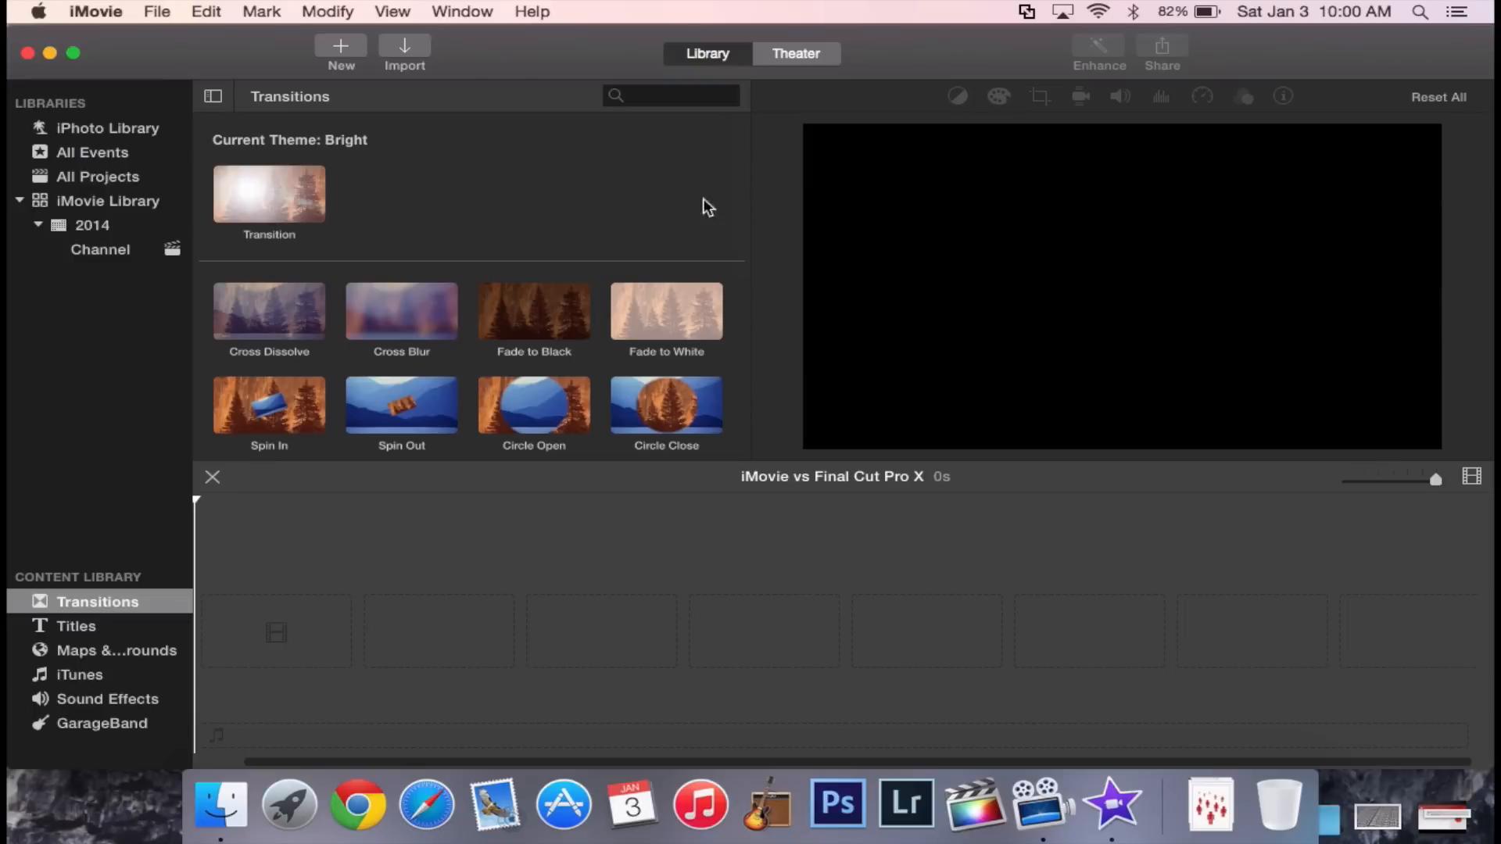
pyautogui.moveTo(571, 233)
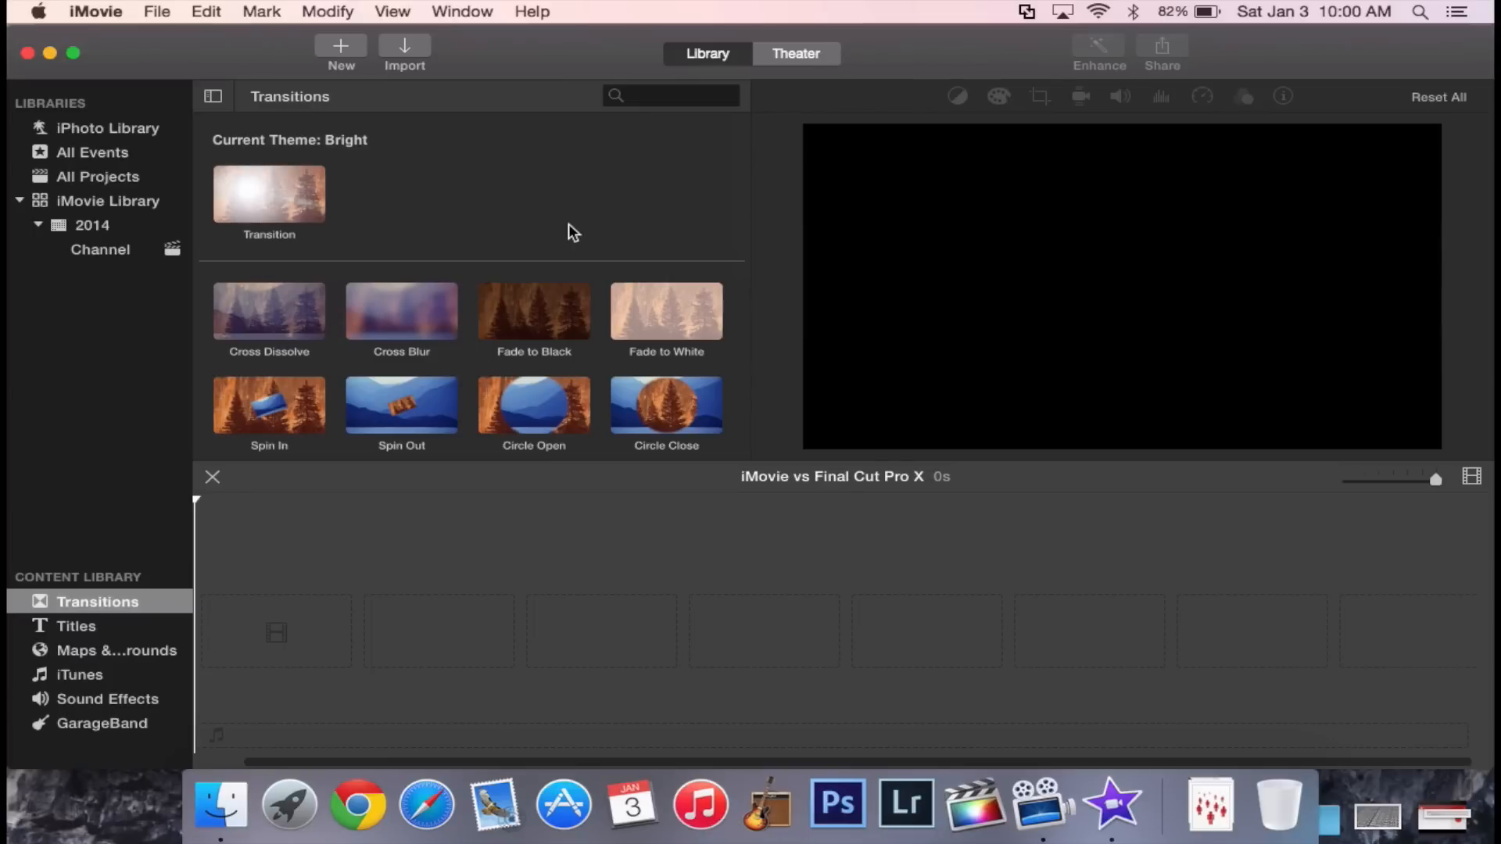
pyautogui.moveTo(682, 79)
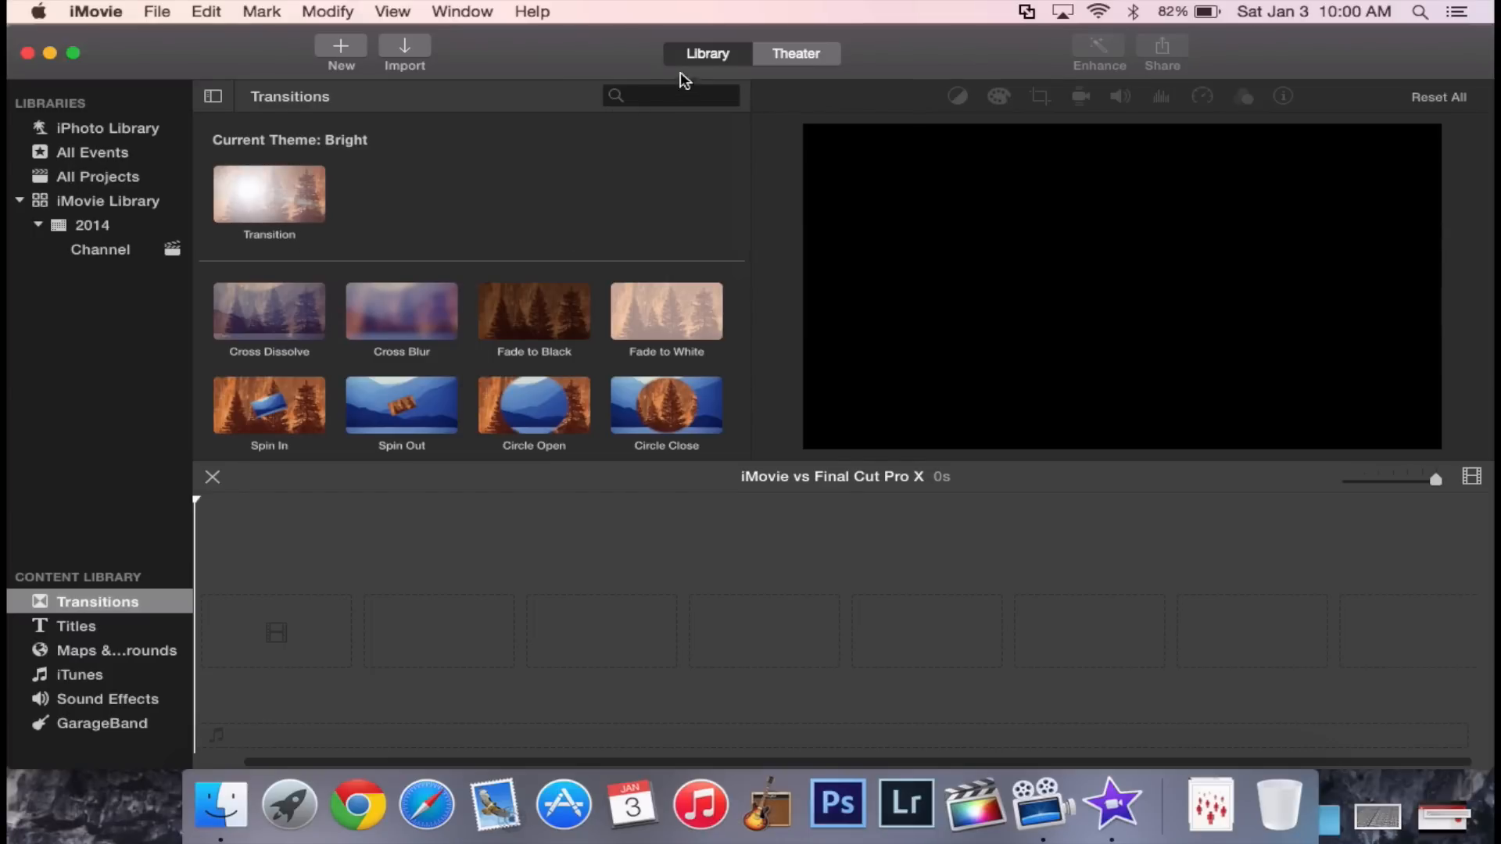
pyautogui.moveTo(649, 6)
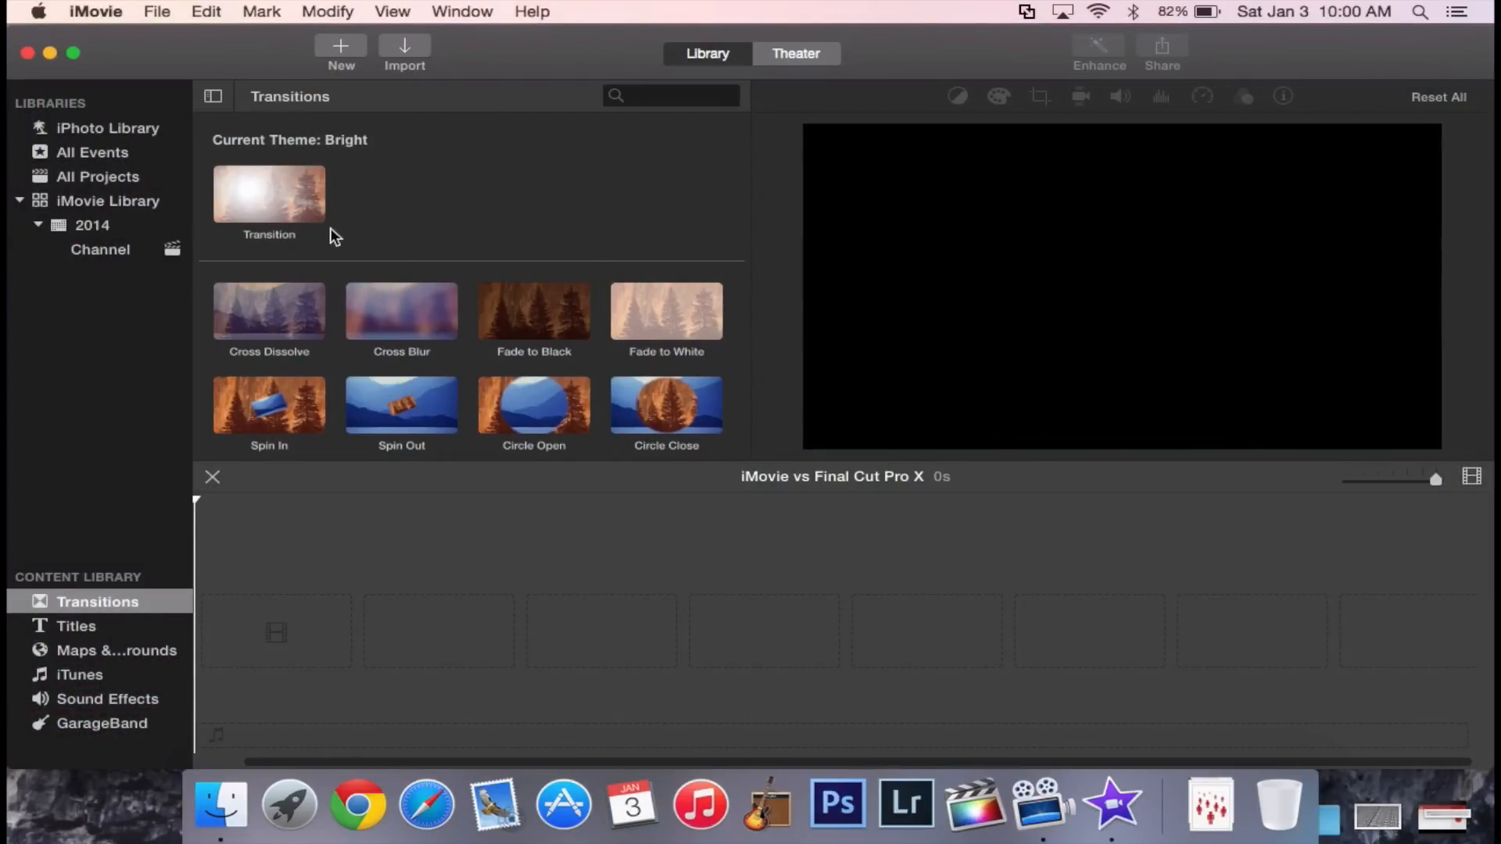
pyautogui.scroll(3)
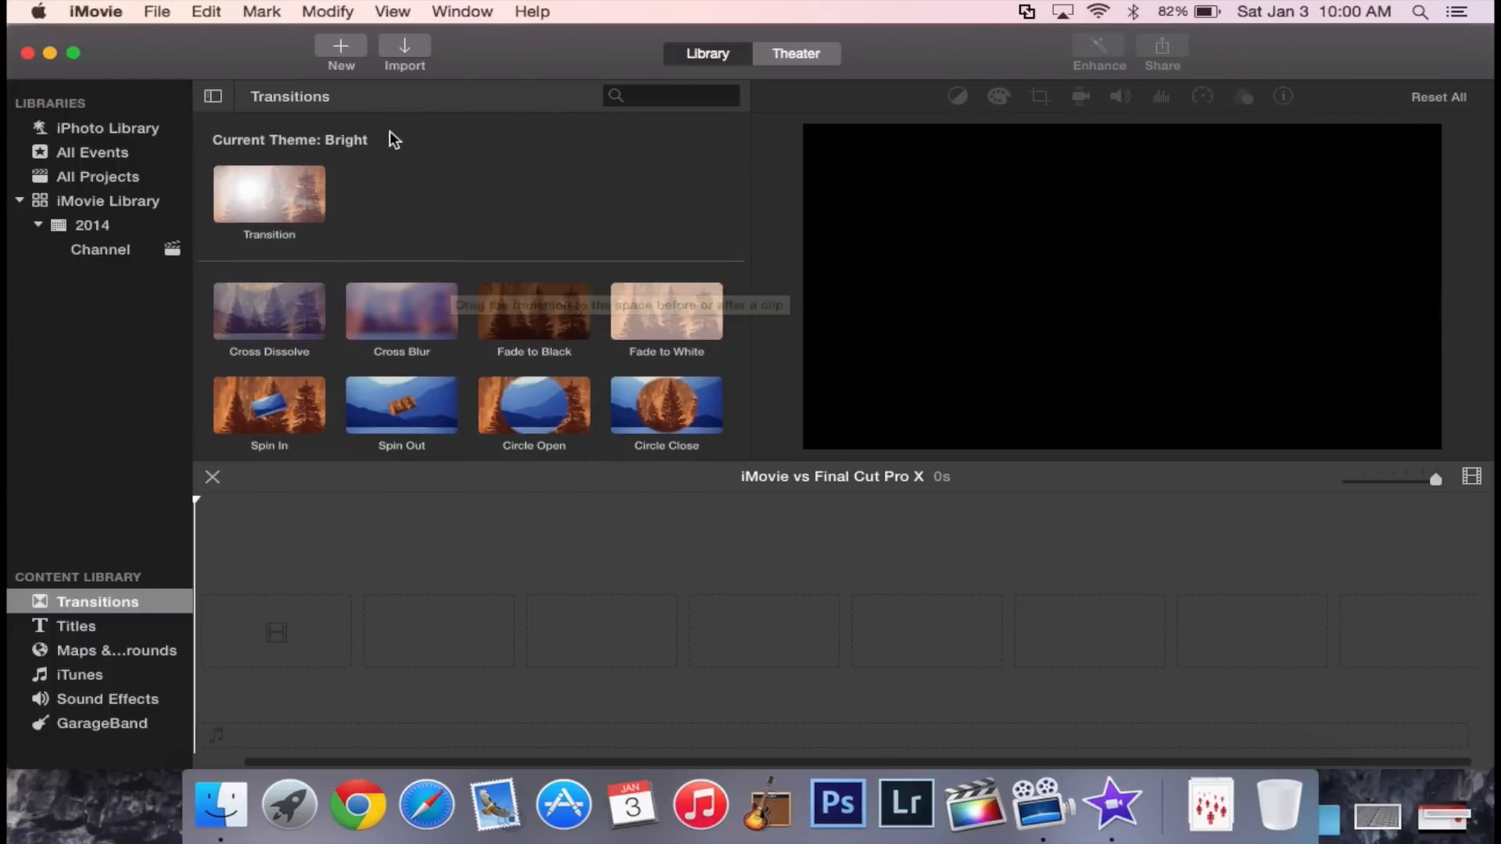
pyautogui.moveTo(646, 72)
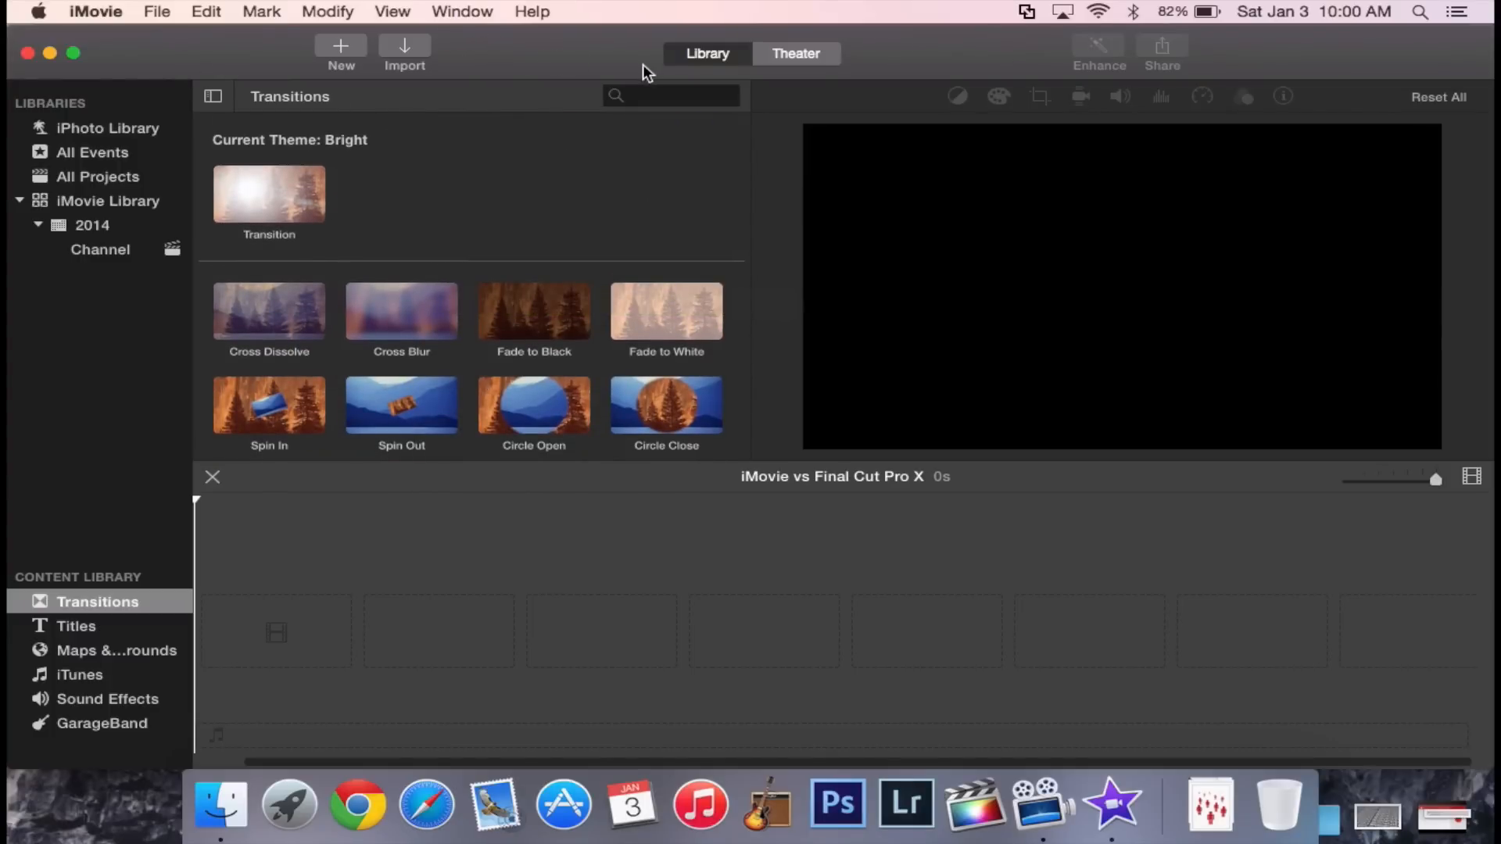
pyautogui.moveTo(189, 476)
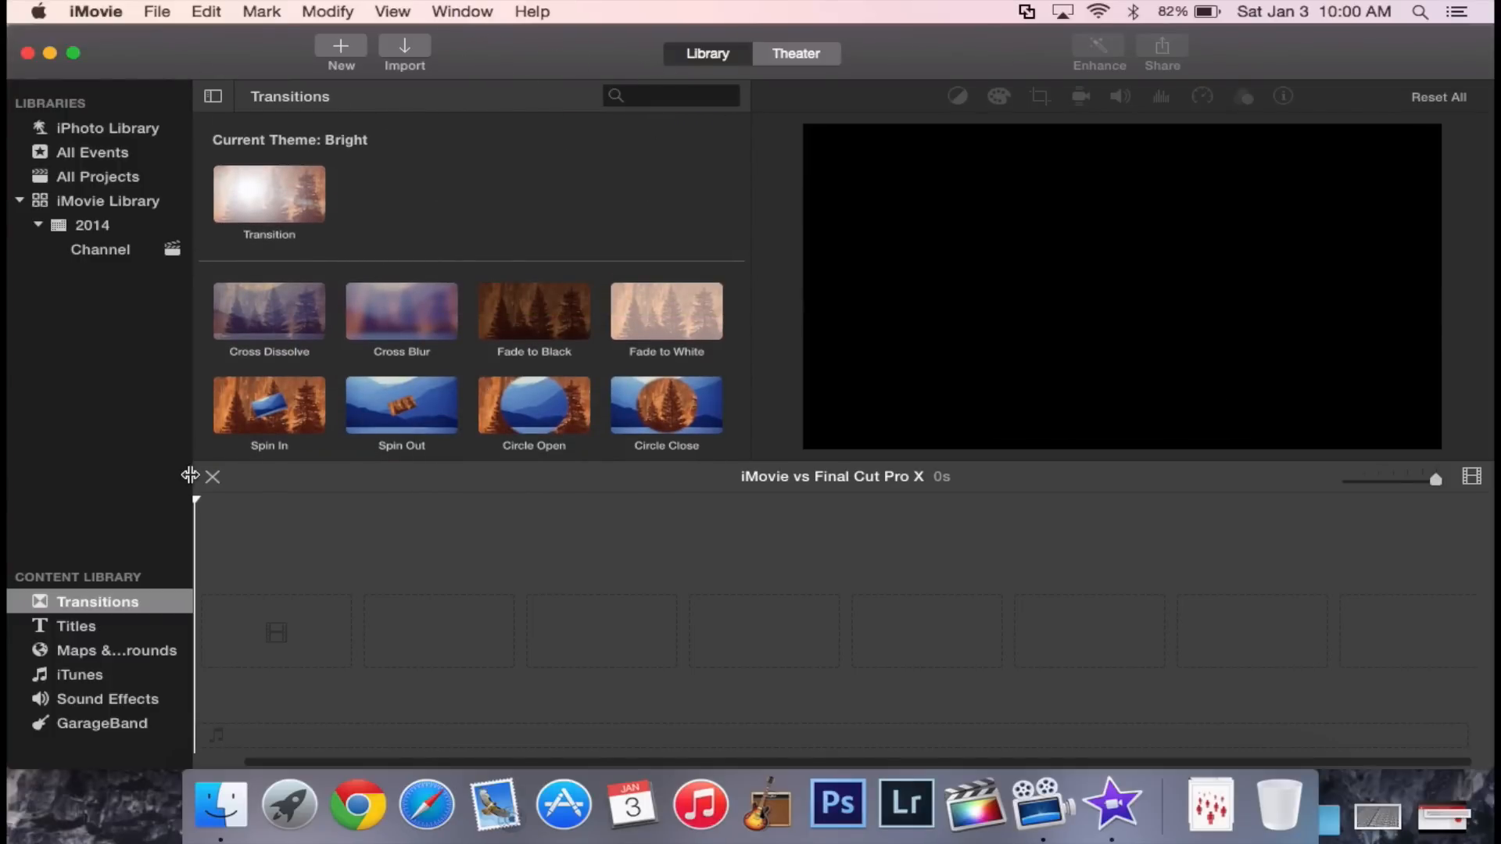
# Via All Projects and the 2014 event, reopen the iMovie vs Final Cut Pro X project.
pyautogui.click(92, 152)
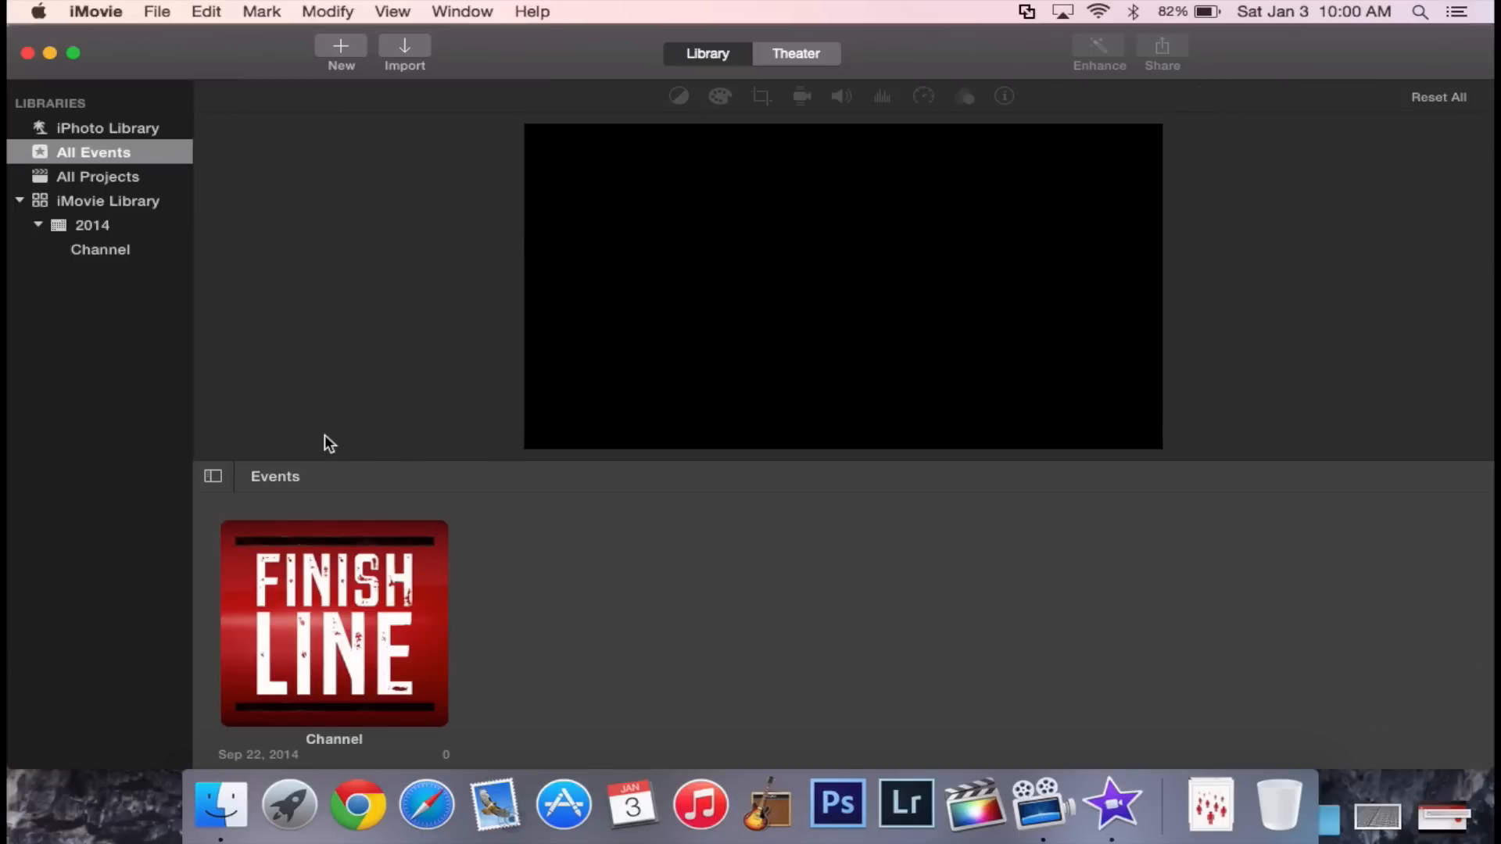
pyautogui.moveTo(280, 606)
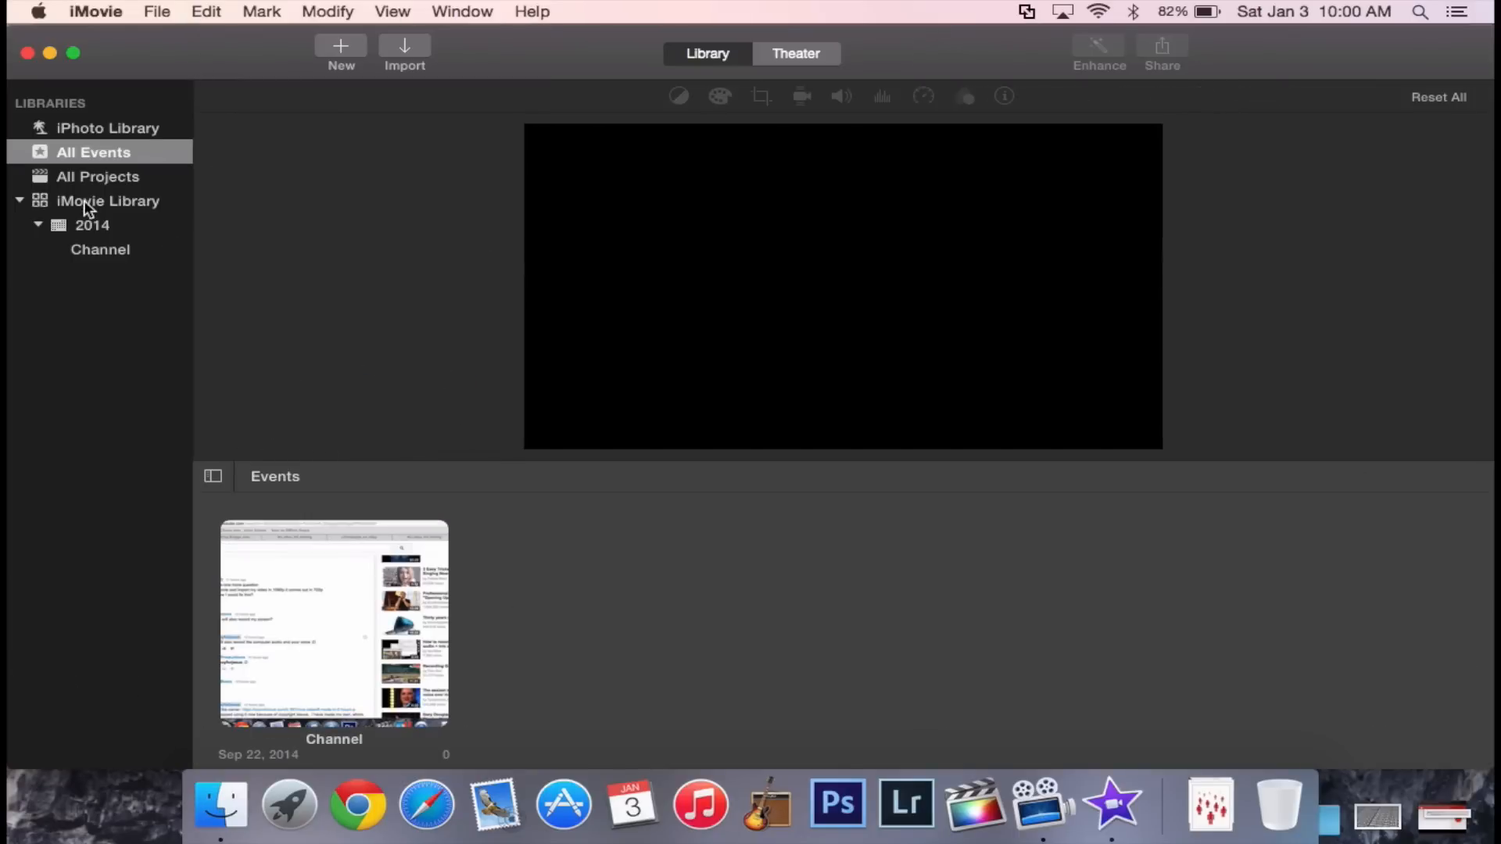
pyautogui.click(97, 177)
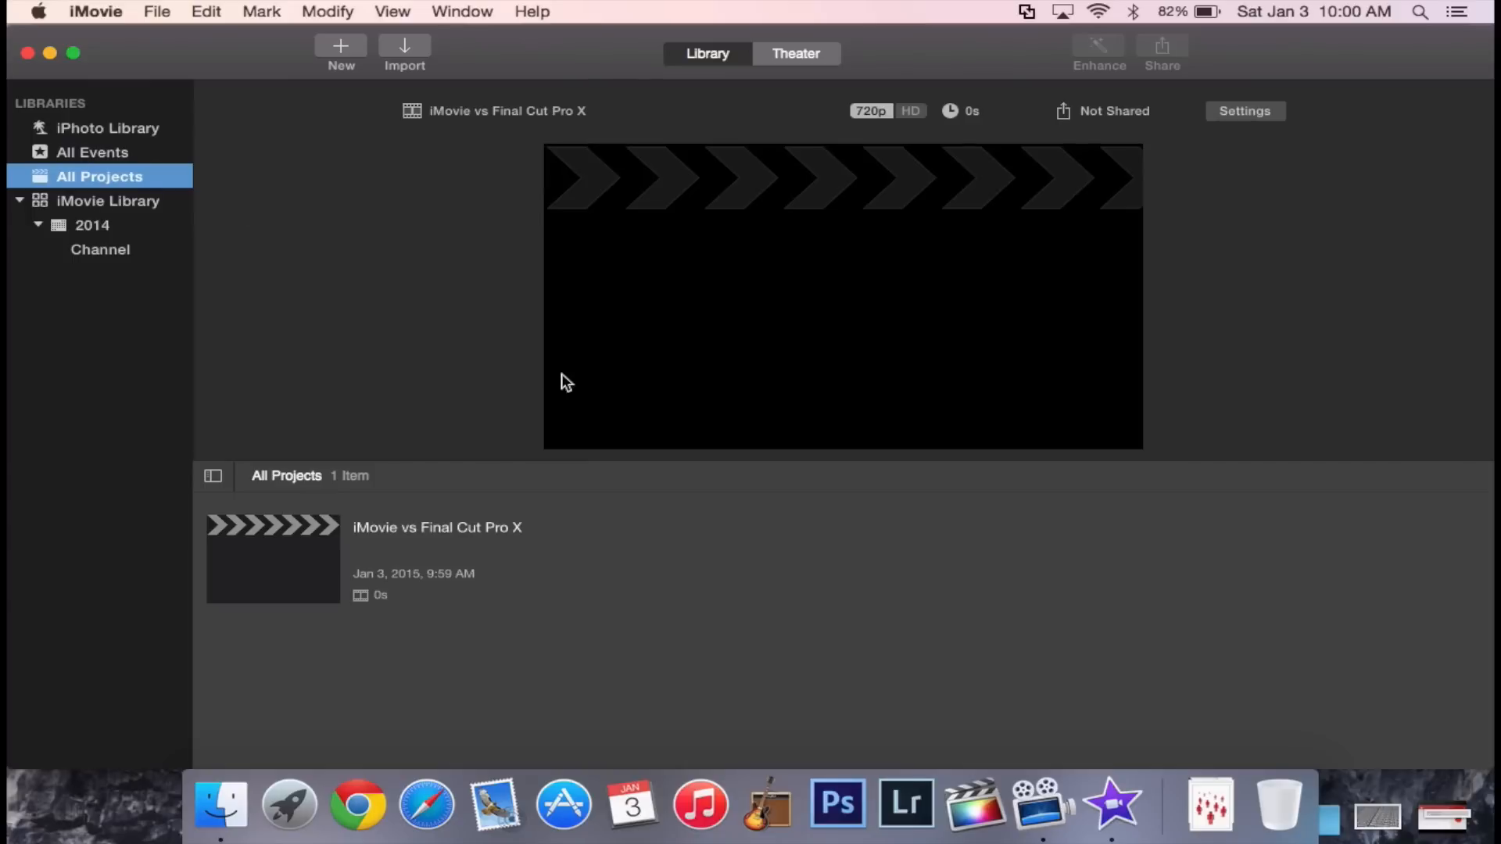
pyautogui.moveTo(778, 541)
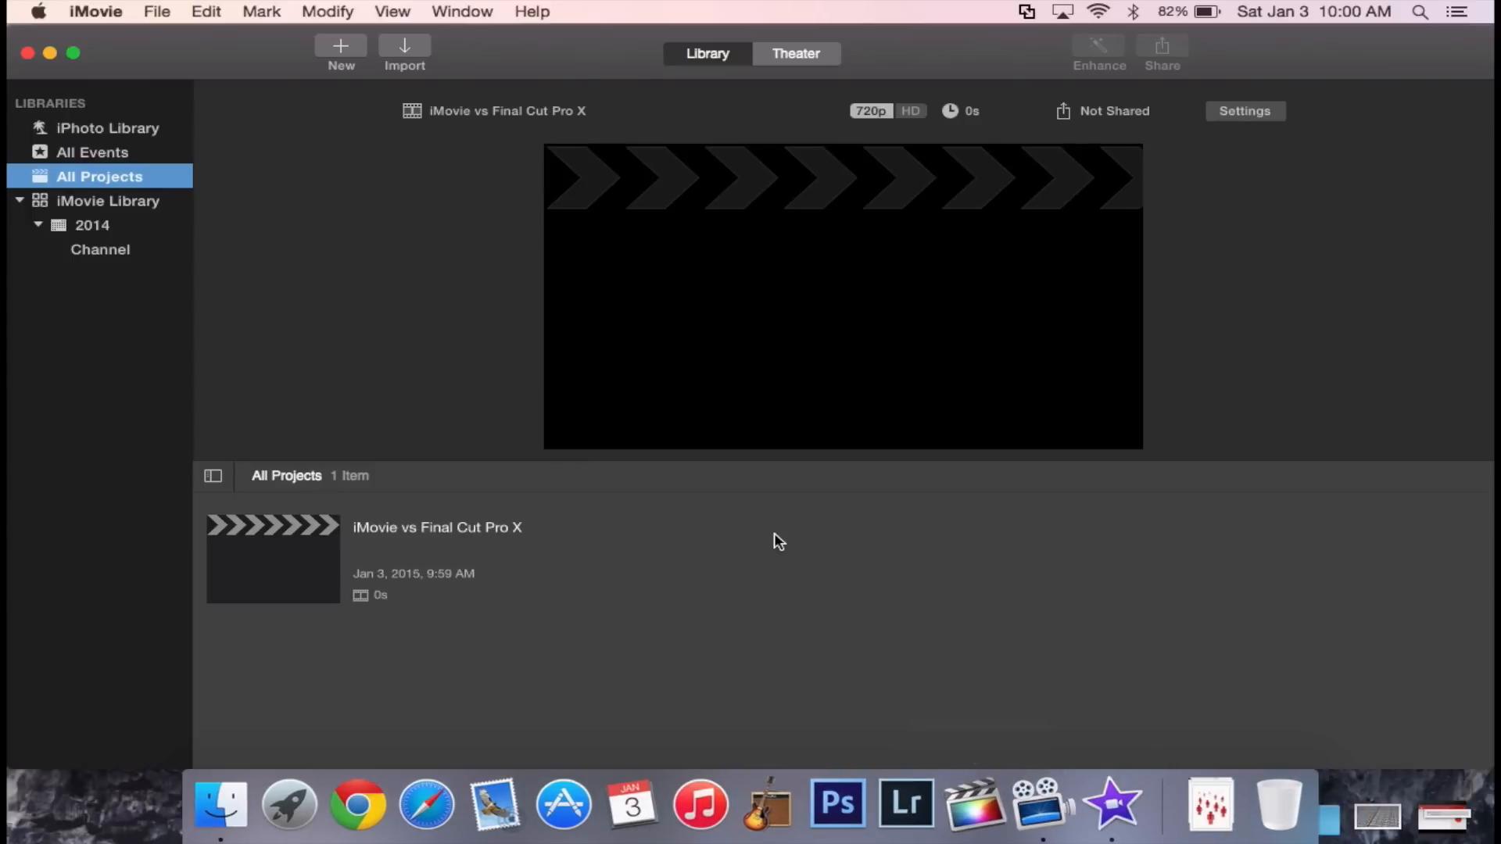
pyautogui.moveTo(813, 62)
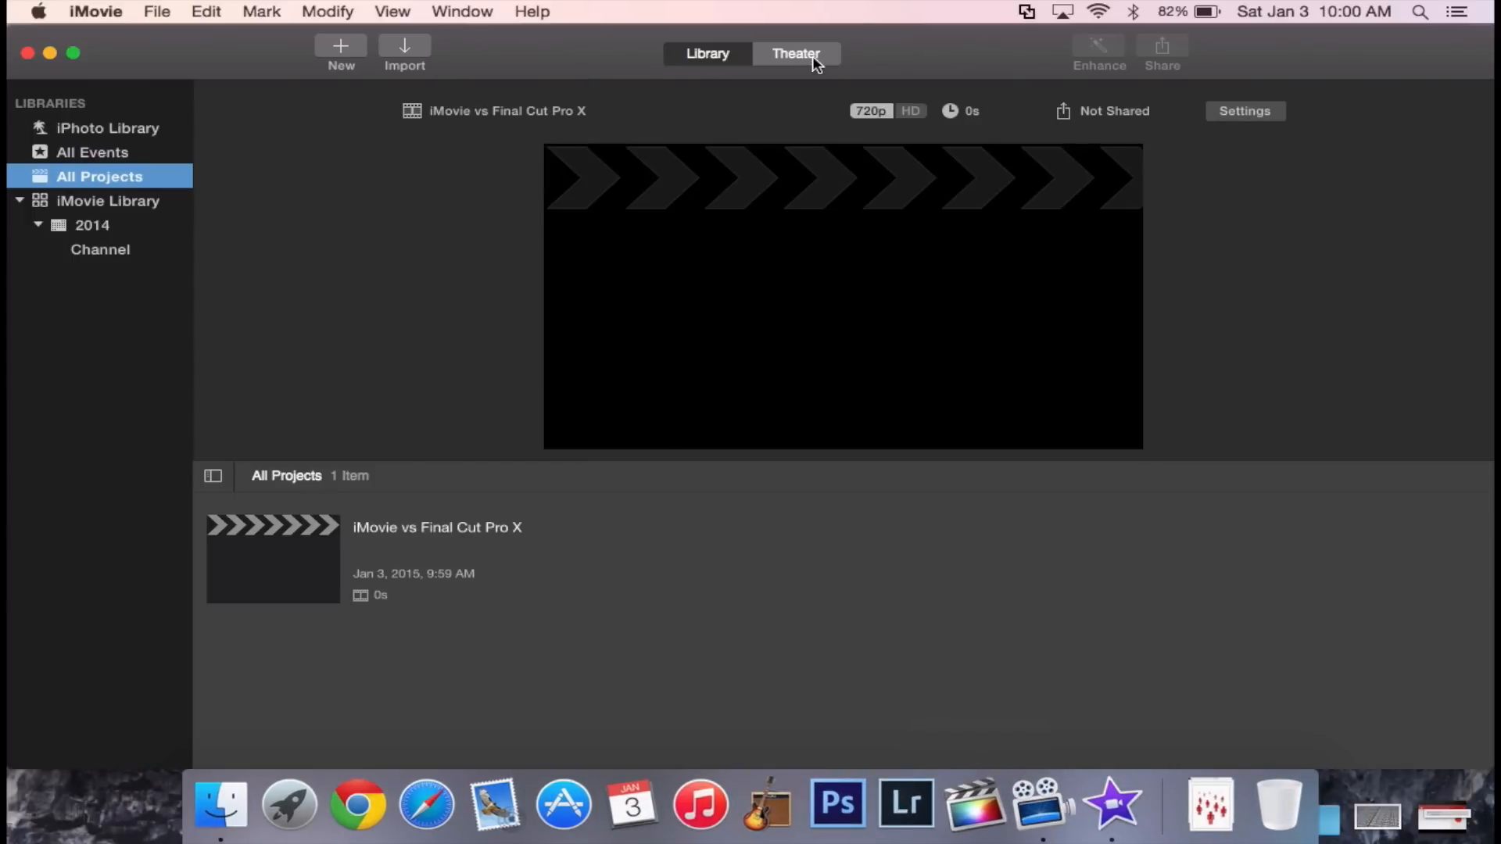
pyautogui.moveTo(761, 107)
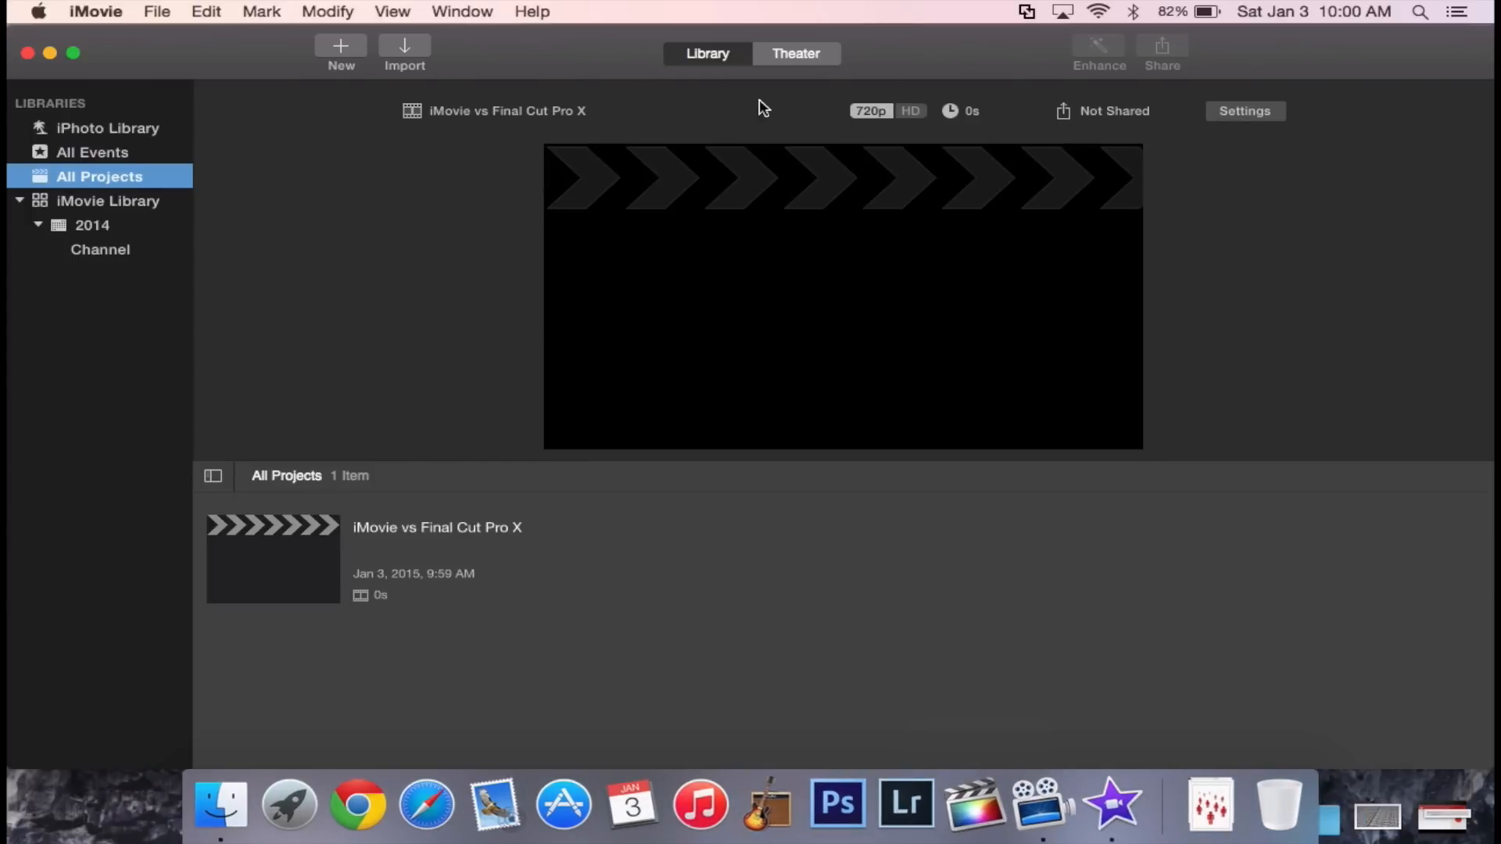
pyautogui.click(93, 226)
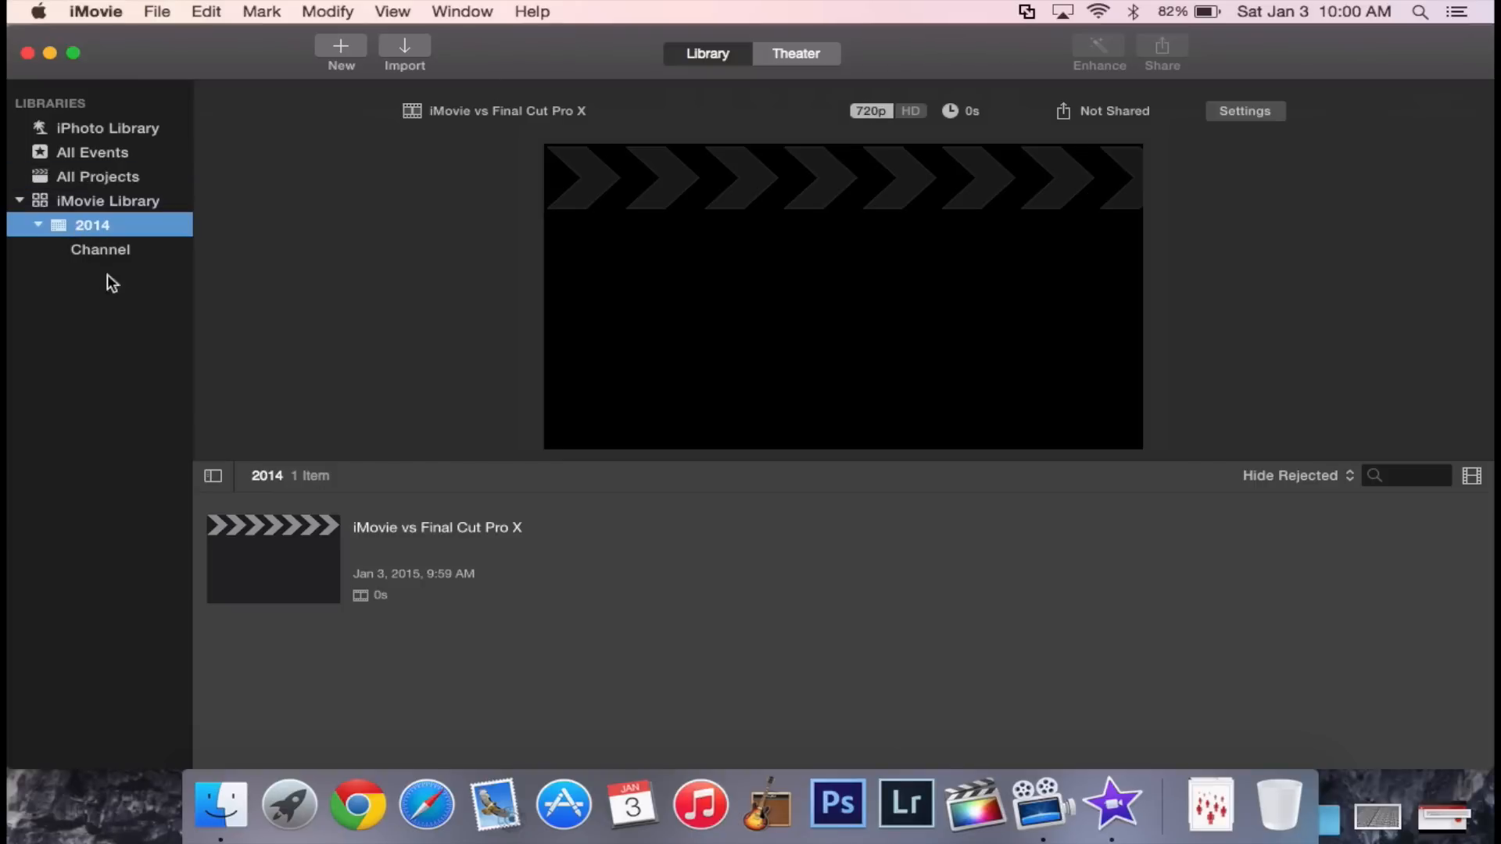
pyautogui.click(100, 249)
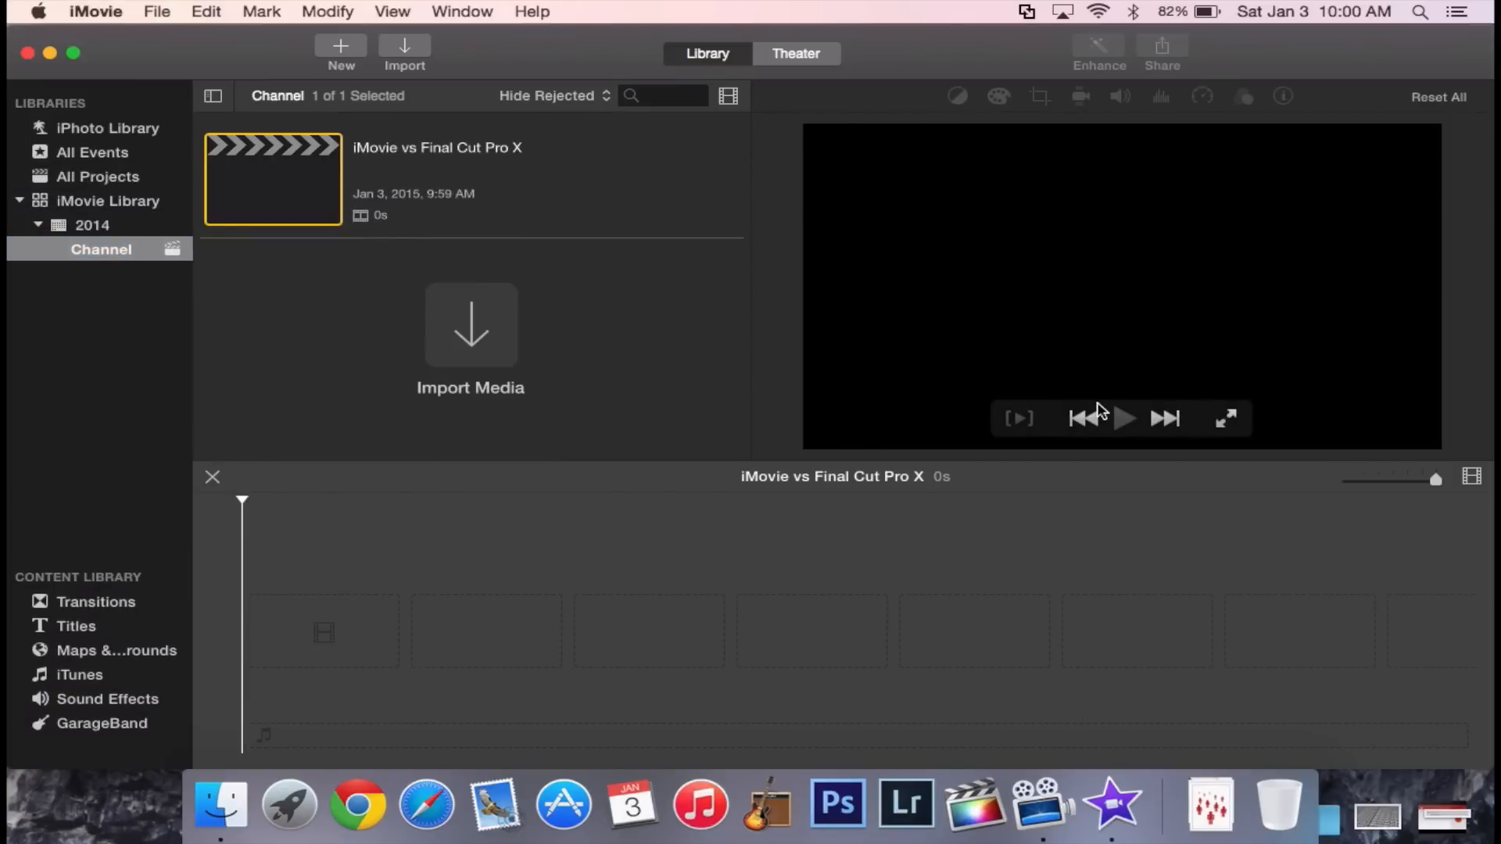
pyautogui.moveTo(1203, 133)
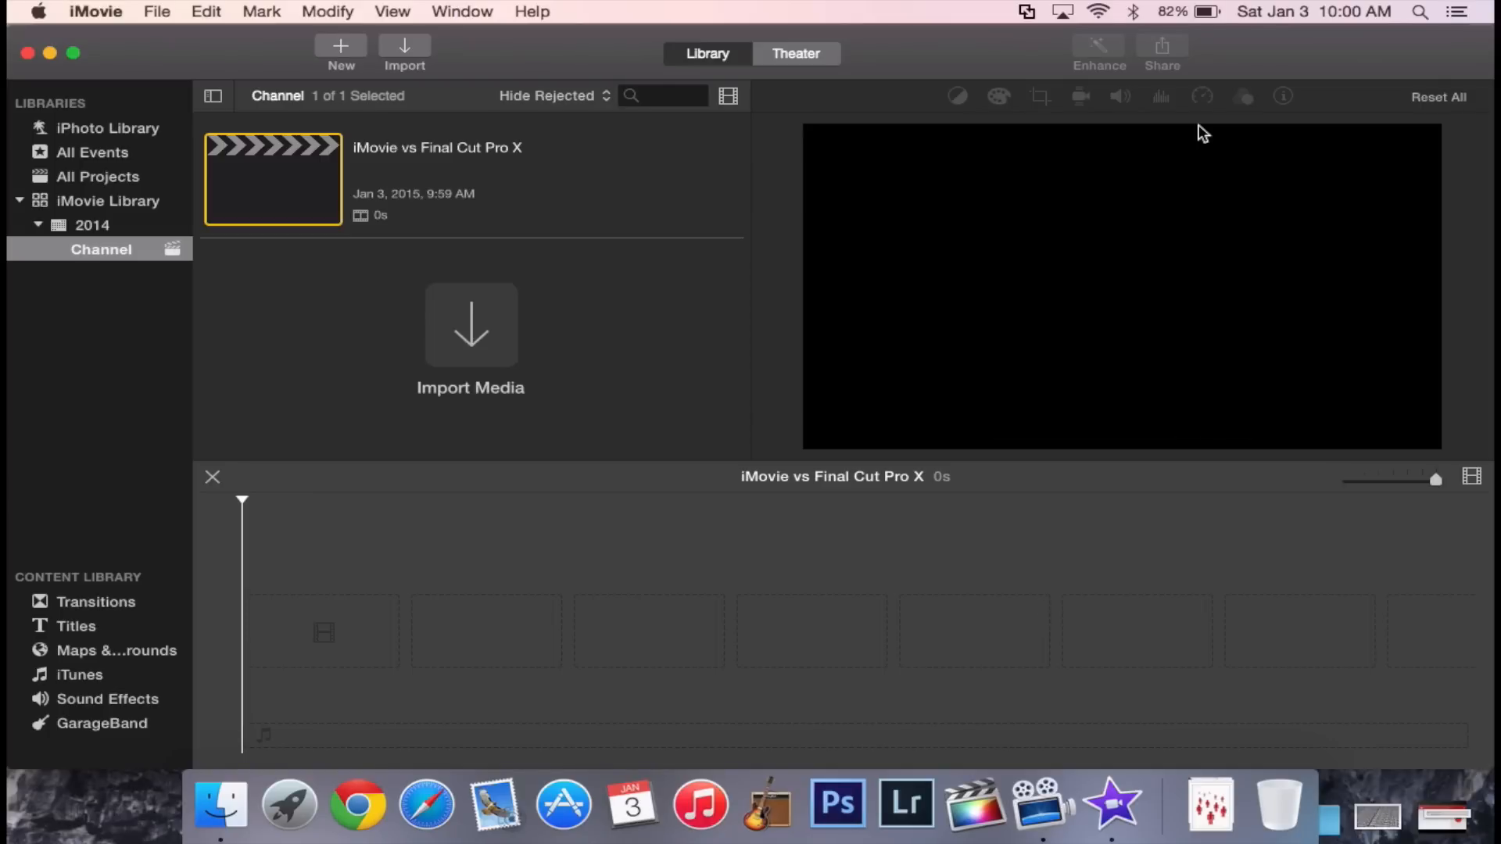
pyautogui.moveTo(1149, 199)
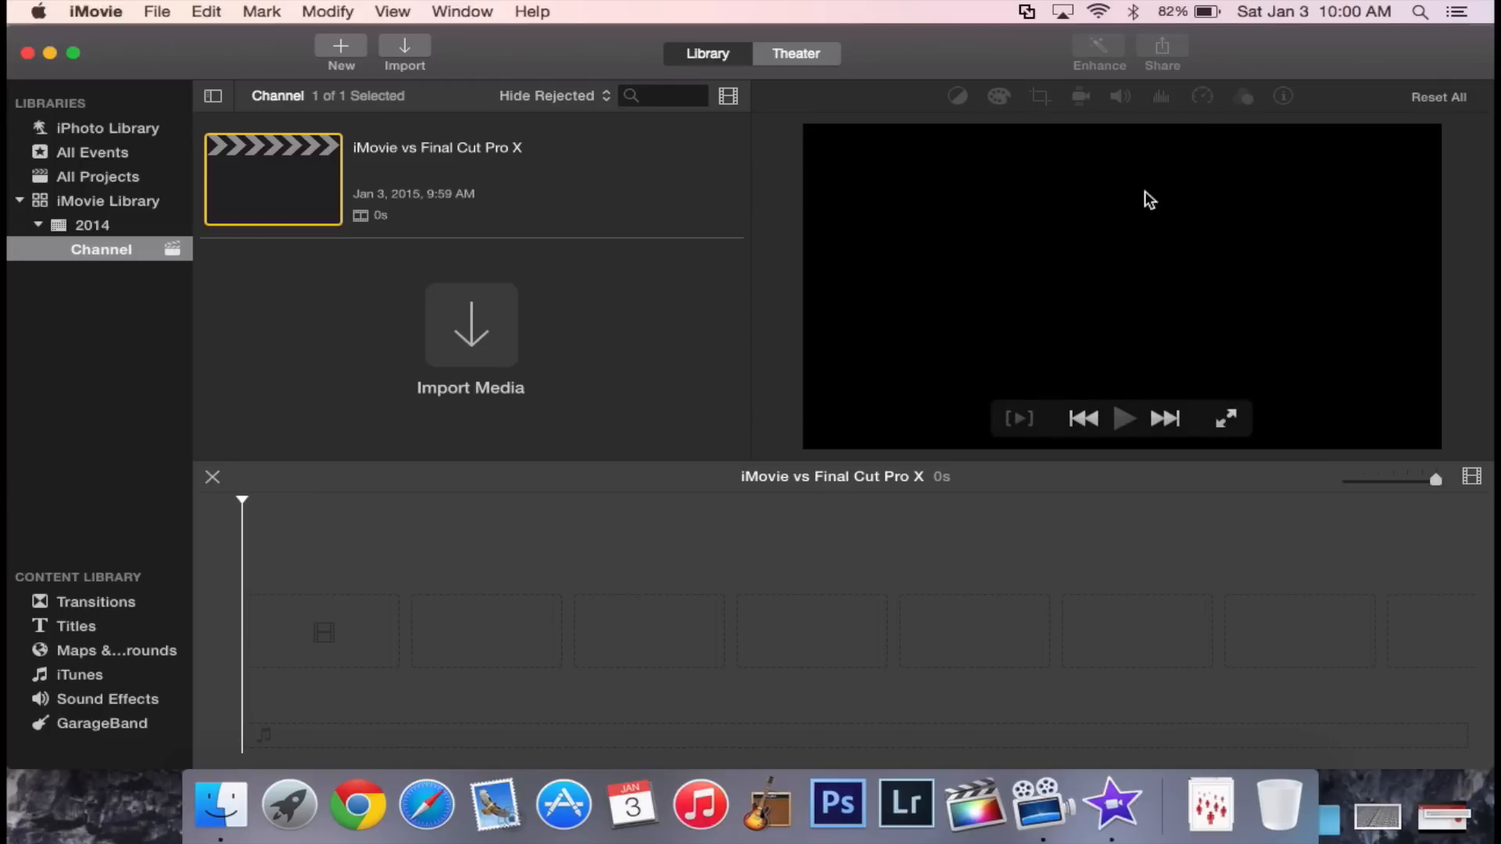
pyautogui.moveTo(1157, 186)
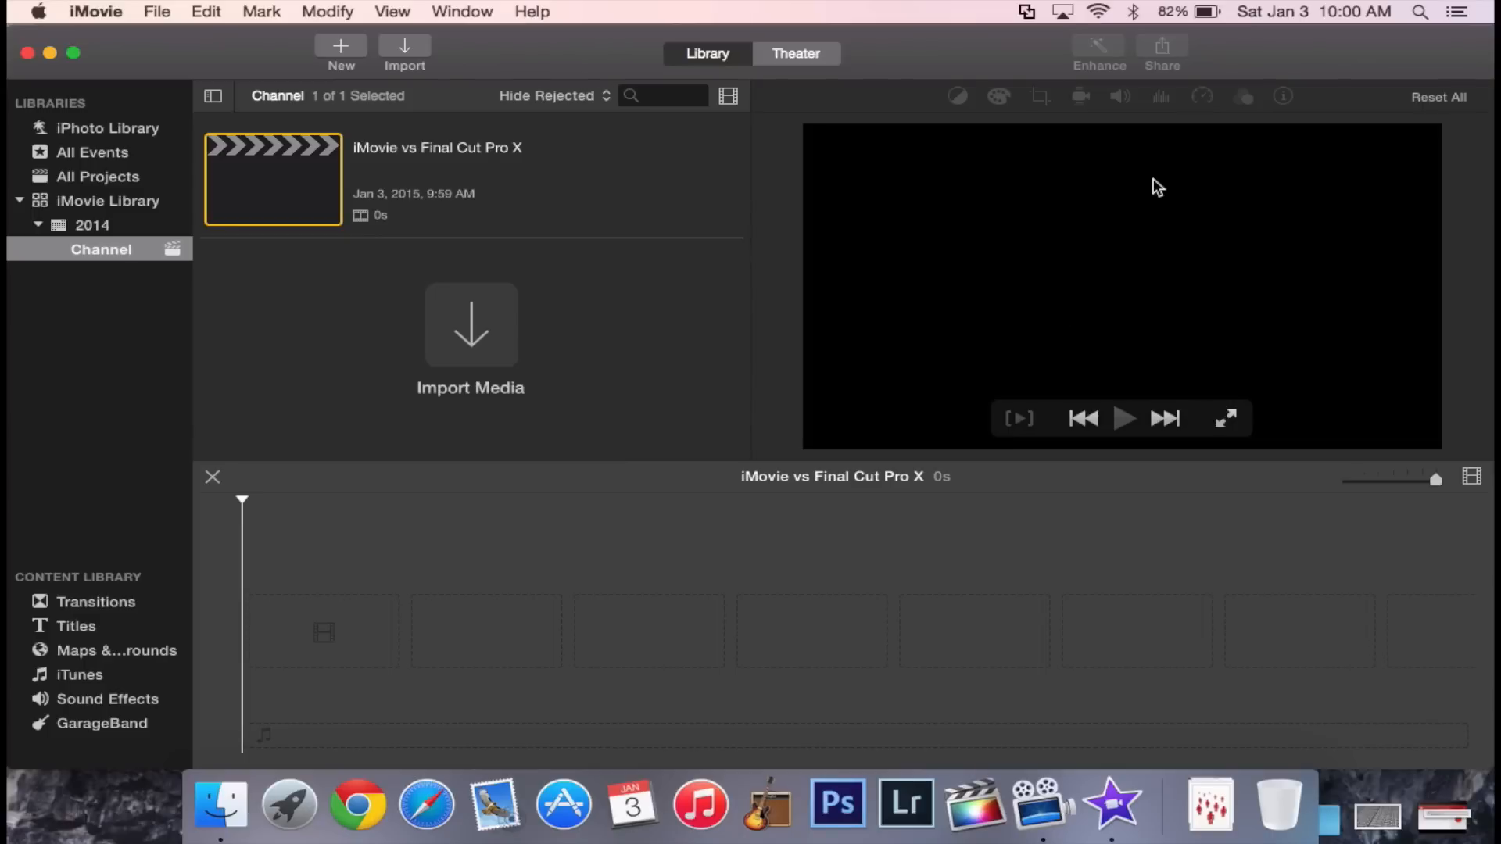
pyautogui.moveTo(968, 795)
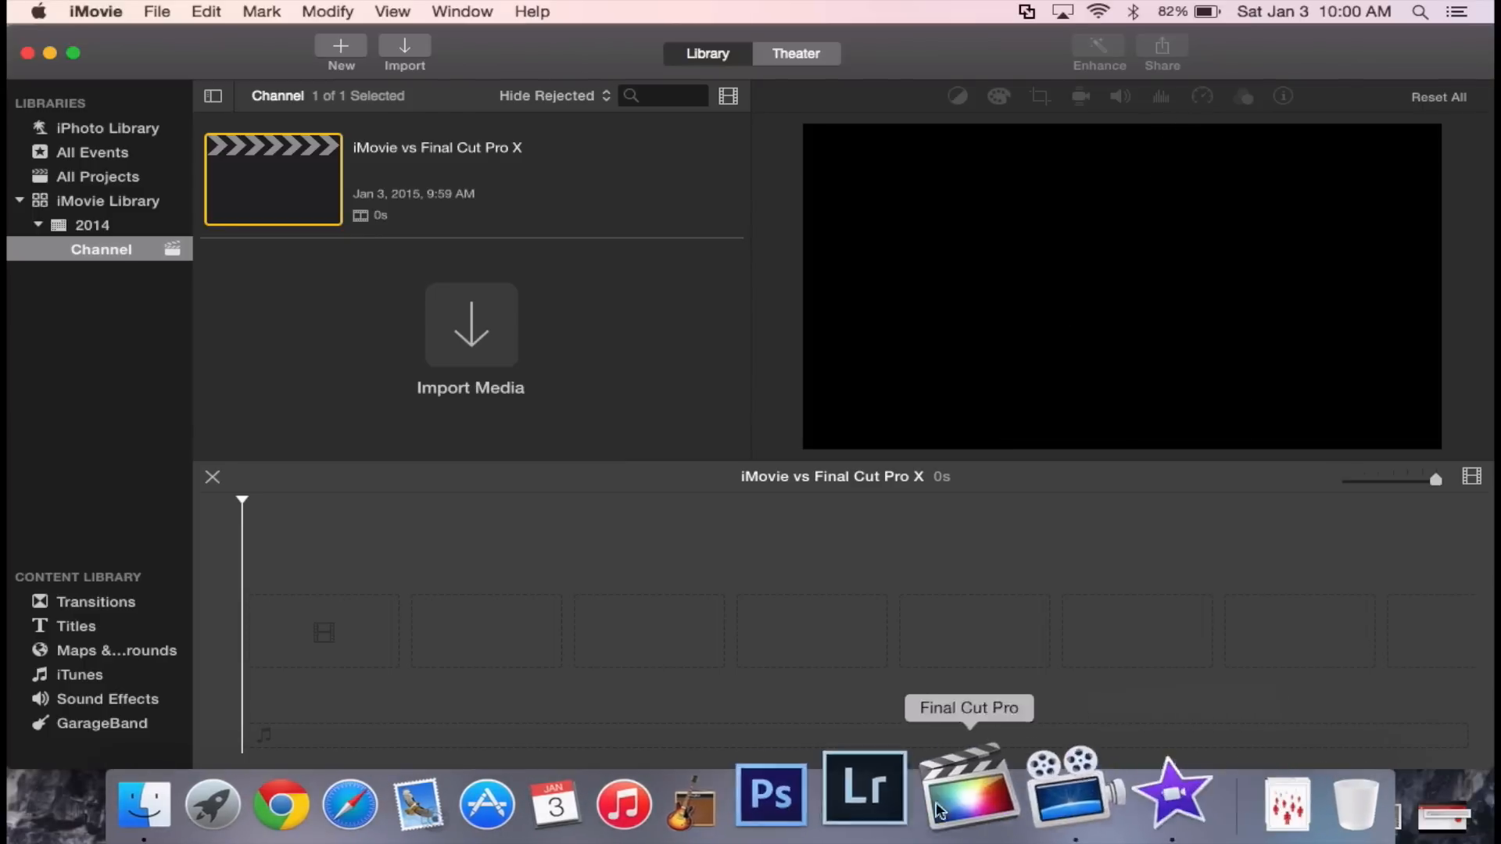
pyautogui.moveTo(1201, 100)
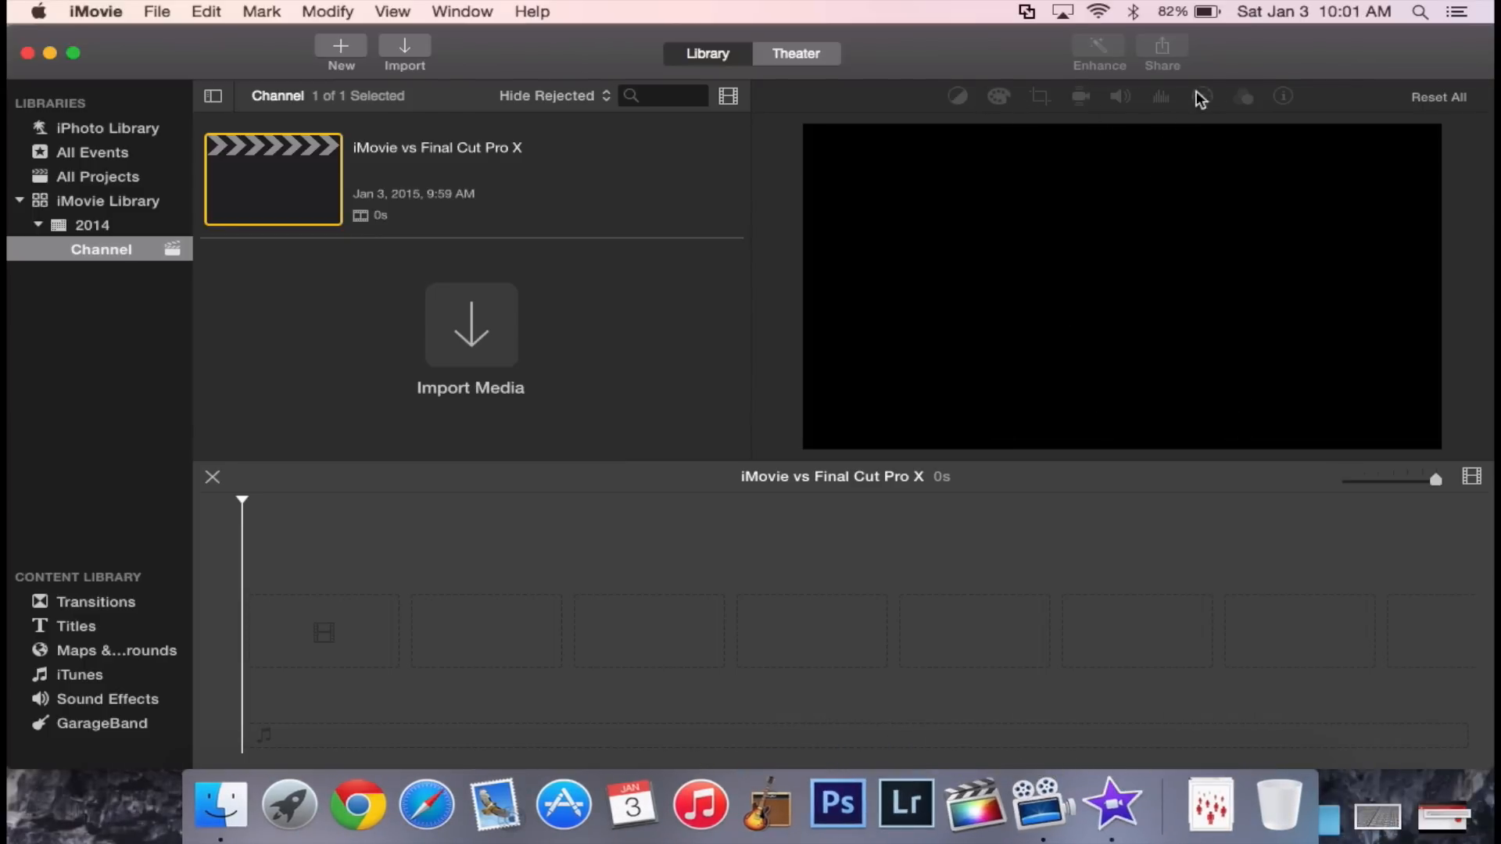
pyautogui.moveTo(1082, 335)
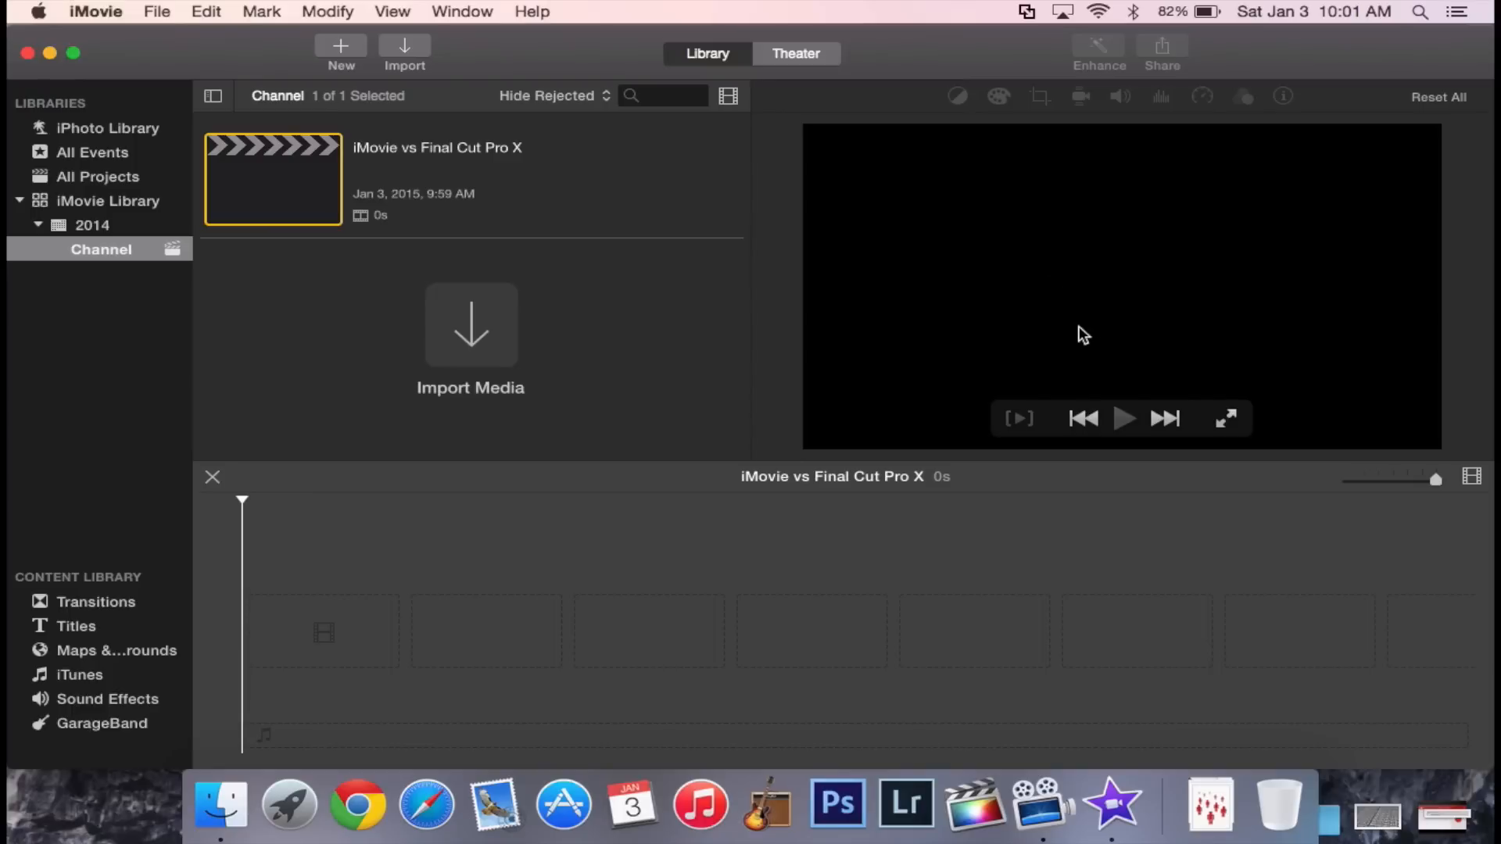
pyautogui.moveTo(1140, 106)
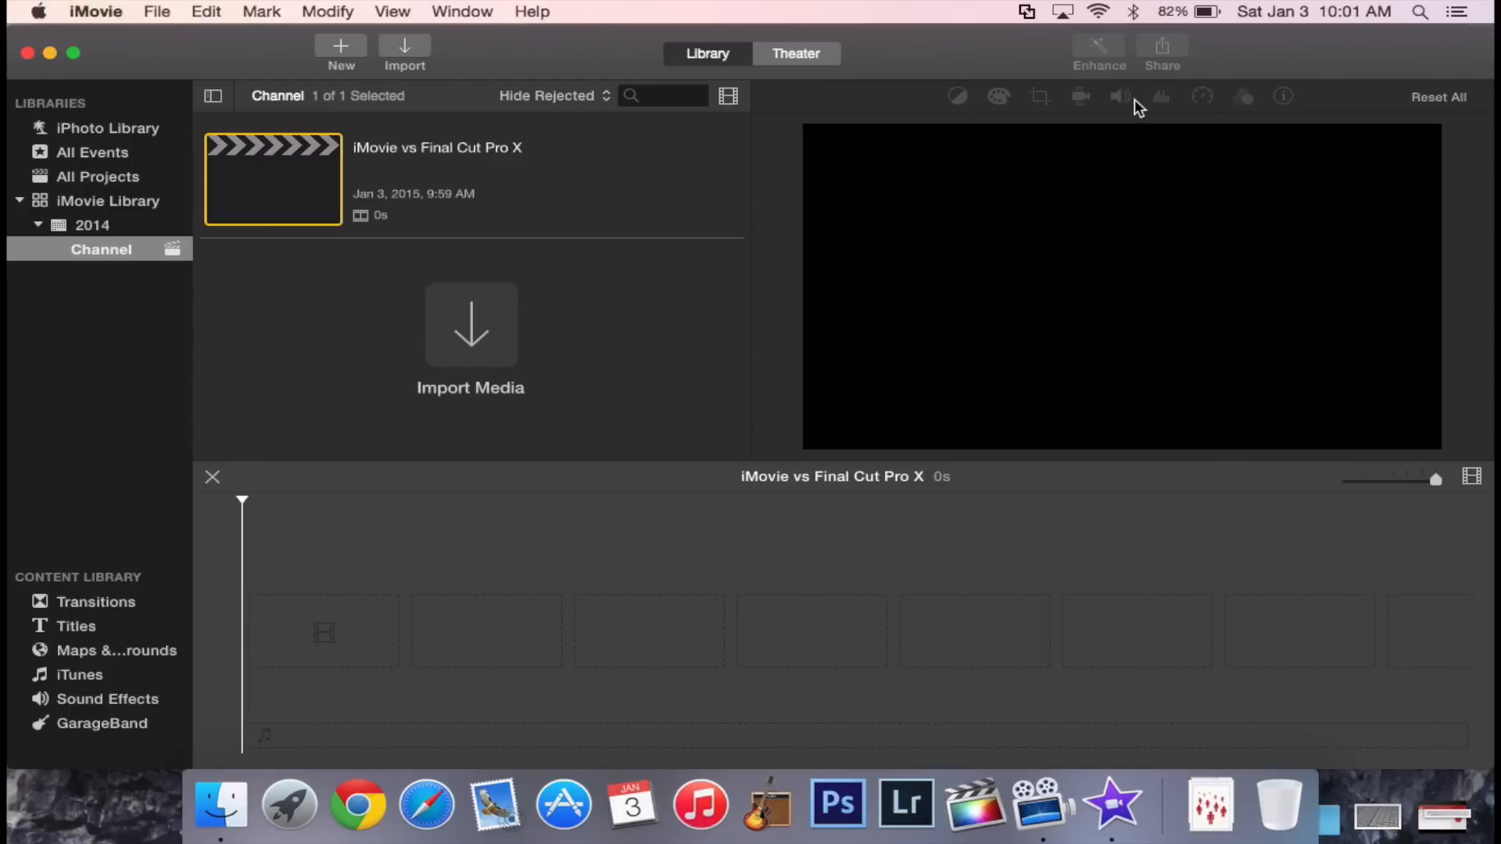
pyautogui.moveTo(1133, 125)
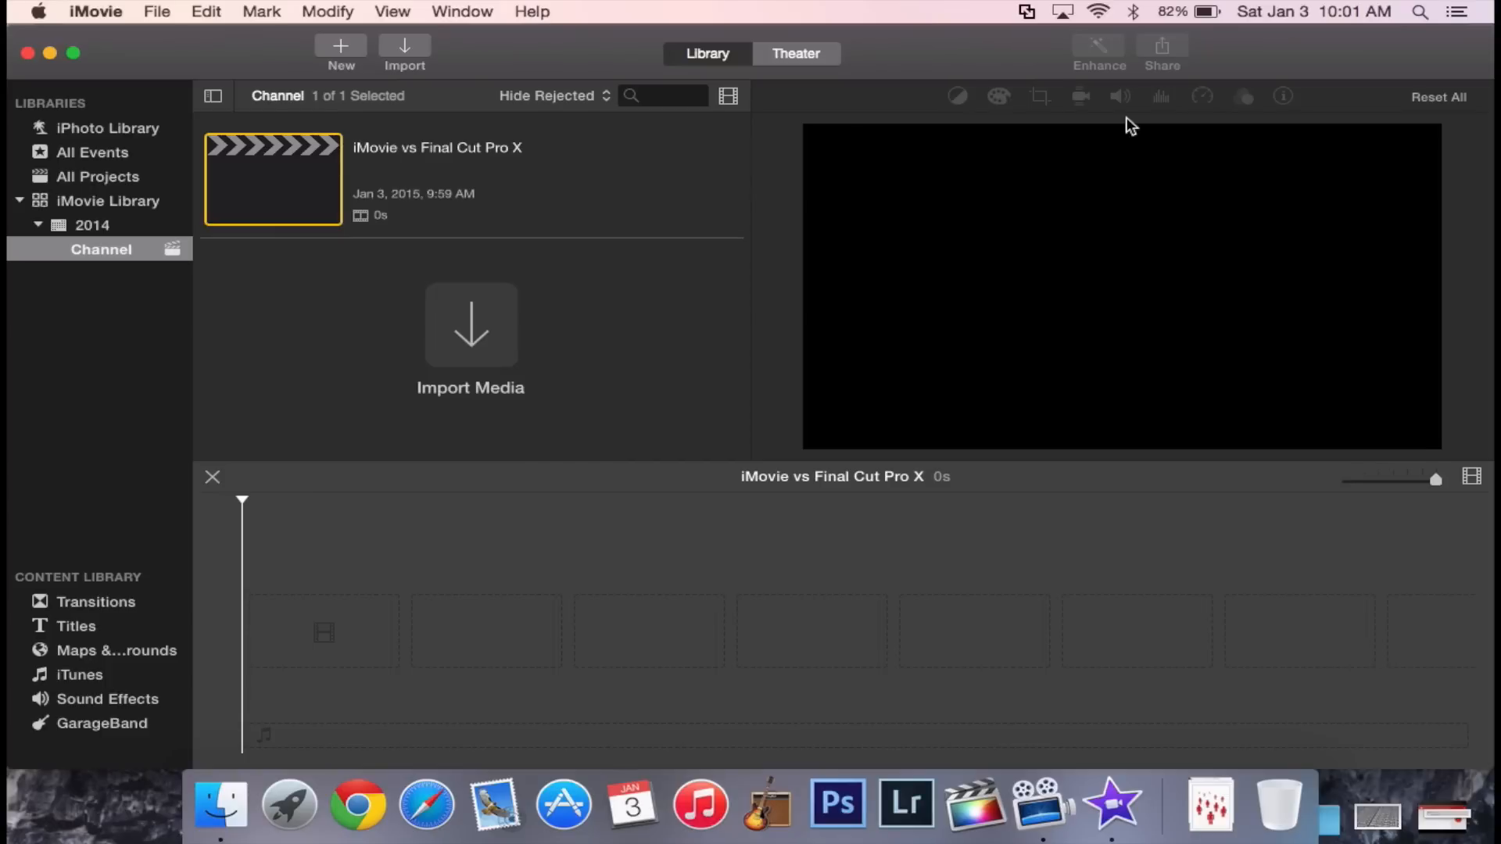
pyautogui.moveTo(976, 790)
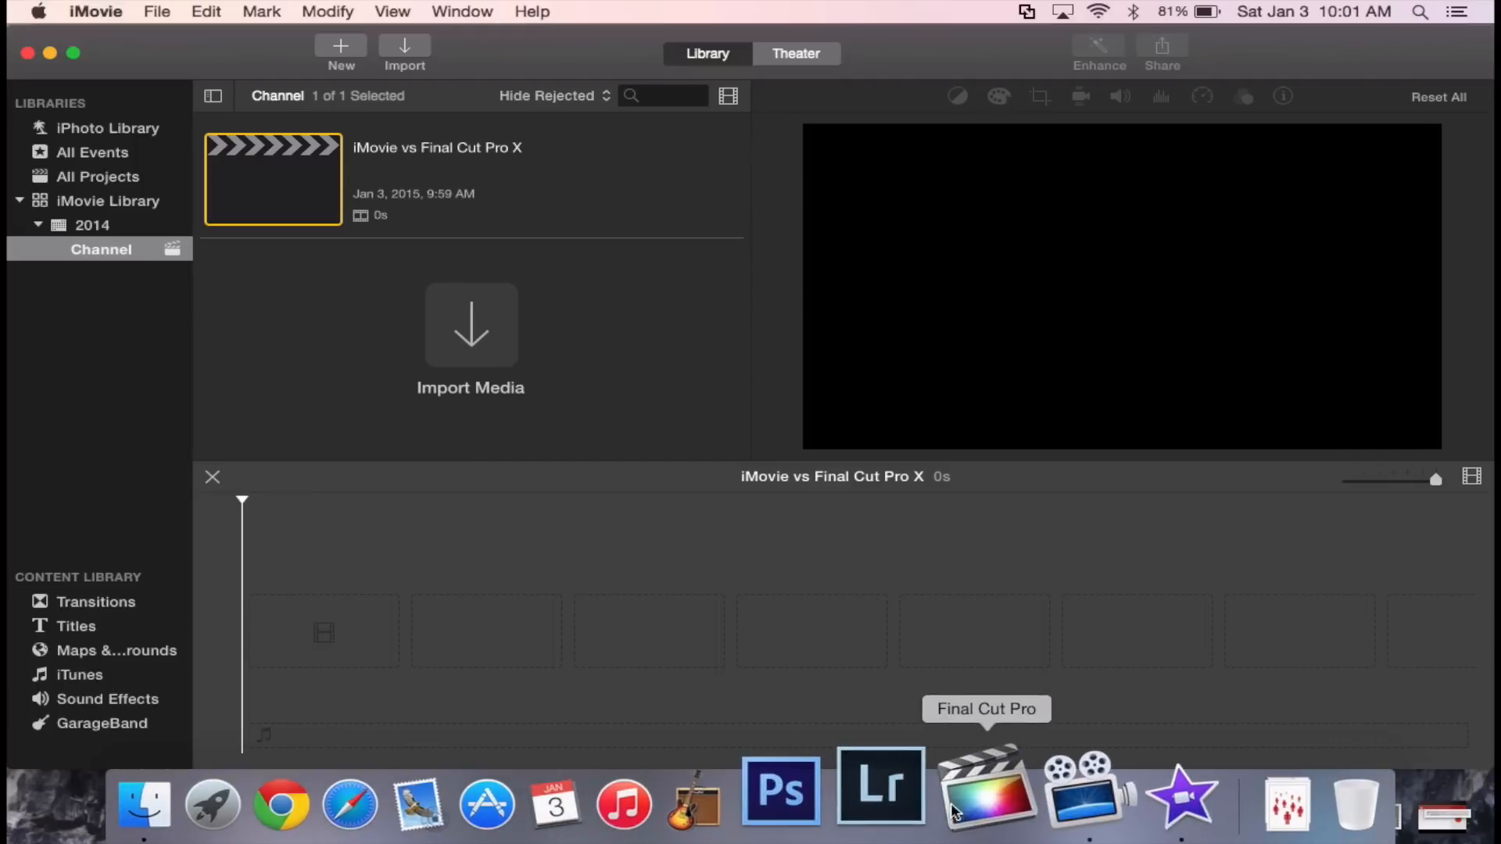
pyautogui.moveTo(536, 374)
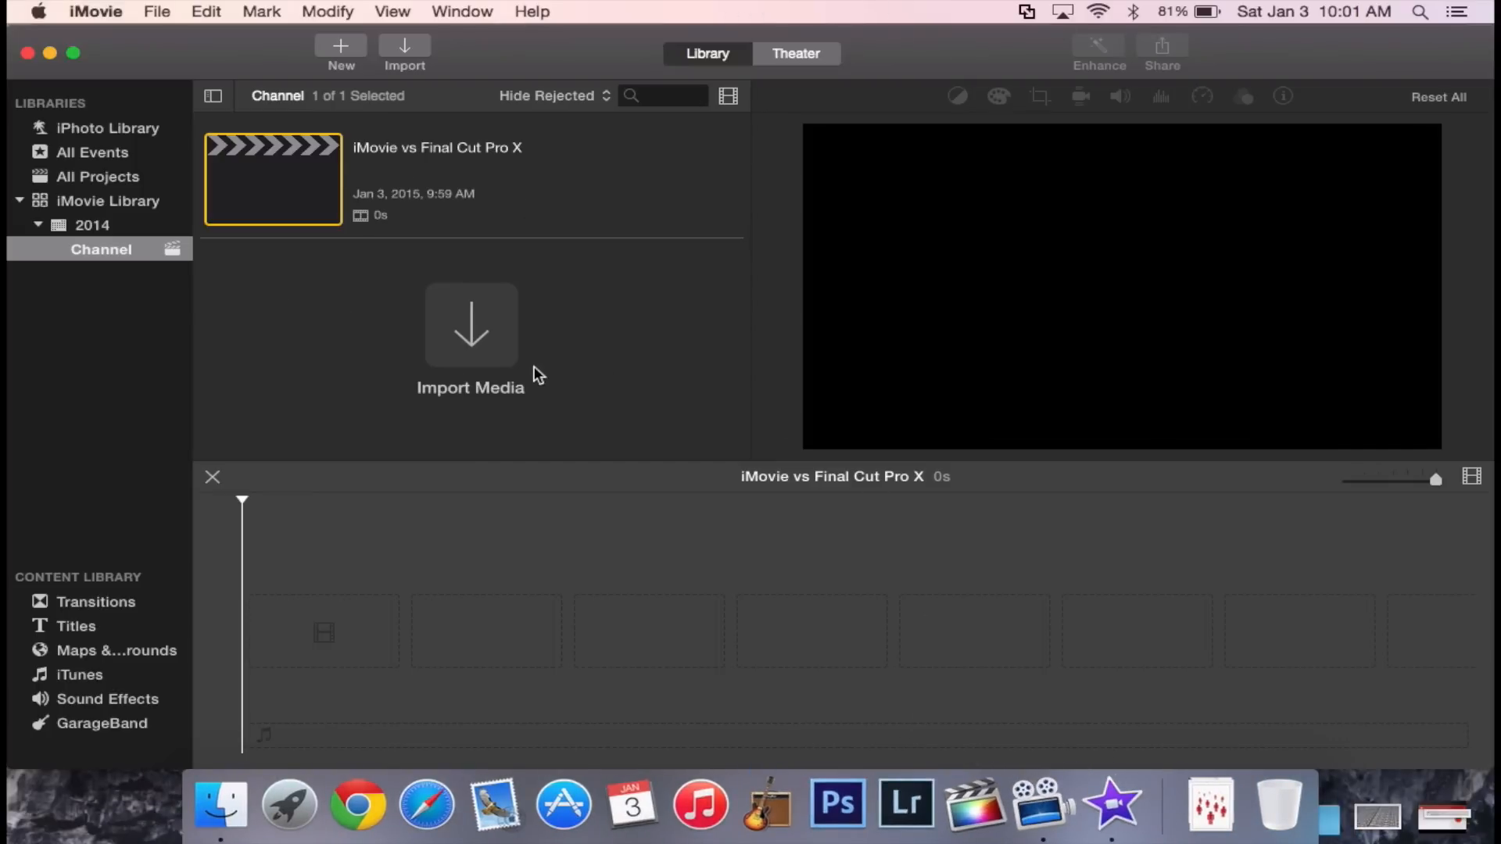
pyautogui.moveTo(969, 789)
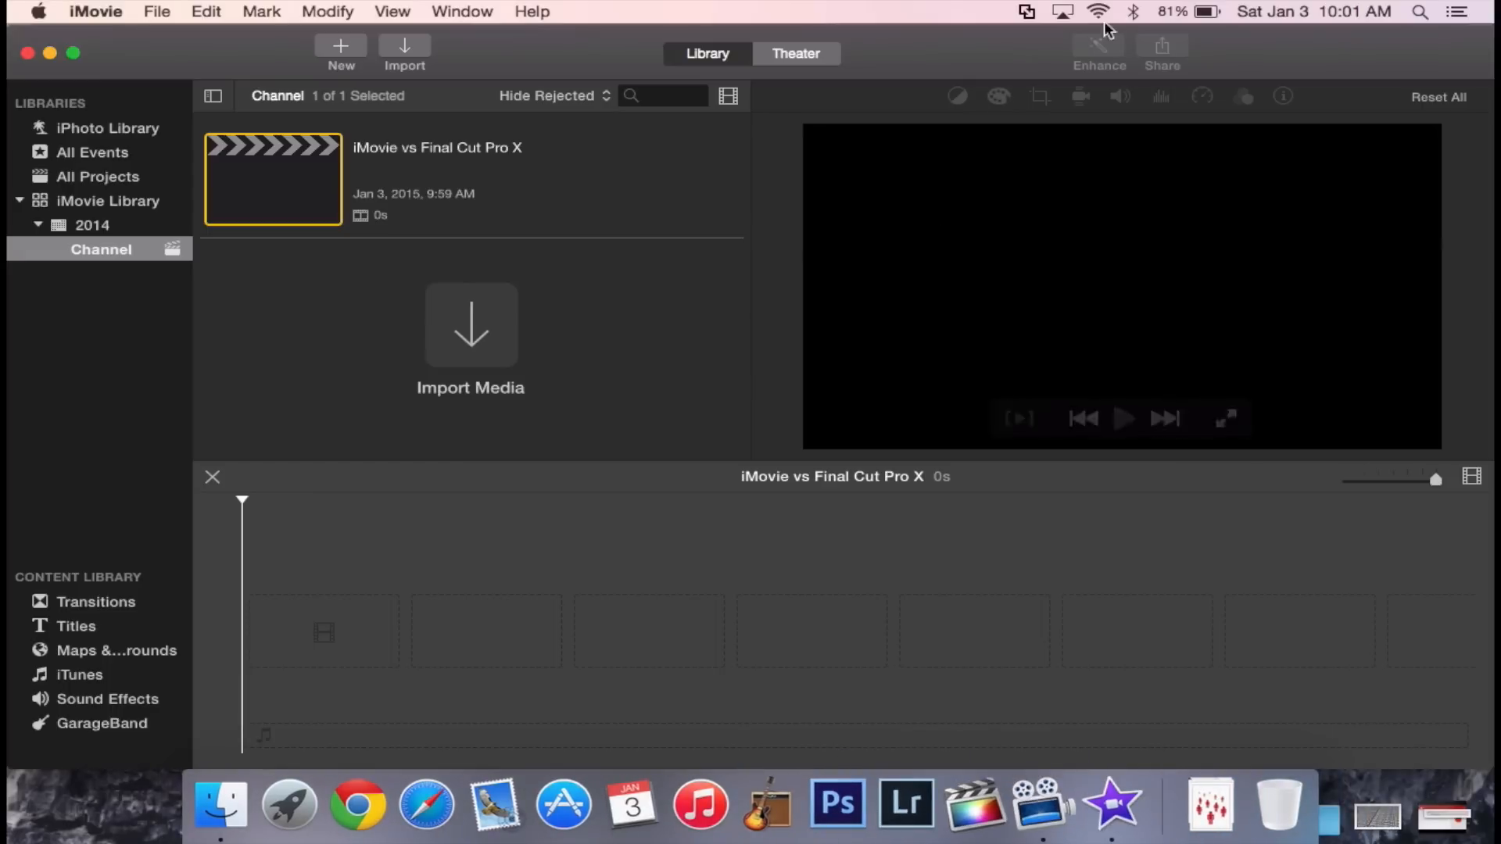
pyautogui.moveTo(937, 53)
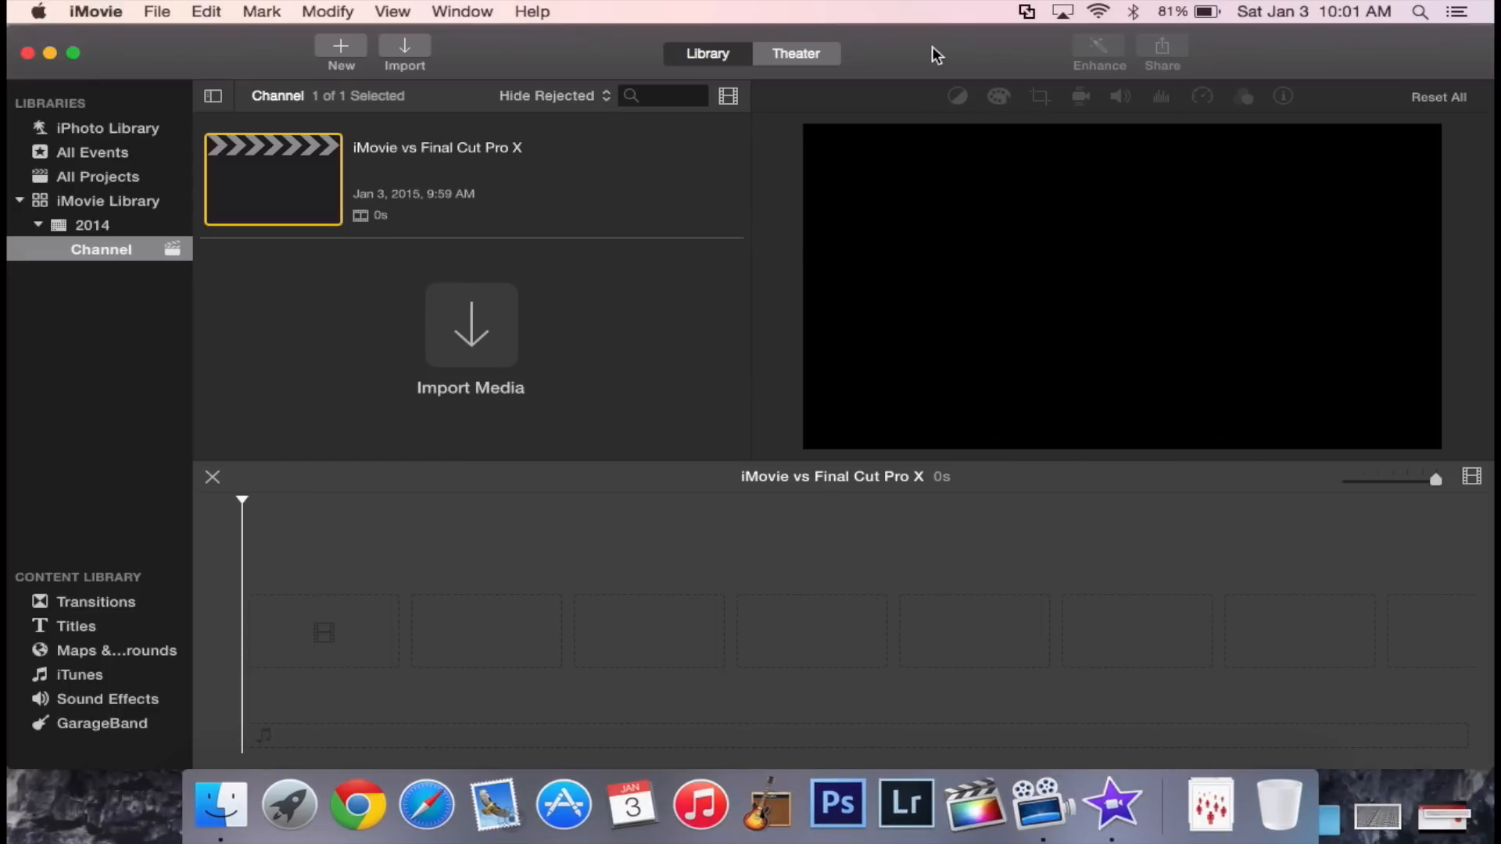
pyautogui.moveTo(926, 429)
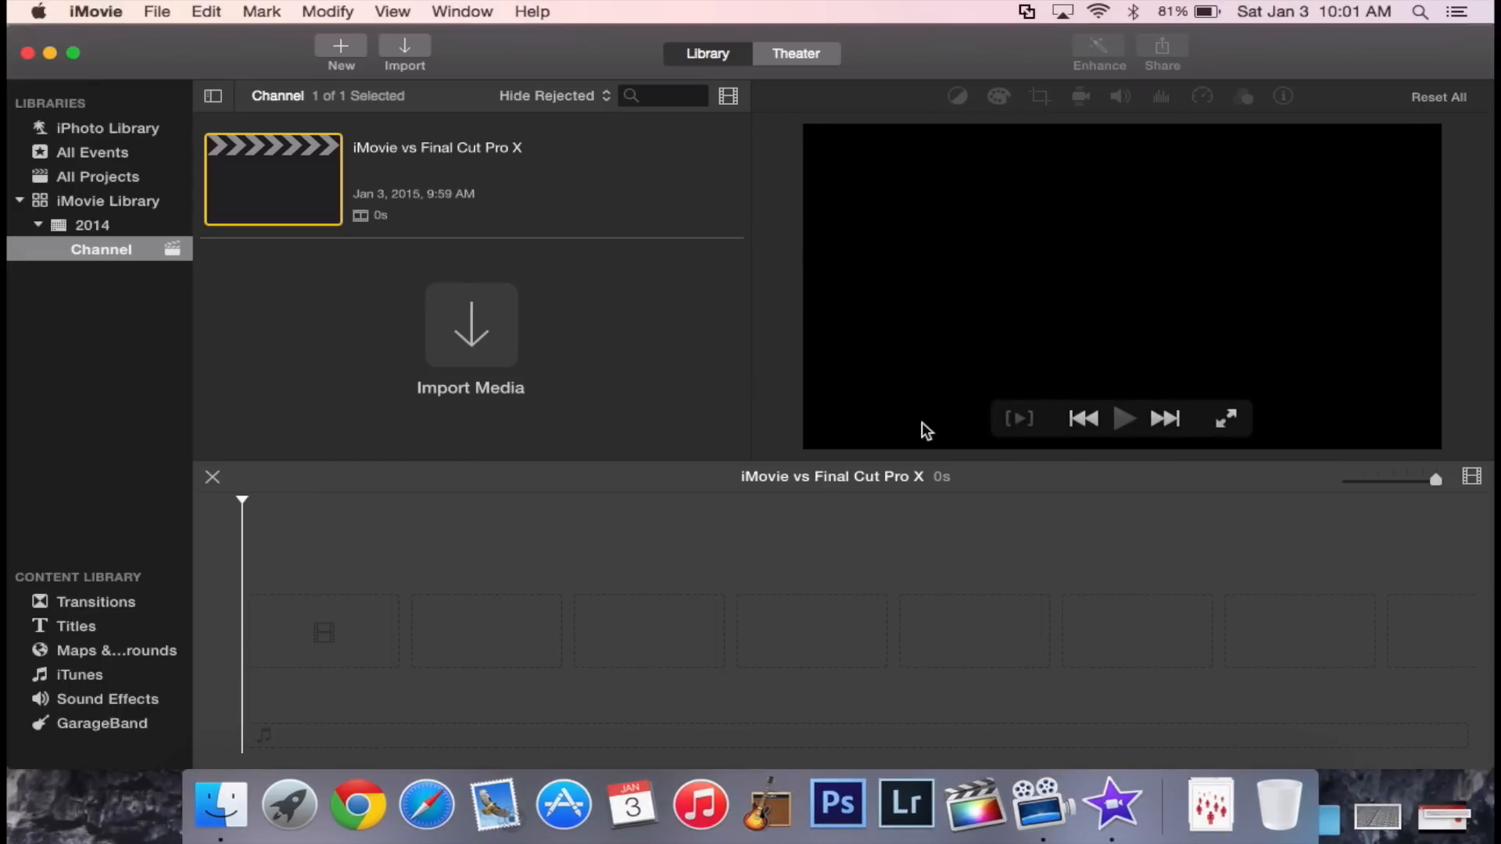
pyautogui.moveTo(947, 574)
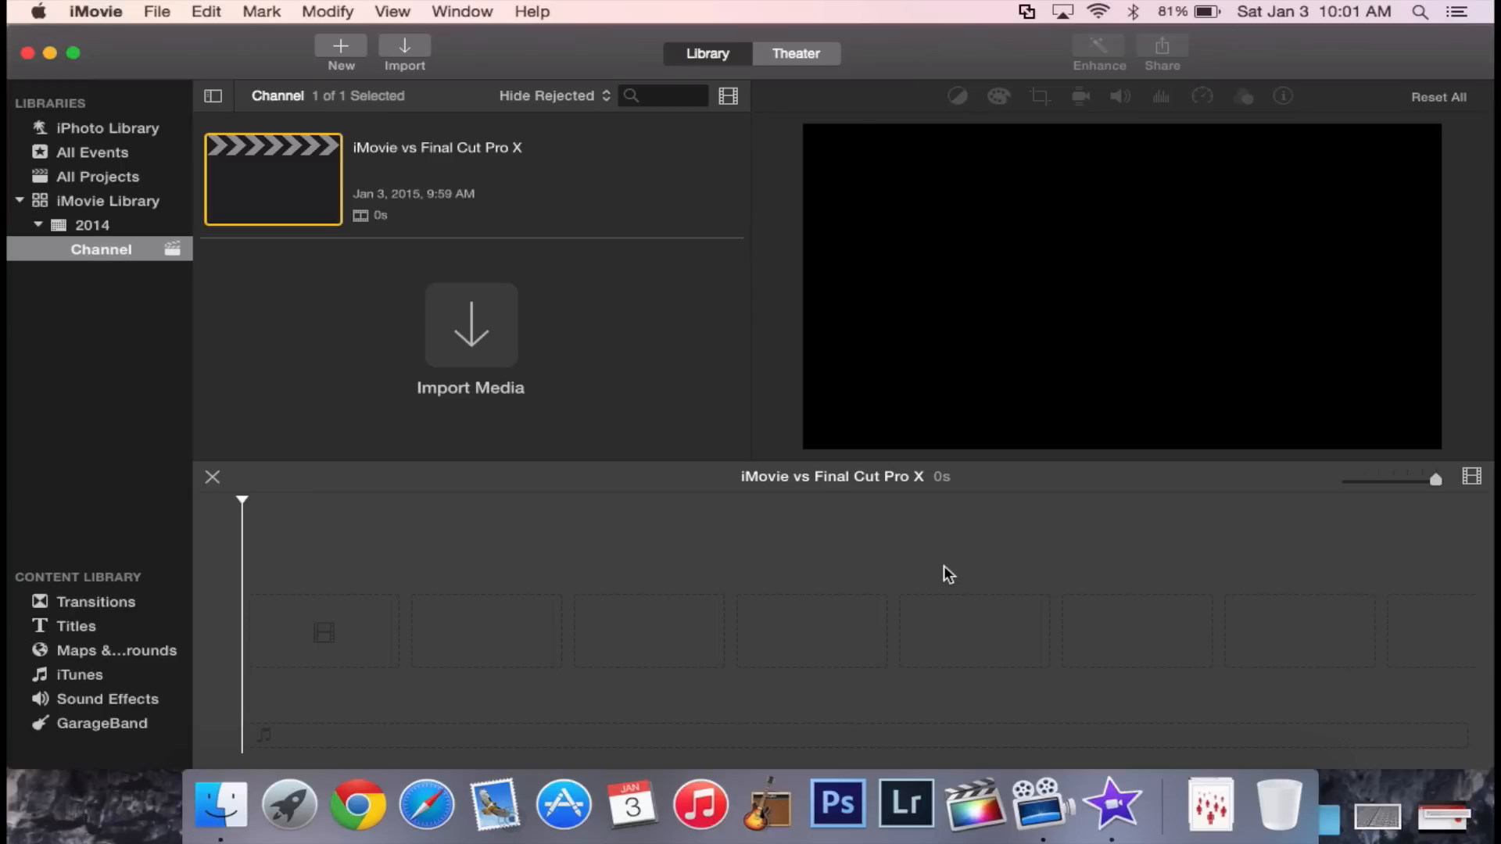
pyautogui.moveTo(979, 692)
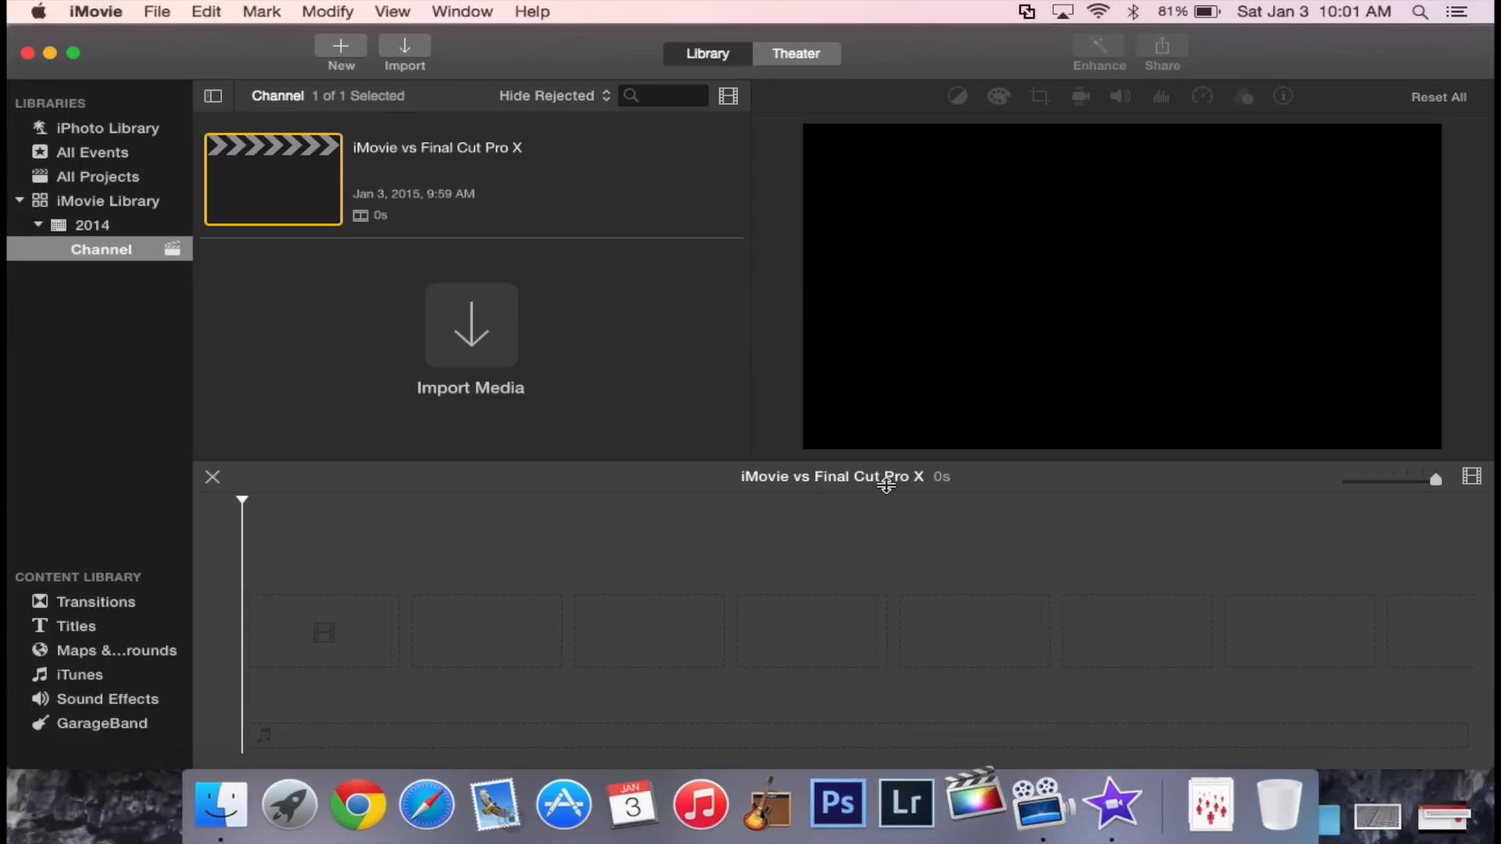
pyautogui.moveTo(757, 505)
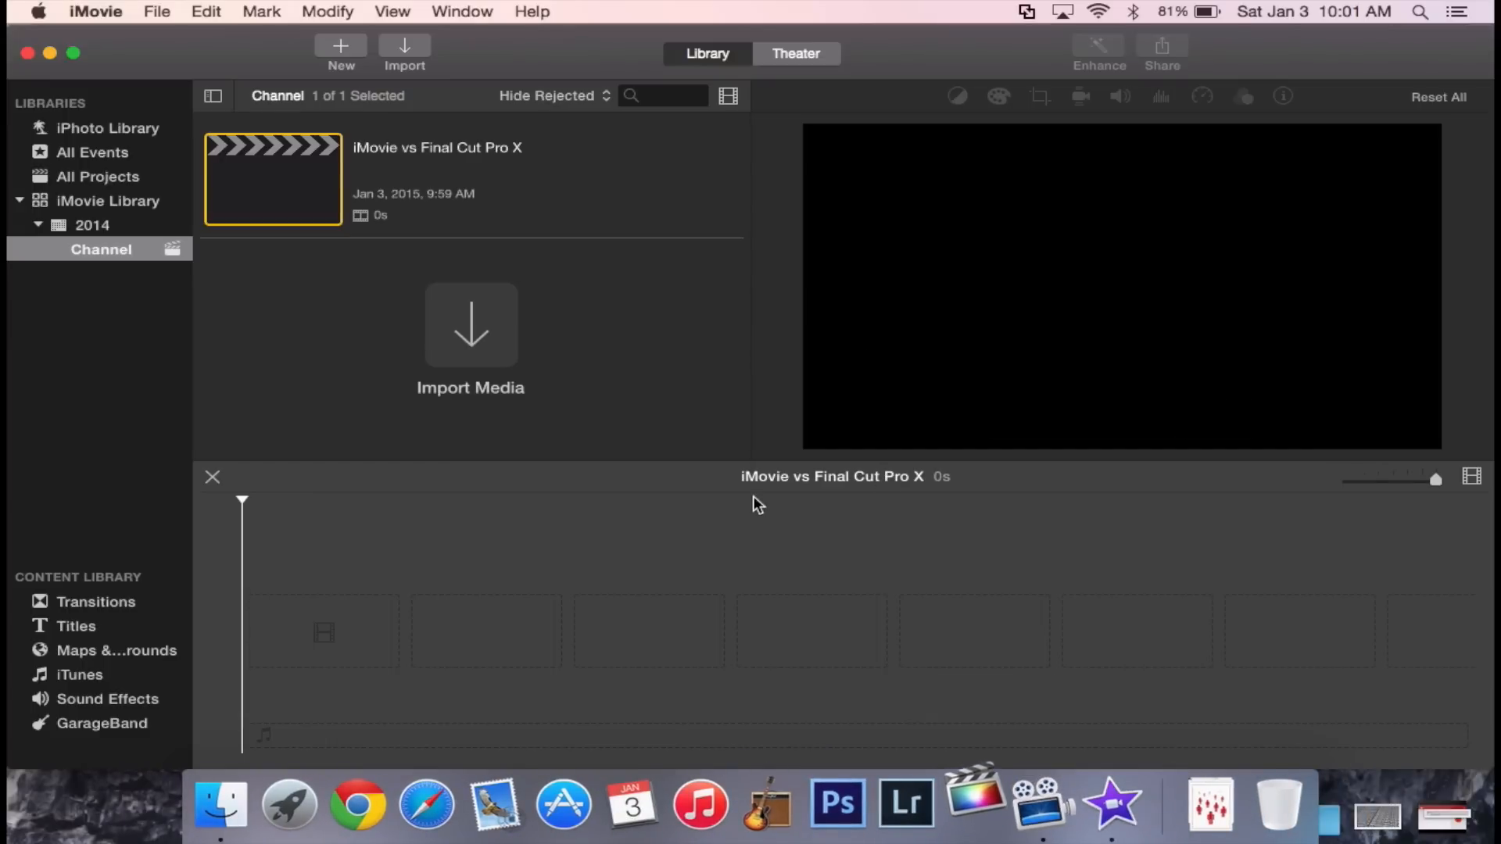
pyautogui.click(974, 804)
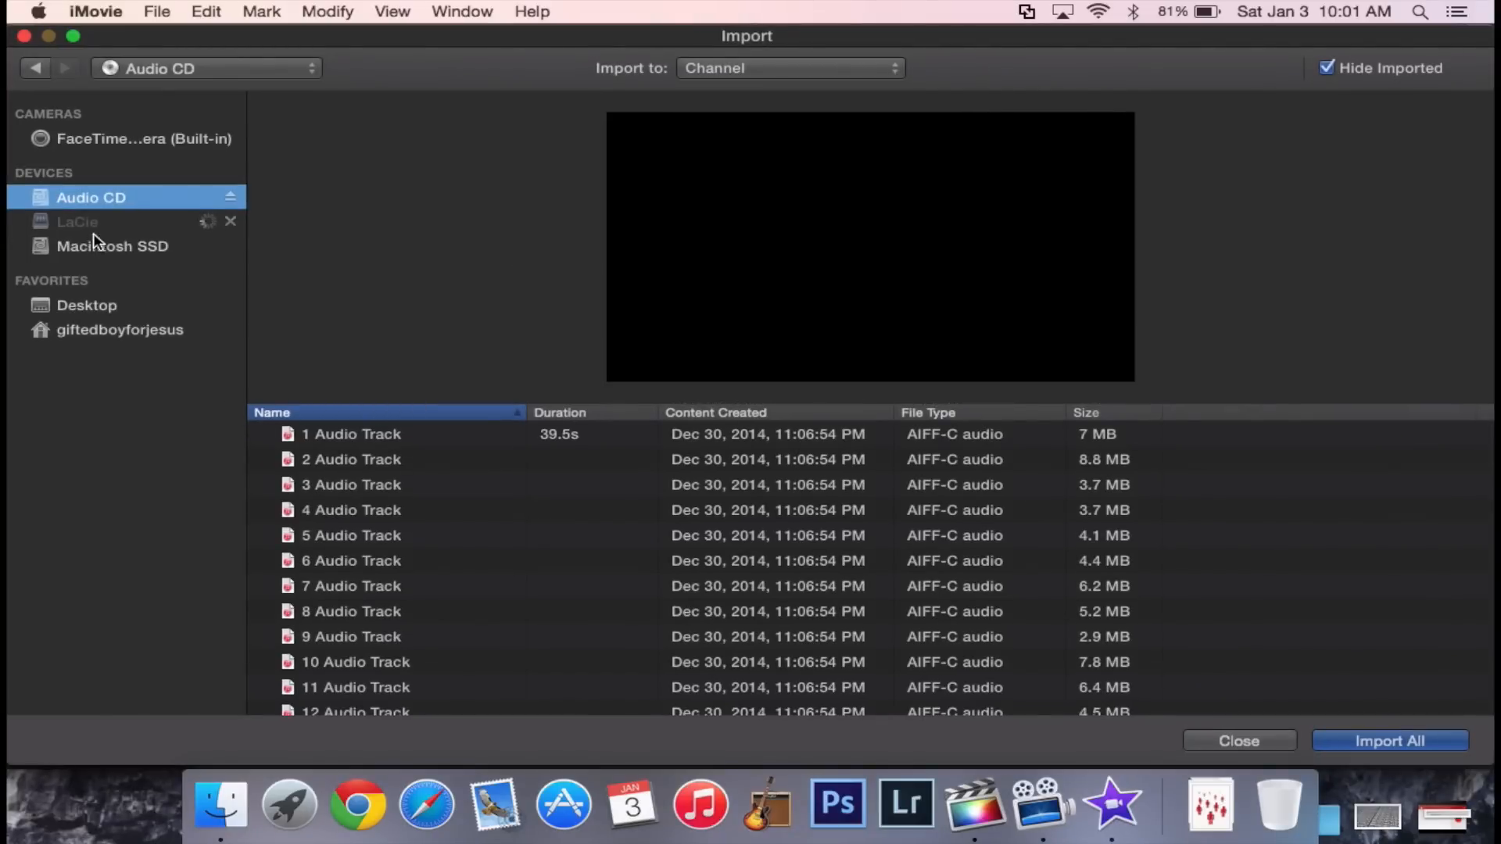
# Import the INFUSION intro clip from Home > Movies > Tech Fusion into the Channel event.
pyautogui.click(120, 330)
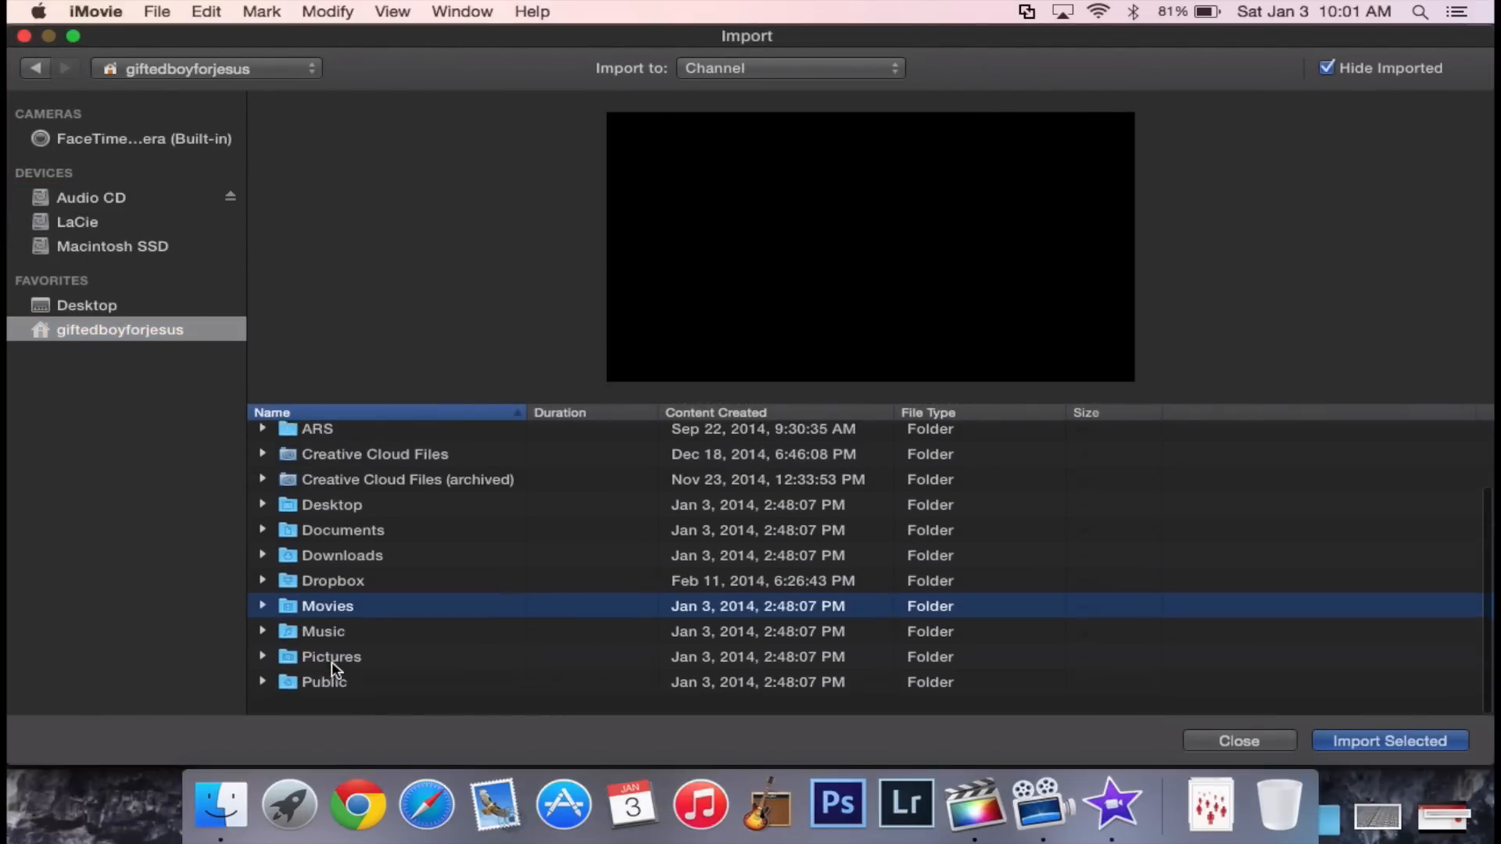
pyautogui.doubleClick(327, 606)
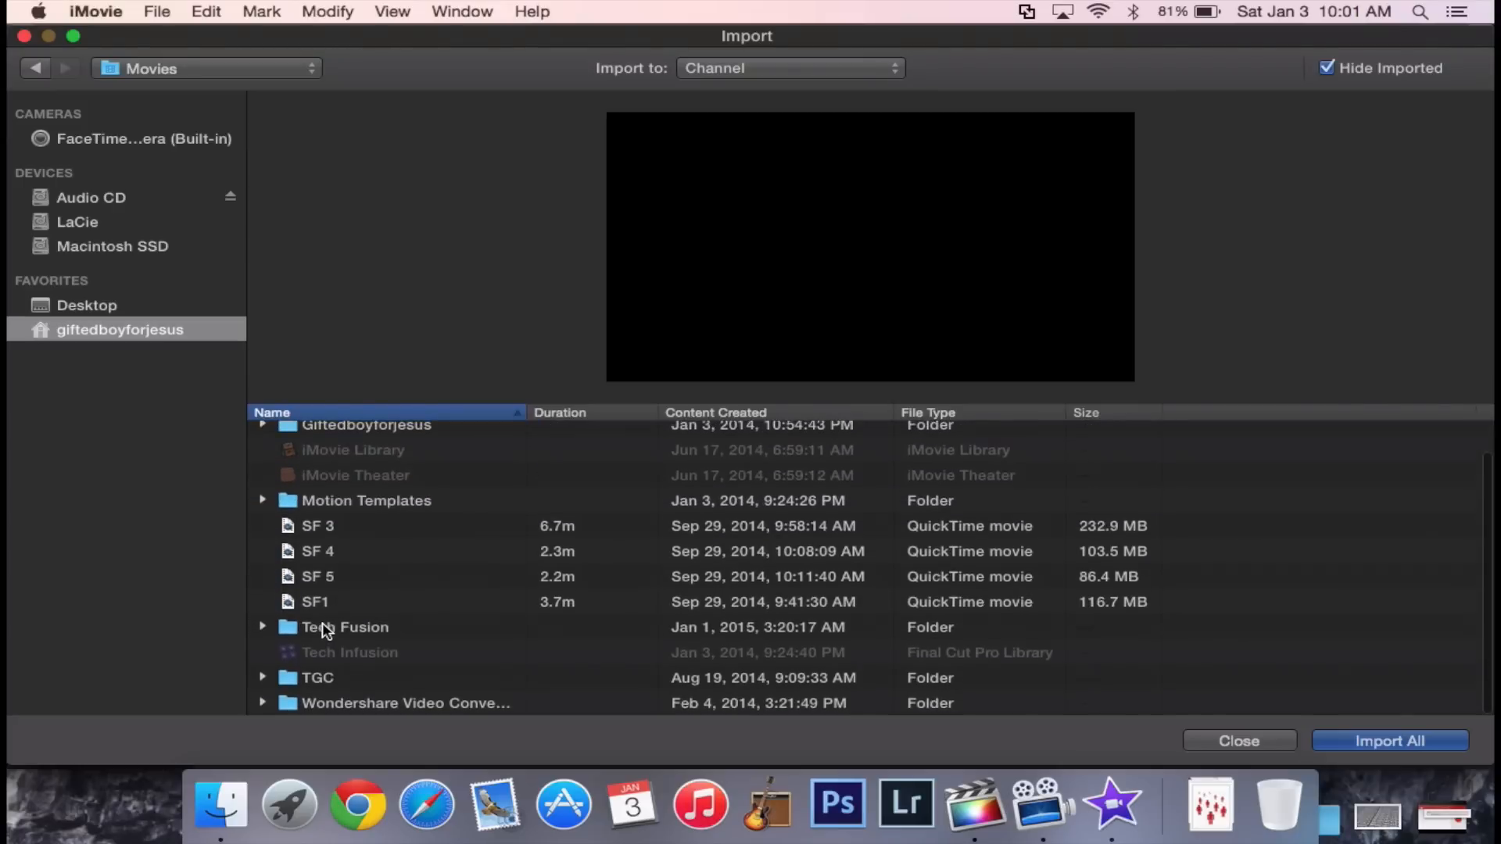
pyautogui.doubleClick(343, 627)
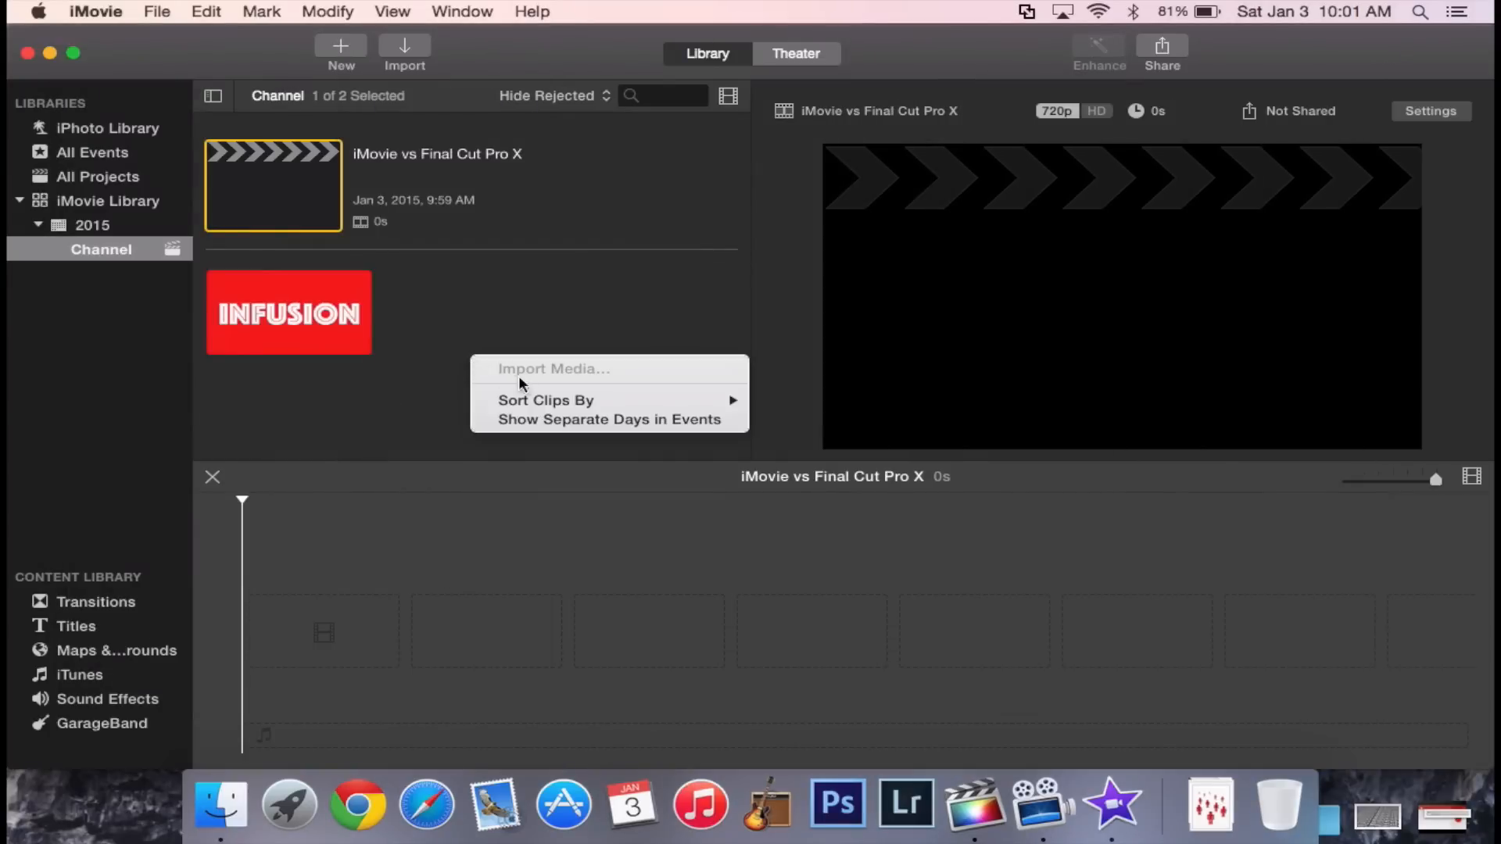
pyautogui.click(535, 282)
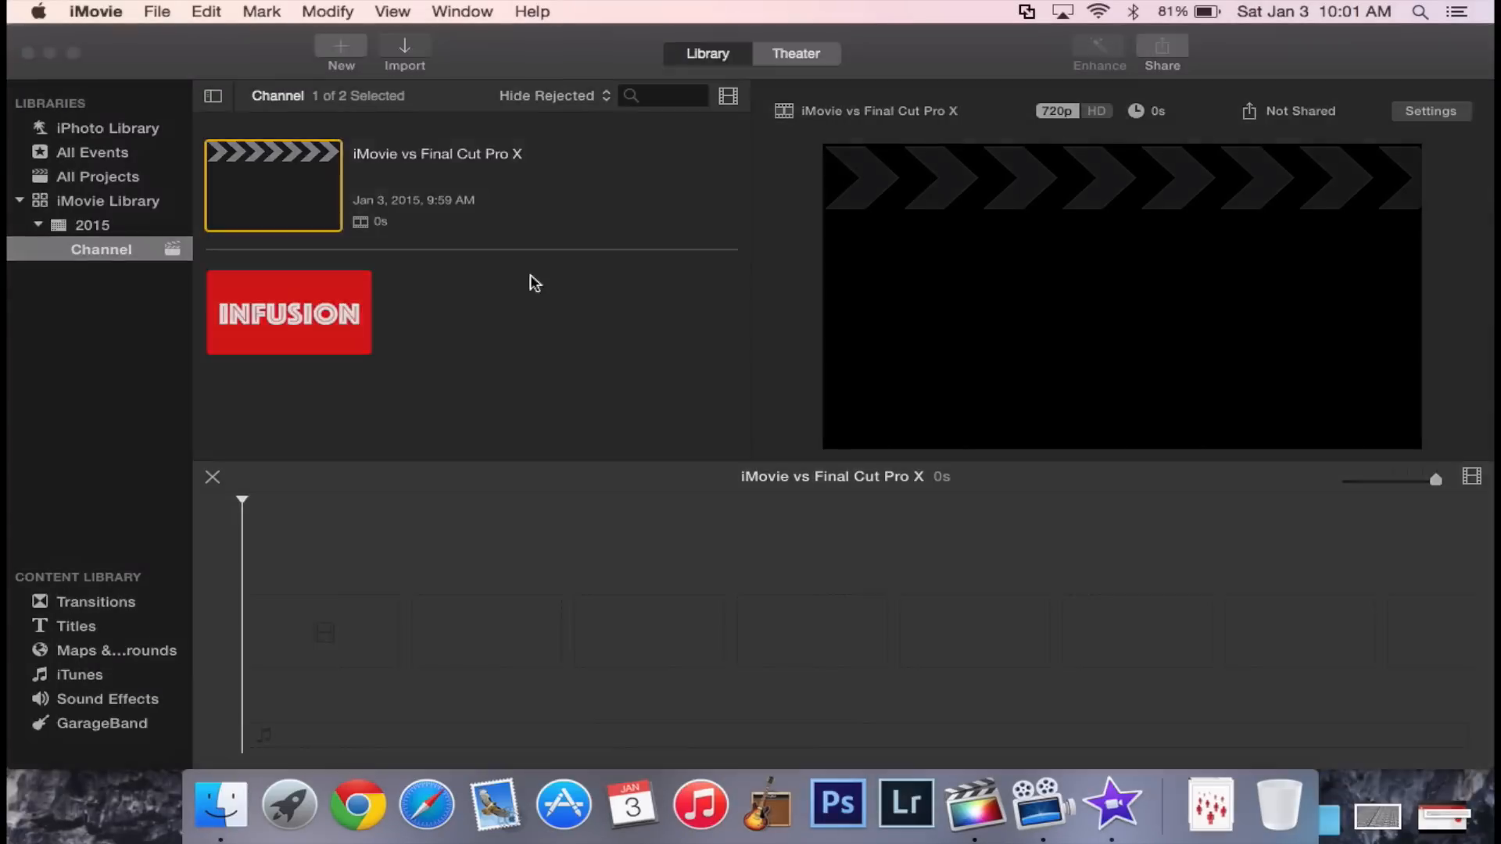
pyautogui.click(403, 48)
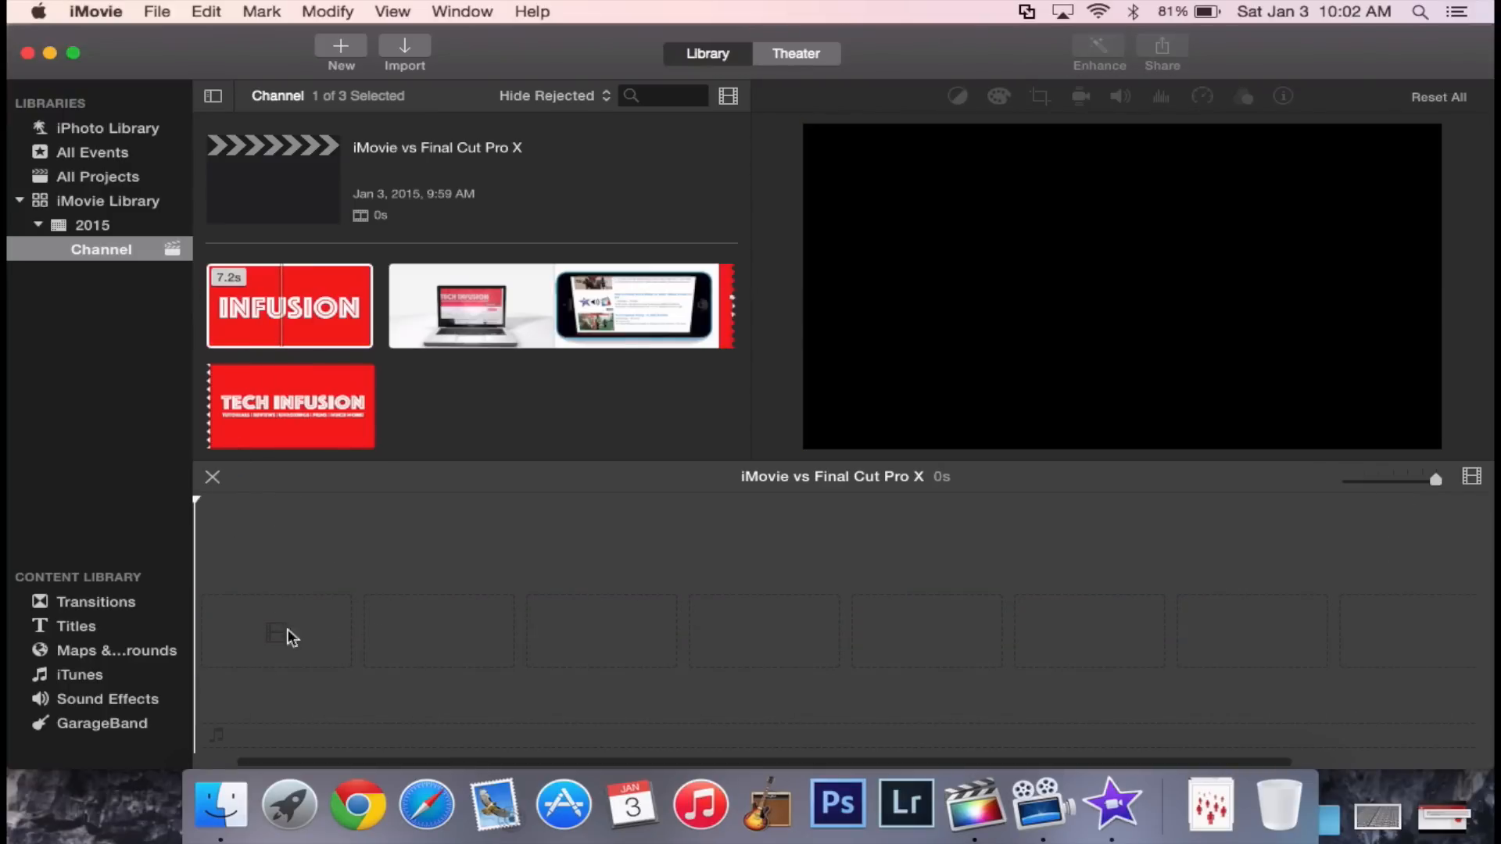
pyautogui.moveTo(250, 611)
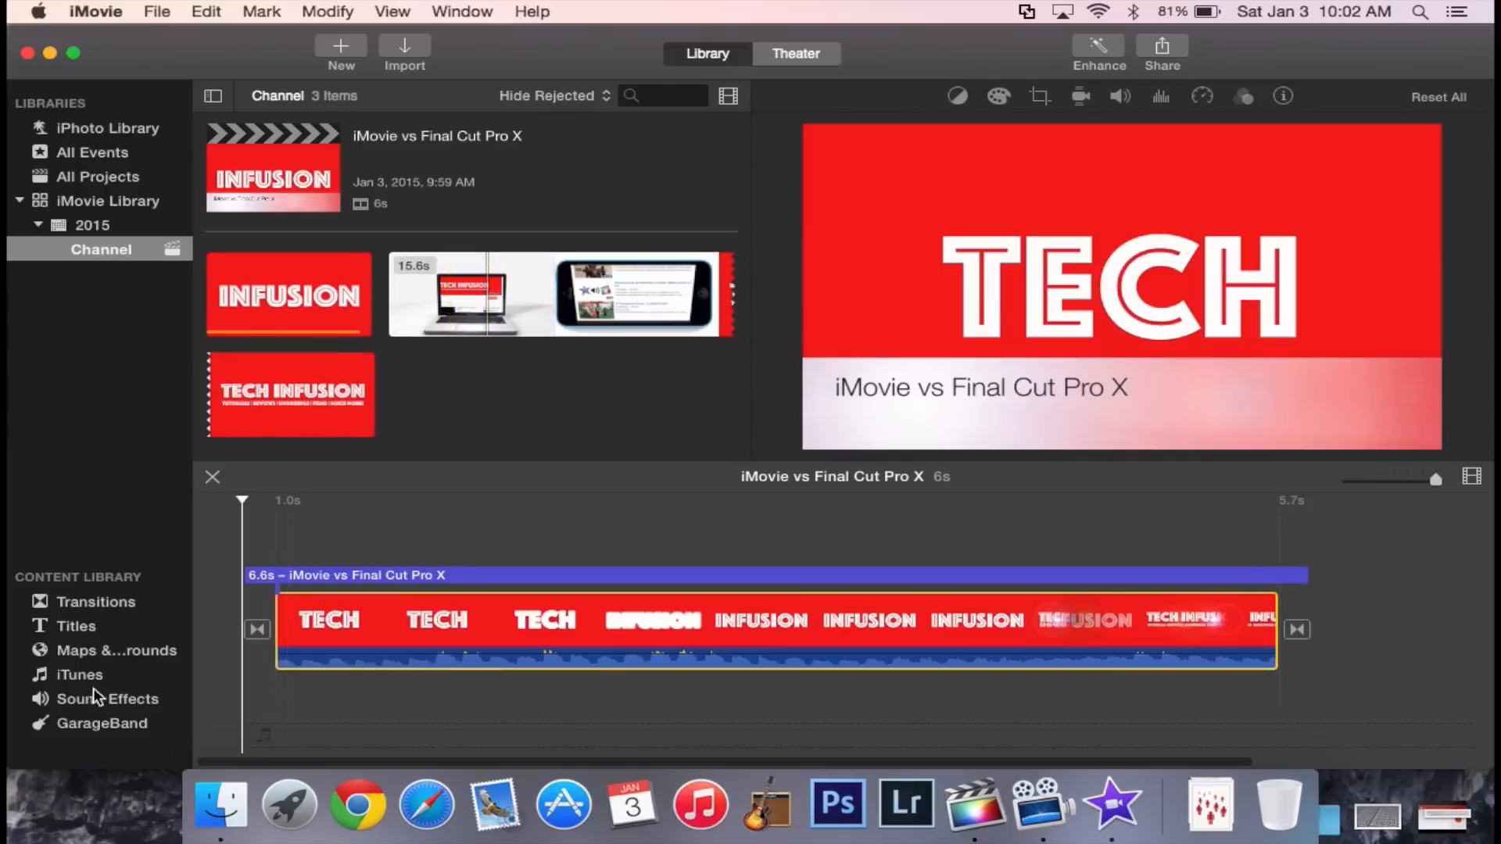
# Open the sound effects library after placing the Tech Infusion intro under its title.
pyautogui.click(108, 699)
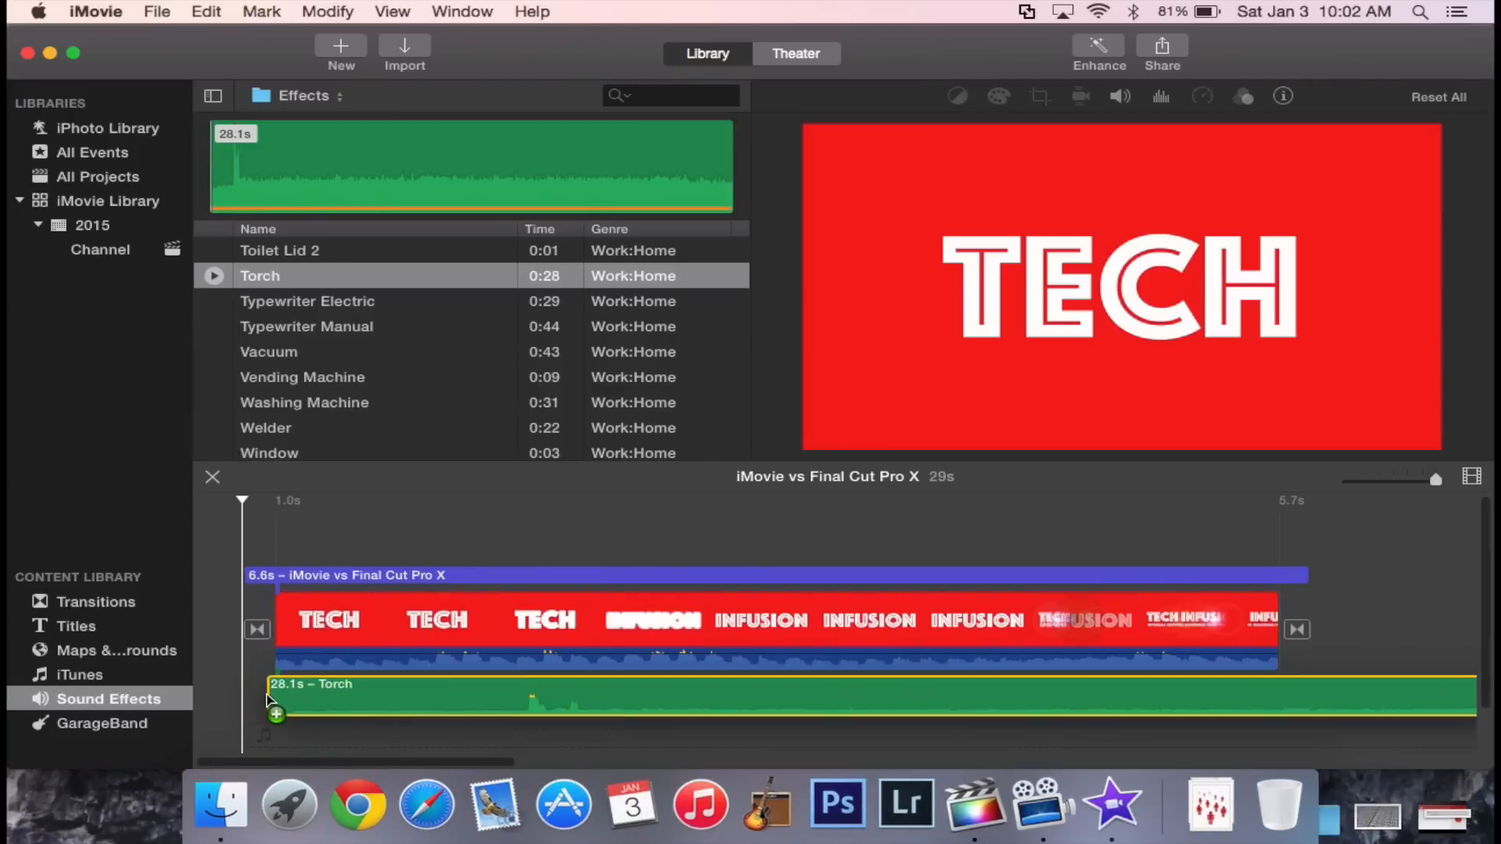
# Add Torch under the intro, preview another effect, then pick the phone-screen clip in Channel.
pyautogui.click(308, 301)
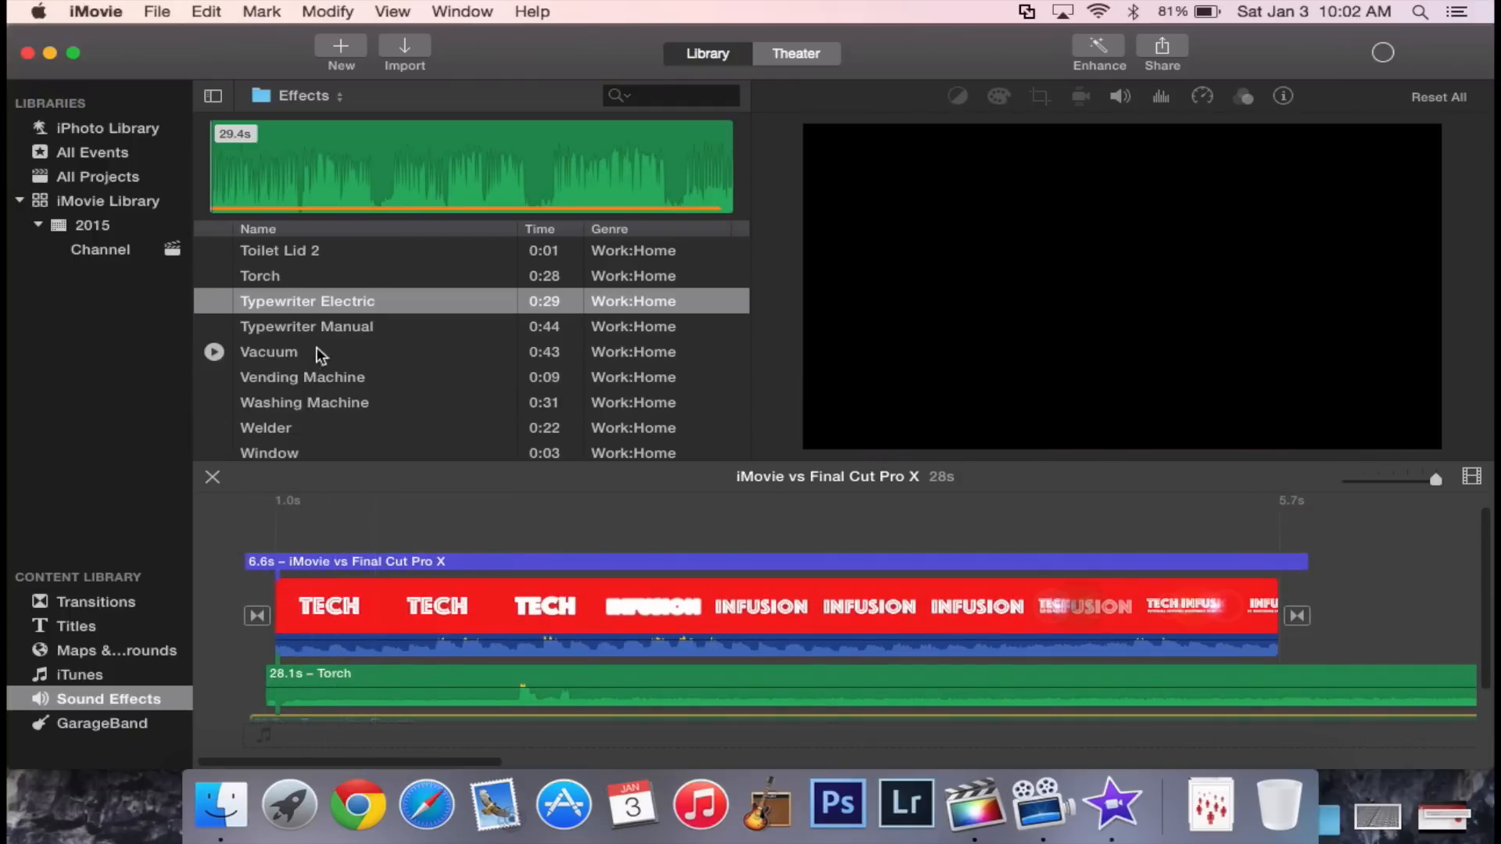
pyautogui.click(636, 536)
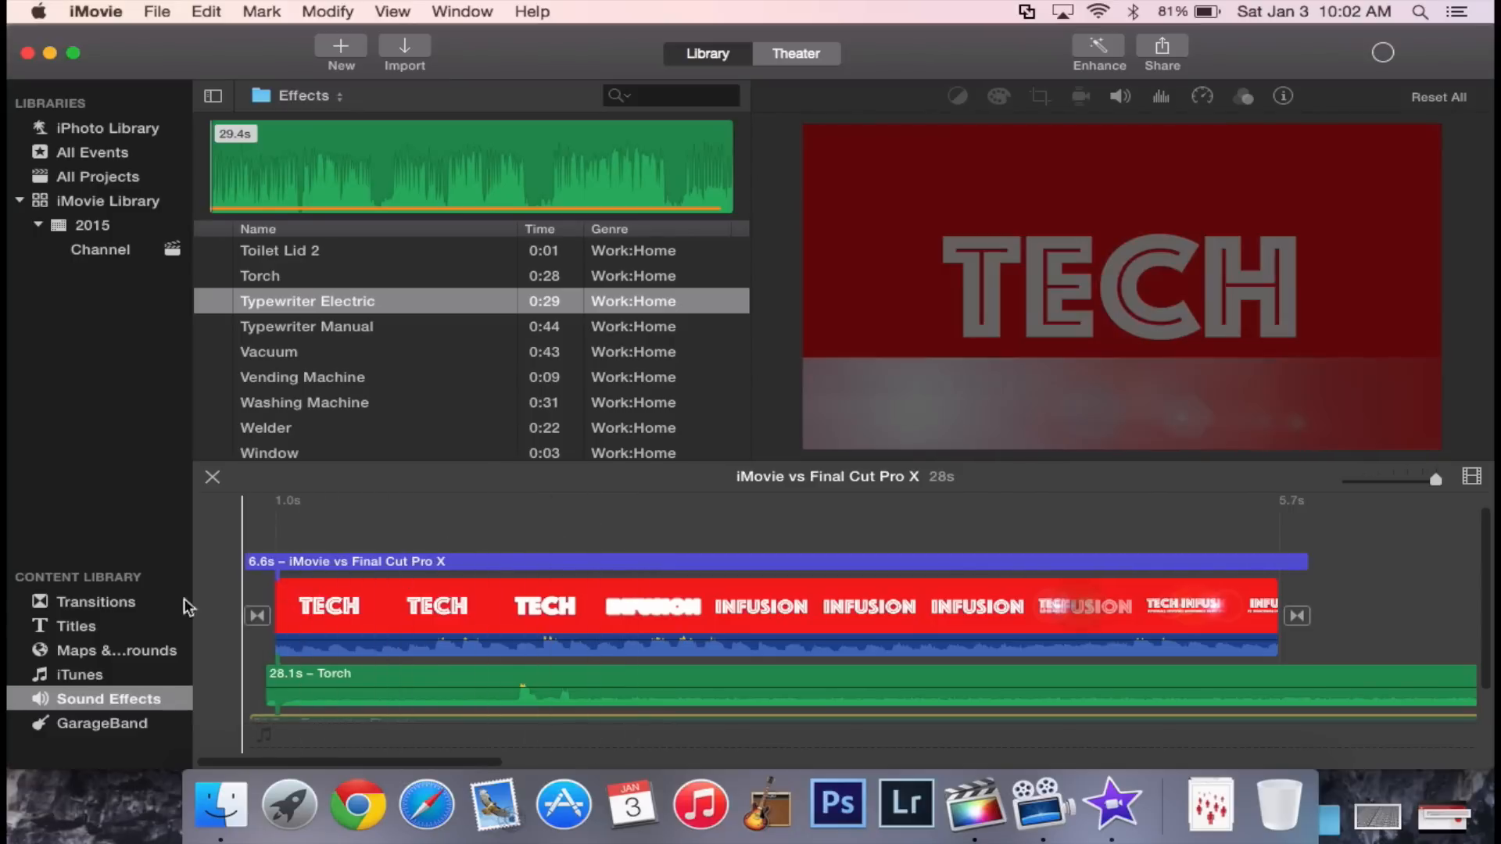
pyautogui.click(96, 601)
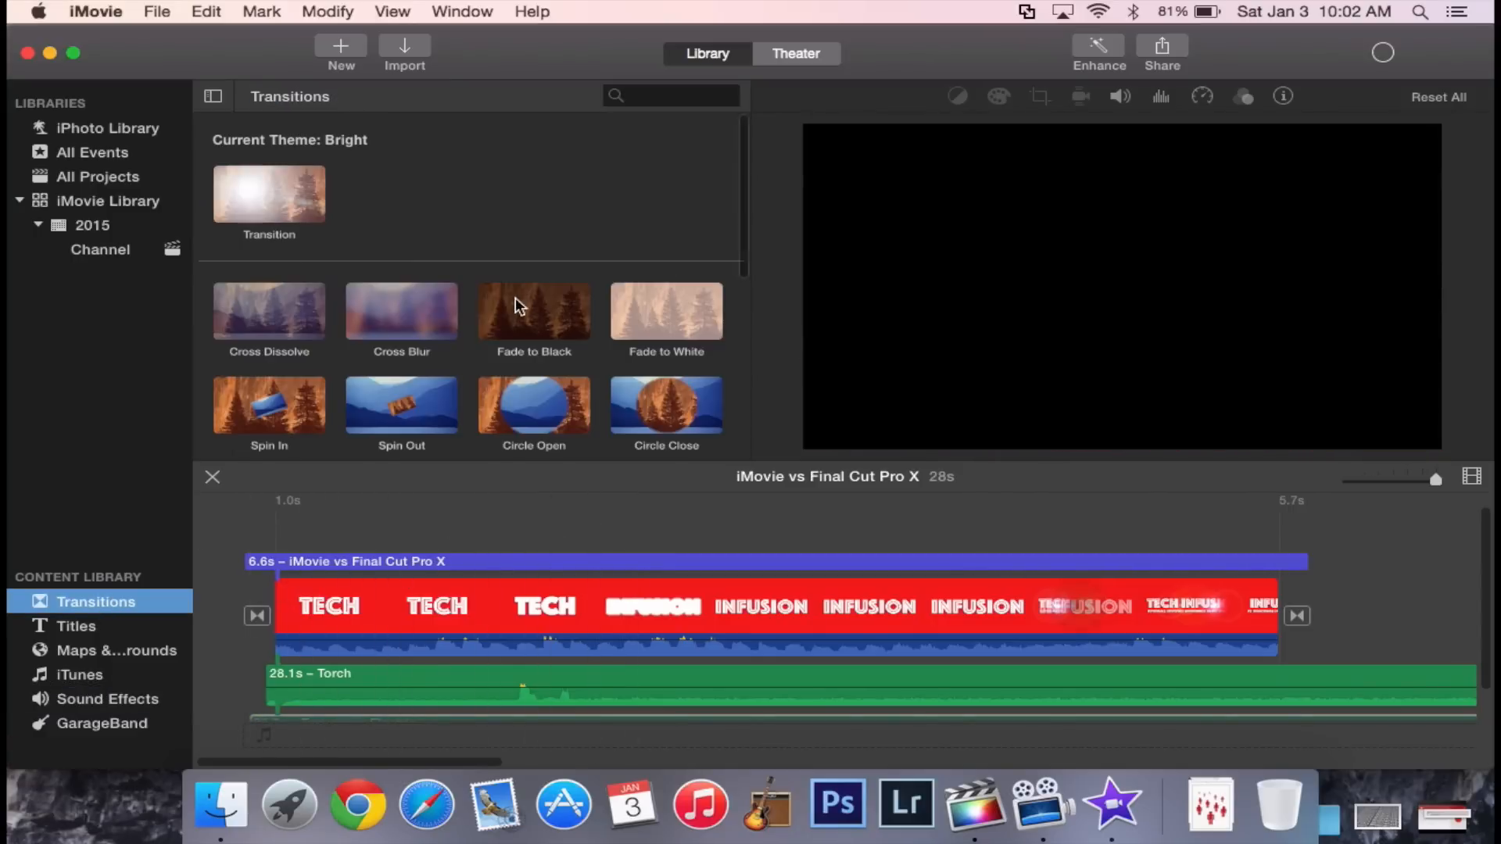
pyautogui.click(100, 248)
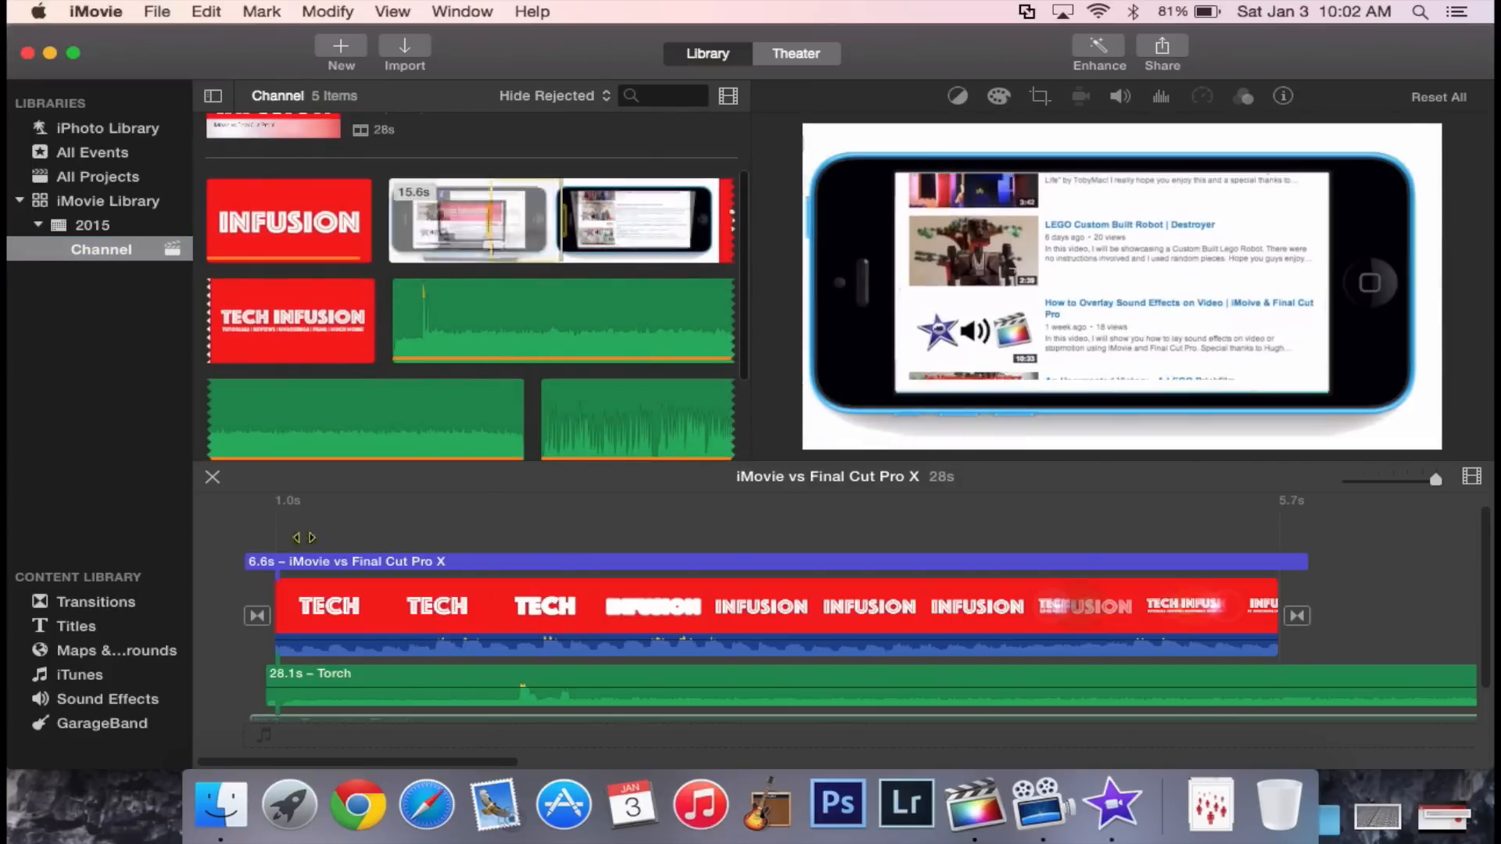
pyautogui.click(291, 297)
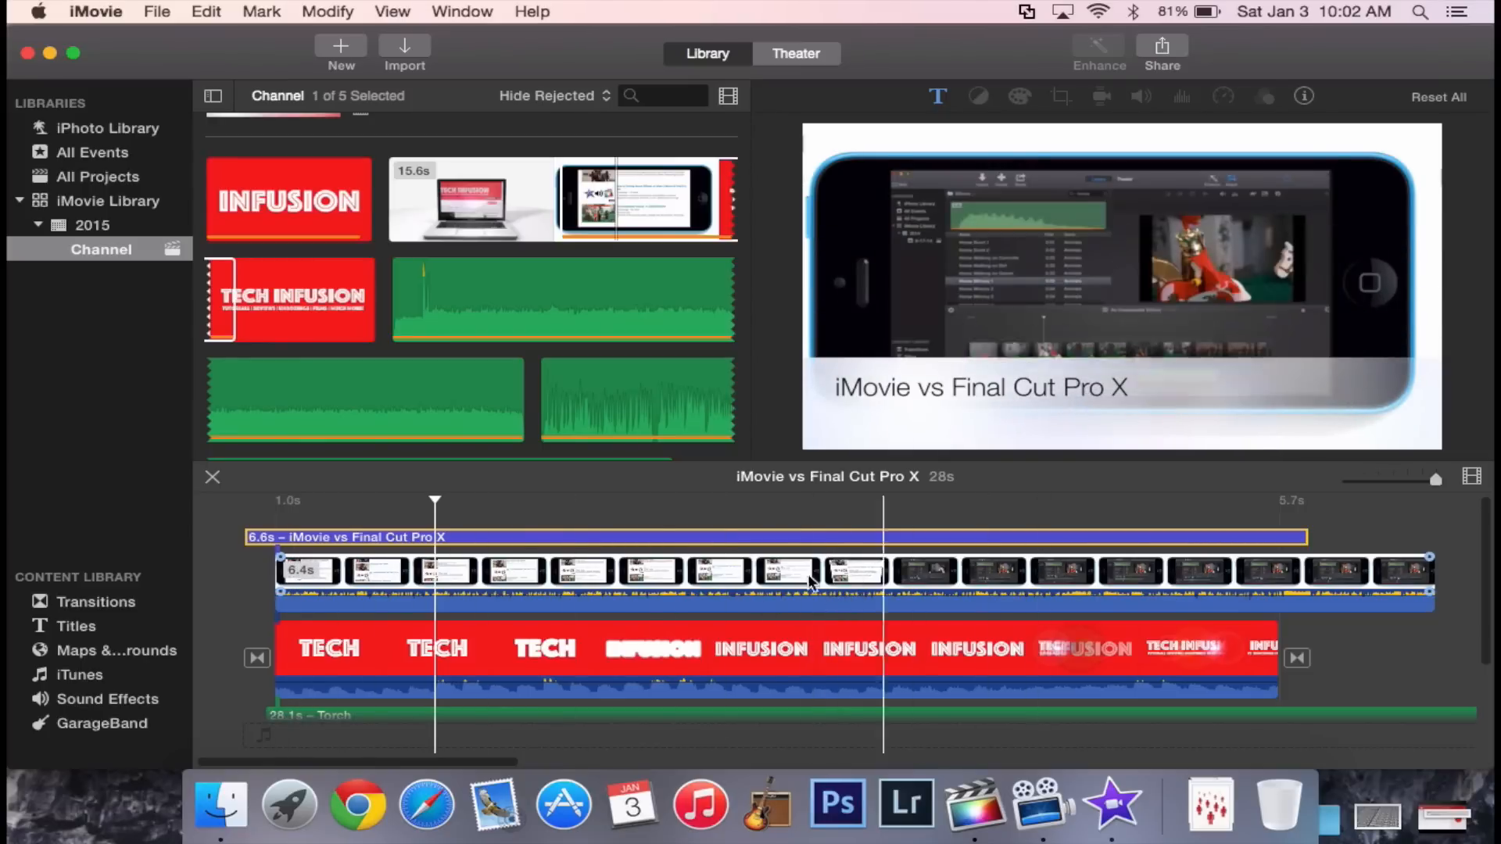
# Open cropping for the overlaid phone-screen clip, then switch over to Final Cut Pro.
pyautogui.scroll(-3)
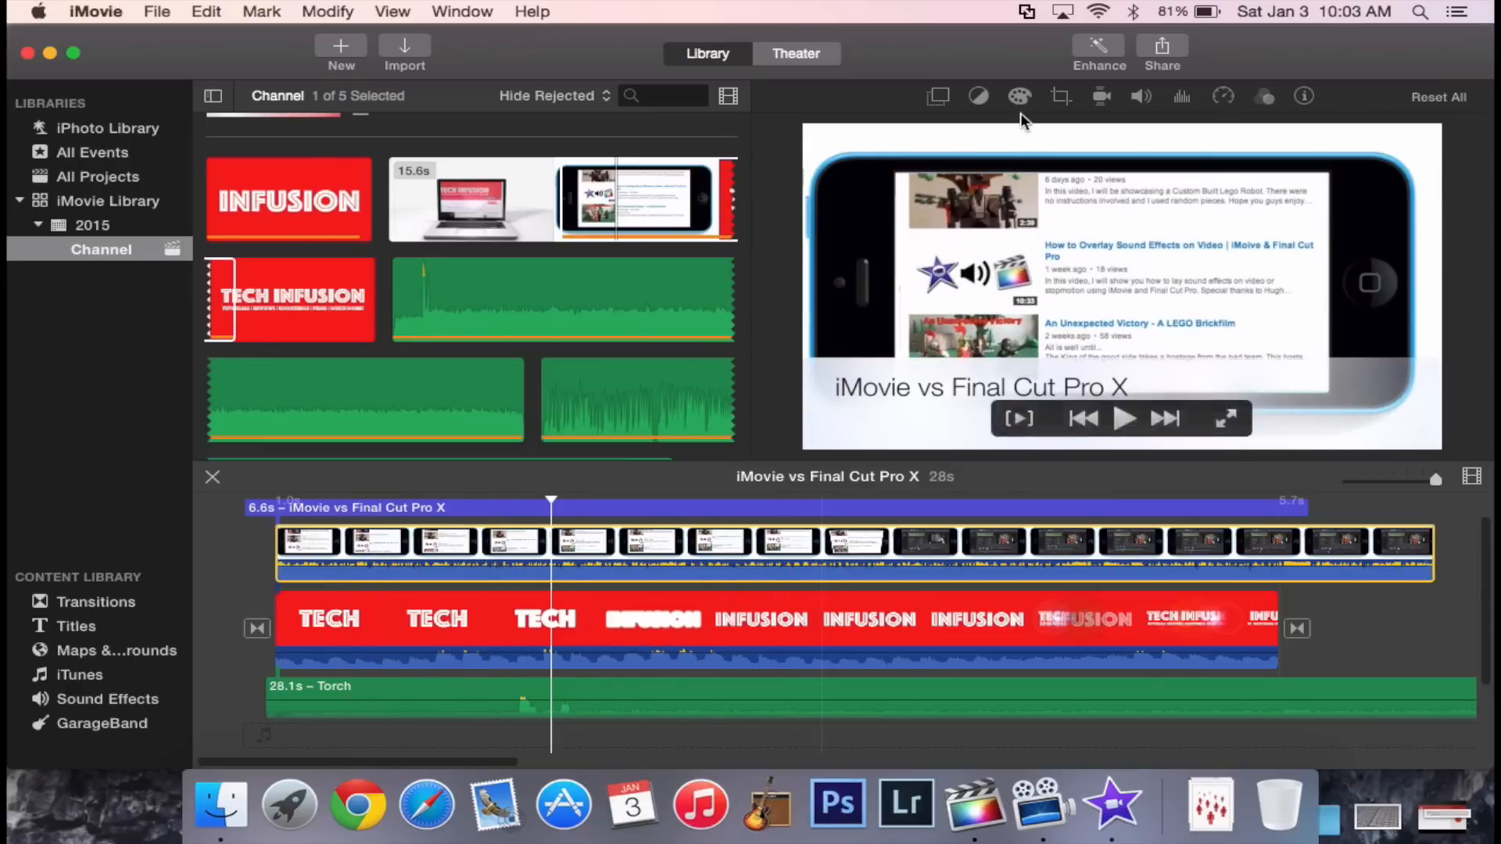
pyautogui.moveTo(1113, 160)
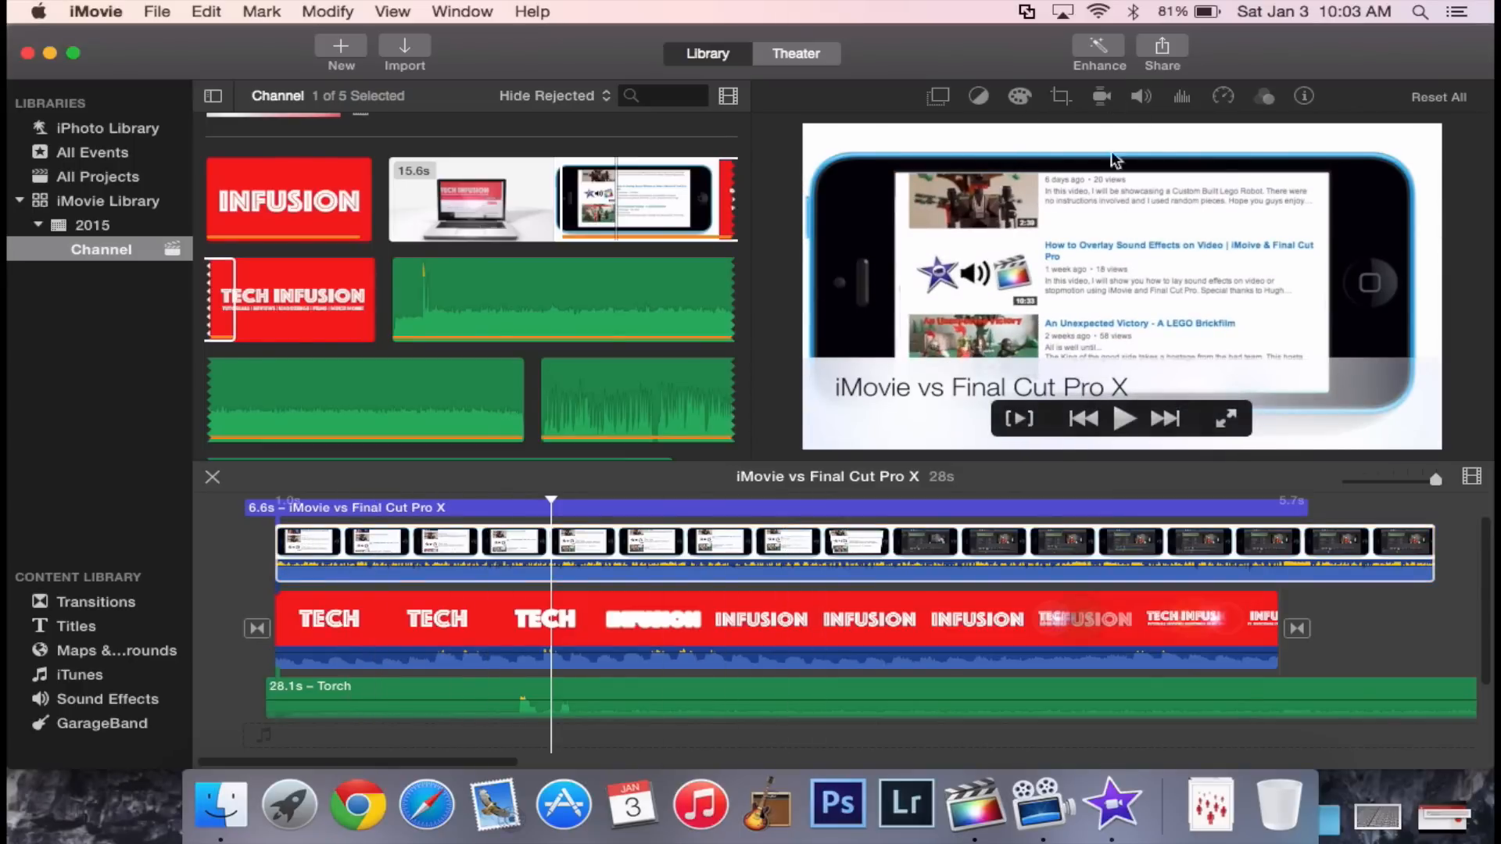
pyautogui.click(1060, 95)
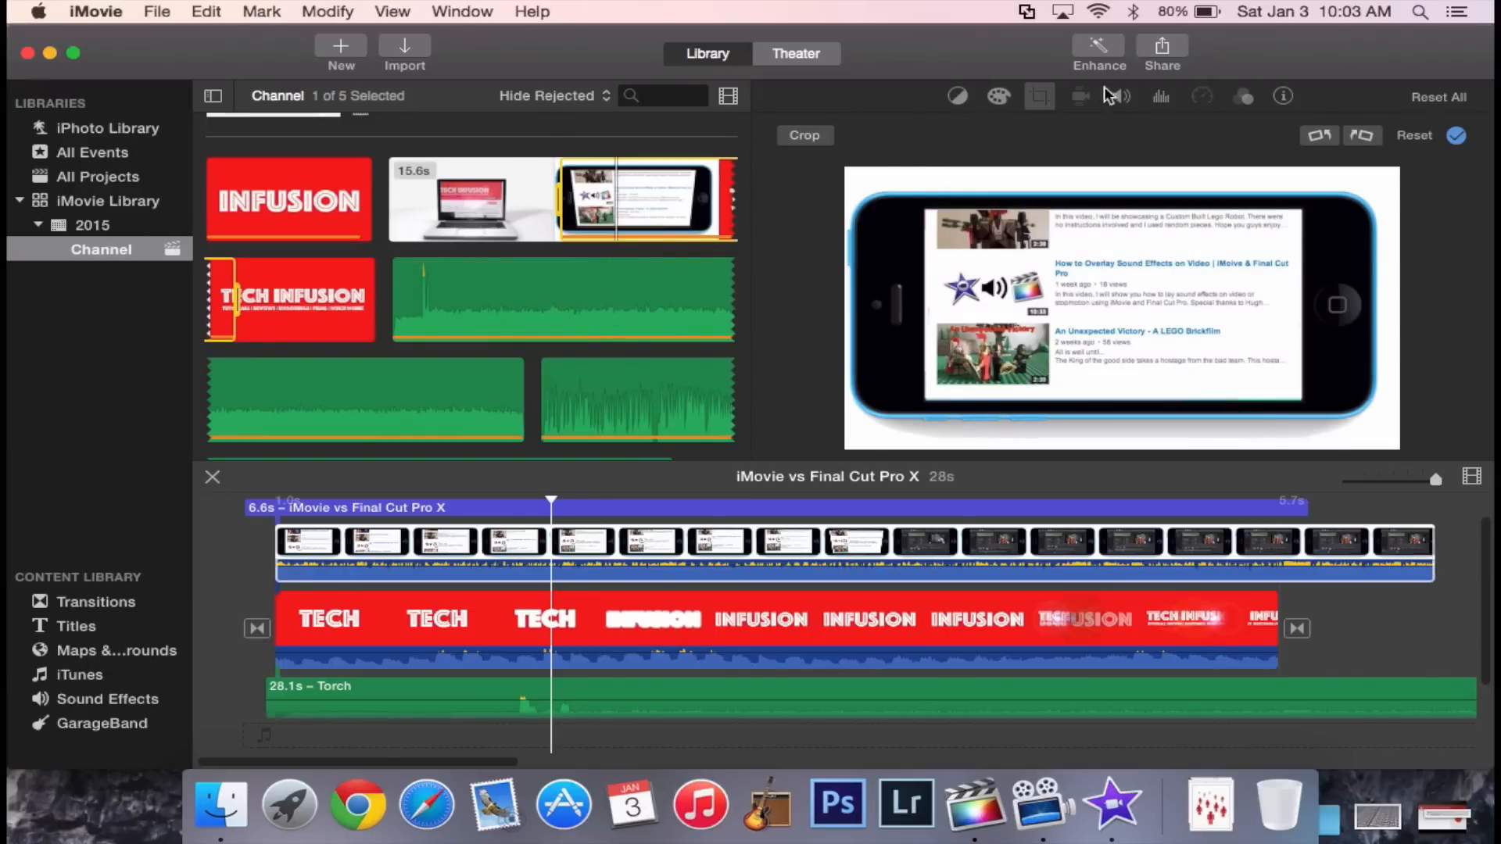
pyautogui.moveTo(471, 506)
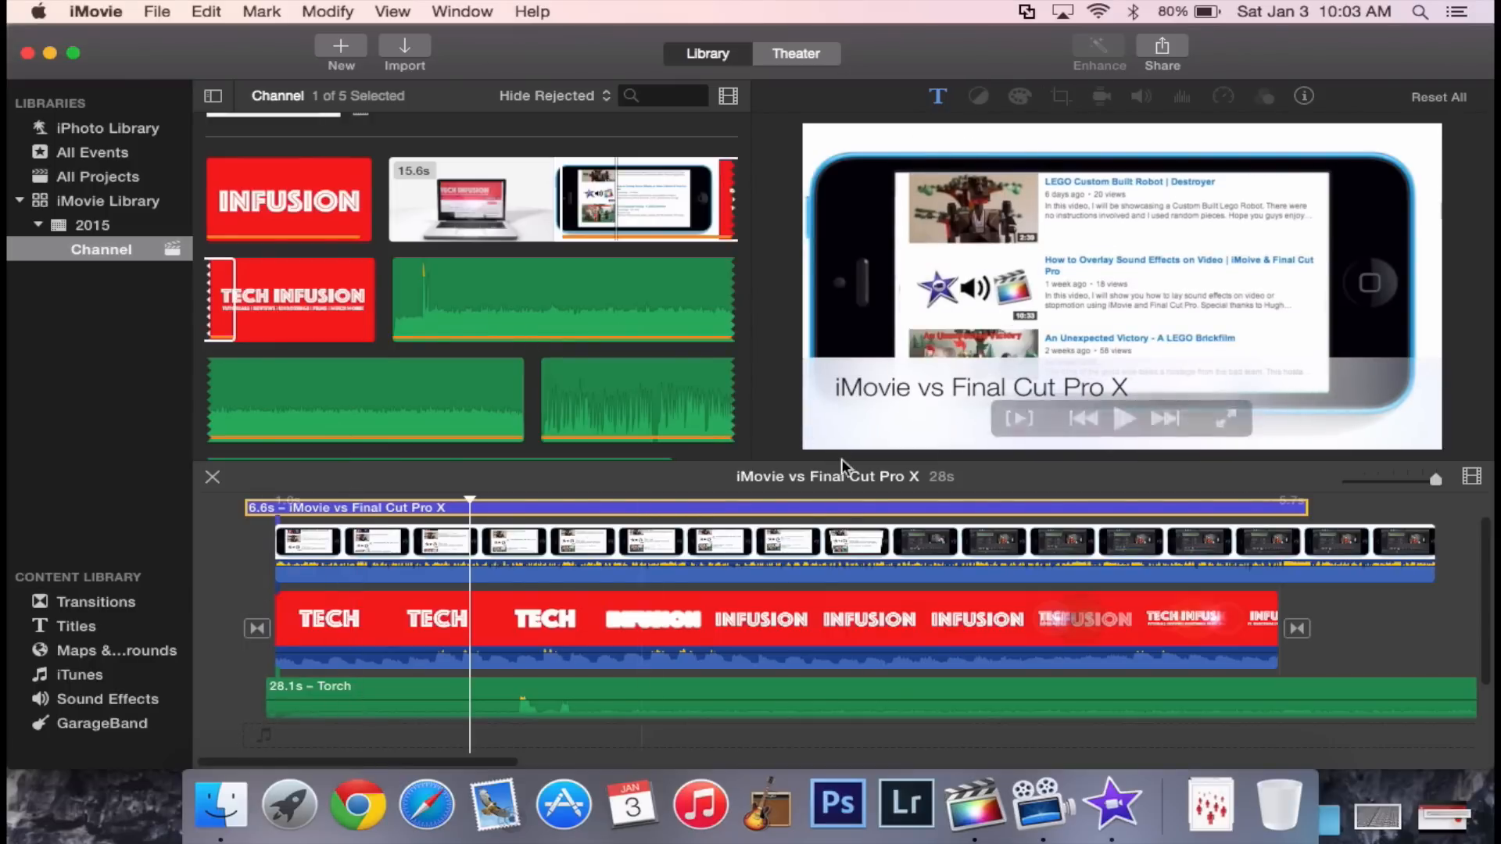
pyautogui.click(975, 799)
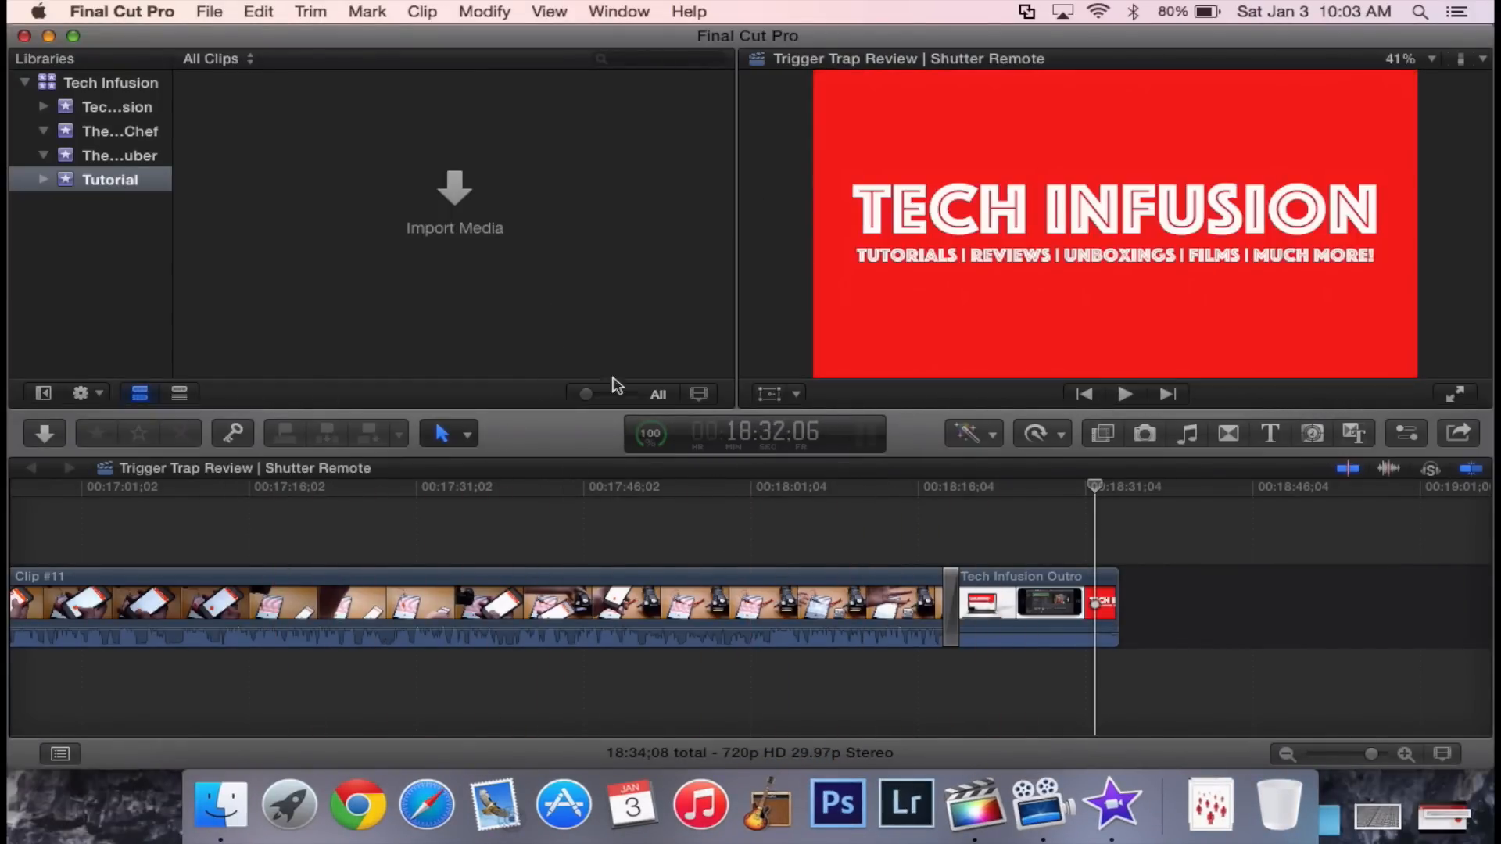
pyautogui.moveTo(761, 8)
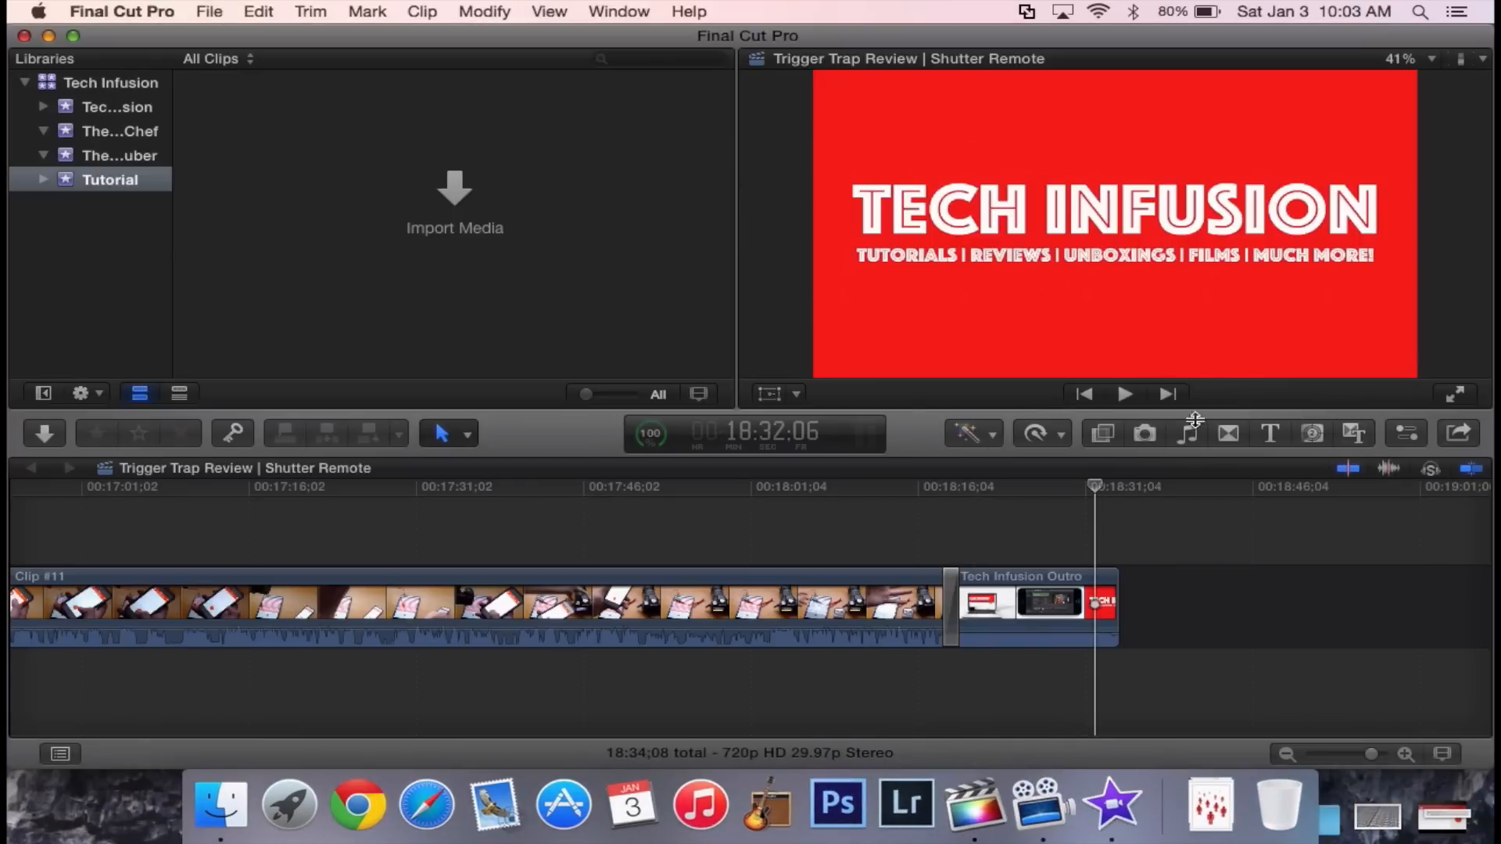
# Show Final Cut Pro's Effects browser with its 228 video effects beside the Trigger Trap Review timeline.
pyautogui.click(1101, 433)
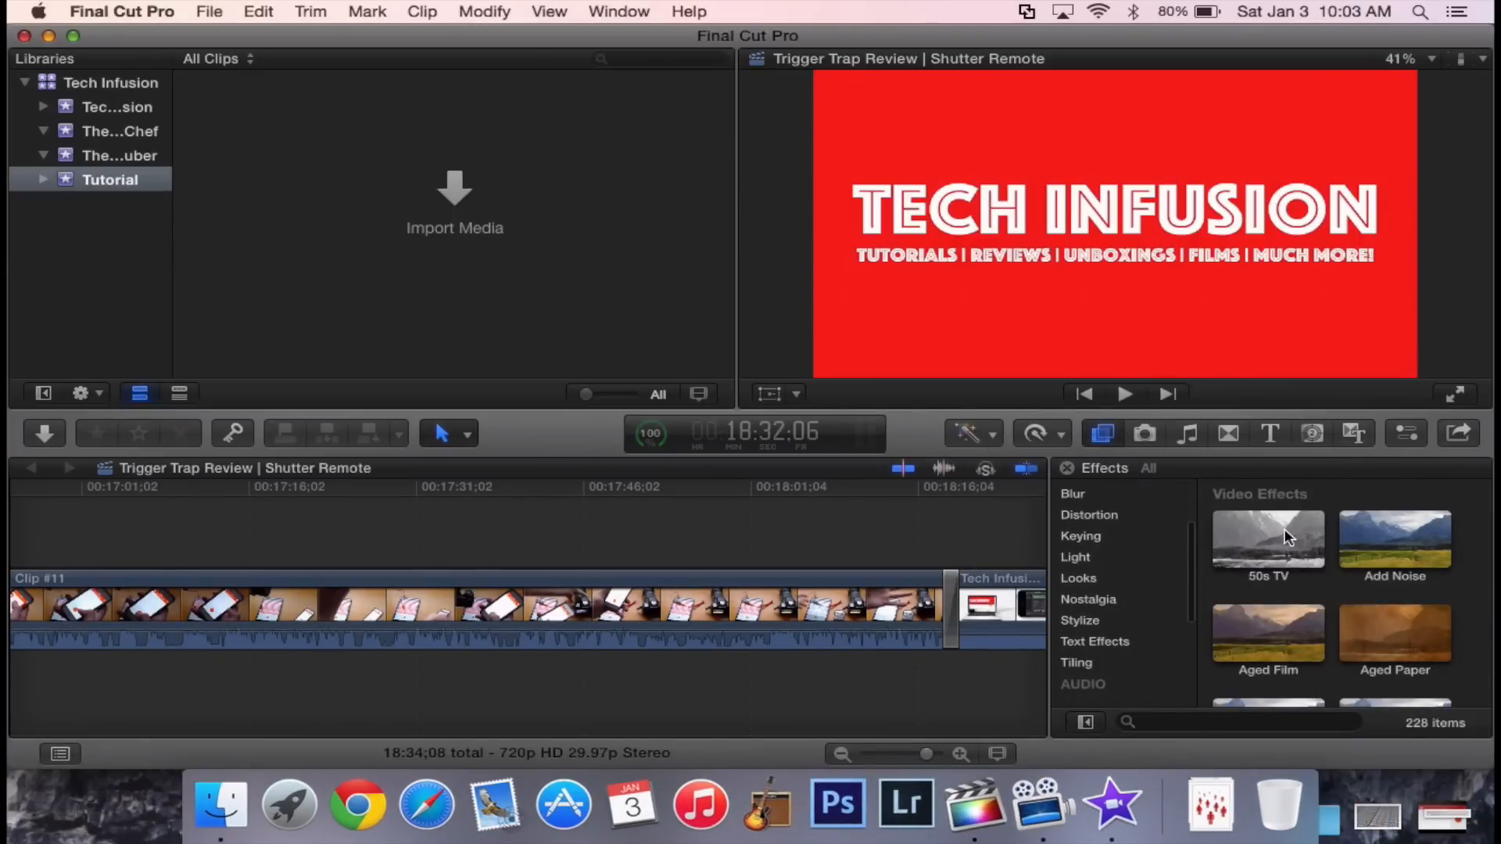
pyautogui.click(867, 609)
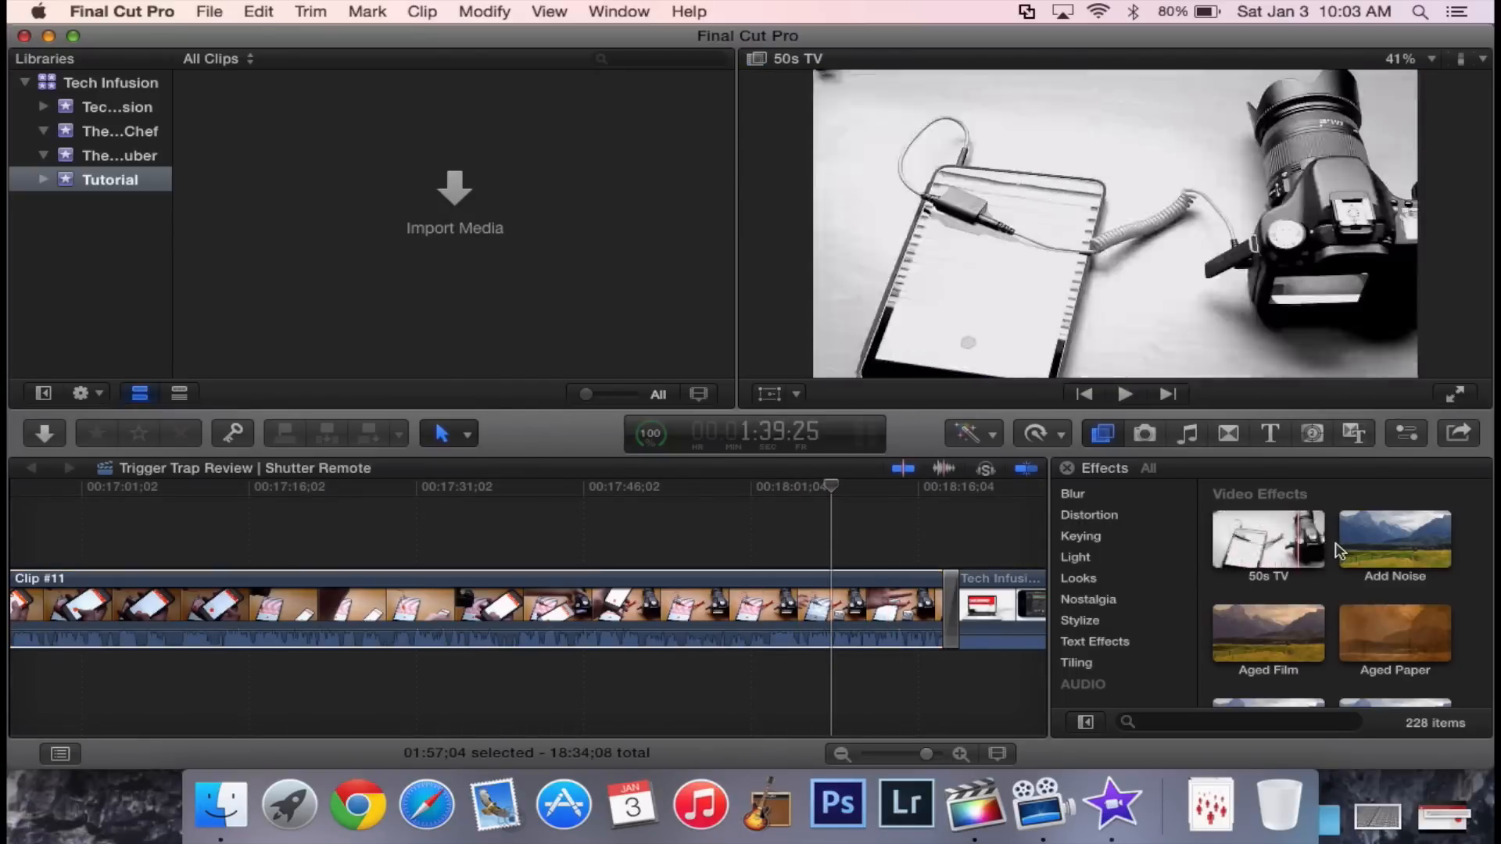
pyautogui.moveTo(1268, 636)
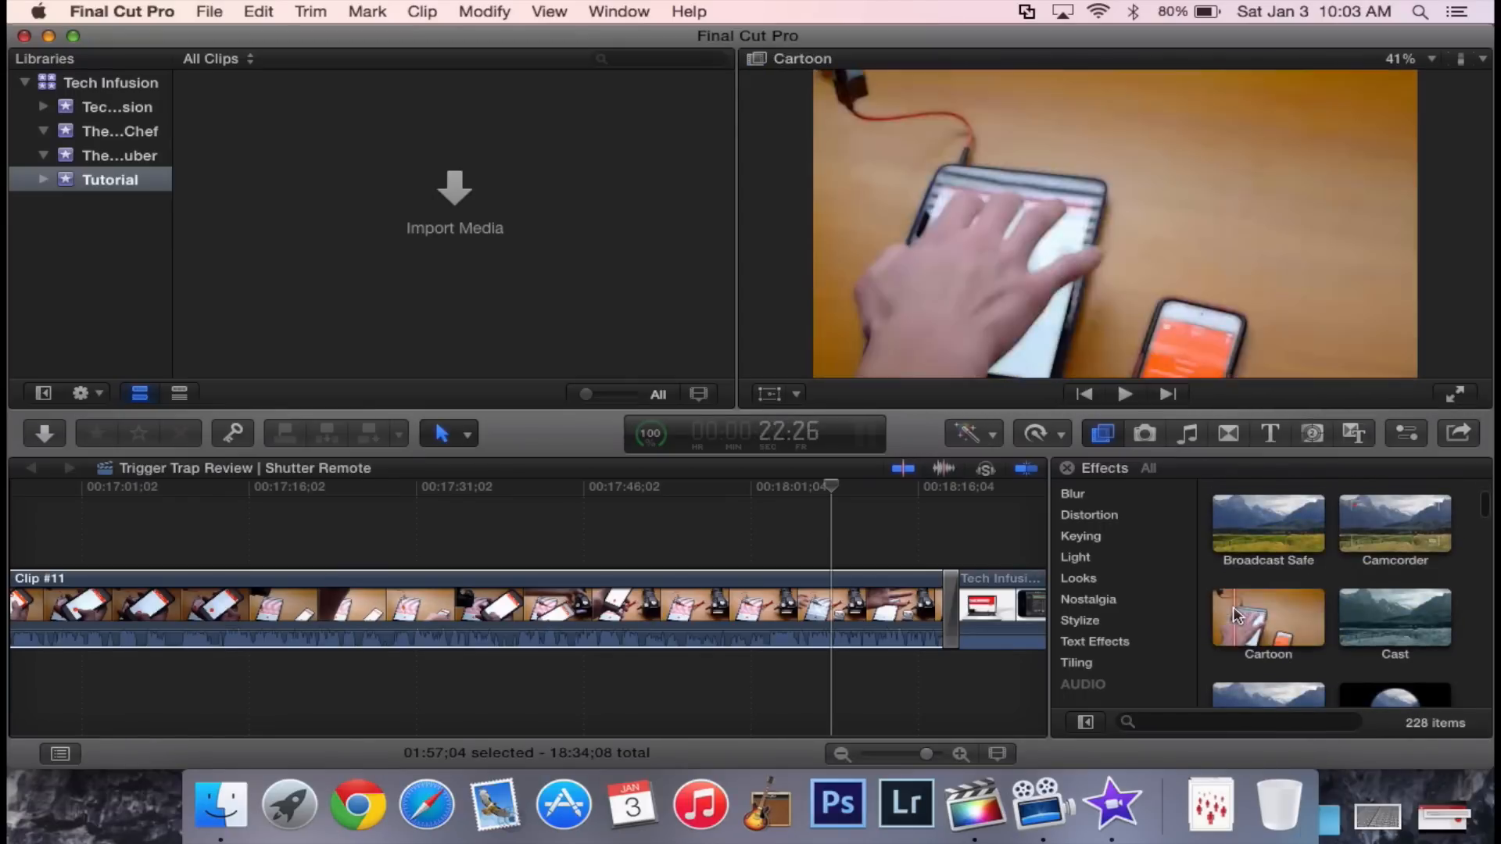
pyautogui.scroll(-3)
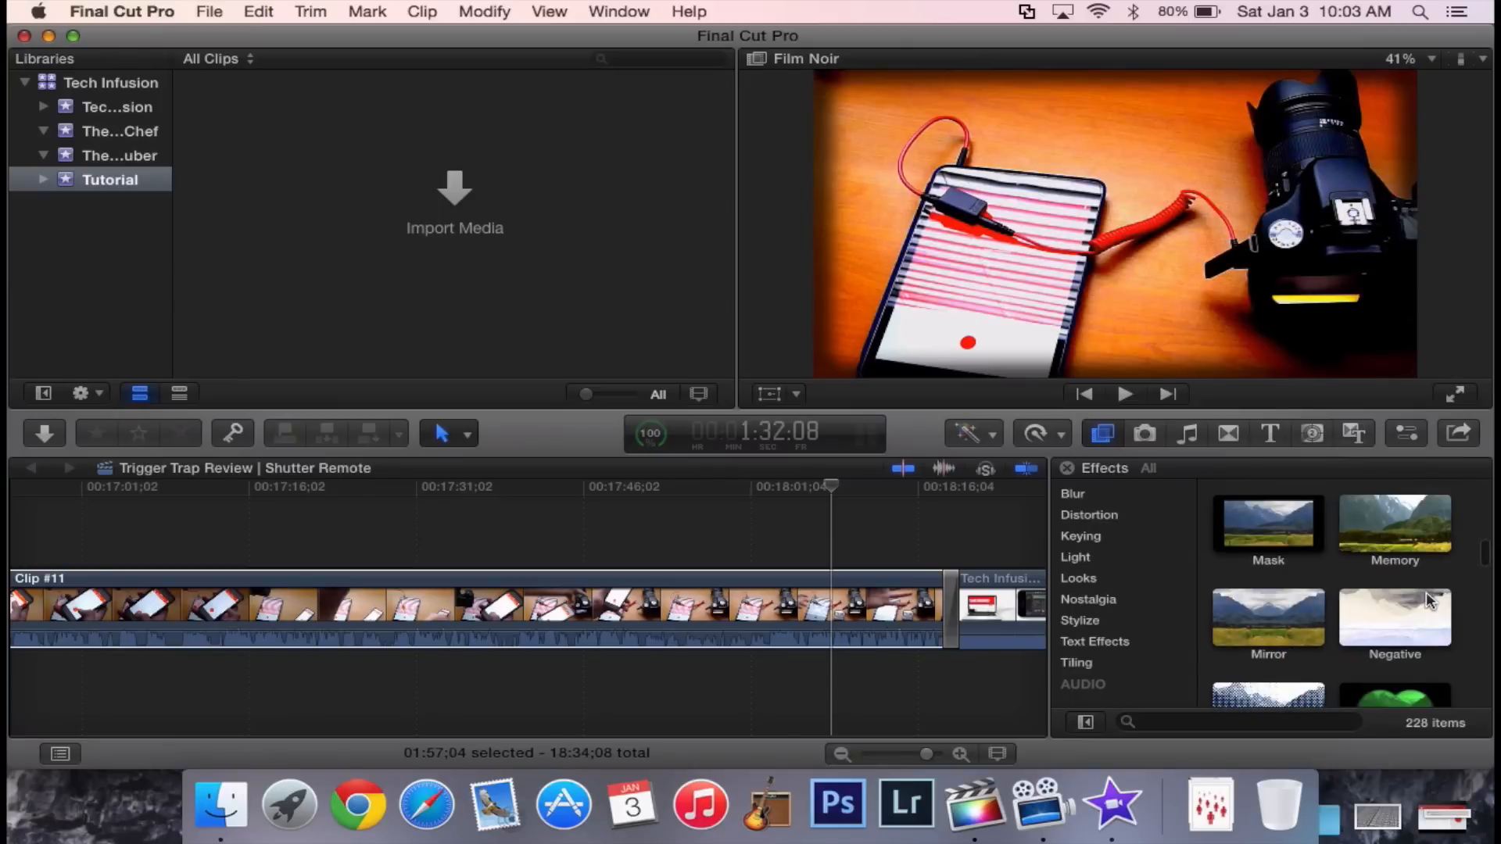
pyautogui.scroll(-3)
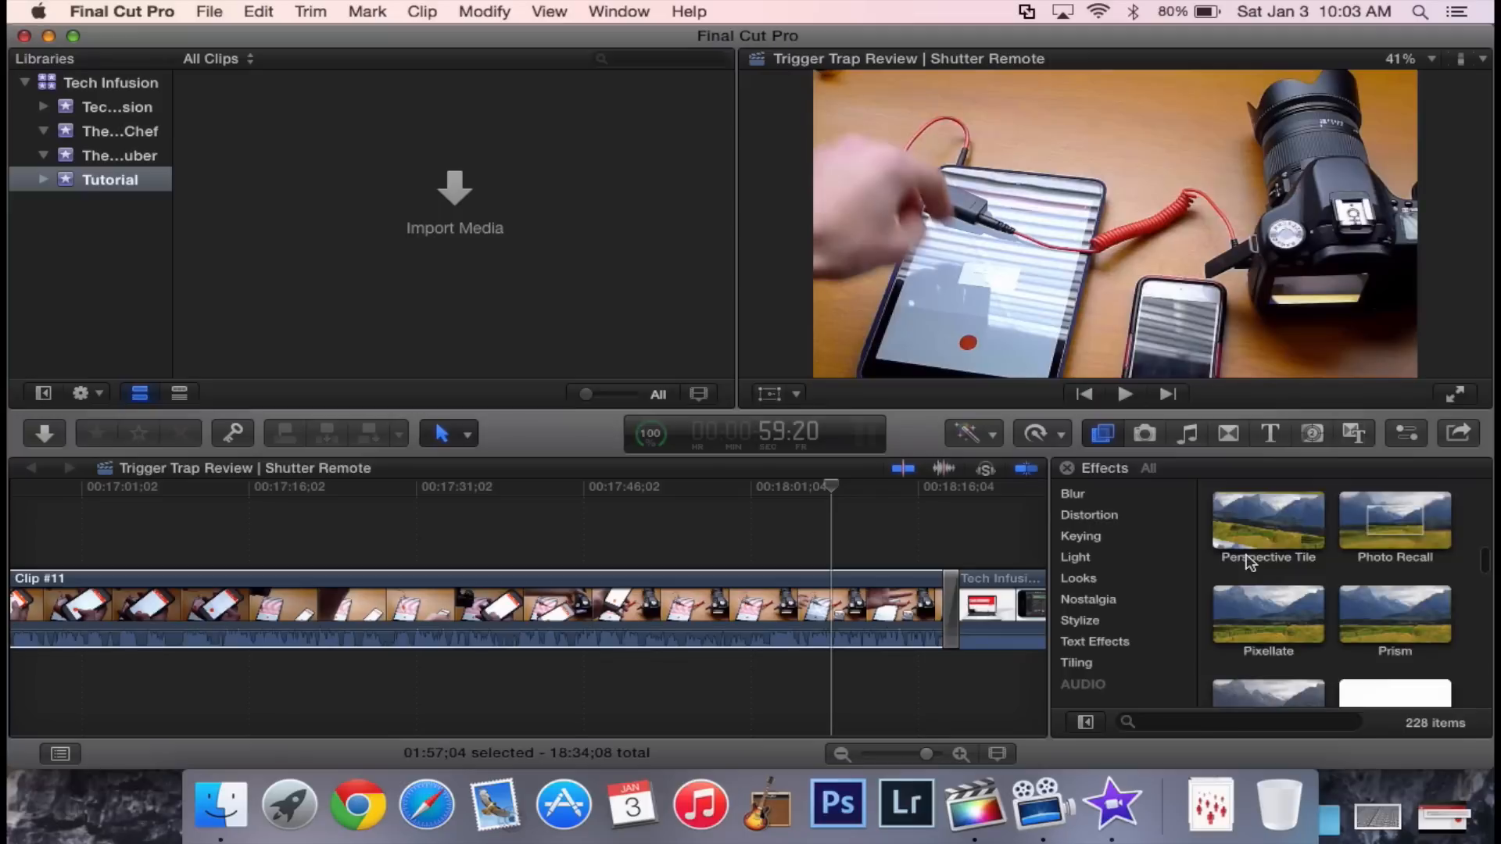
pyautogui.scroll(-3)
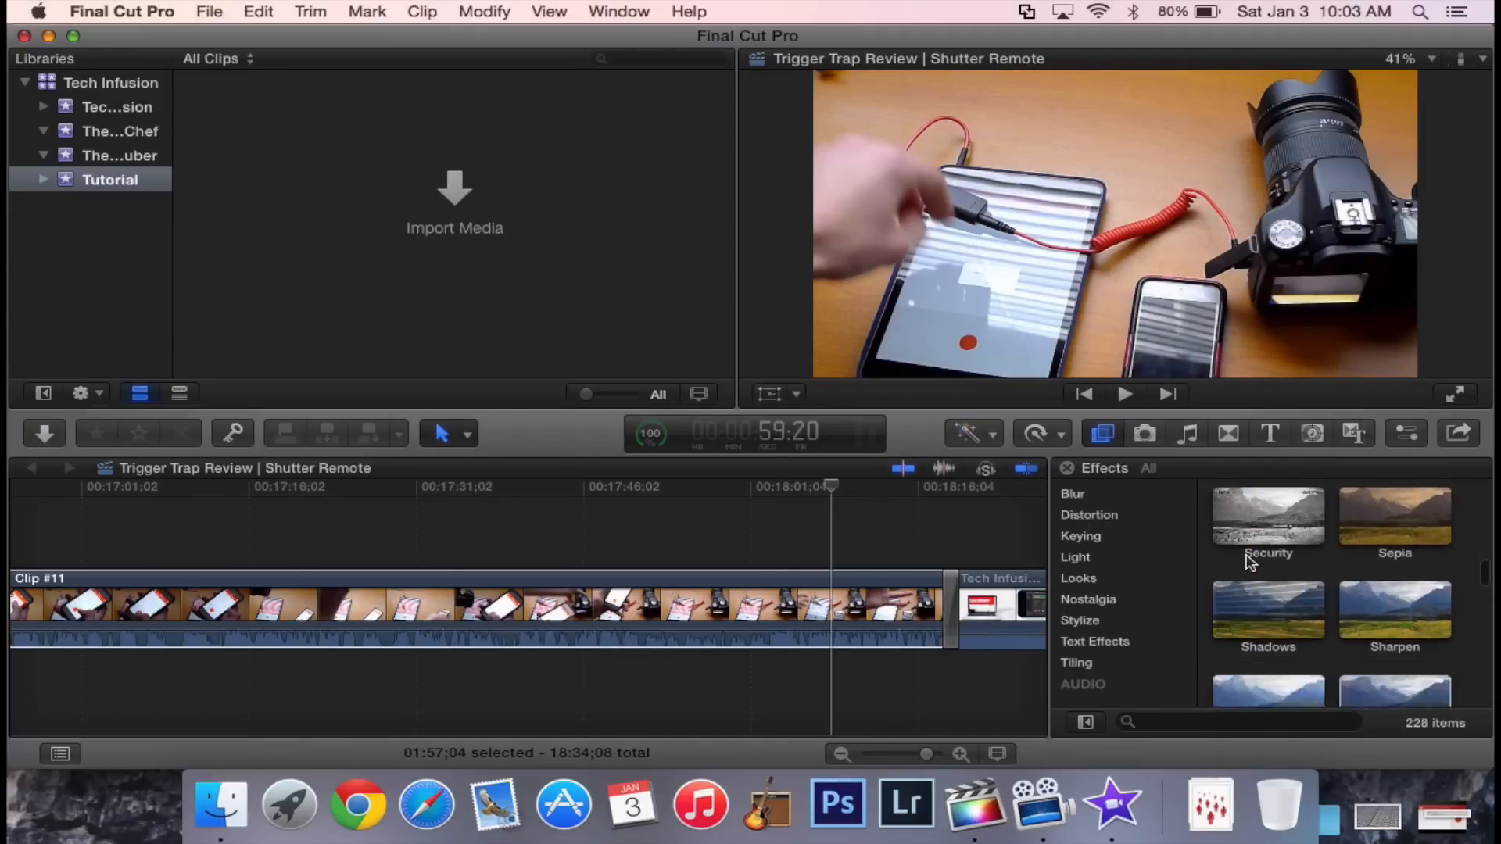
pyautogui.scroll(-3)
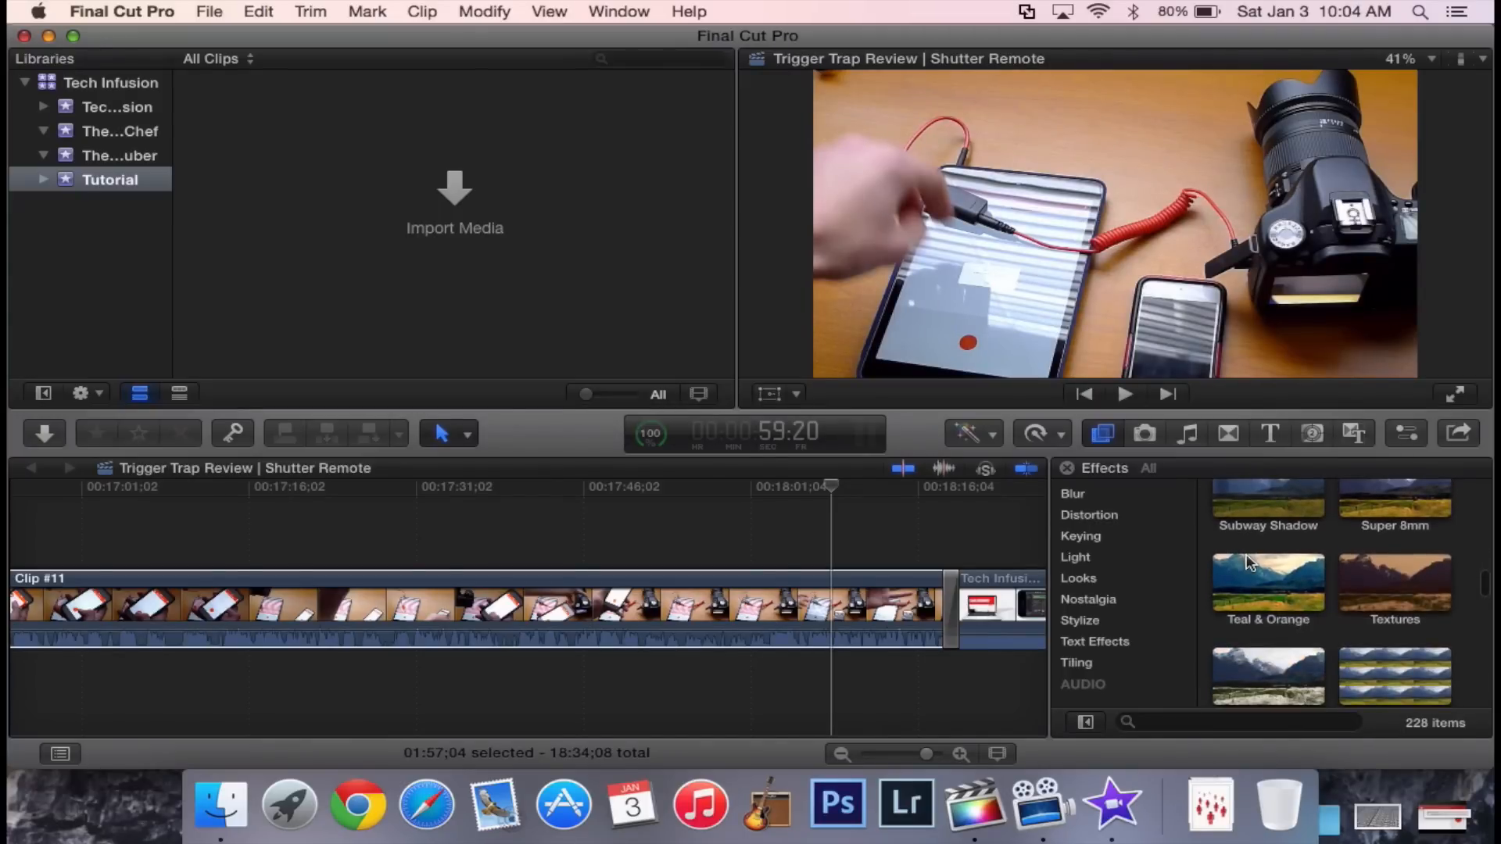
pyautogui.scroll(-3)
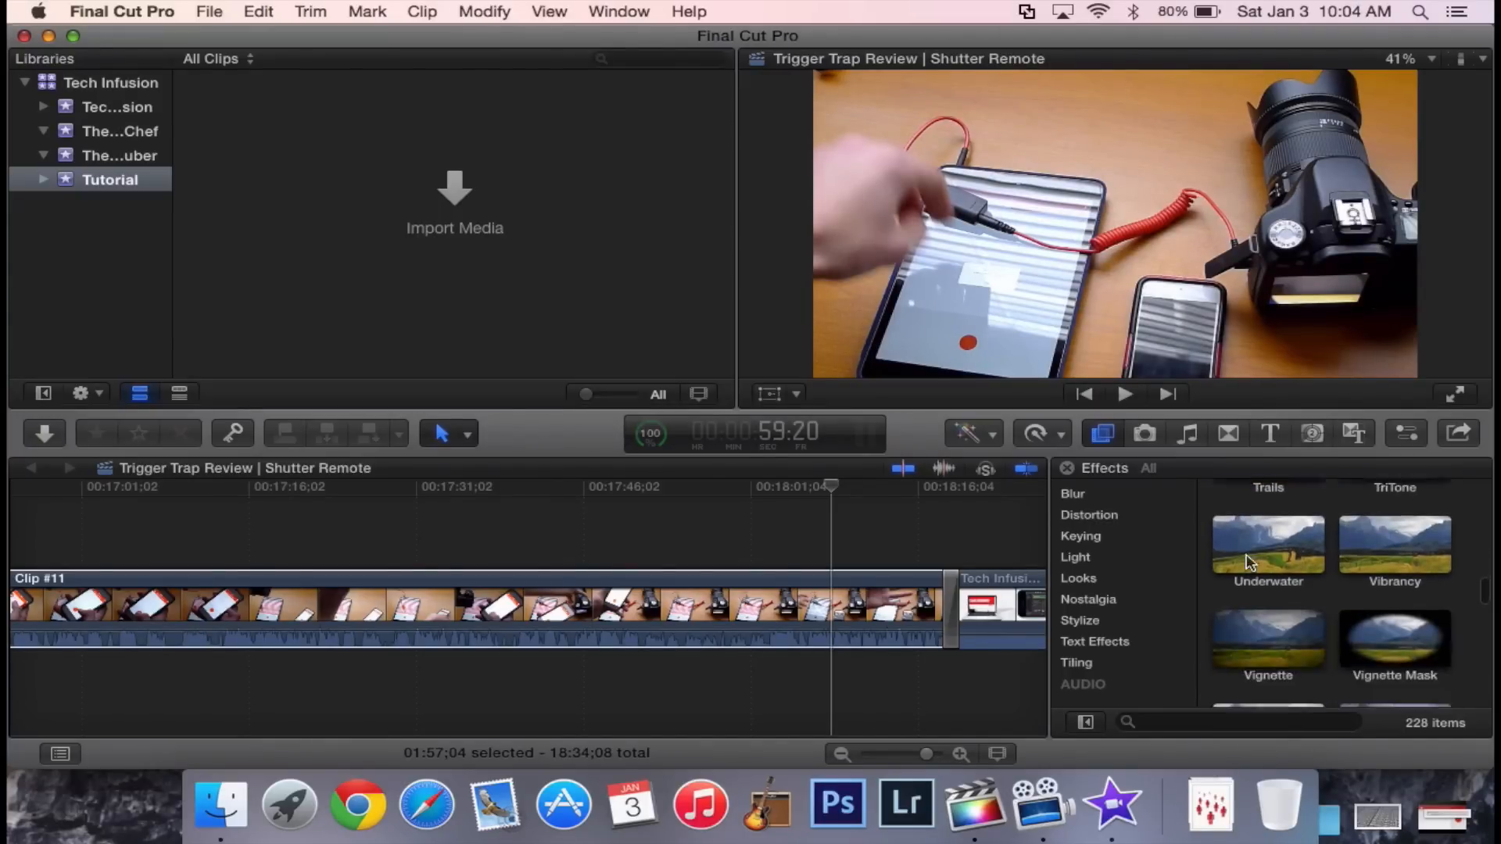
pyautogui.scroll(-3)
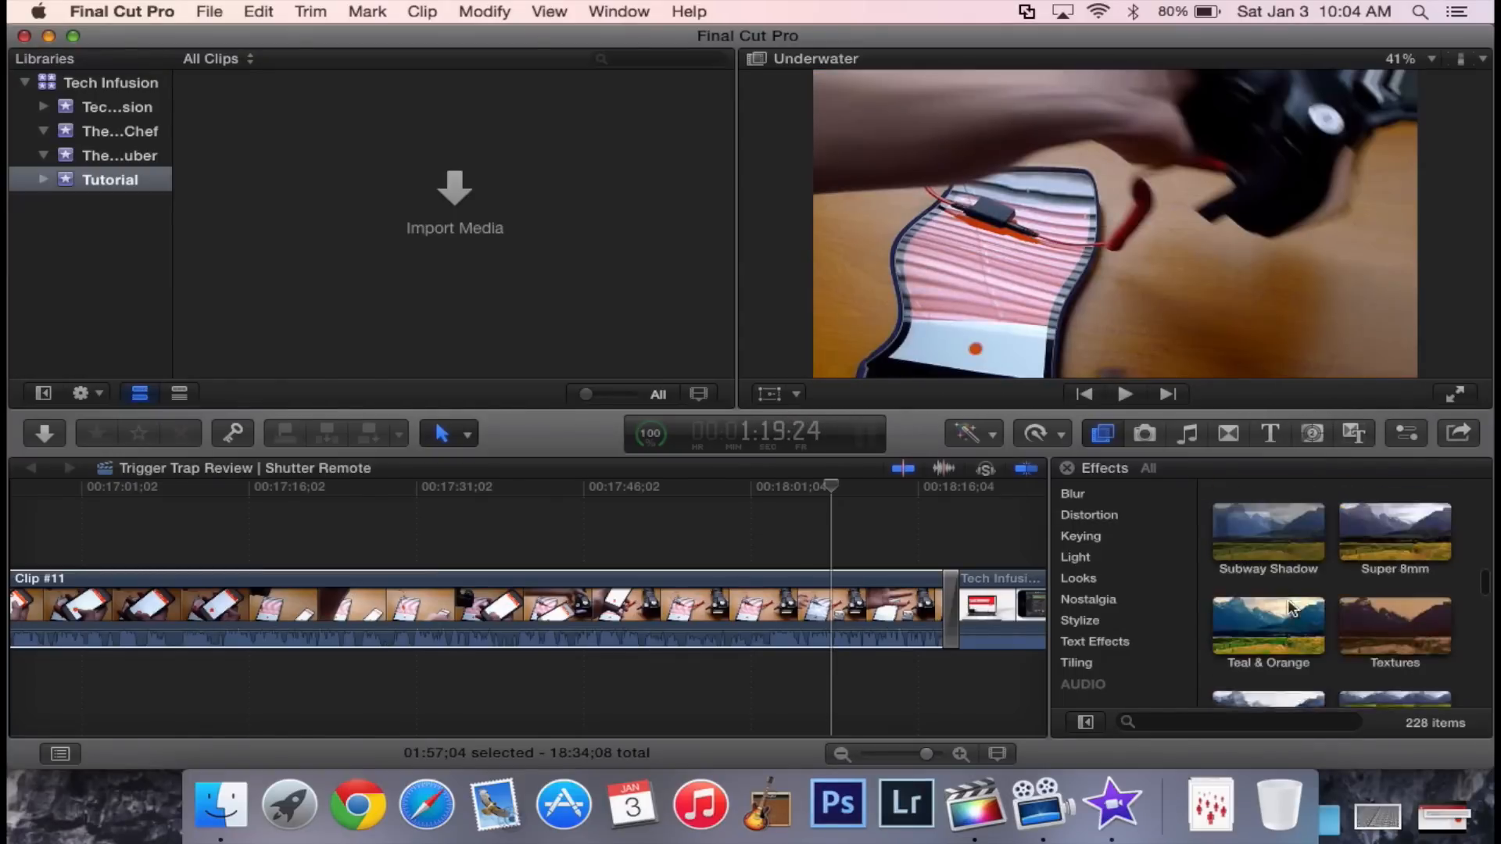
pyautogui.scroll(3)
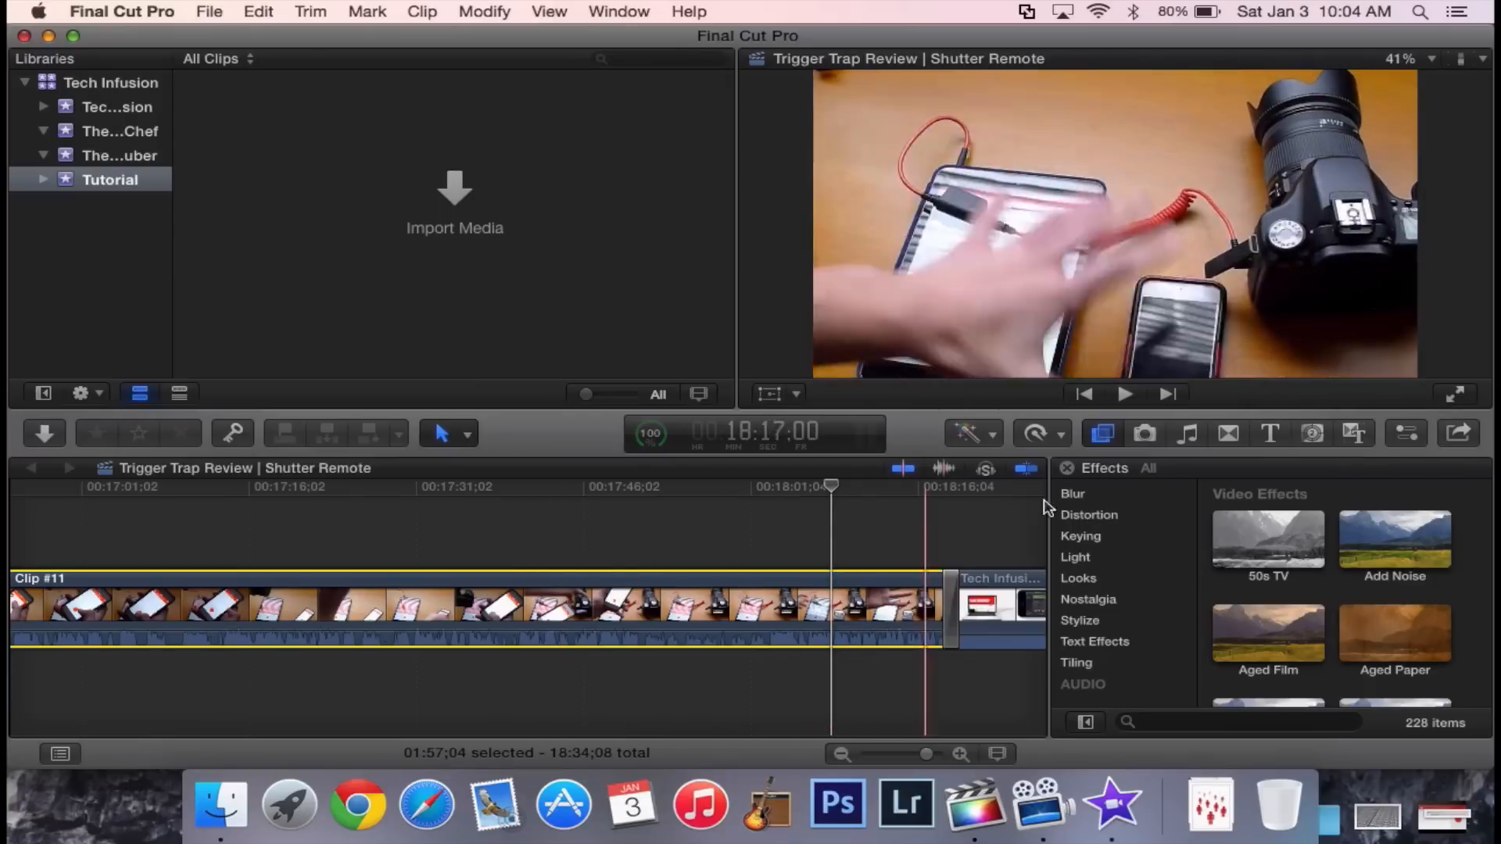
pyautogui.click(705, 487)
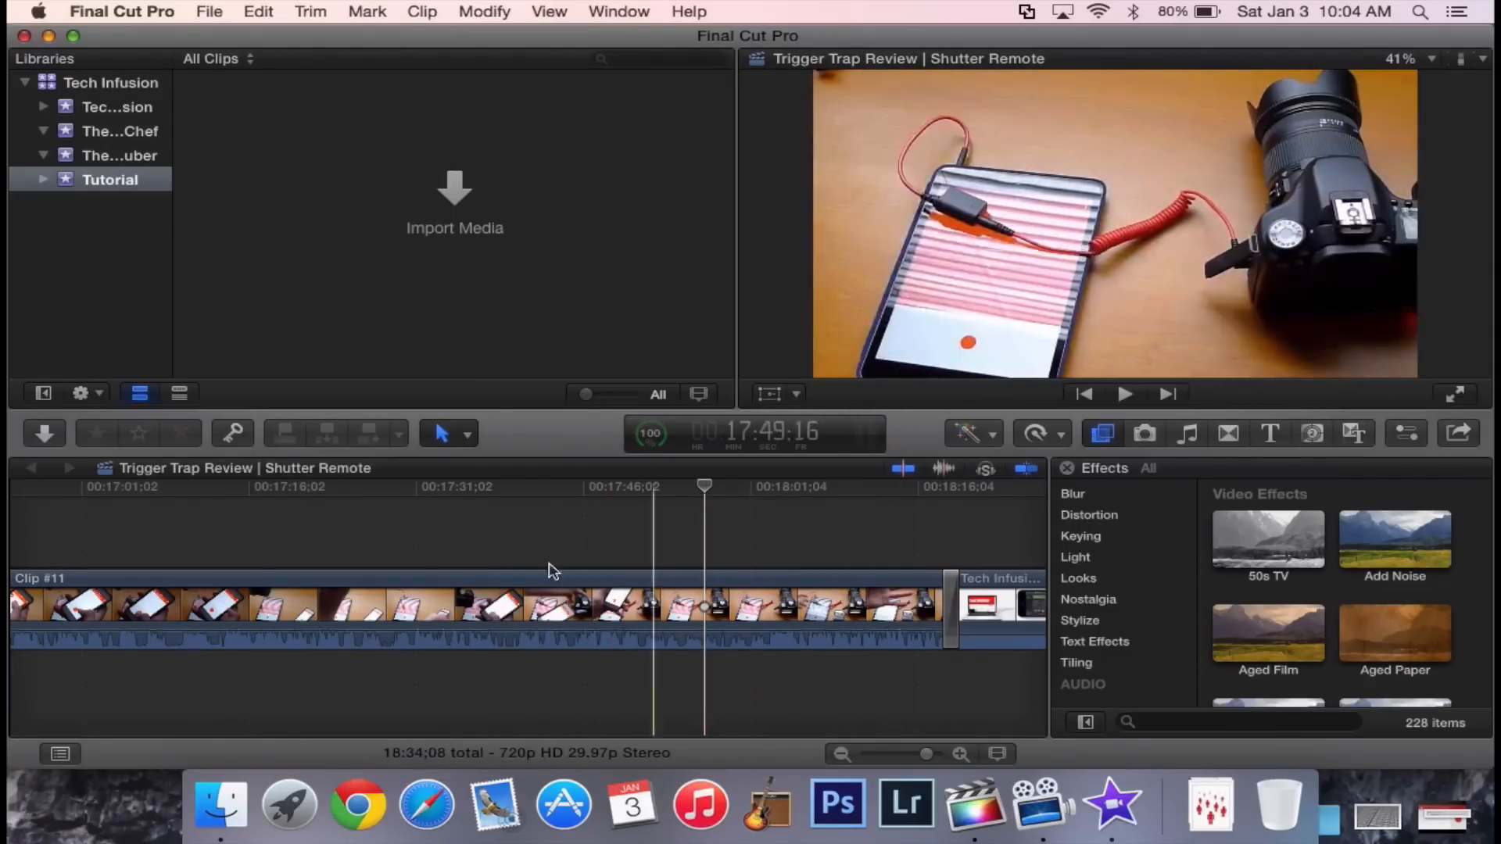
pyautogui.click(532, 517)
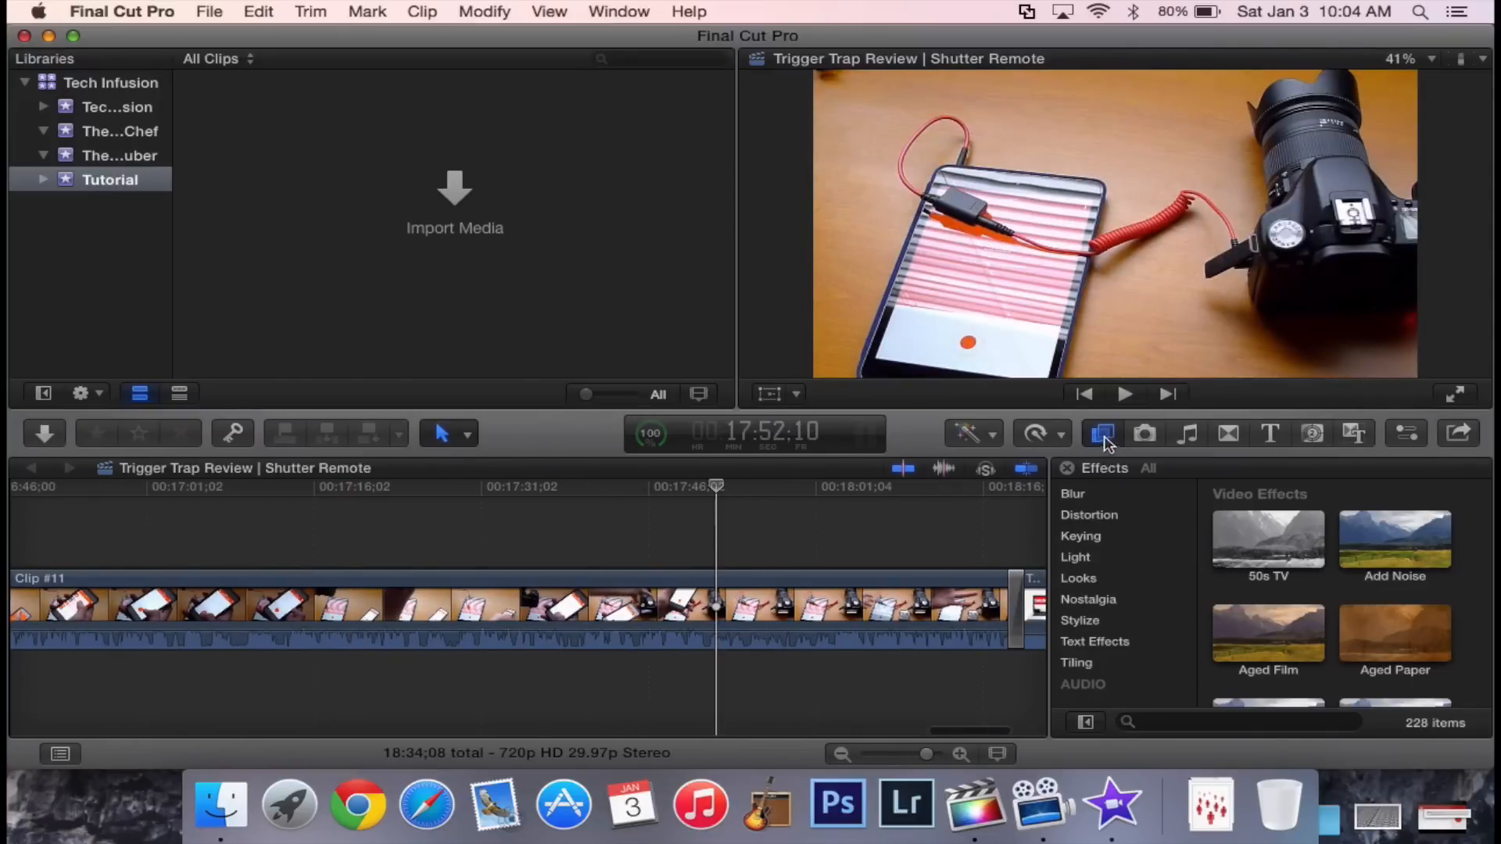
pyautogui.moveTo(1146, 433)
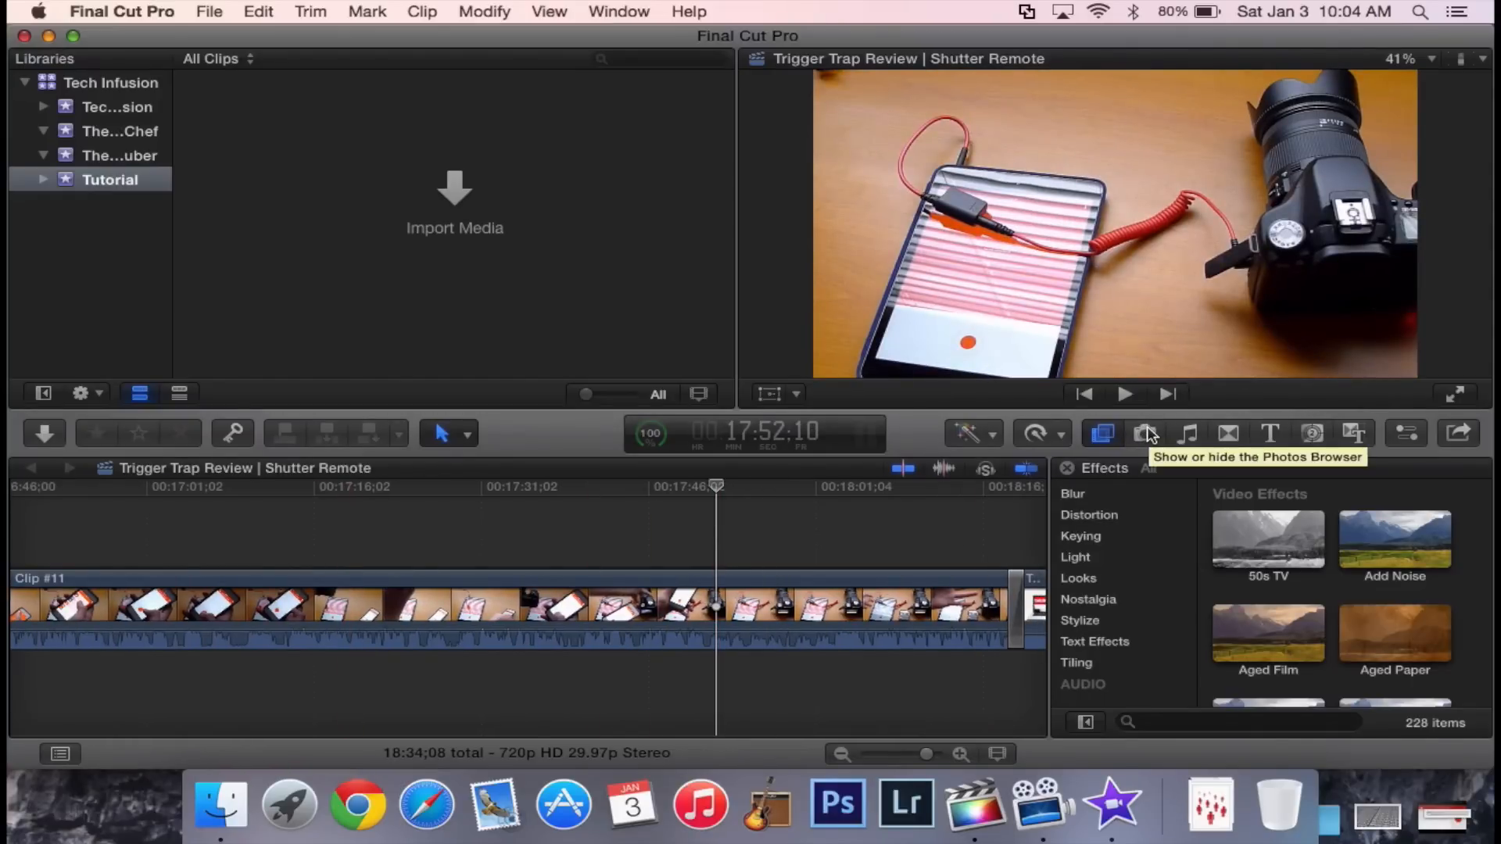
# Look through the Photos browser, then the Music and Sound browser and its sound effects category menu.
pyautogui.click(1144, 433)
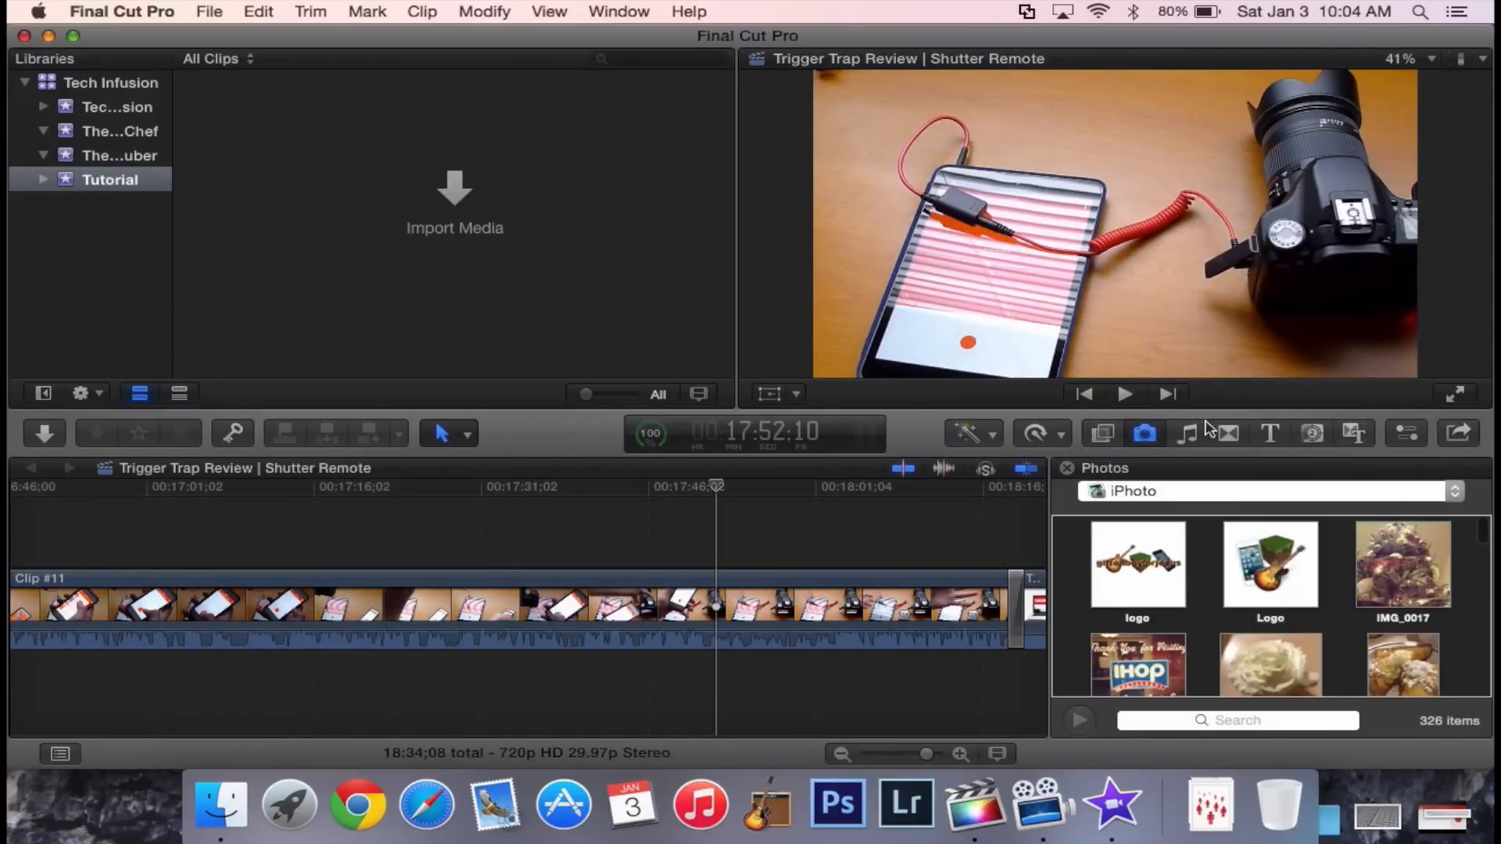
pyautogui.click(1185, 434)
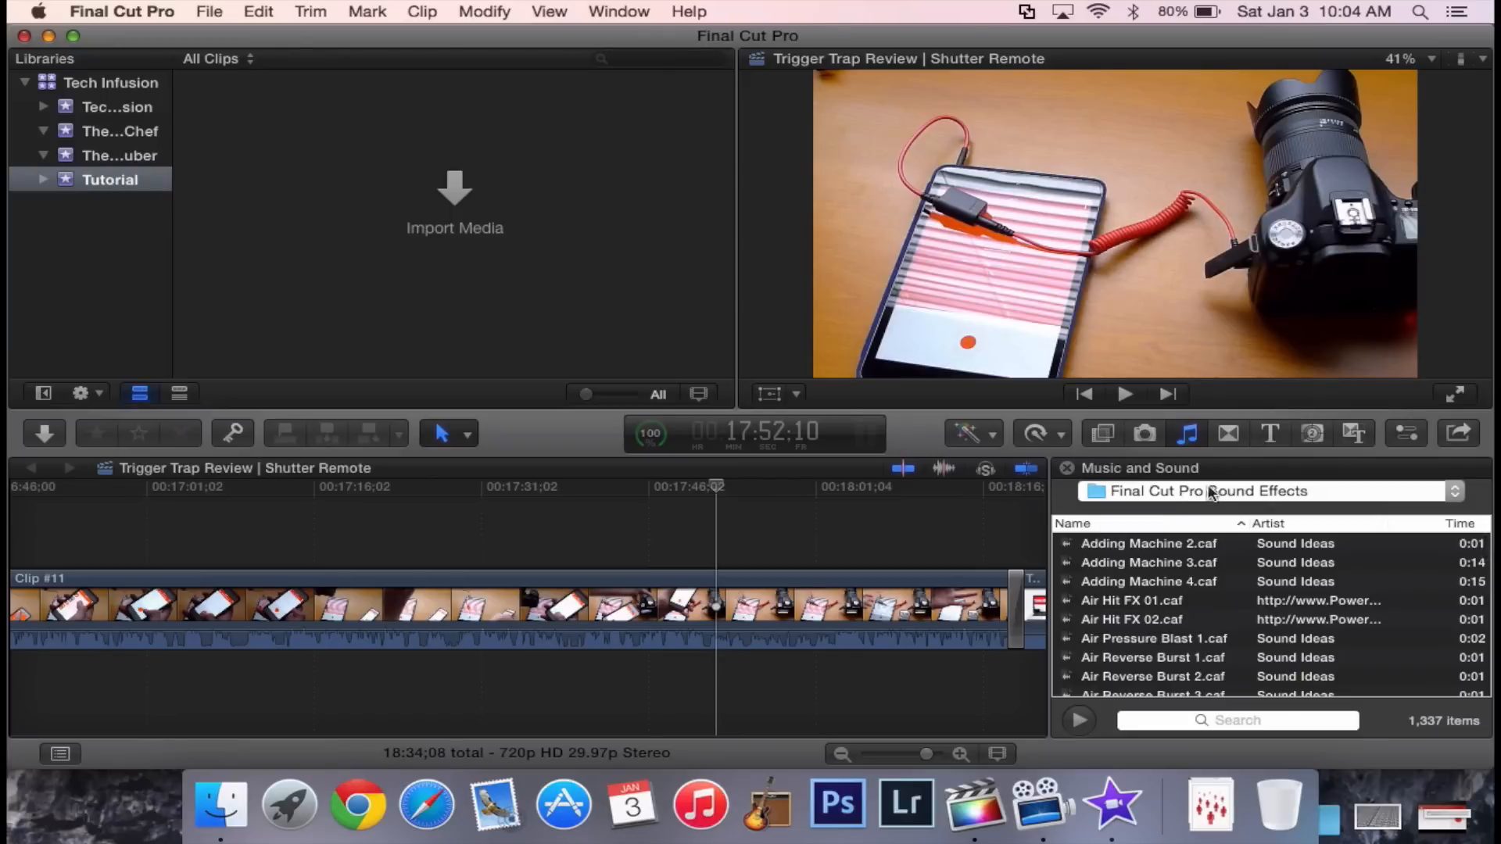
pyautogui.scroll(-3)
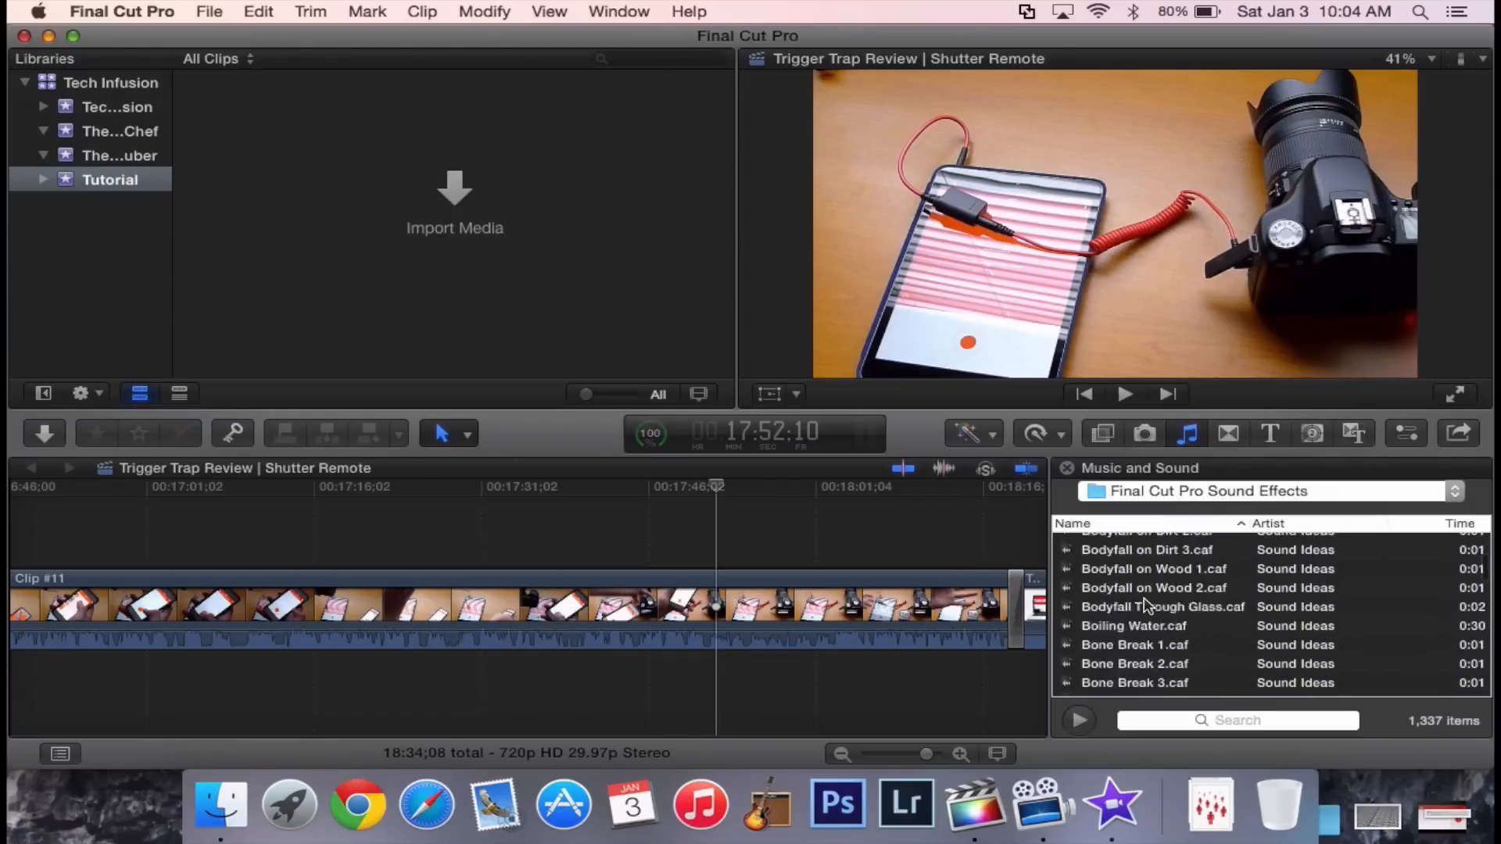
pyautogui.scroll(-3)
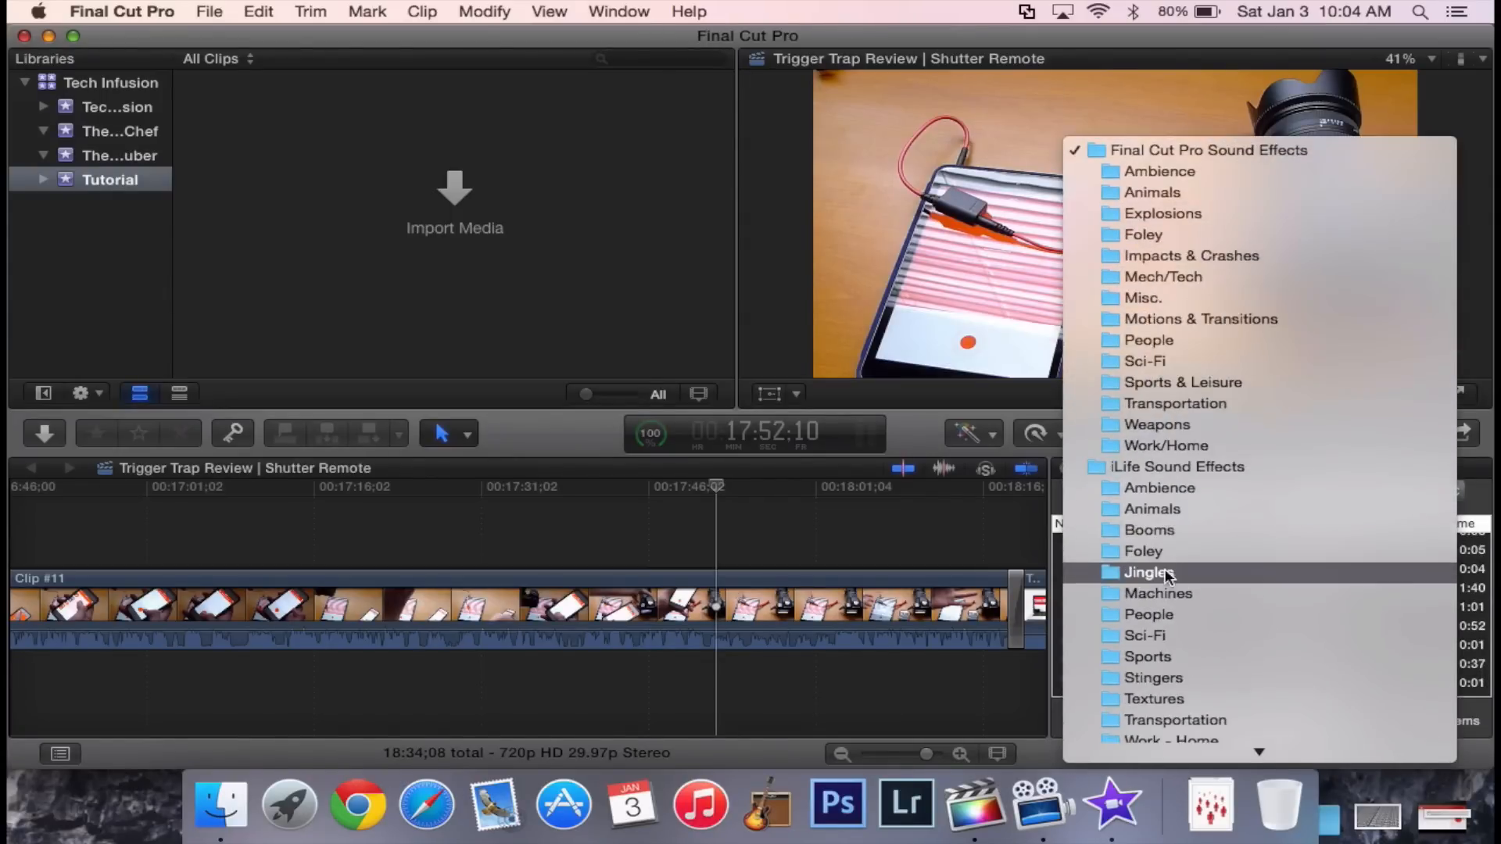
pyautogui.click(1176, 466)
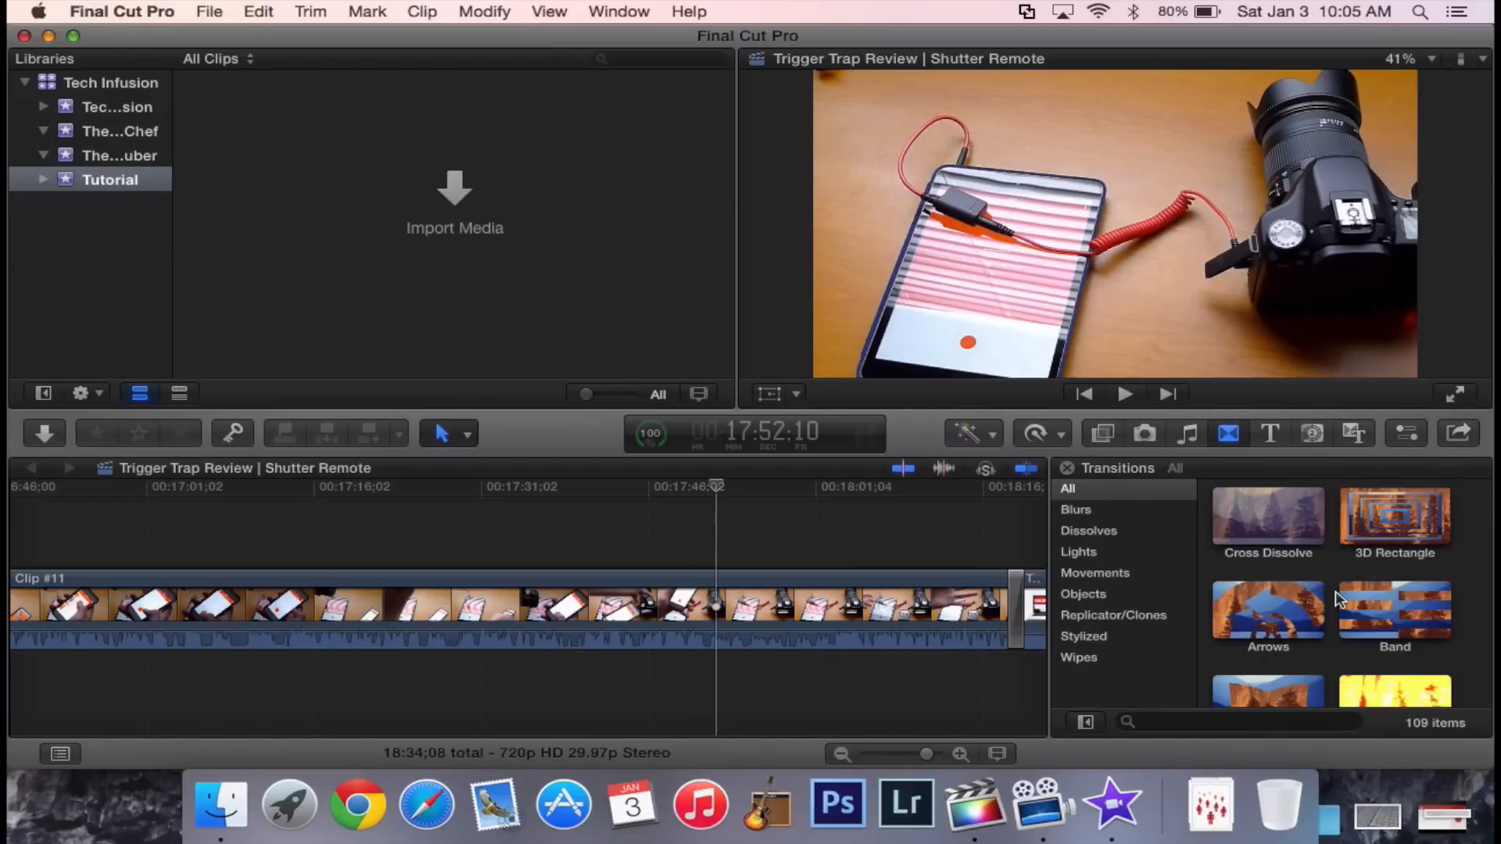
pyautogui.scroll(-3)
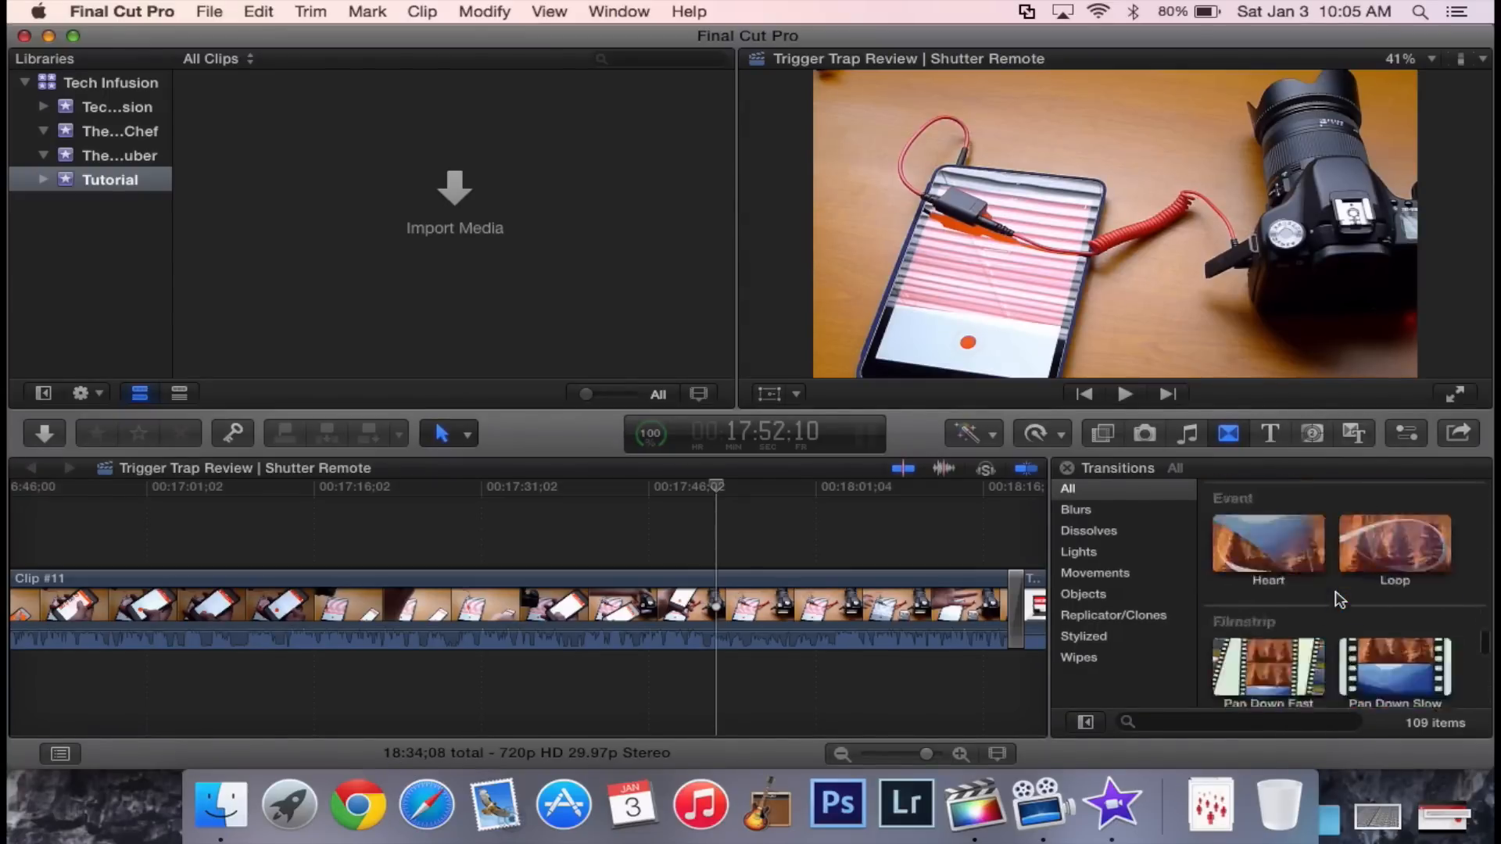
pyautogui.scroll(-3)
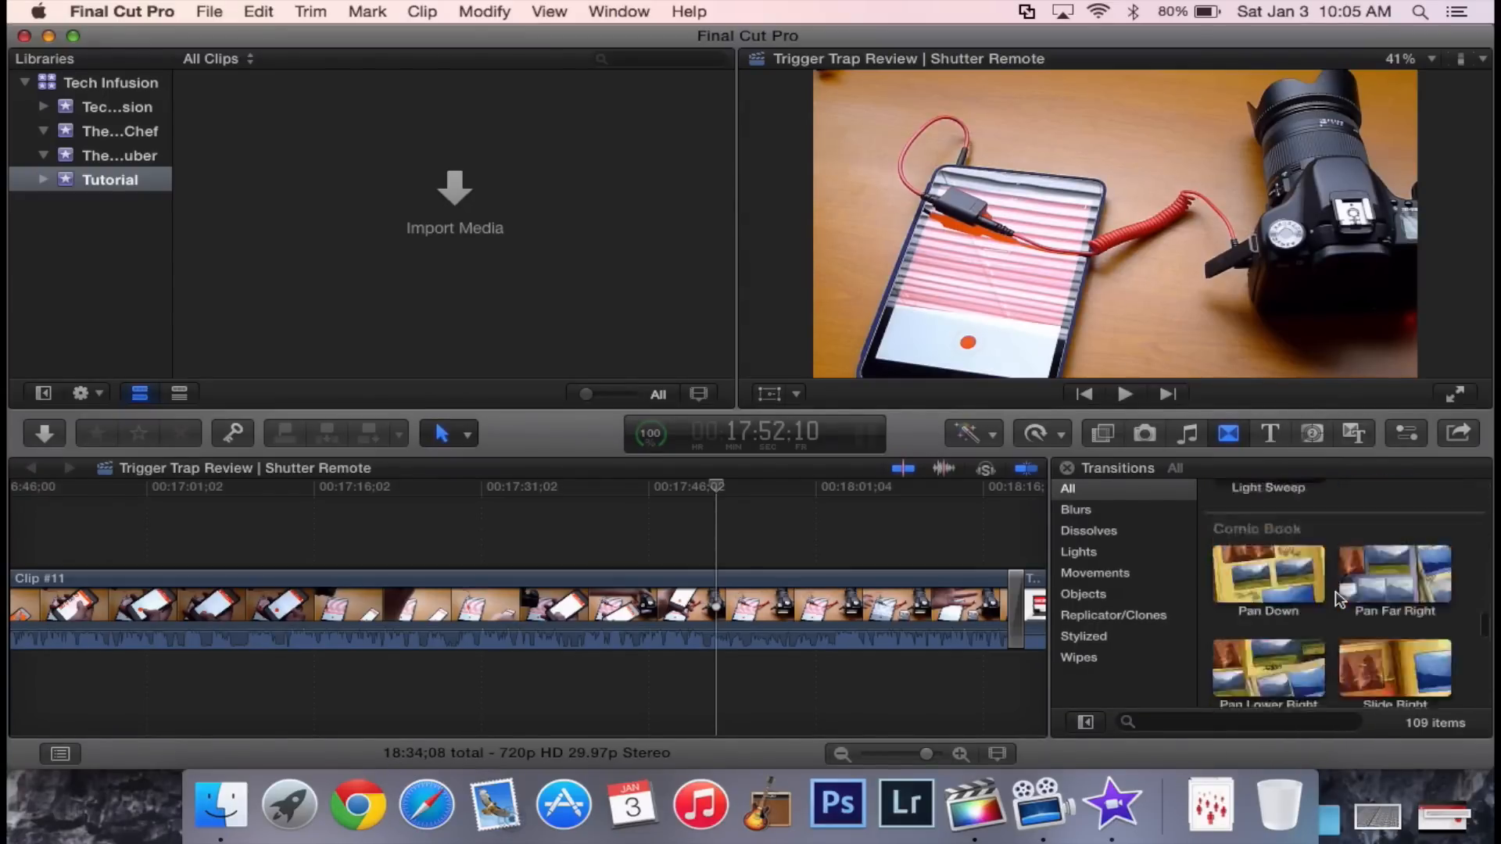
pyautogui.scroll(3)
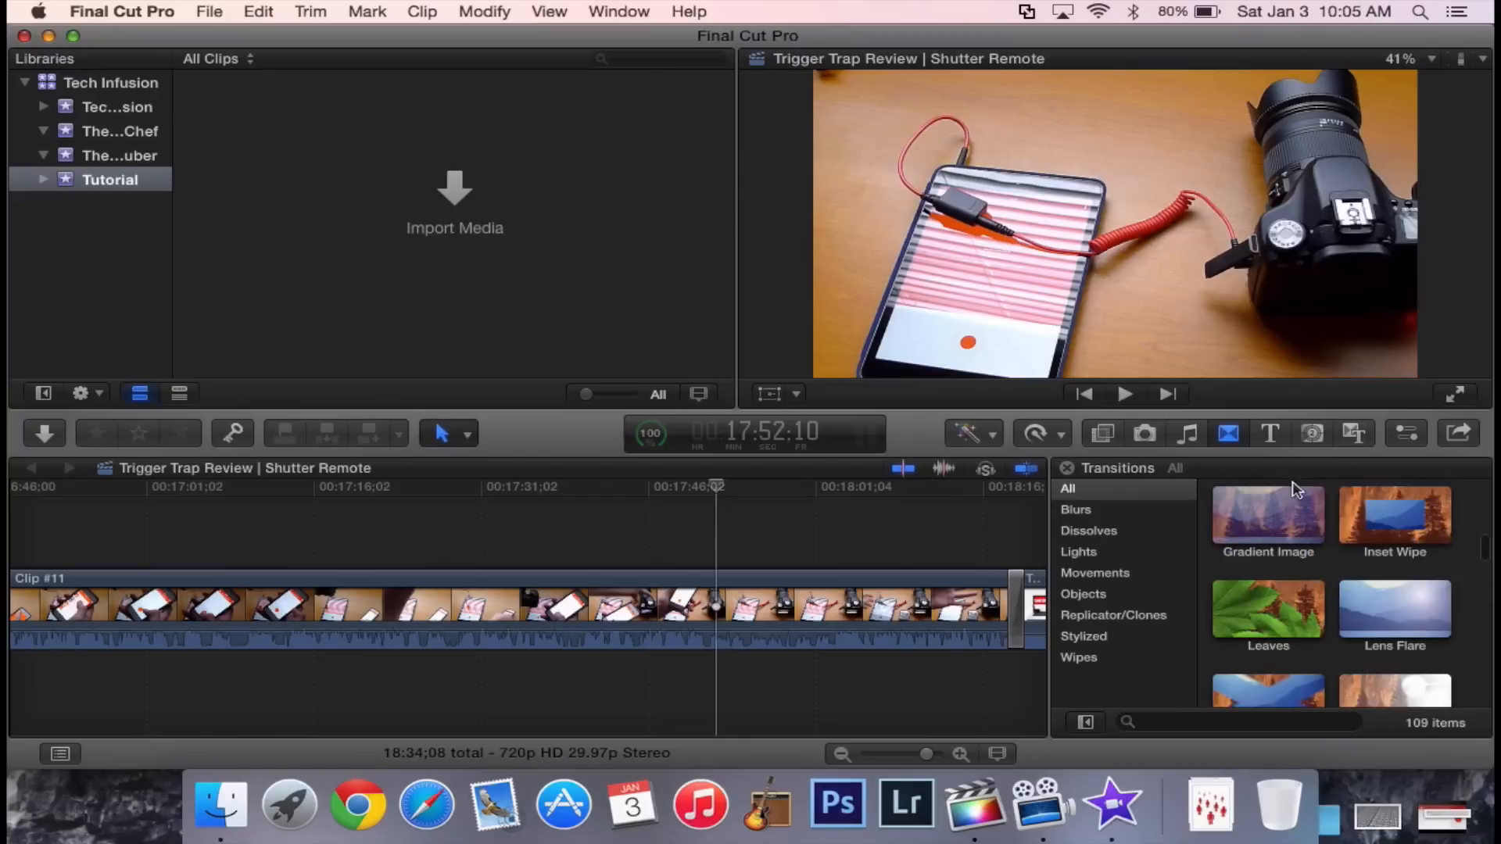
# Look through the Titles browser and select one of its title styles.
pyautogui.click(1270, 433)
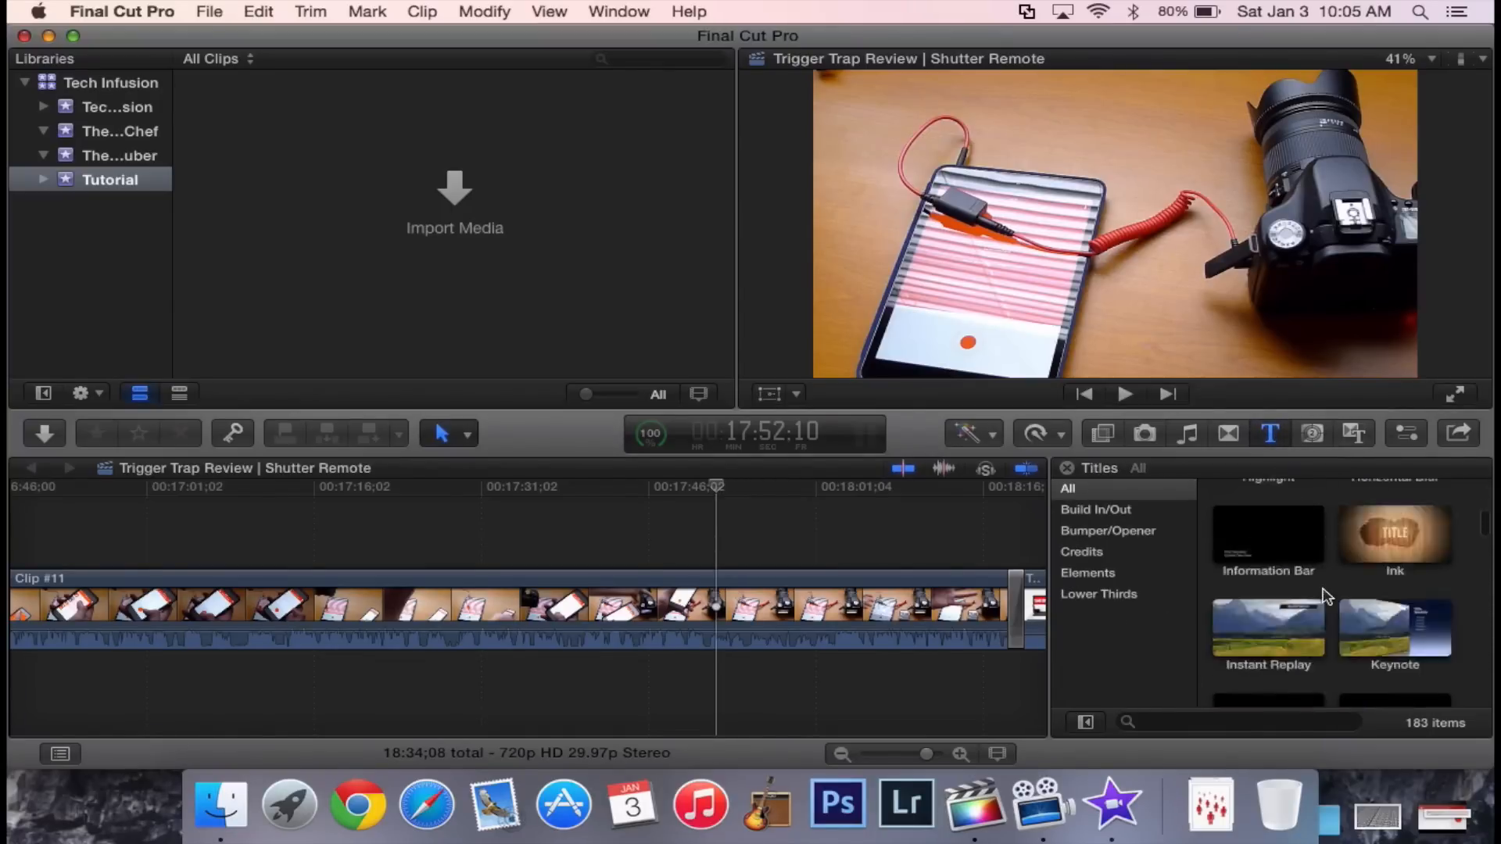
pyautogui.scroll(-3)
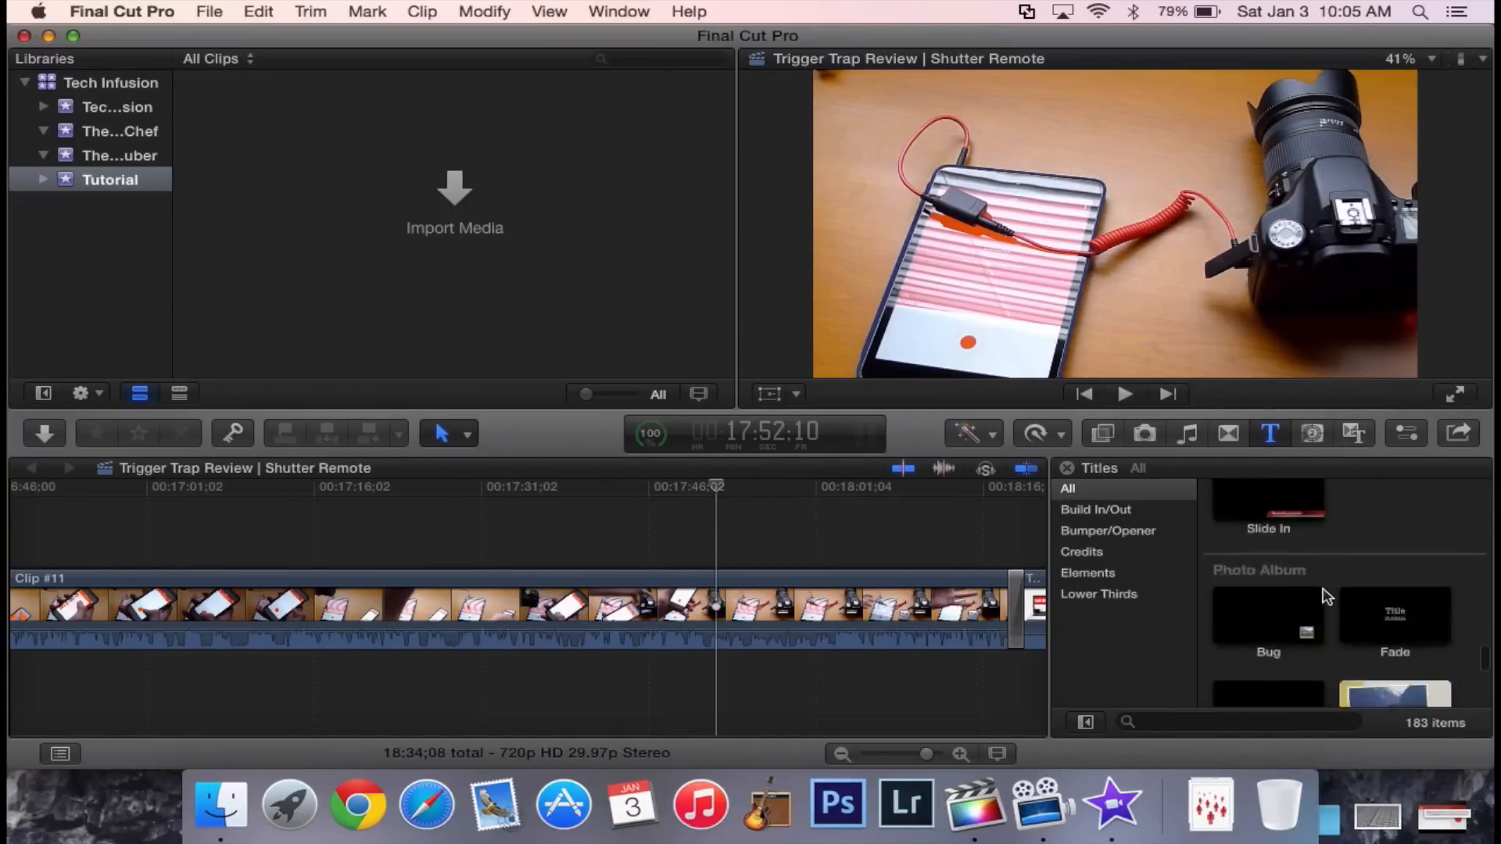
pyautogui.scroll(-3)
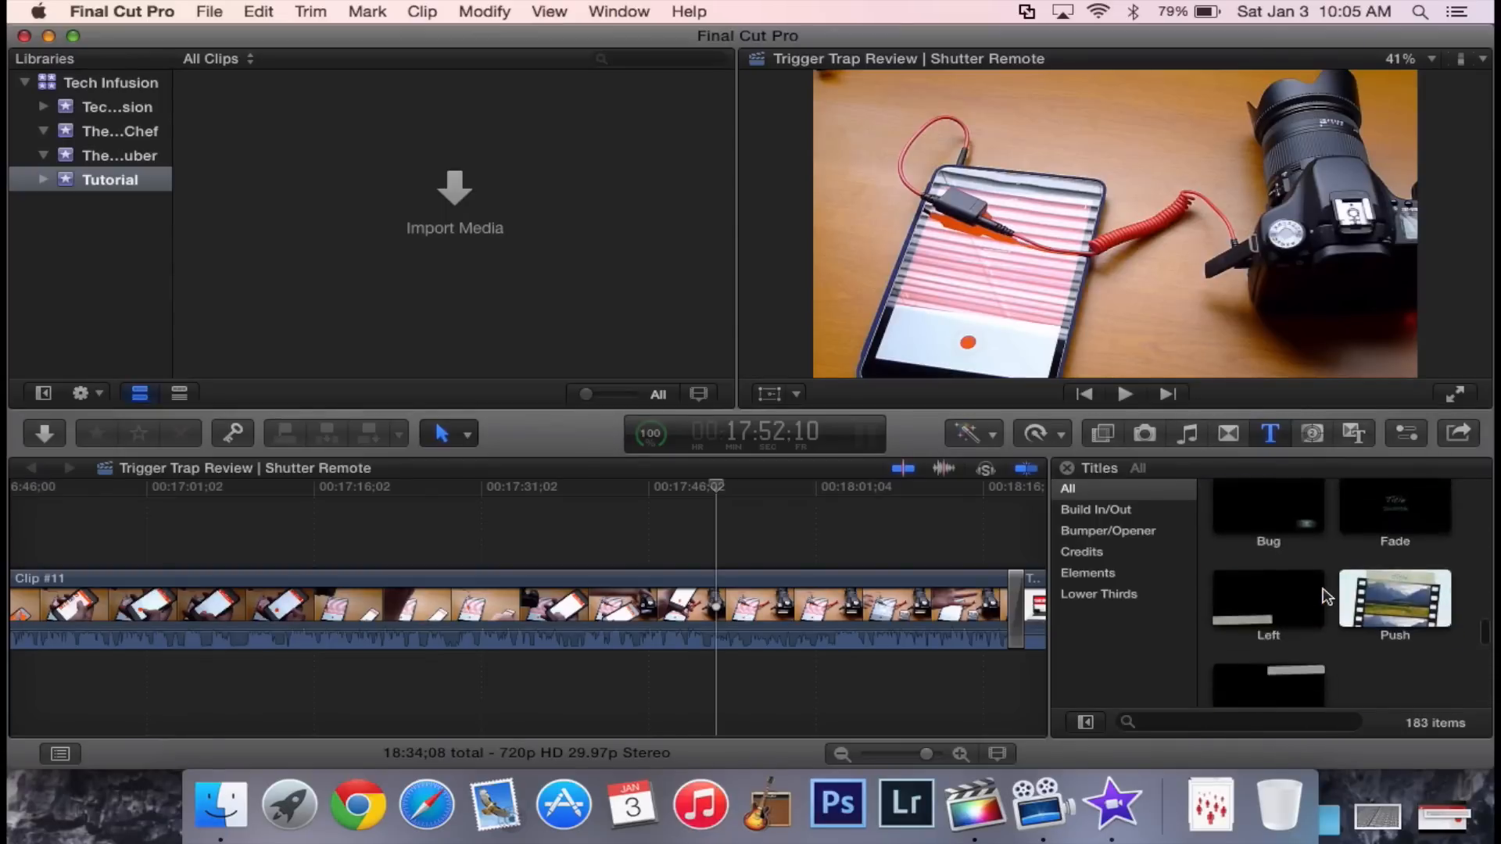
pyautogui.click(1393, 599)
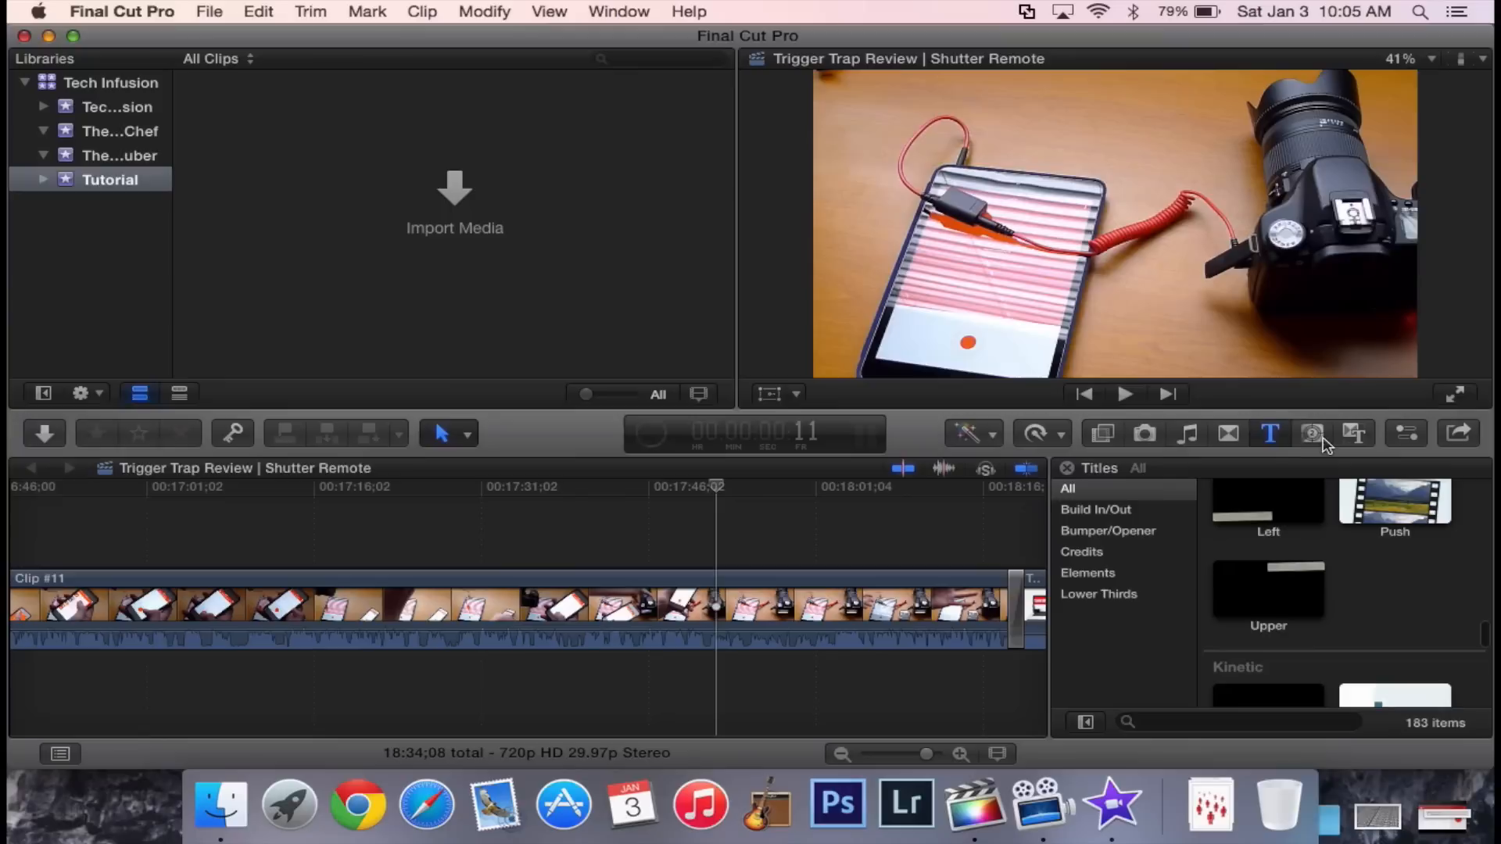
# Look through the Generators browser, then return to the video and audio Effects browser.
pyautogui.click(1312, 434)
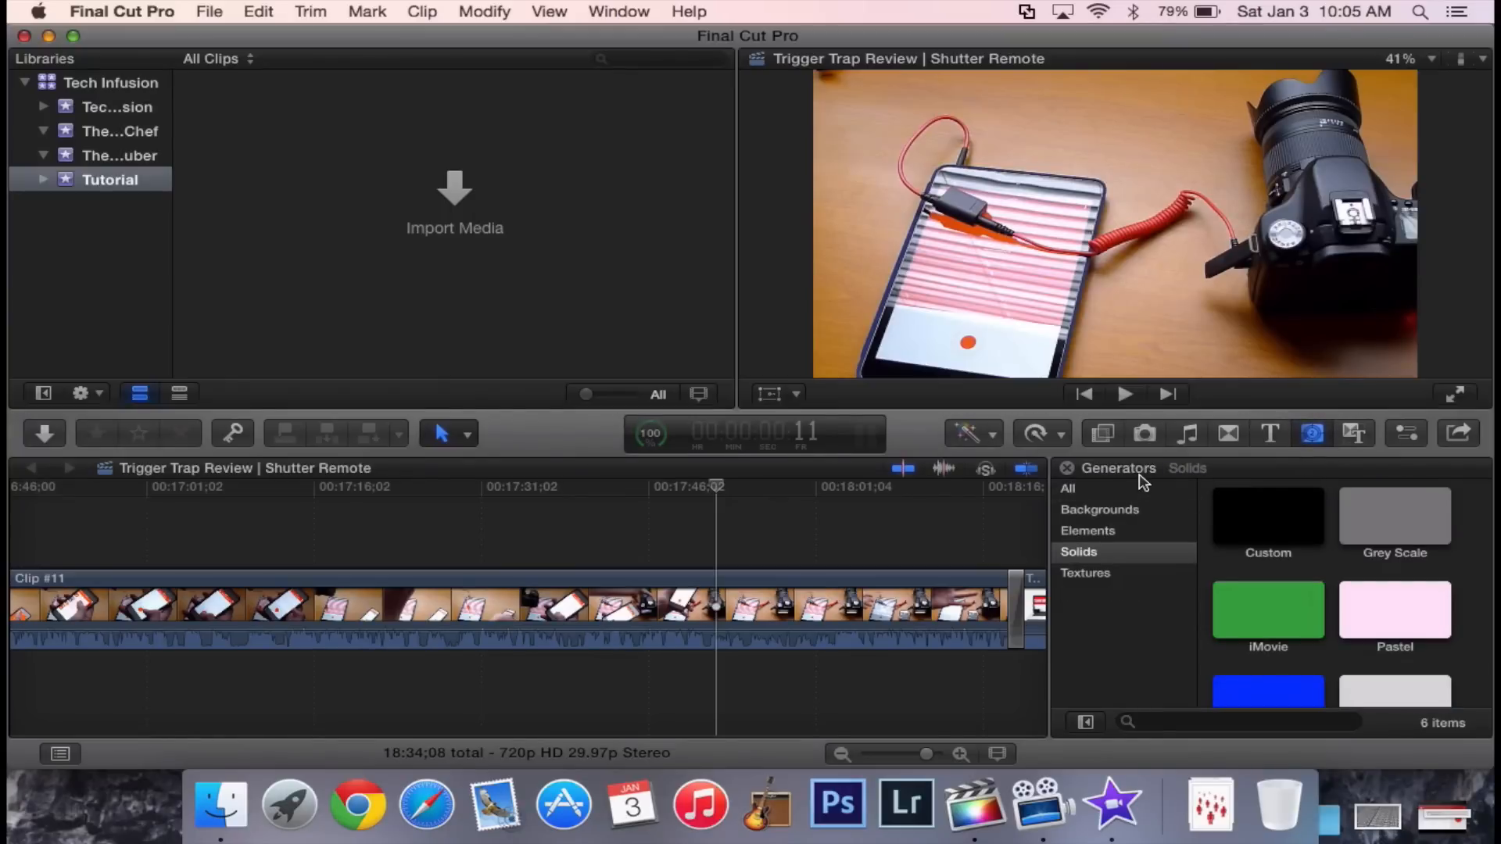
pyautogui.moveTo(1243, 536)
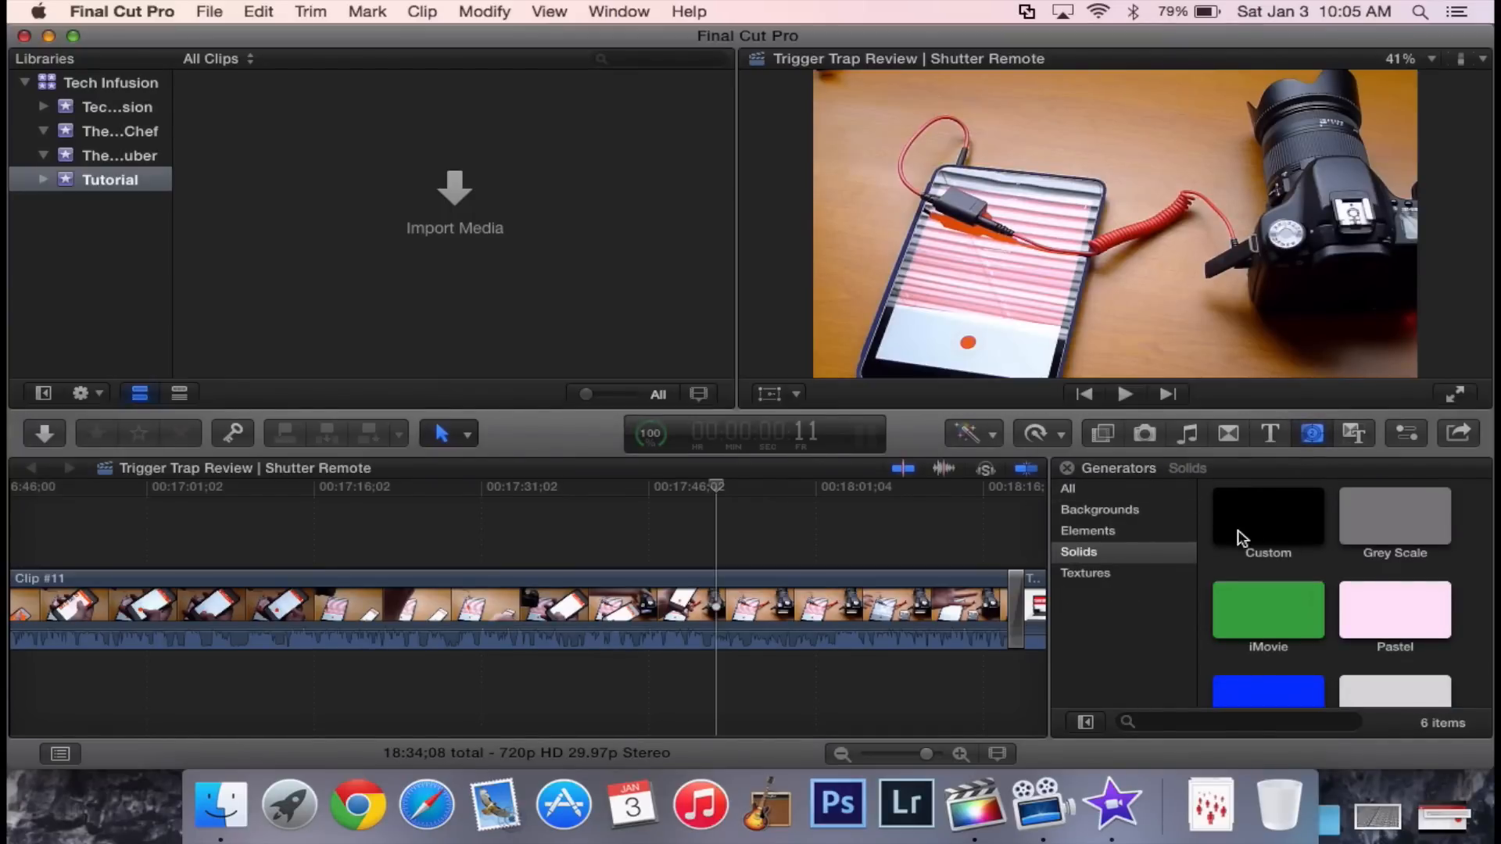
pyautogui.click(1354, 433)
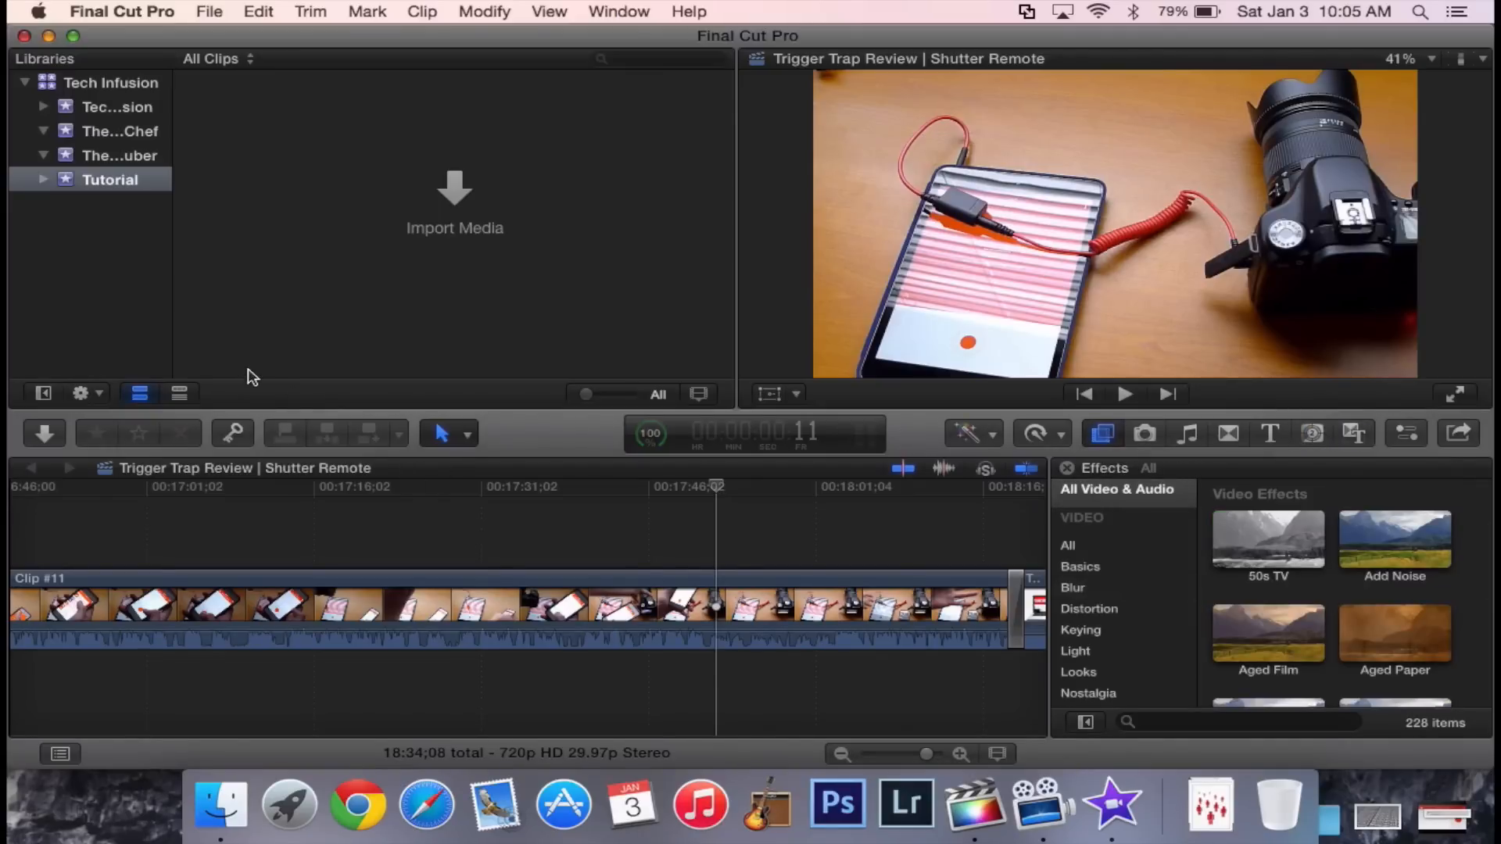
pyautogui.moveTo(531, 308)
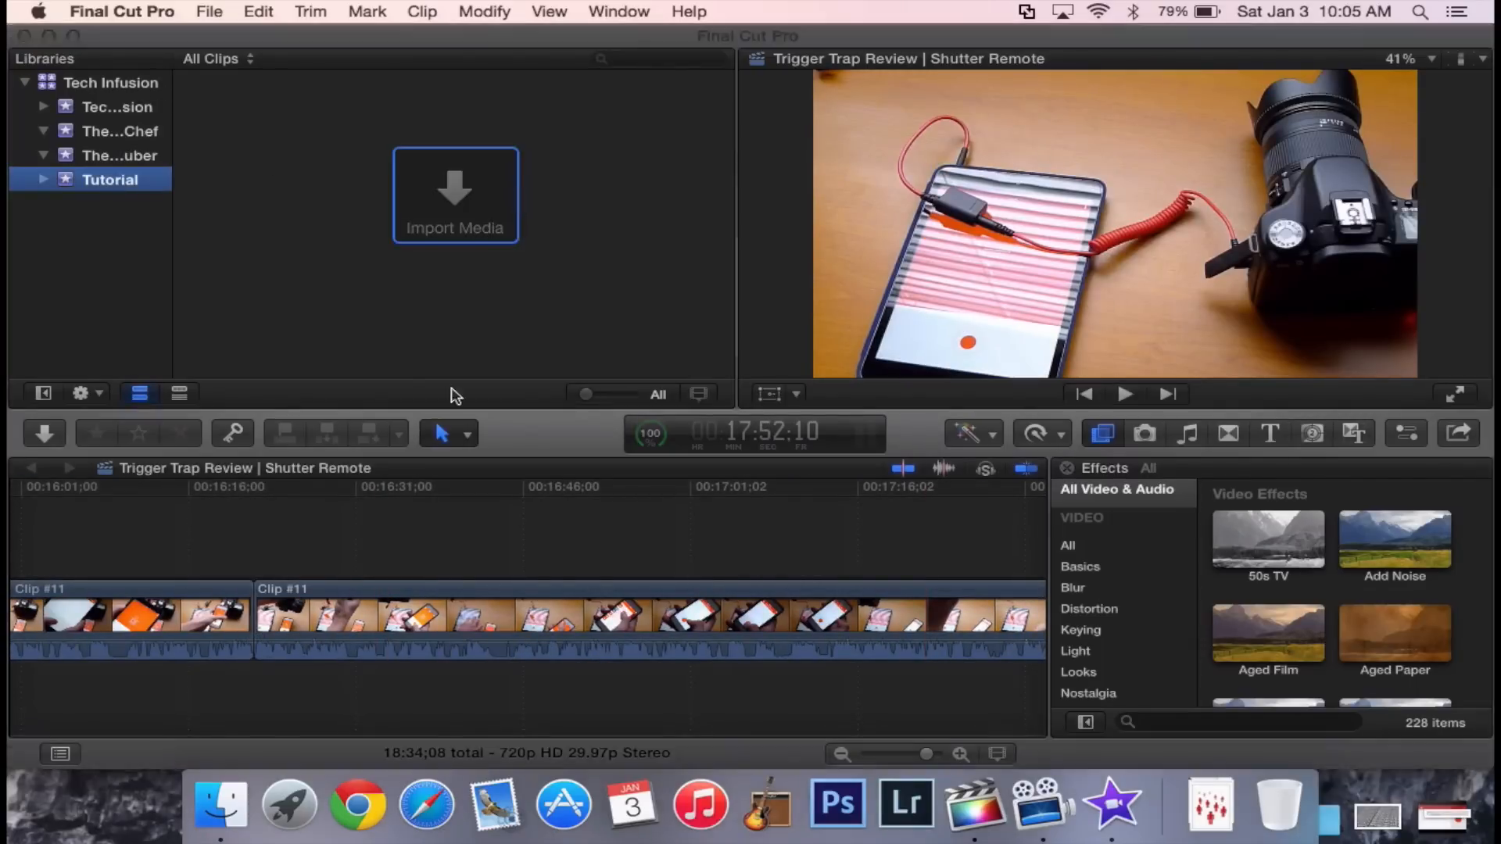
# Import the Tech Infusion Intro and Outro movies from the Tech Fusion folder into the Tutorial event.
pyautogui.click(455, 196)
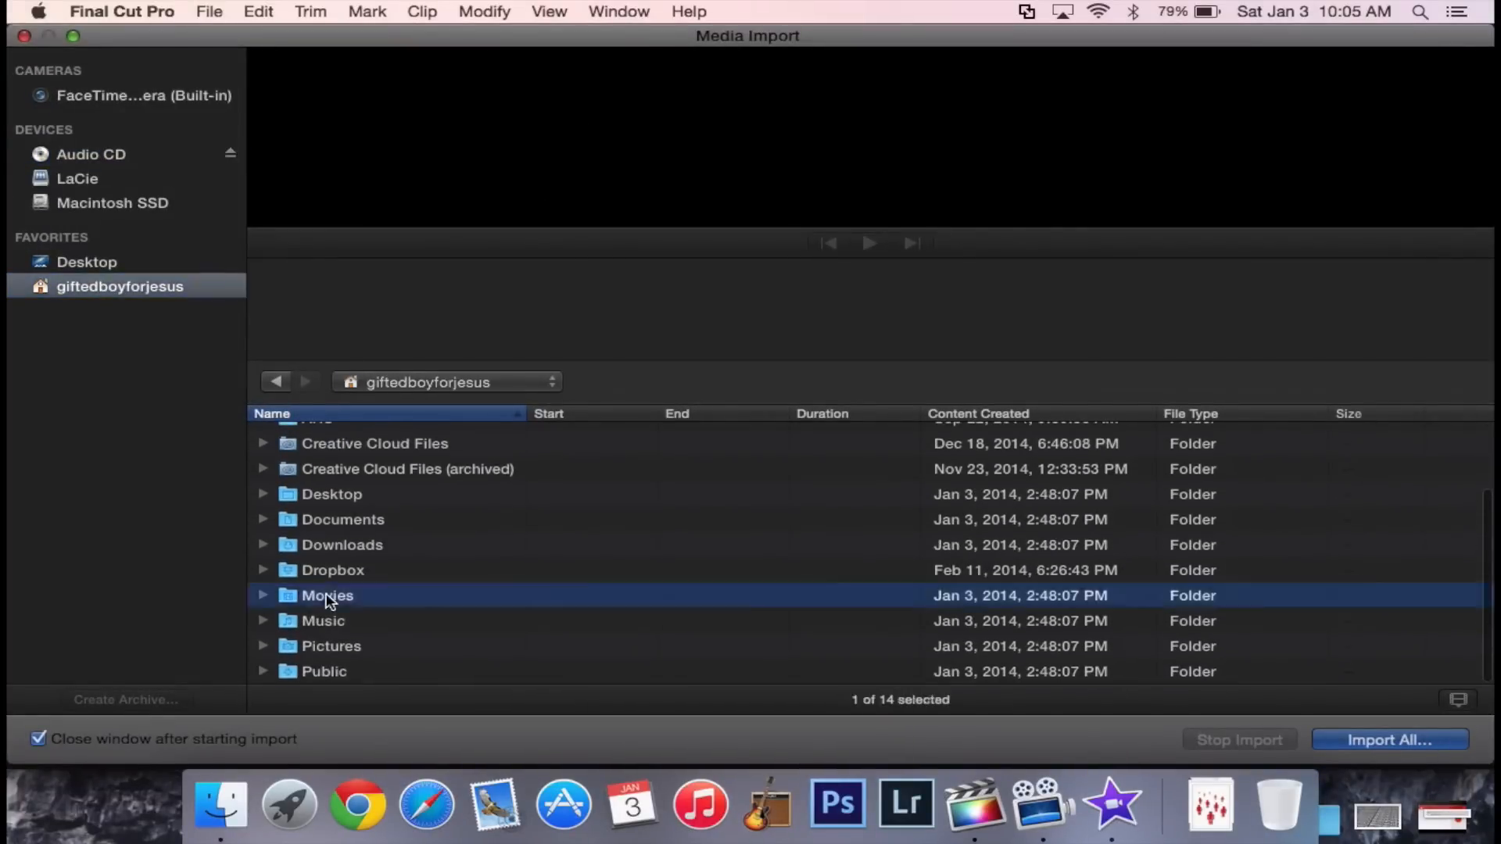
pyautogui.doubleClick(326, 595)
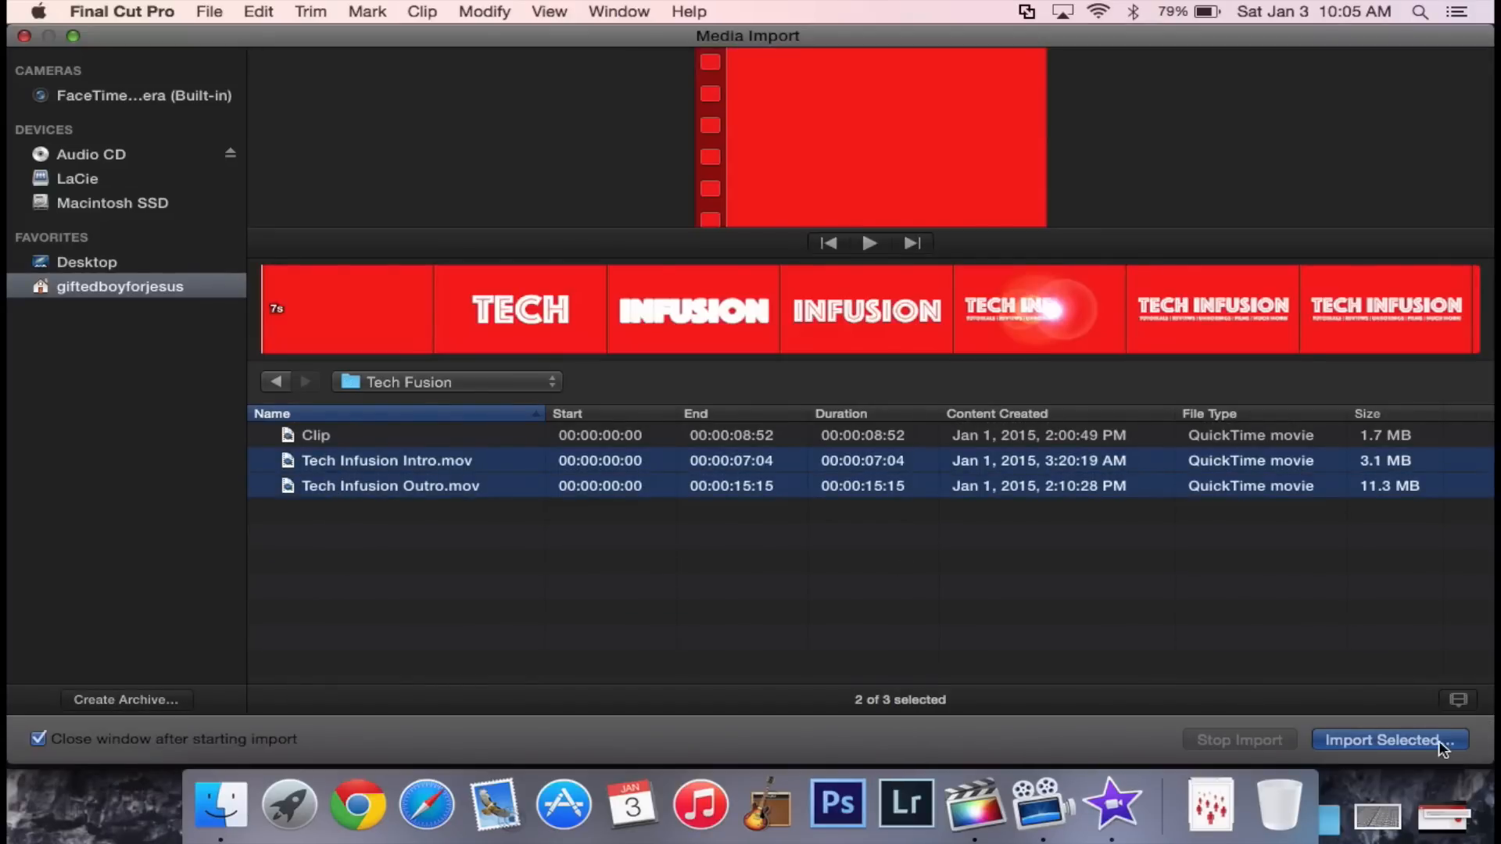
pyautogui.click(1388, 740)
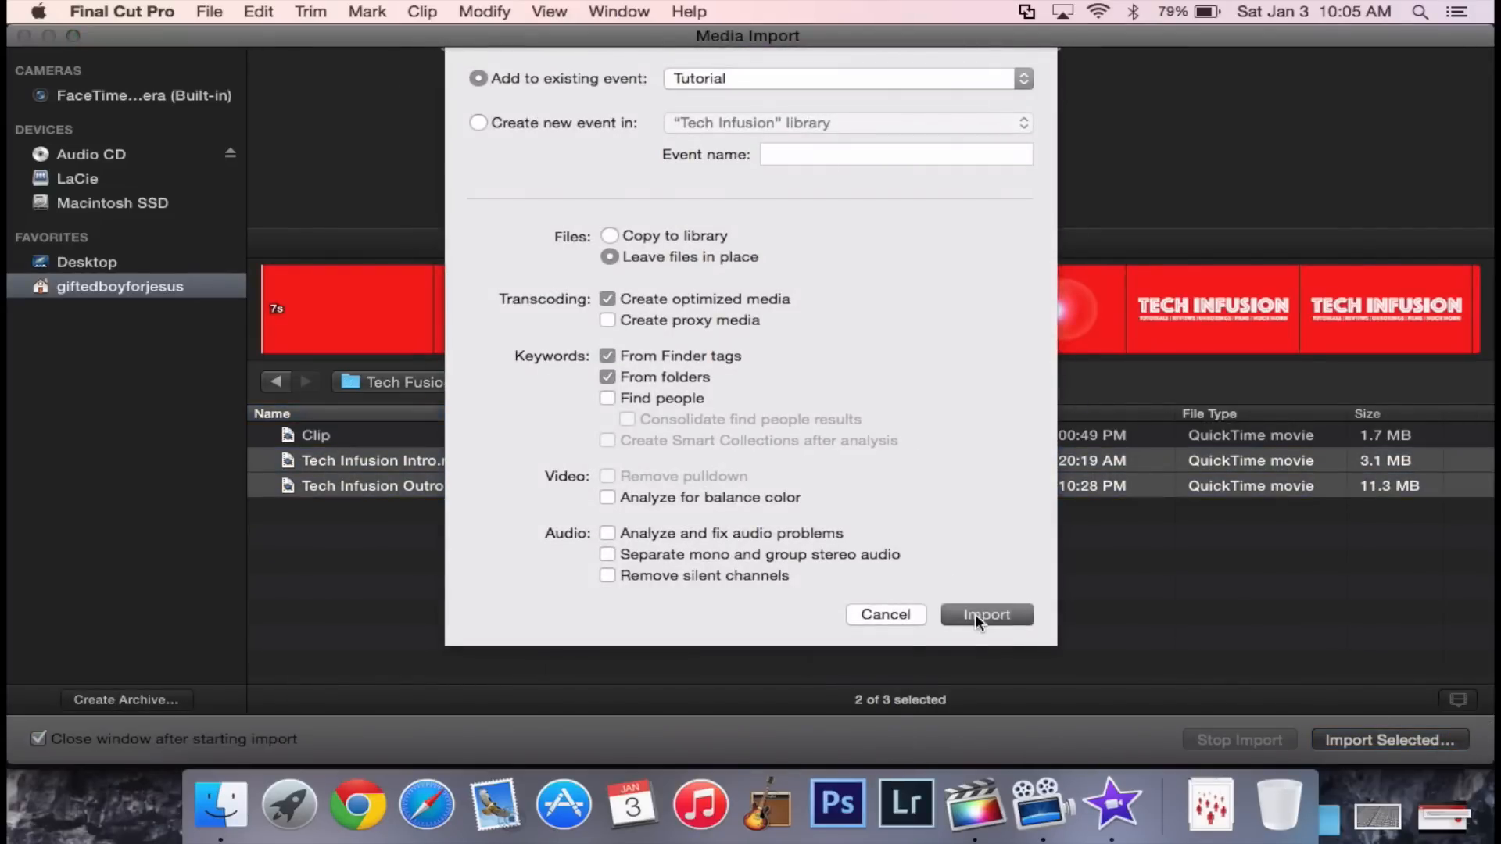
pyautogui.click(987, 615)
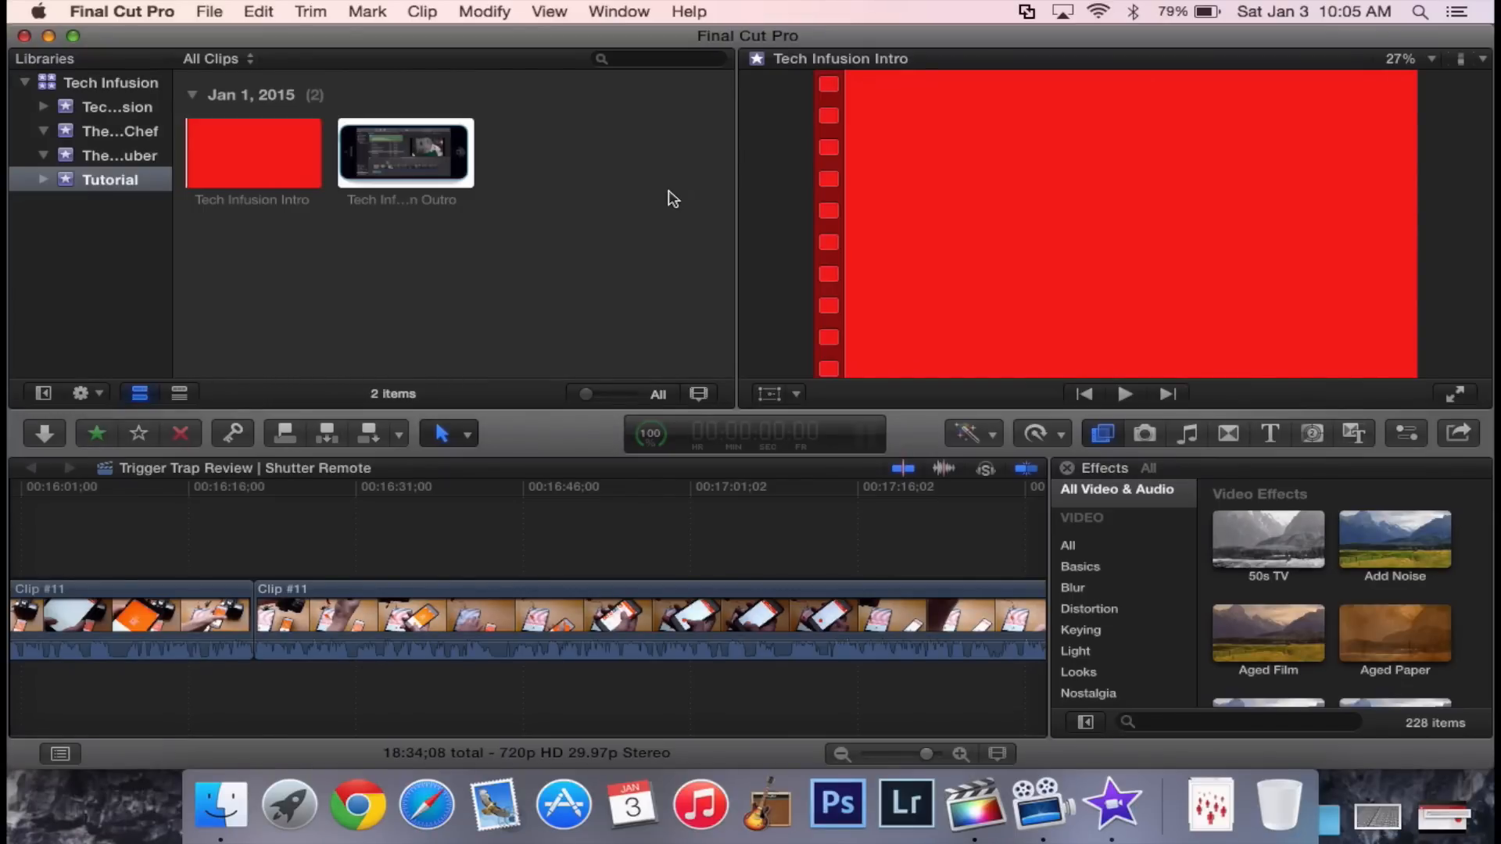
# Select the Tech Infusion Intro clip in the browser to preview its INFUSION title.
pyautogui.click(250, 153)
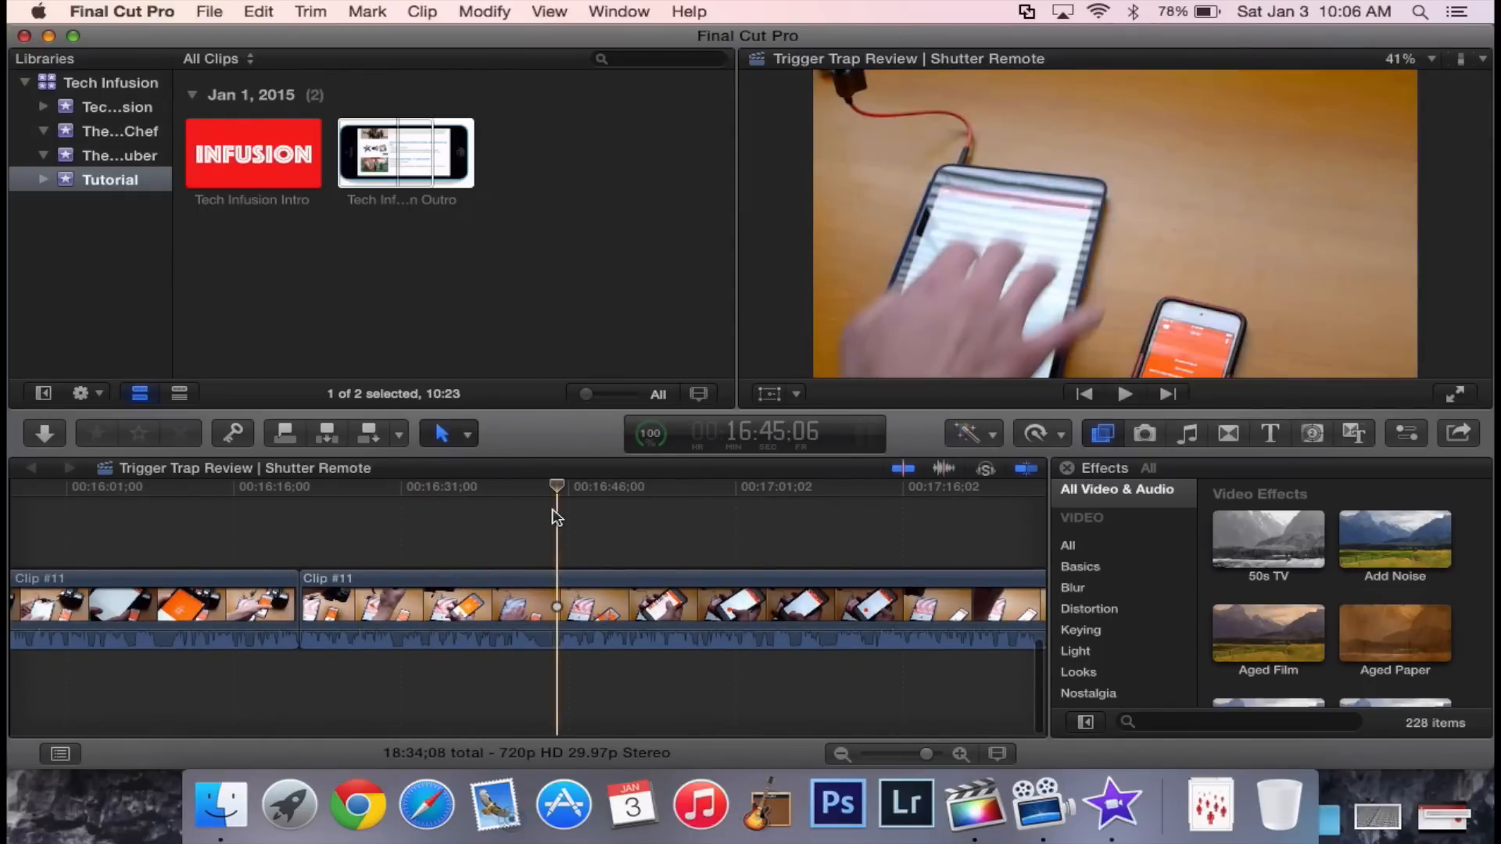
pyautogui.moveTo(651, 292)
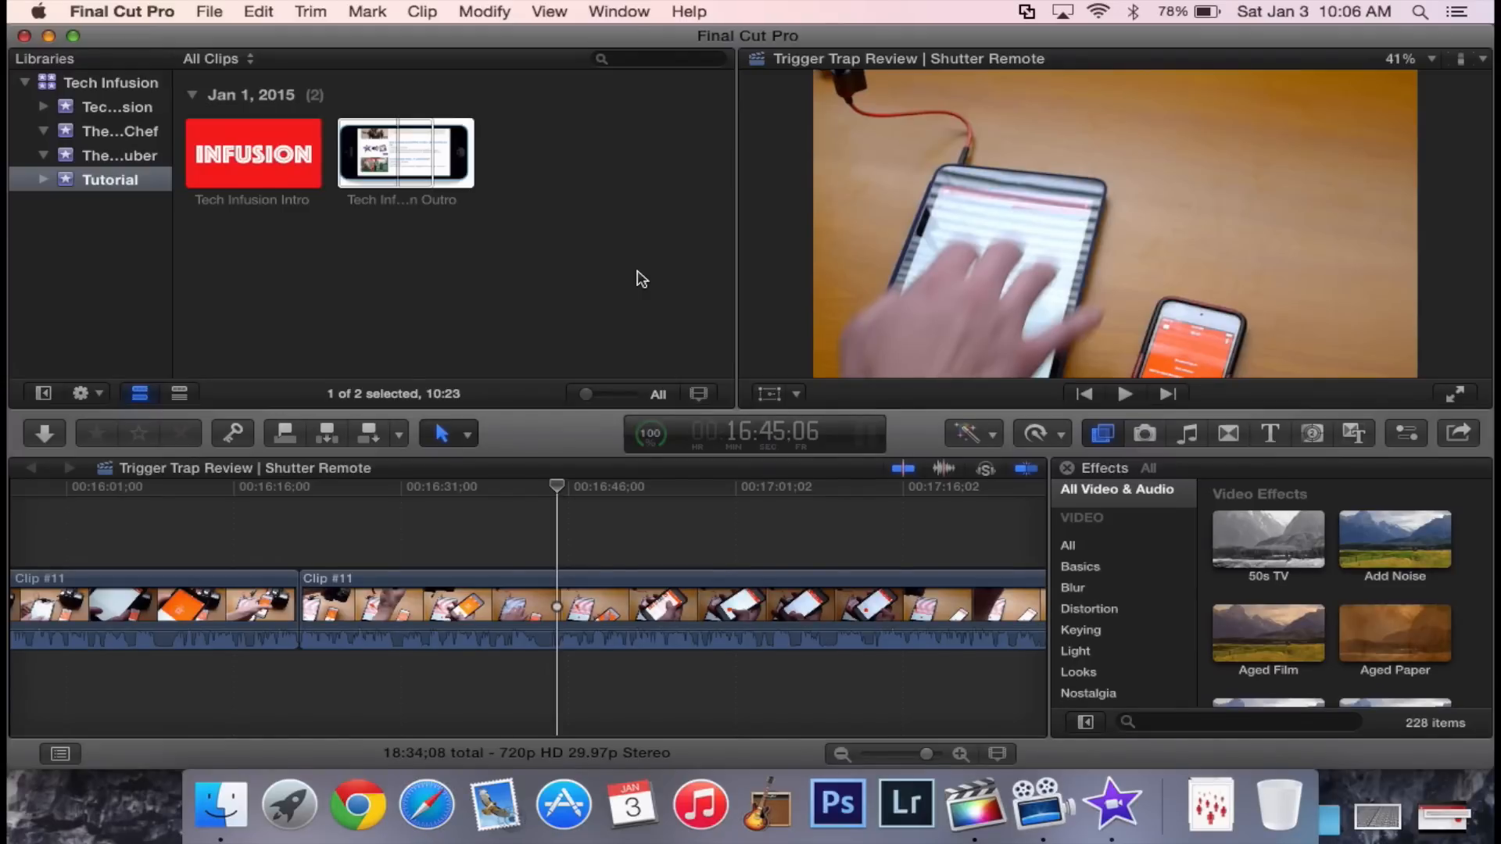
pyautogui.moveTo(1451, 439)
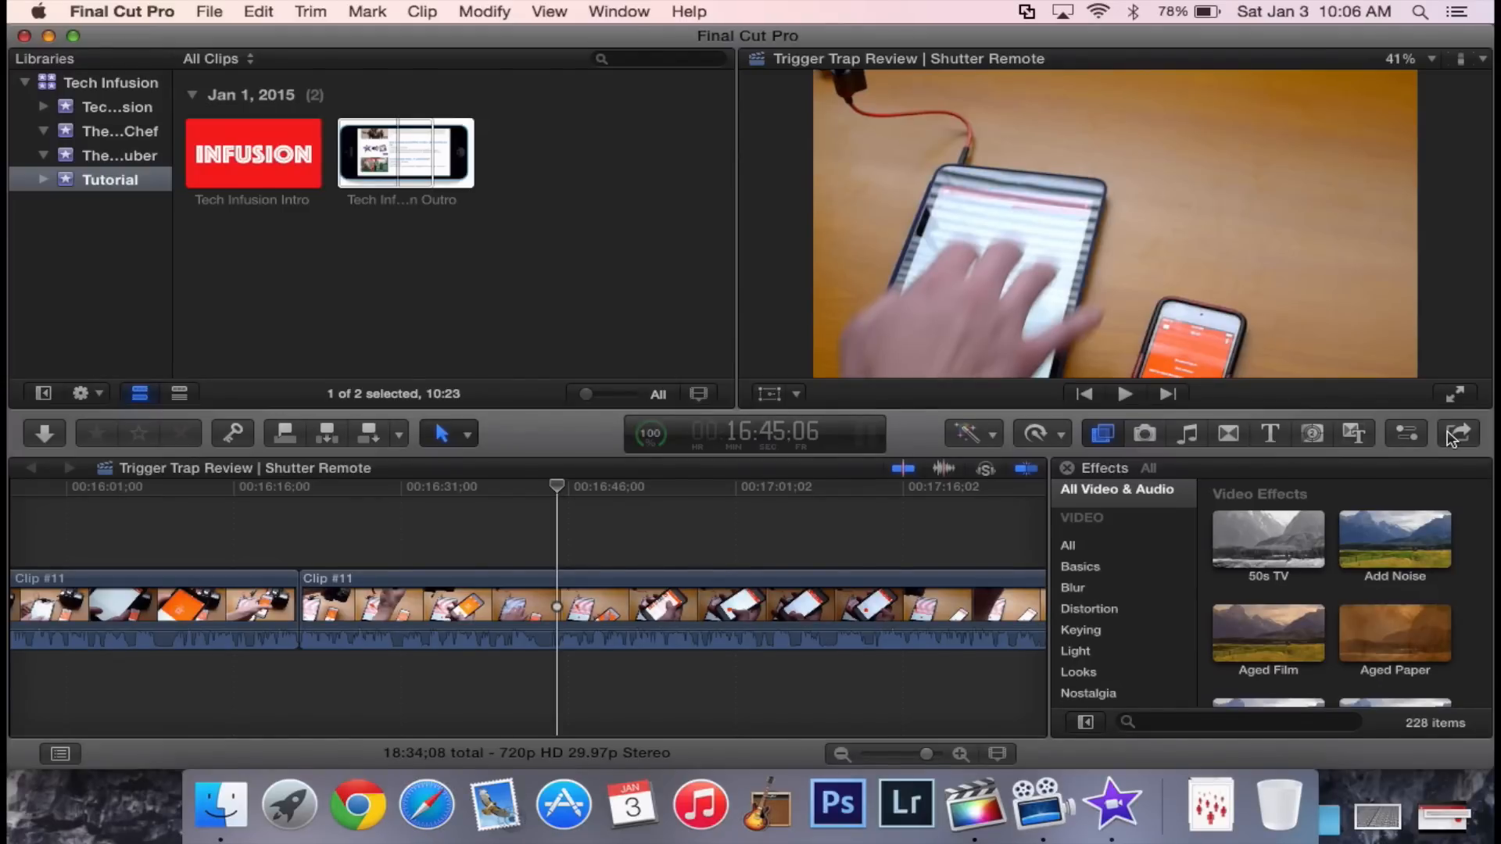
# Review the Master File export settings, keeping H.264 codec and QuickTime Player as the opener.
pyautogui.click(1457, 434)
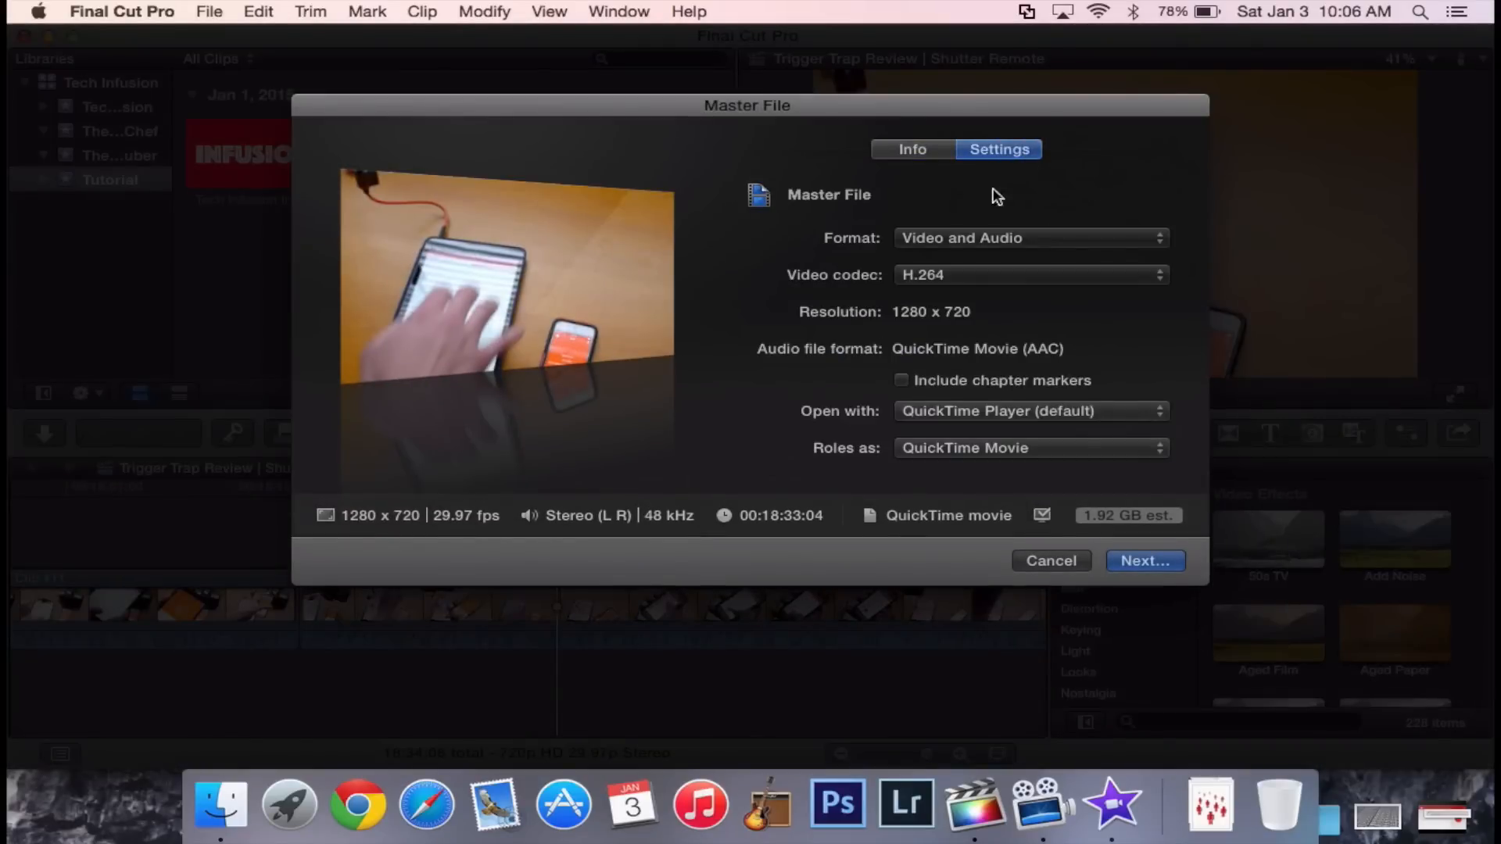
pyautogui.click(1029, 275)
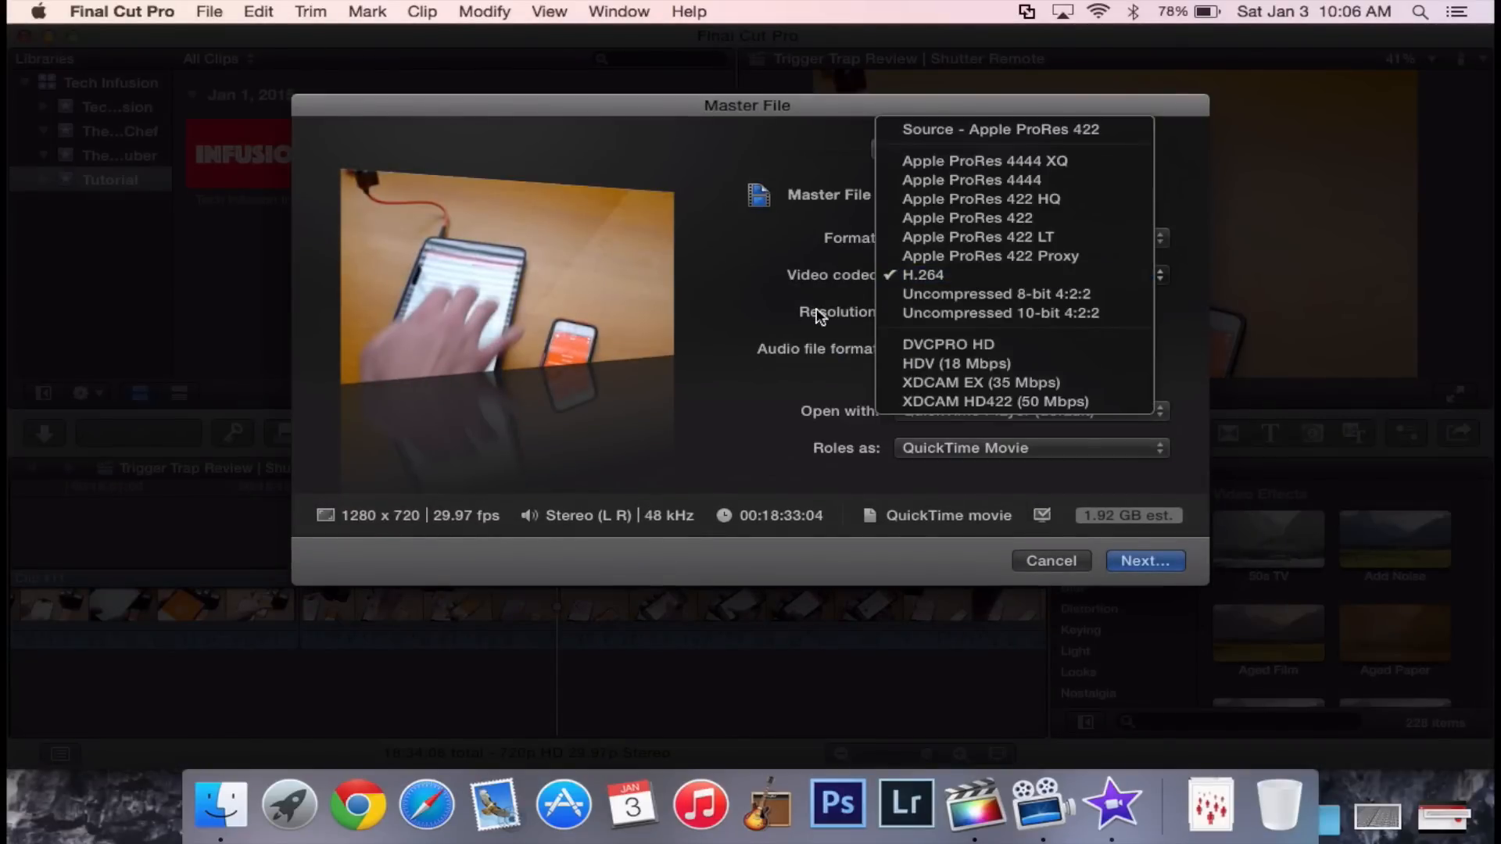
pyautogui.click(919, 275)
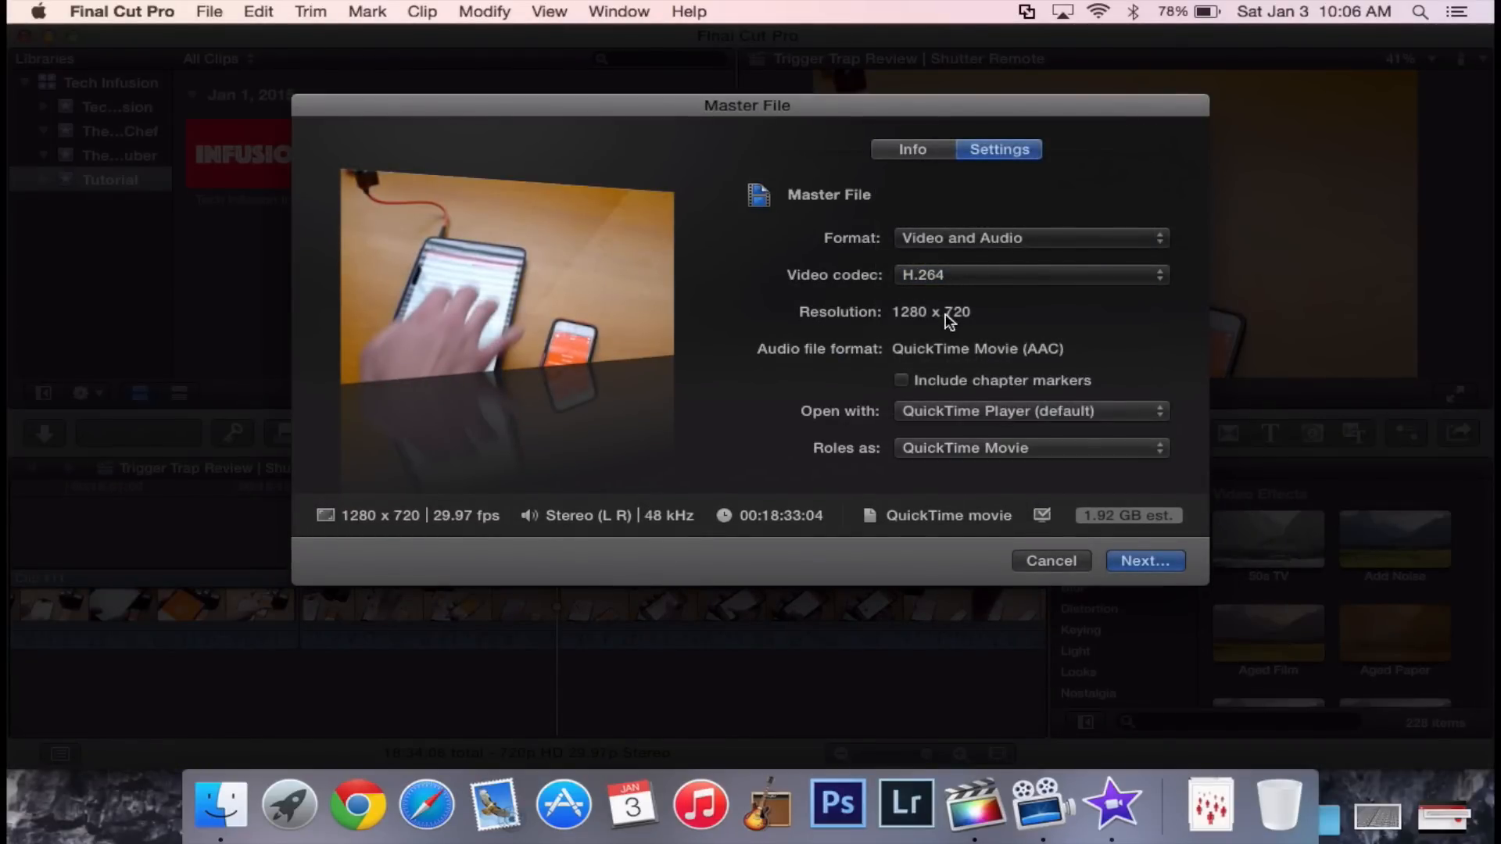
pyautogui.moveTo(441, 646)
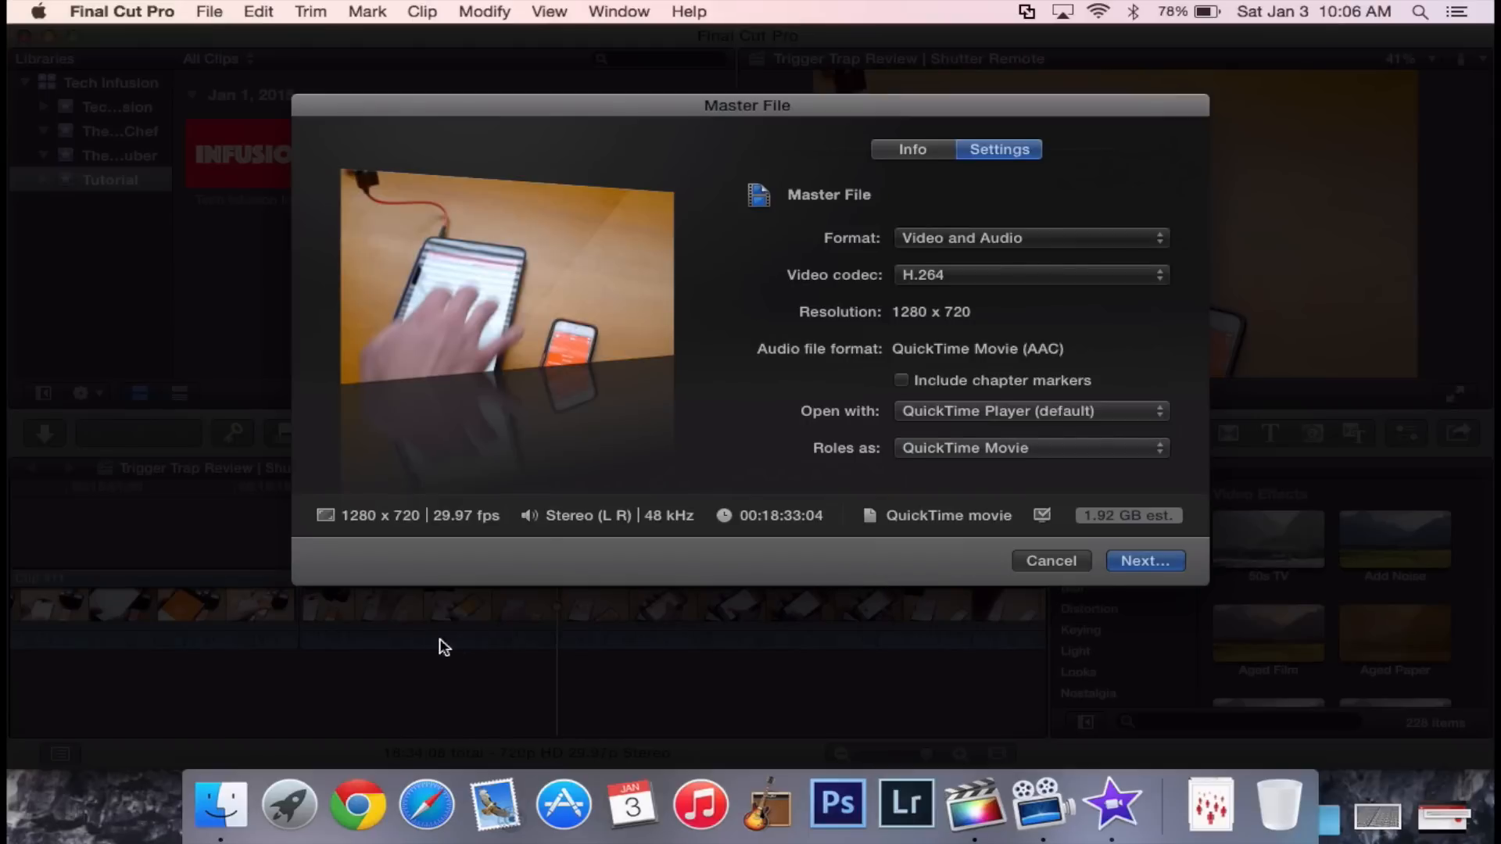
pyautogui.moveTo(907, 601)
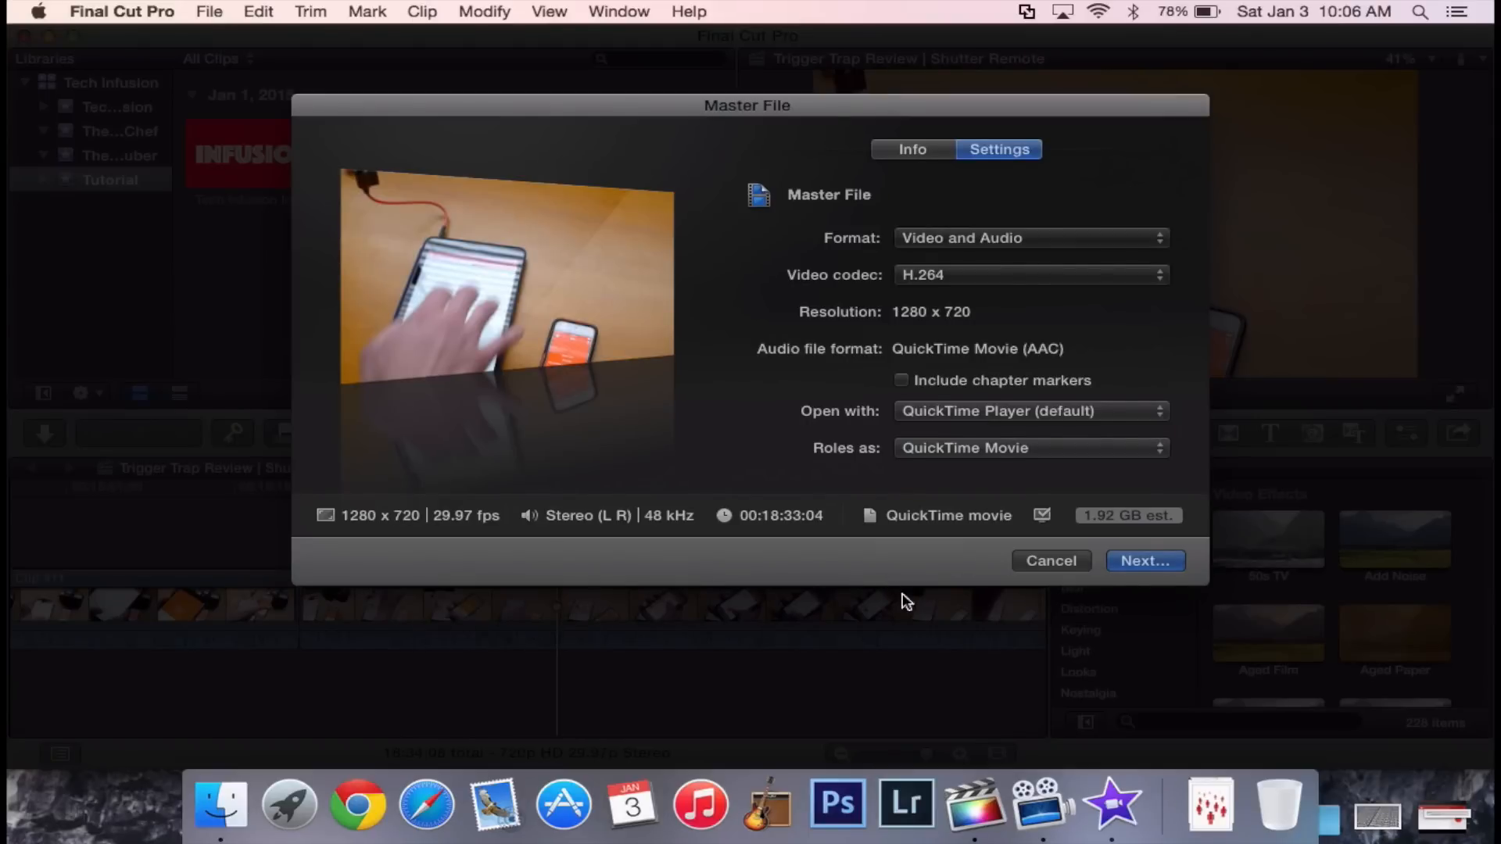
pyautogui.moveTo(984, 357)
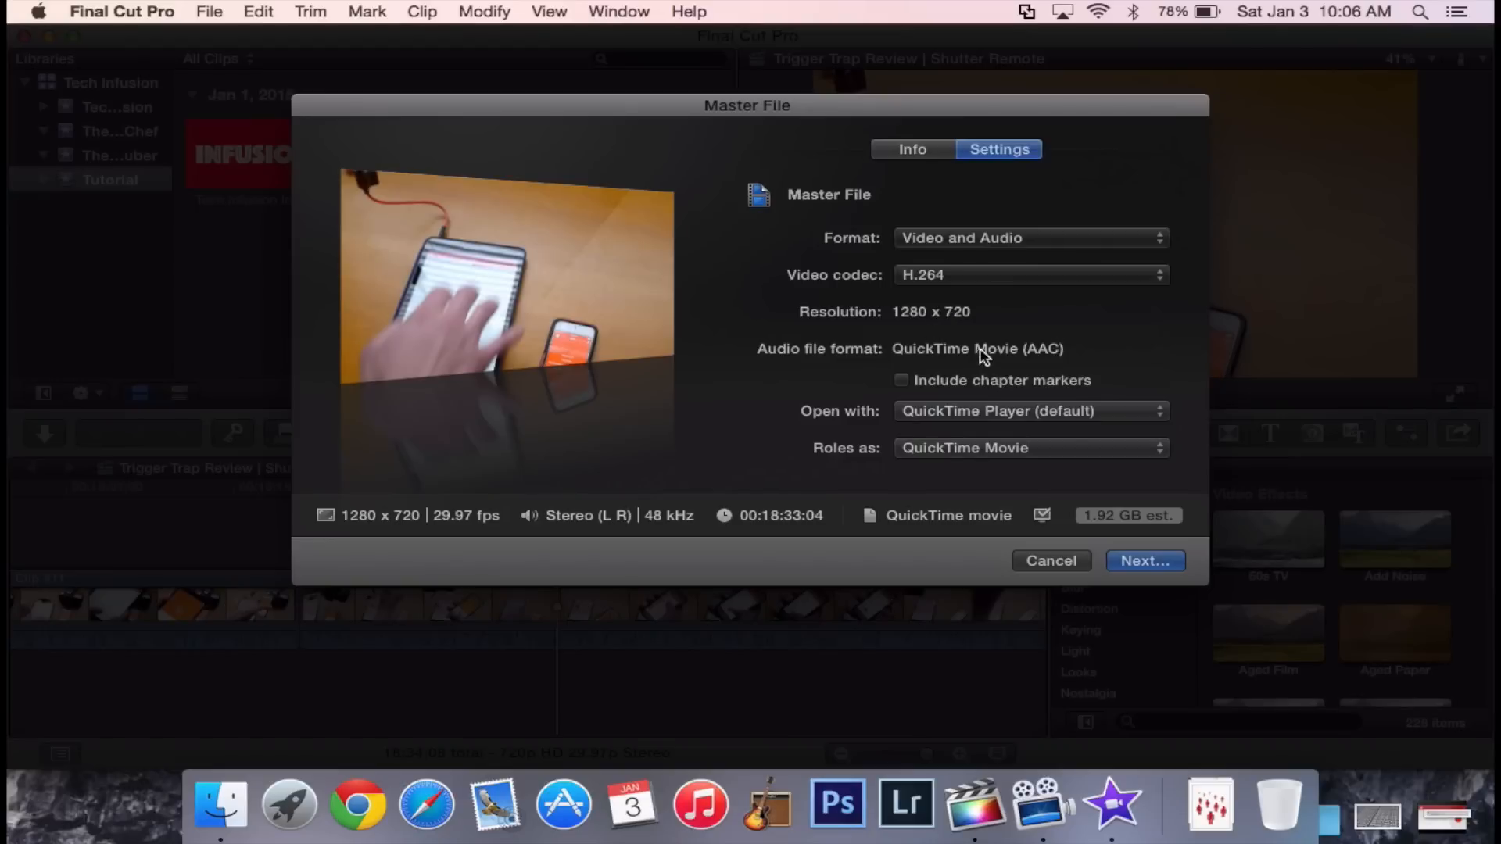
pyautogui.click(1029, 238)
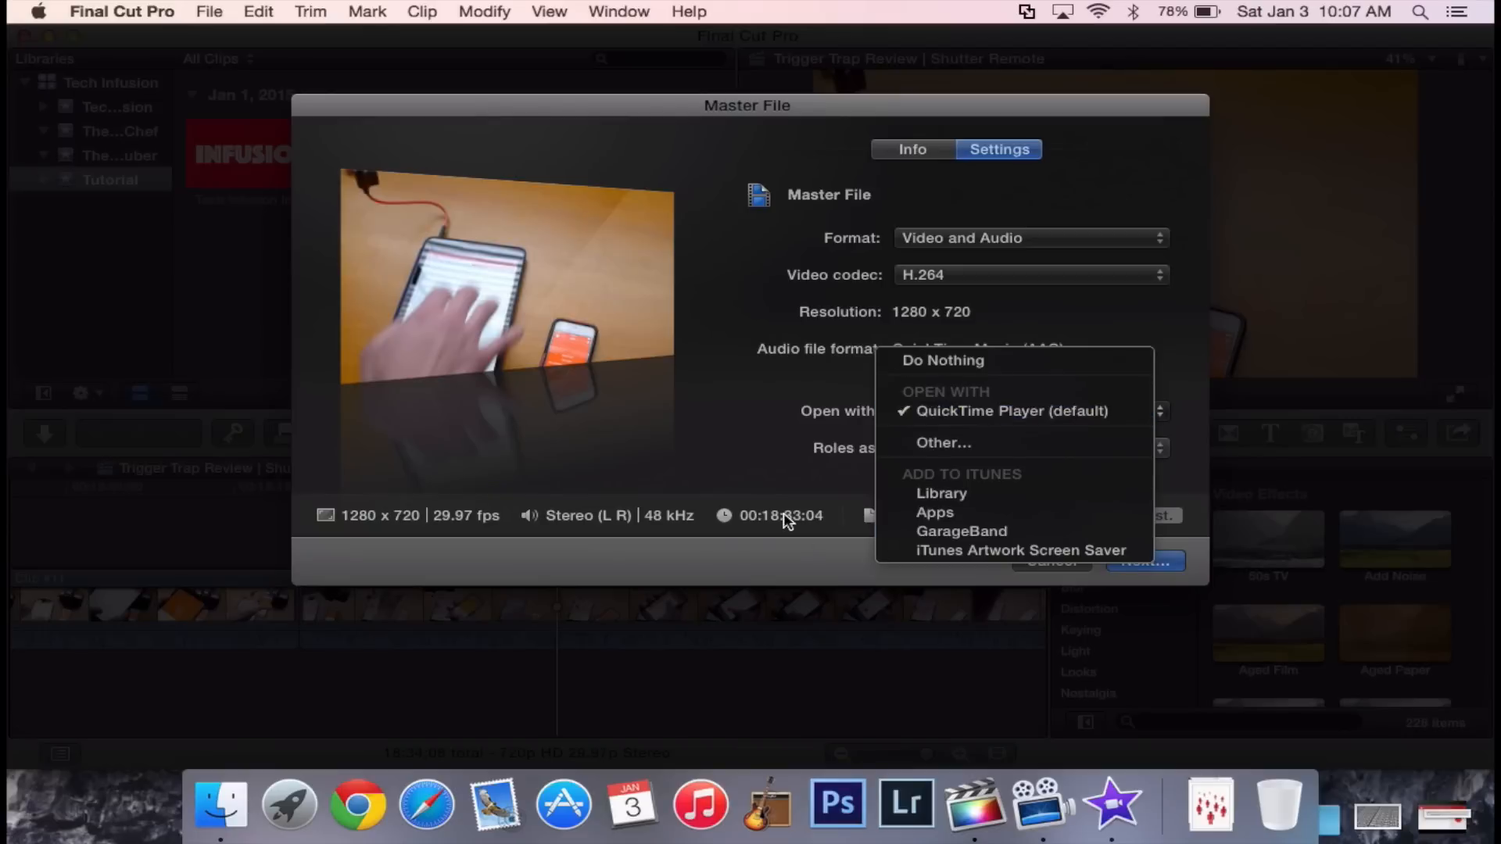
pyautogui.click(1012, 411)
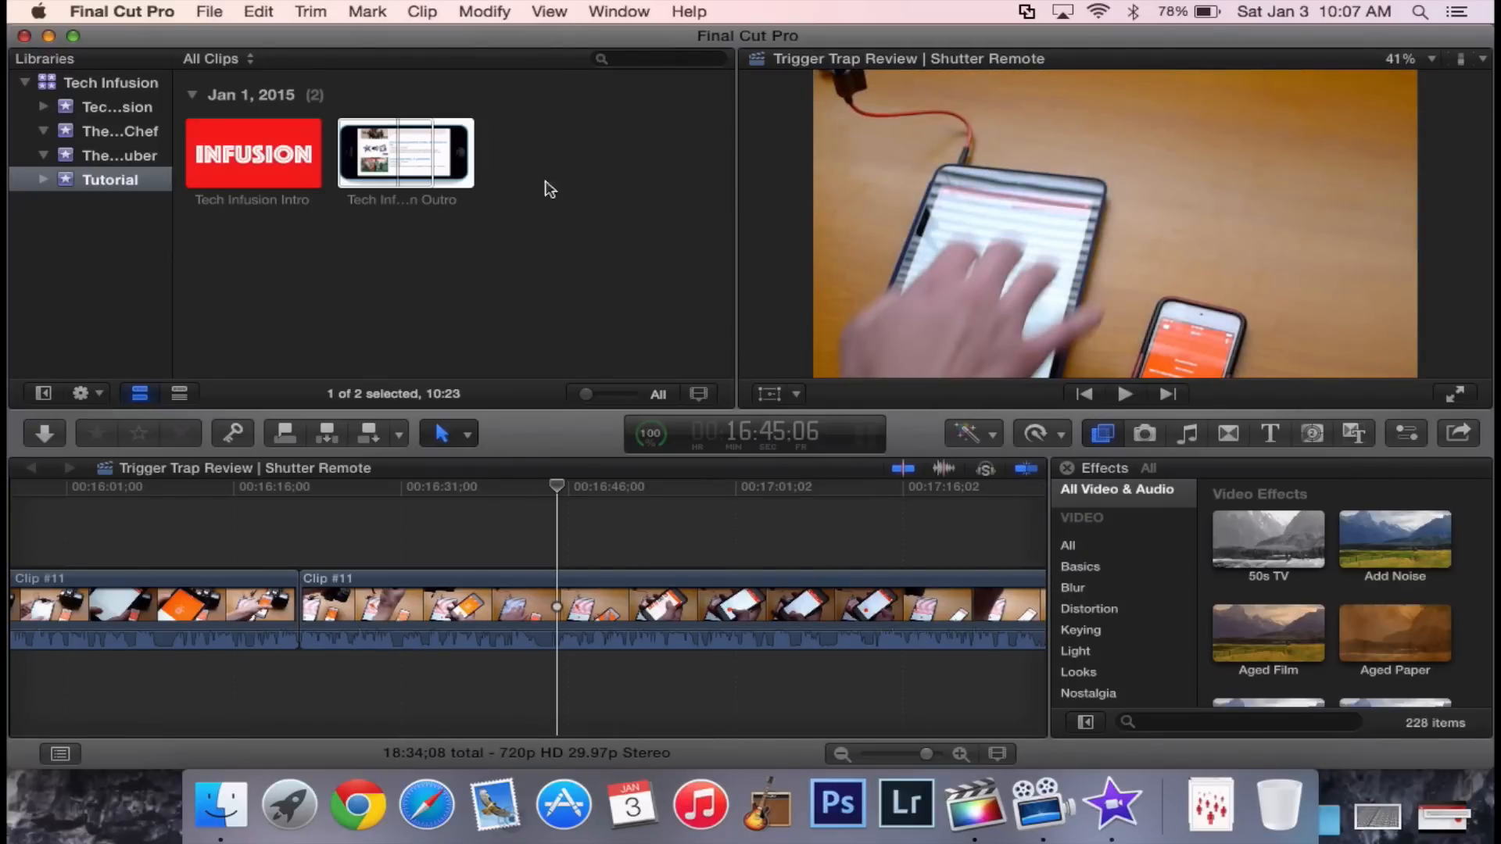
# Preview the Tech Infusion Outro clip in the browser.
pyautogui.click(404, 152)
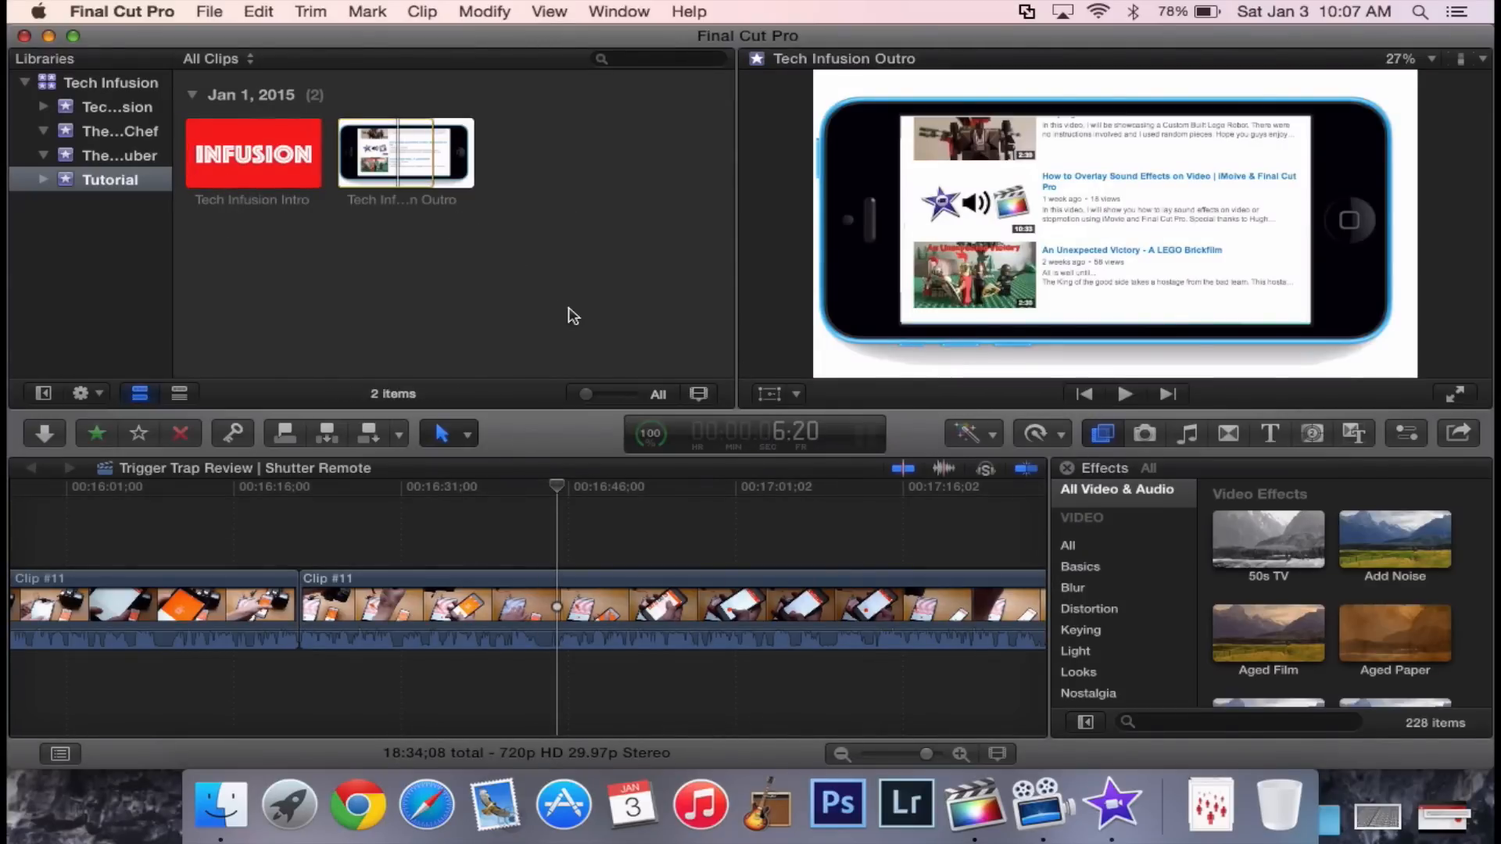